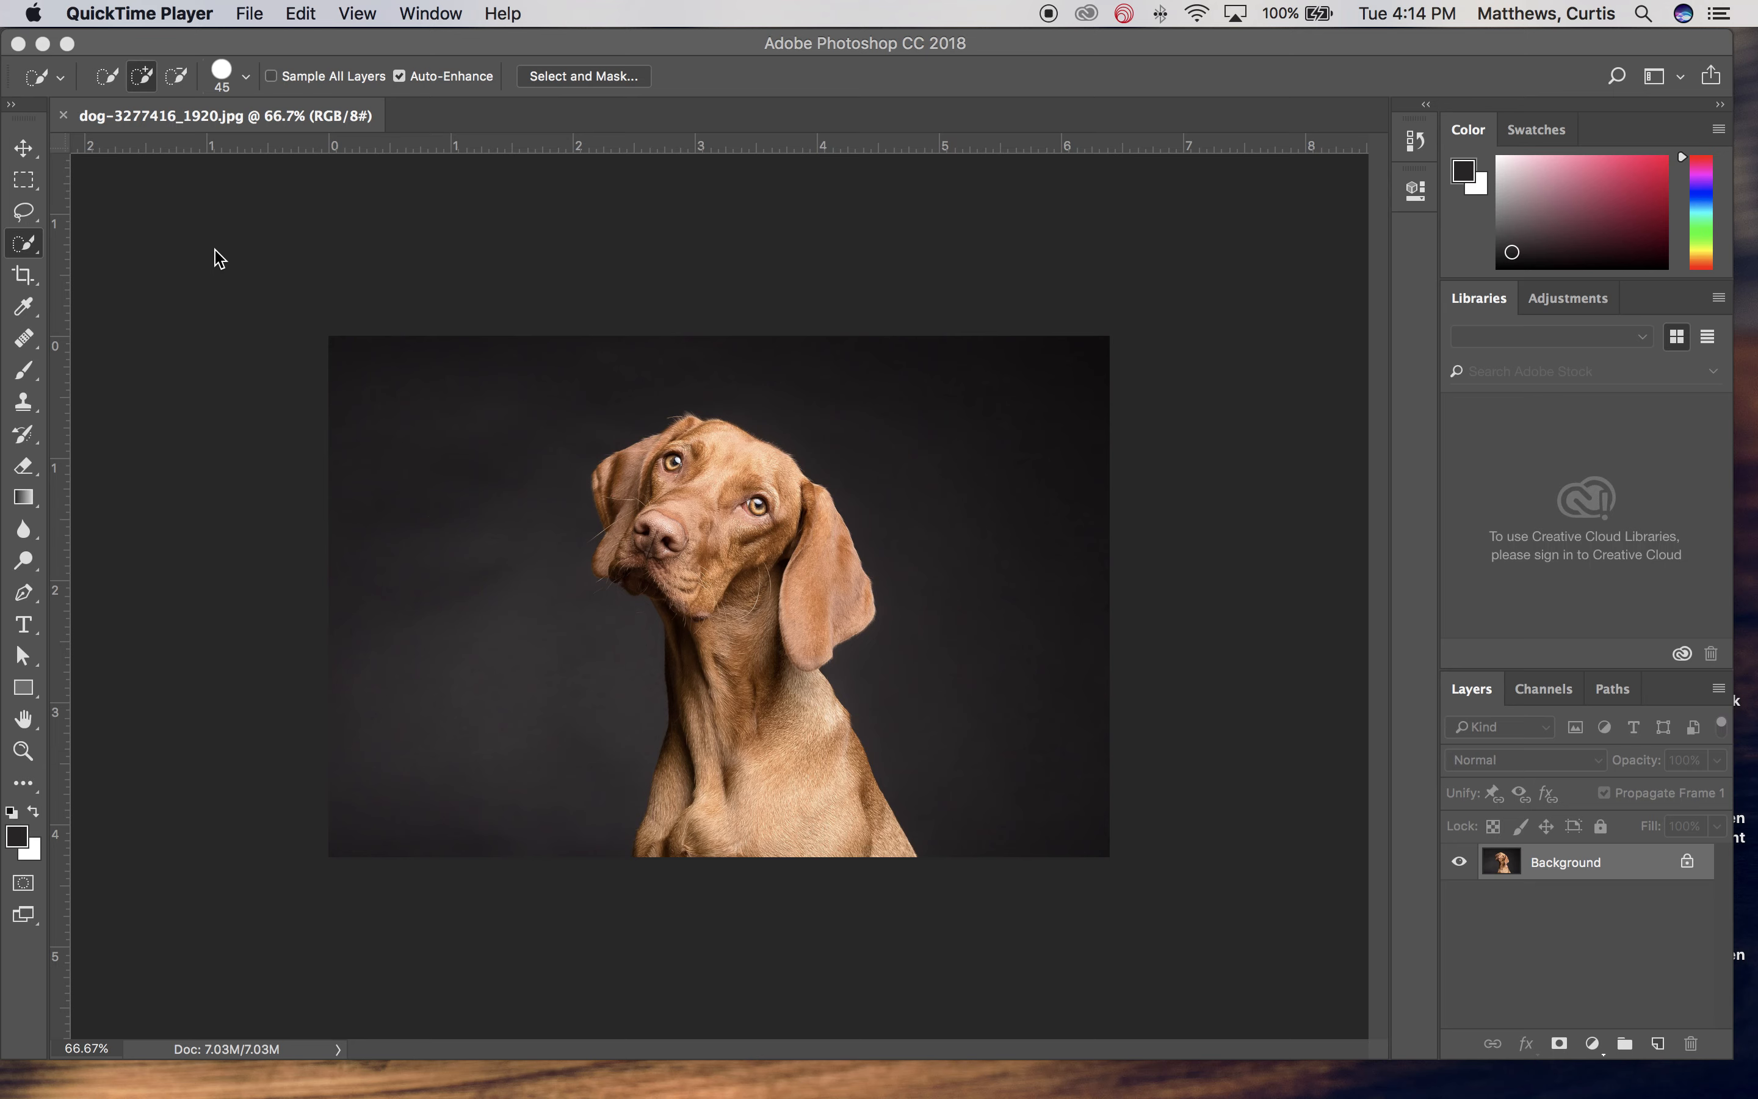
mouse_move(441, 361)
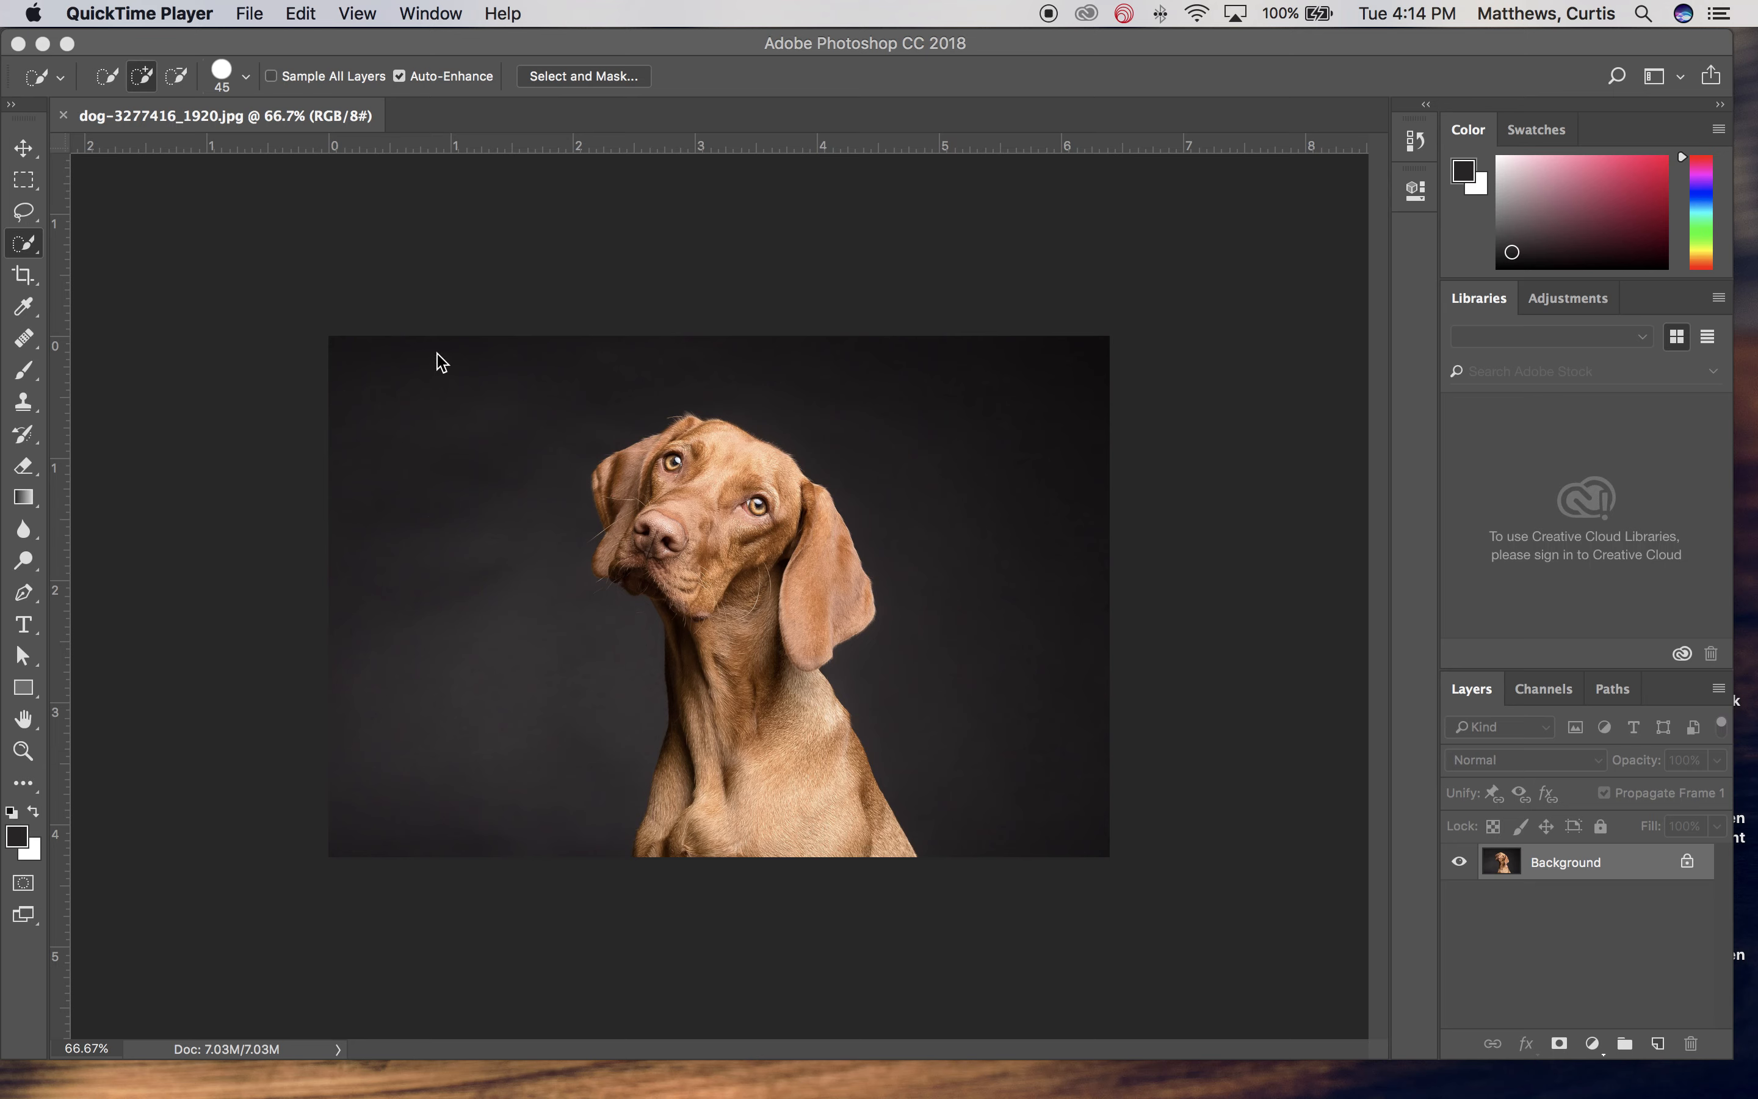
mouse_move(160, 594)
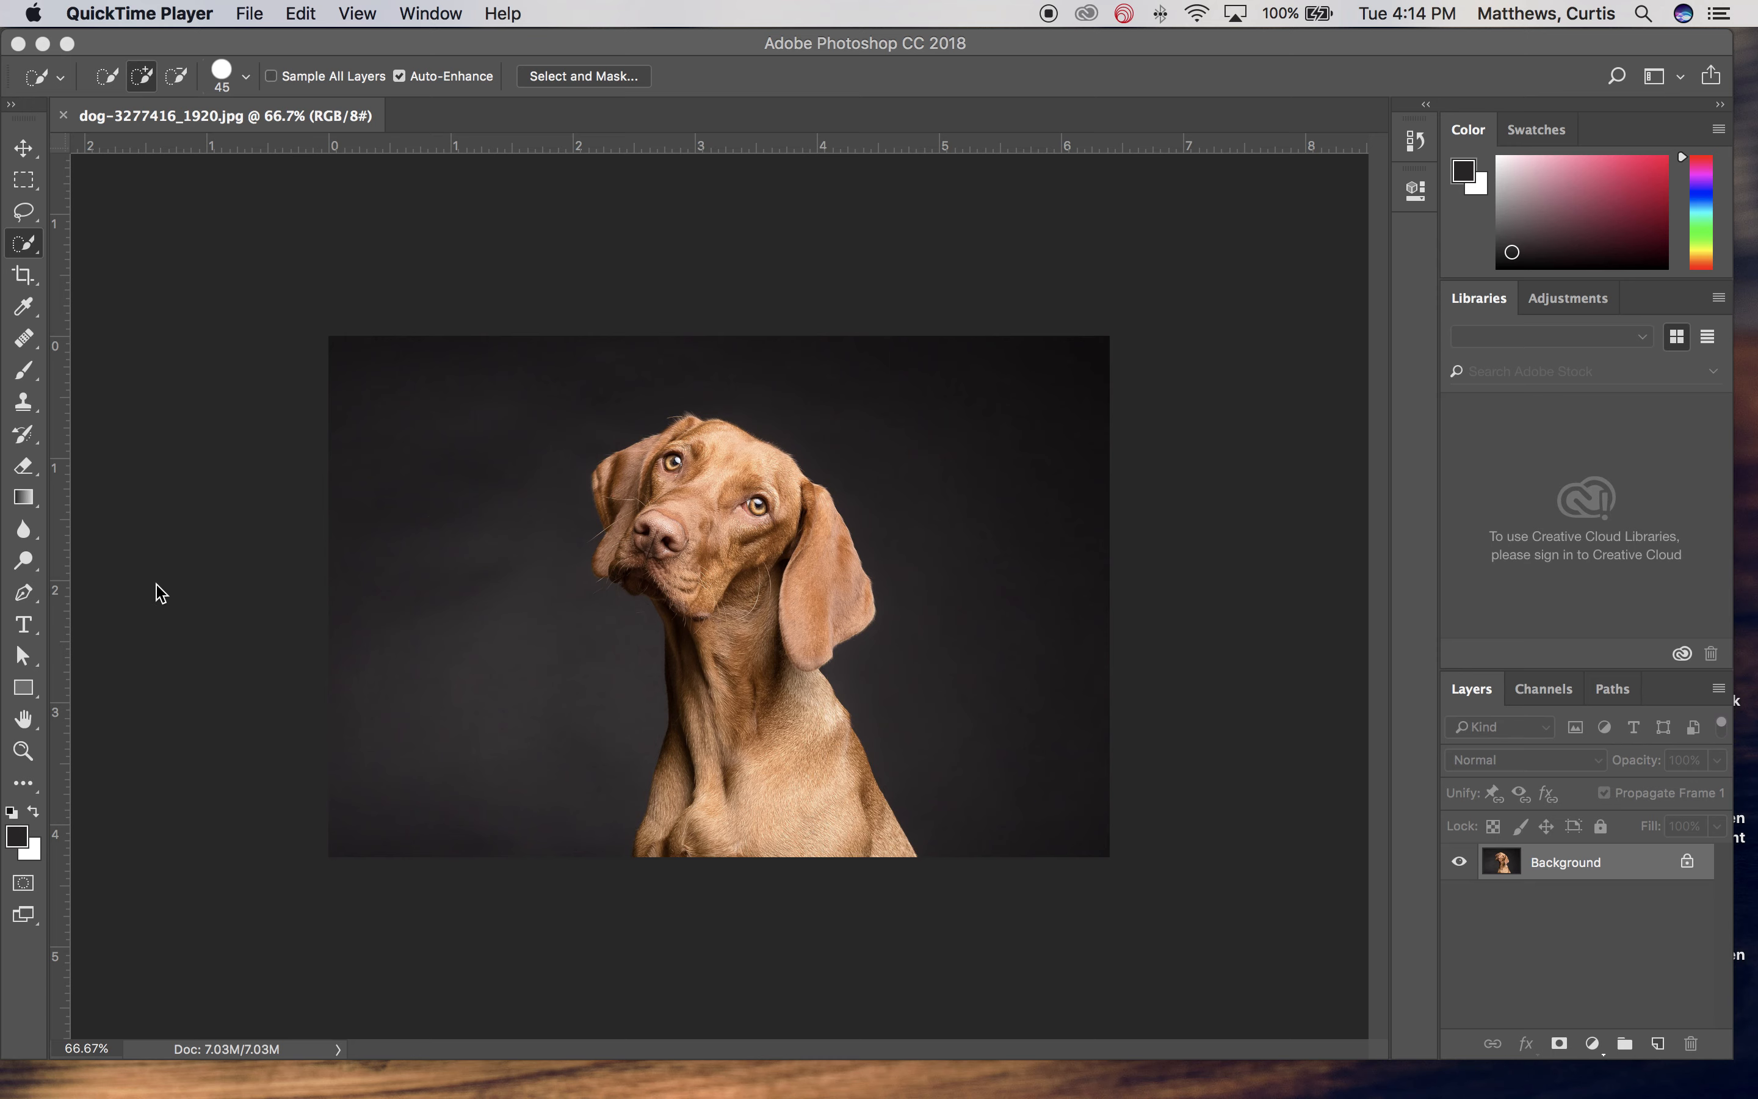
mouse_move(184, 722)
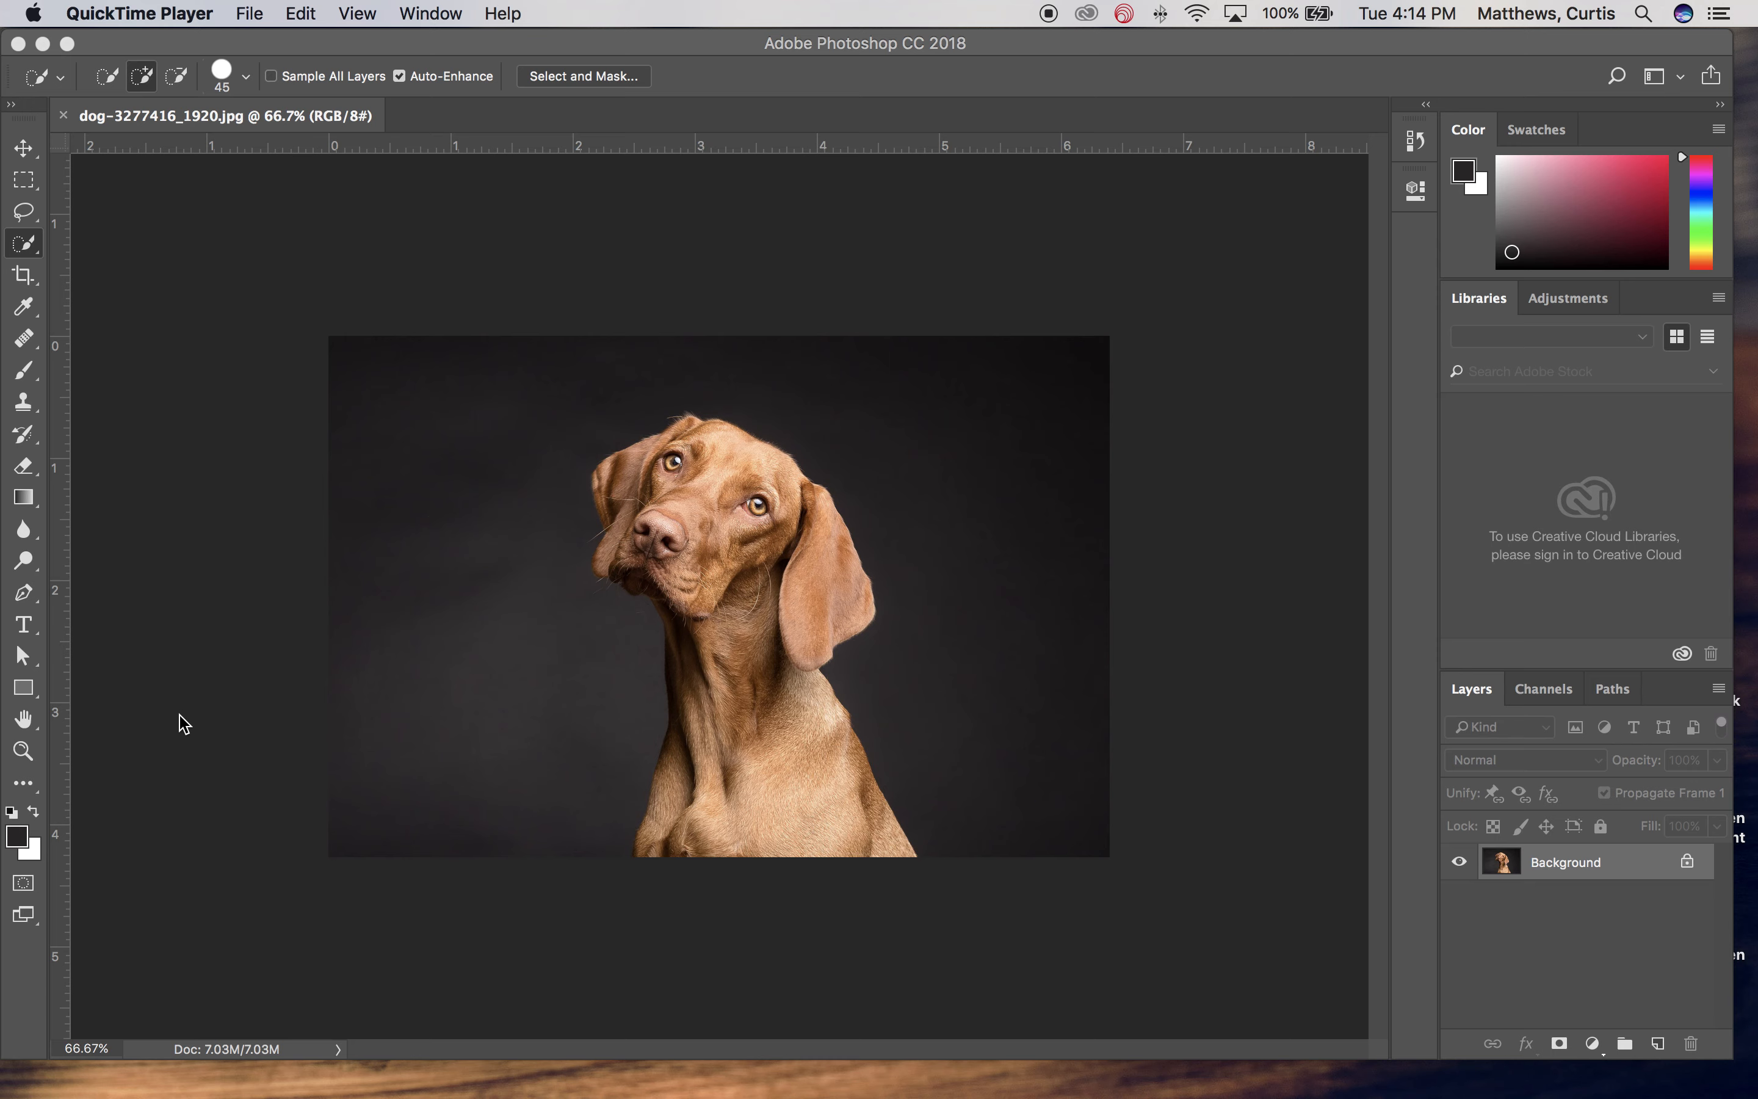
mouse_move(683, 726)
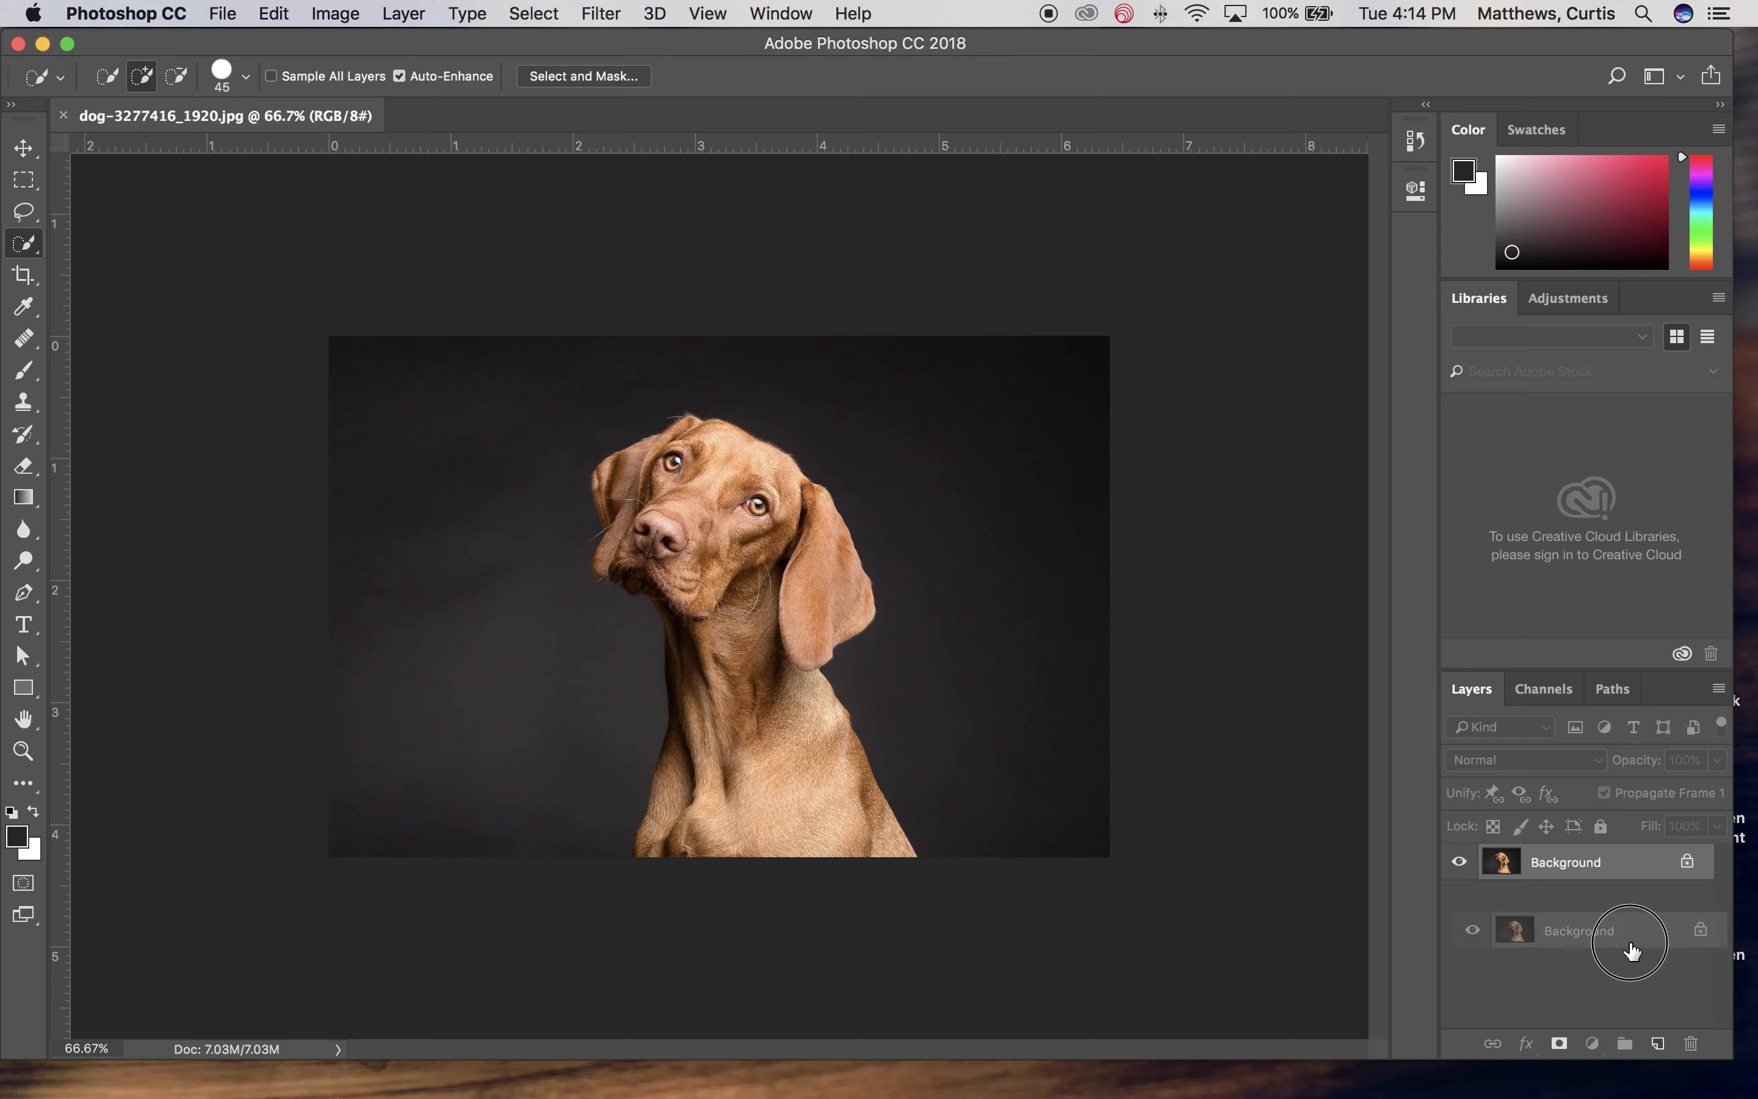
Duplicate the Background layer and resize the image to 16.5 × 11 inches without resampling
left_click(1657, 1044)
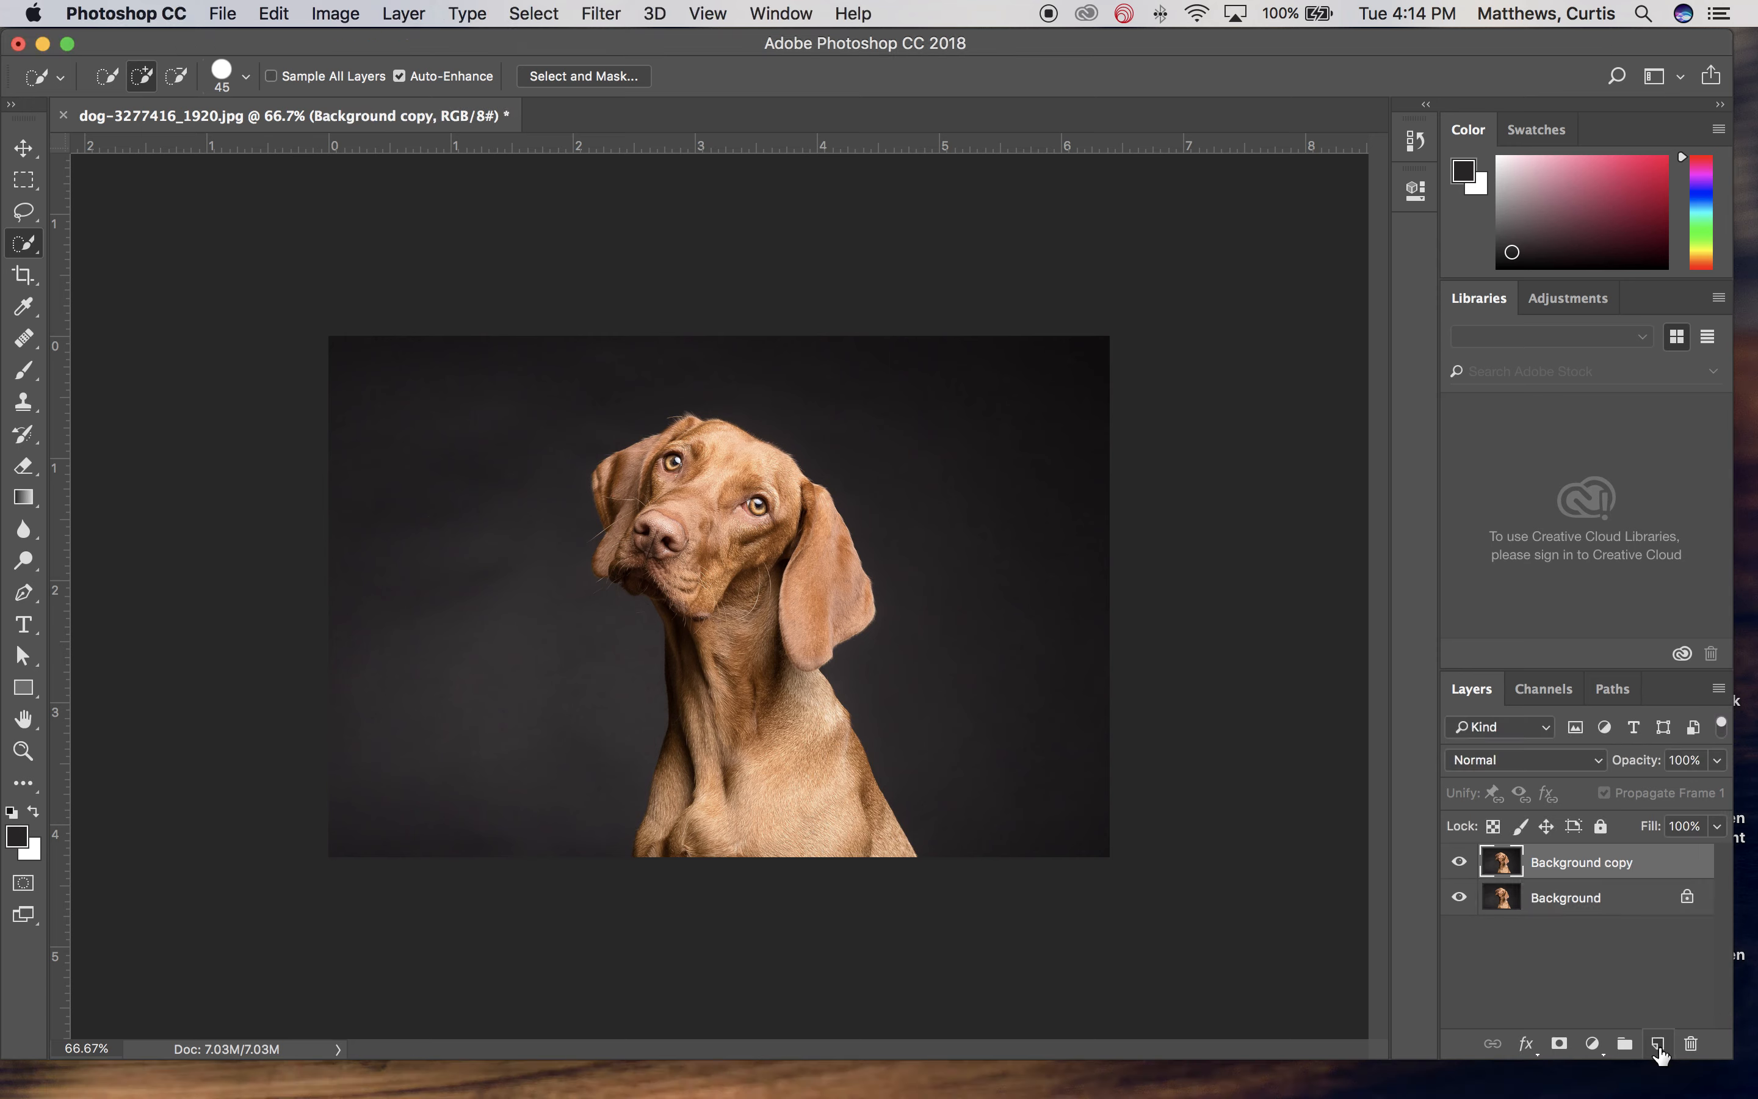
left_click(334, 14)
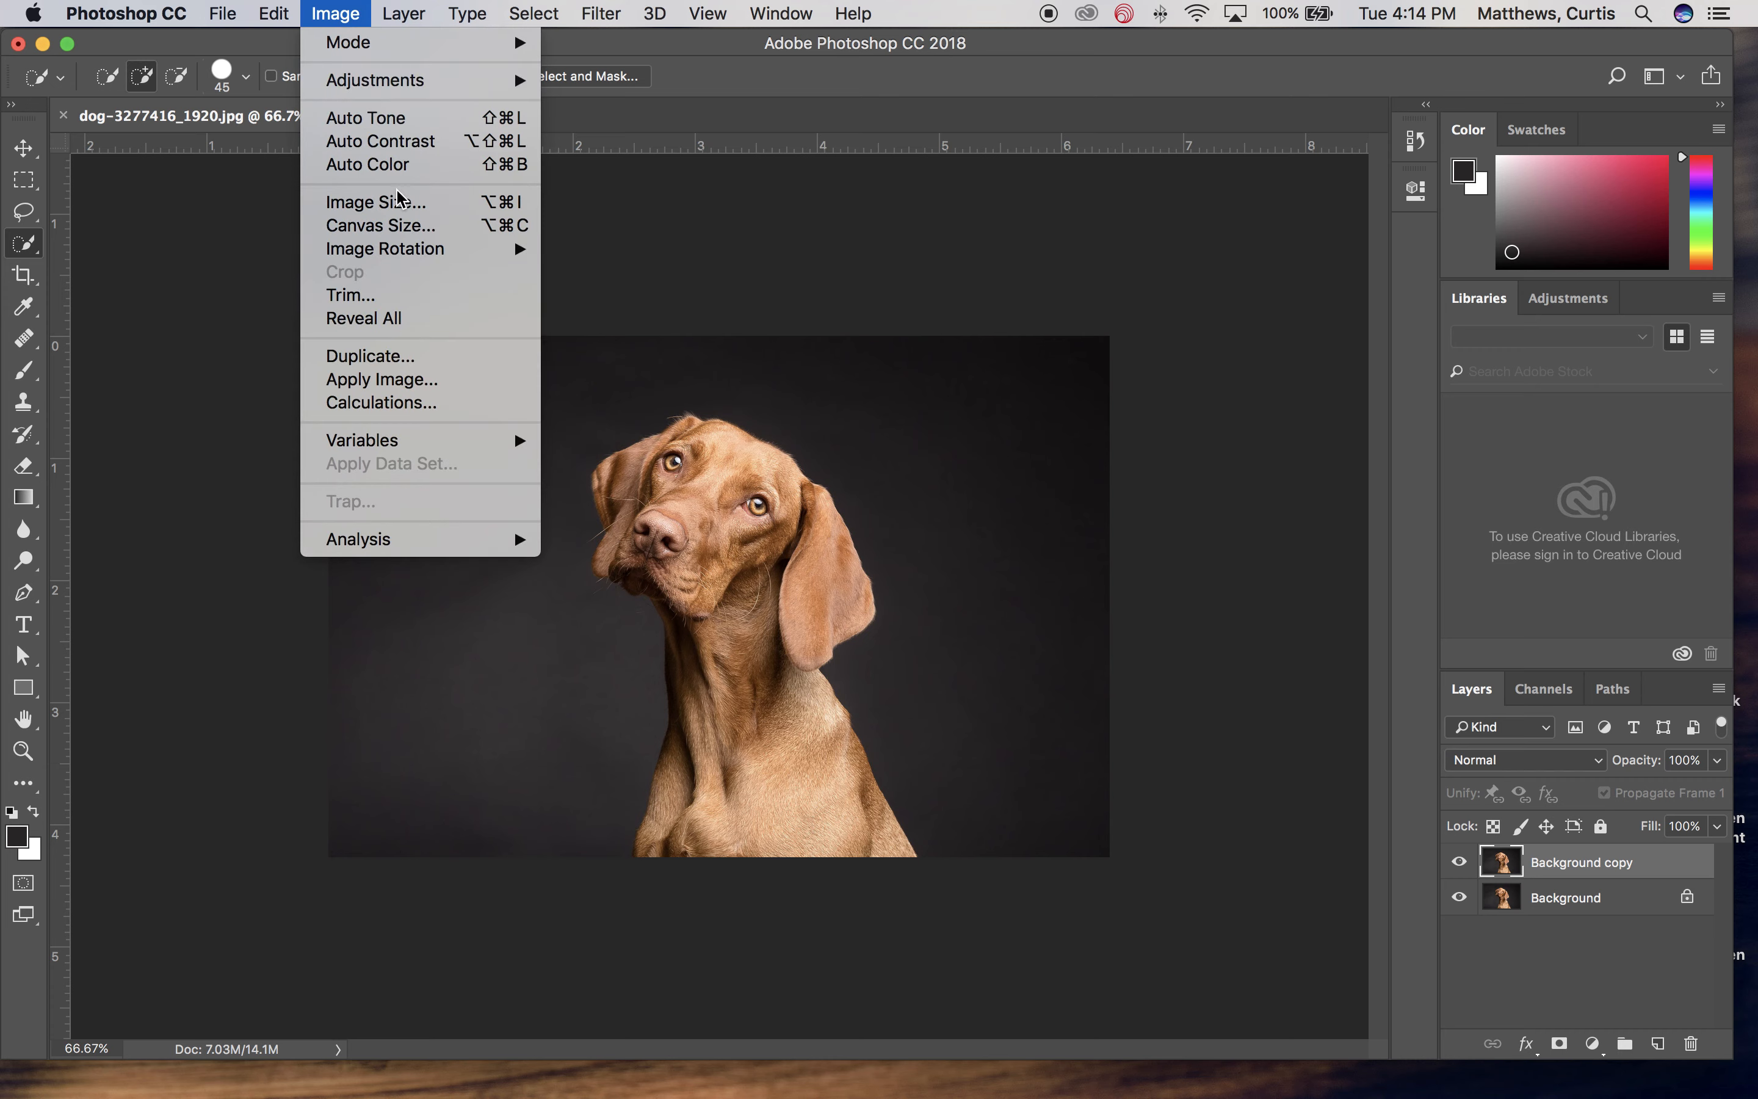
left_click(374, 202)
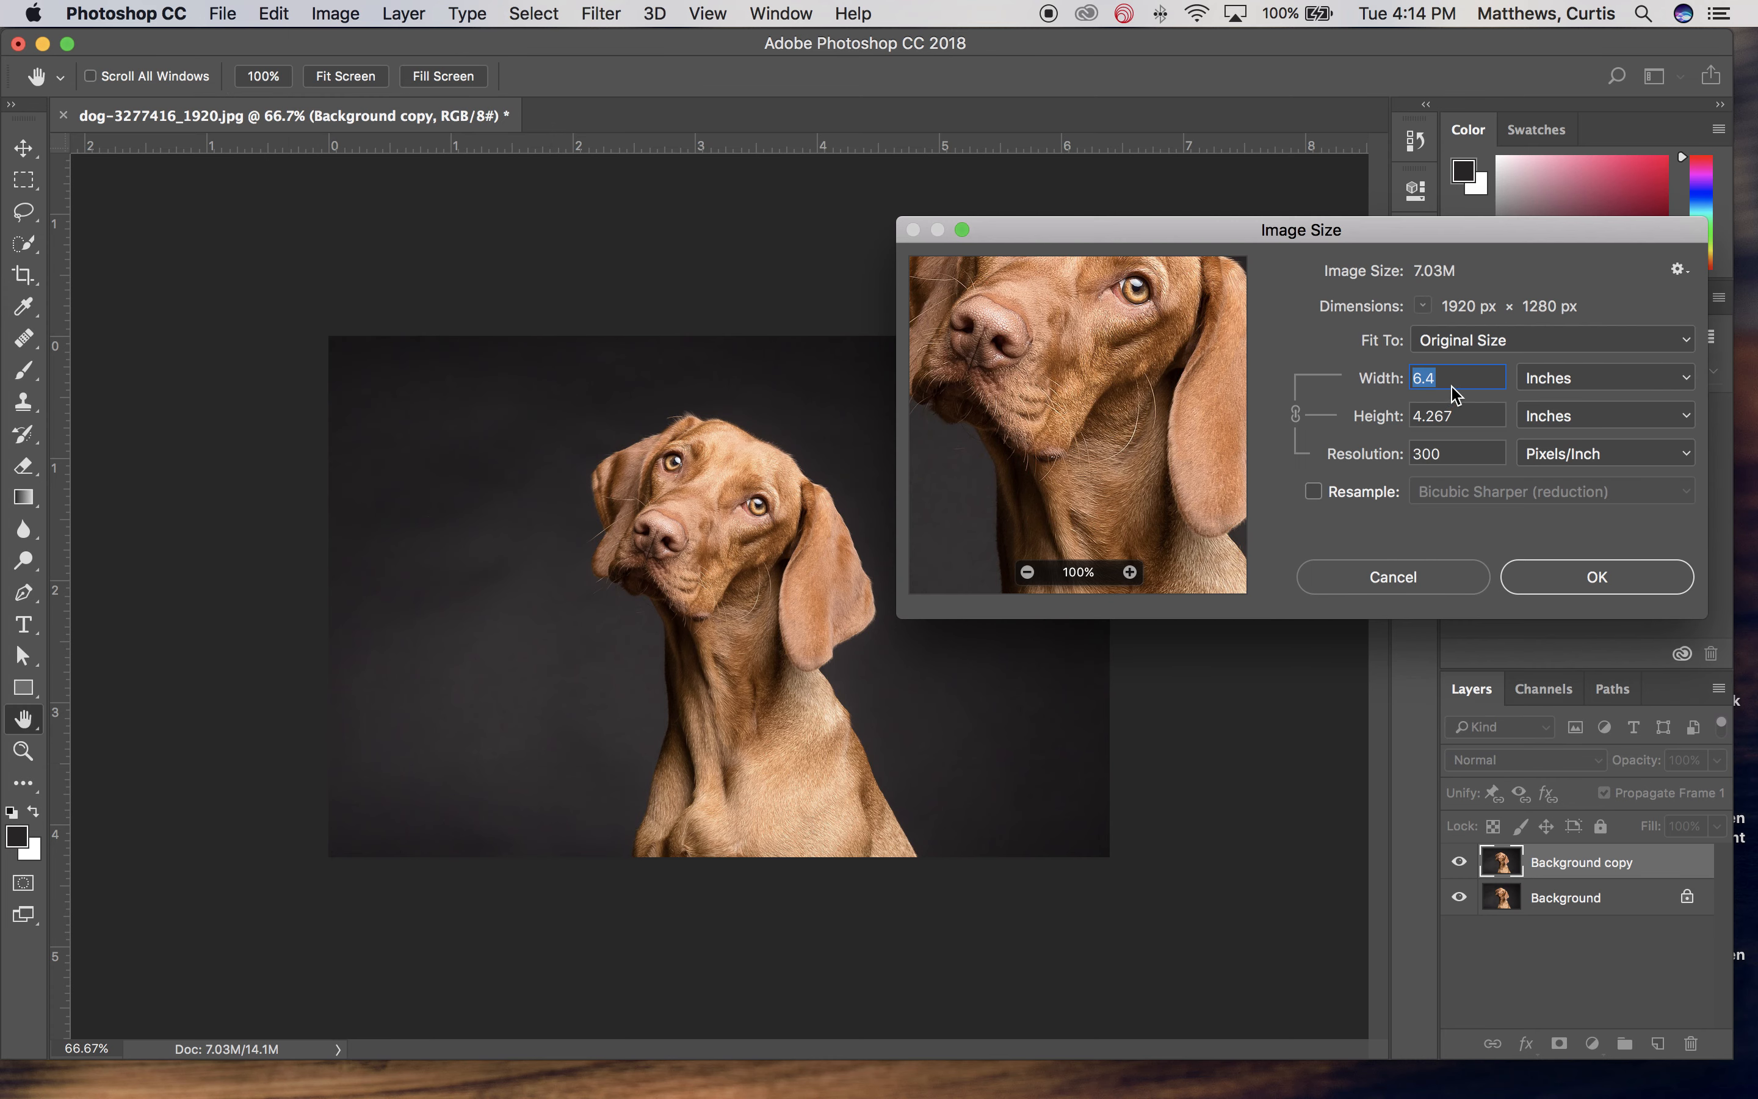
left_click(1456, 415)
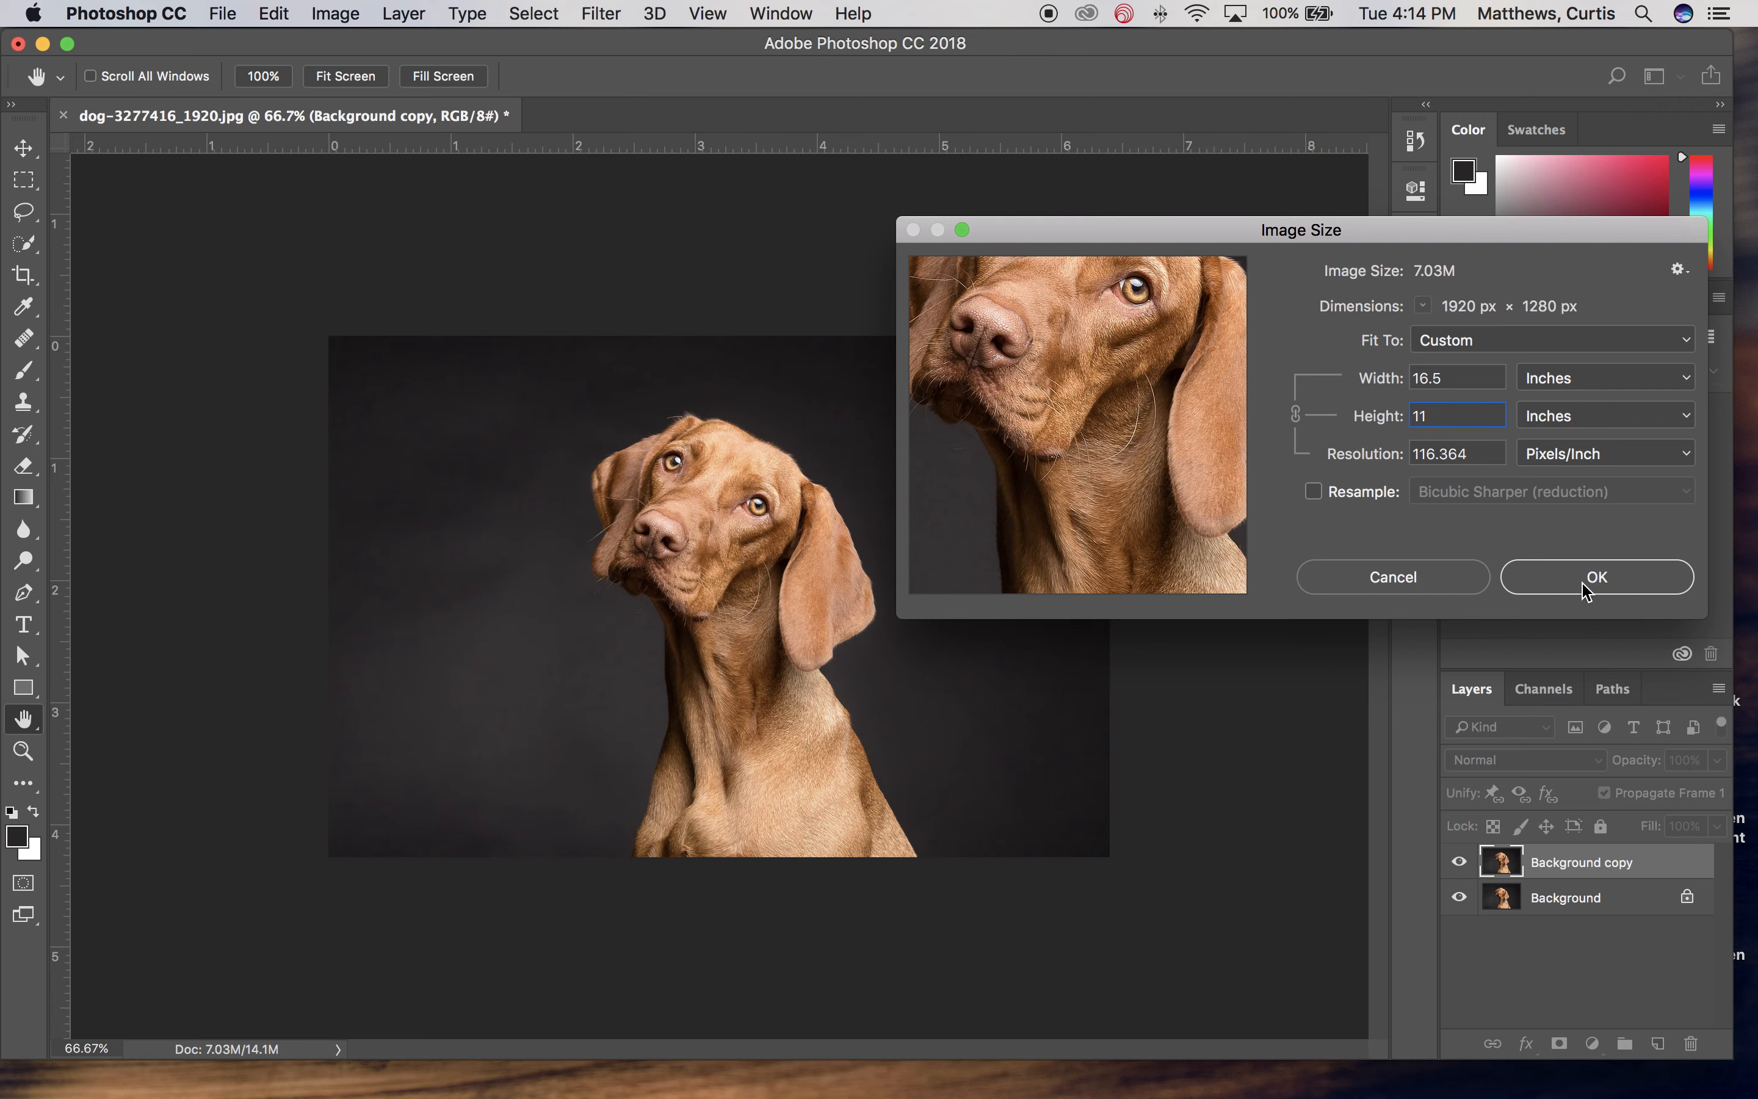
left_click(335, 13)
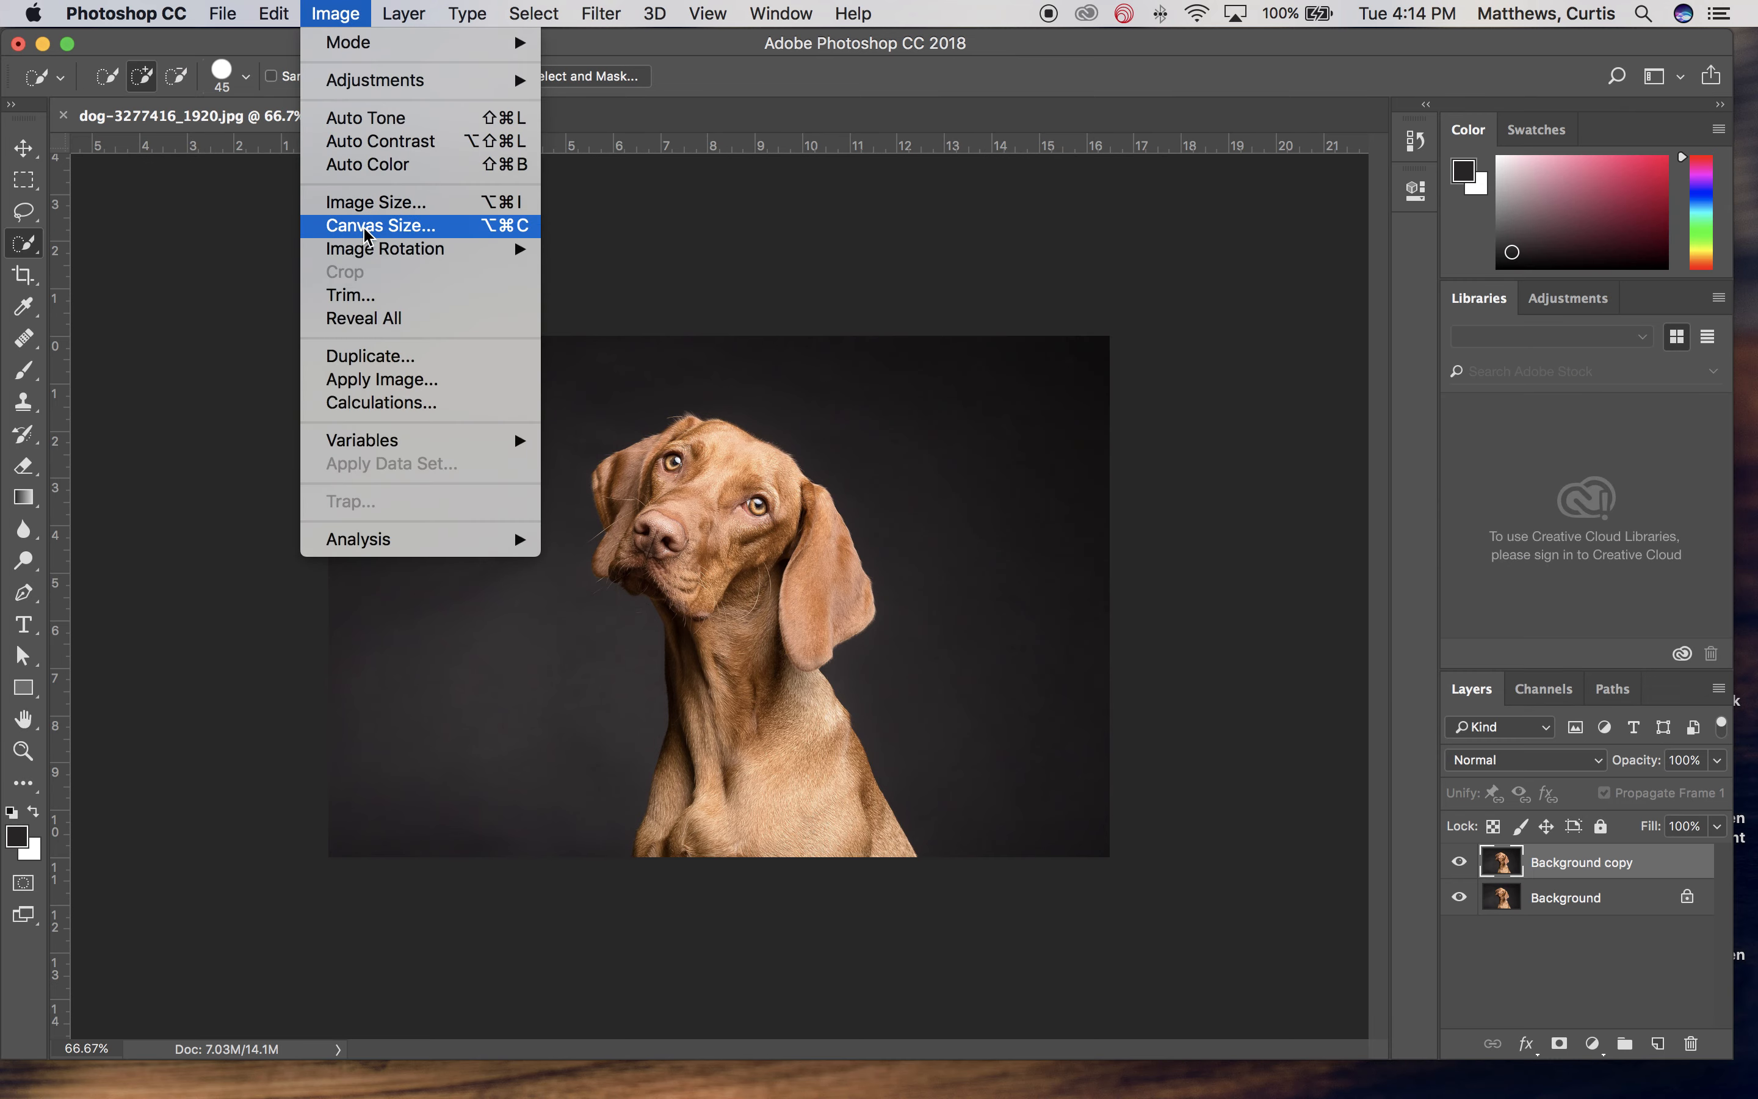
Widen the canvas to 25 inches, anchored so the white strip is added on the left
left_click(378, 226)
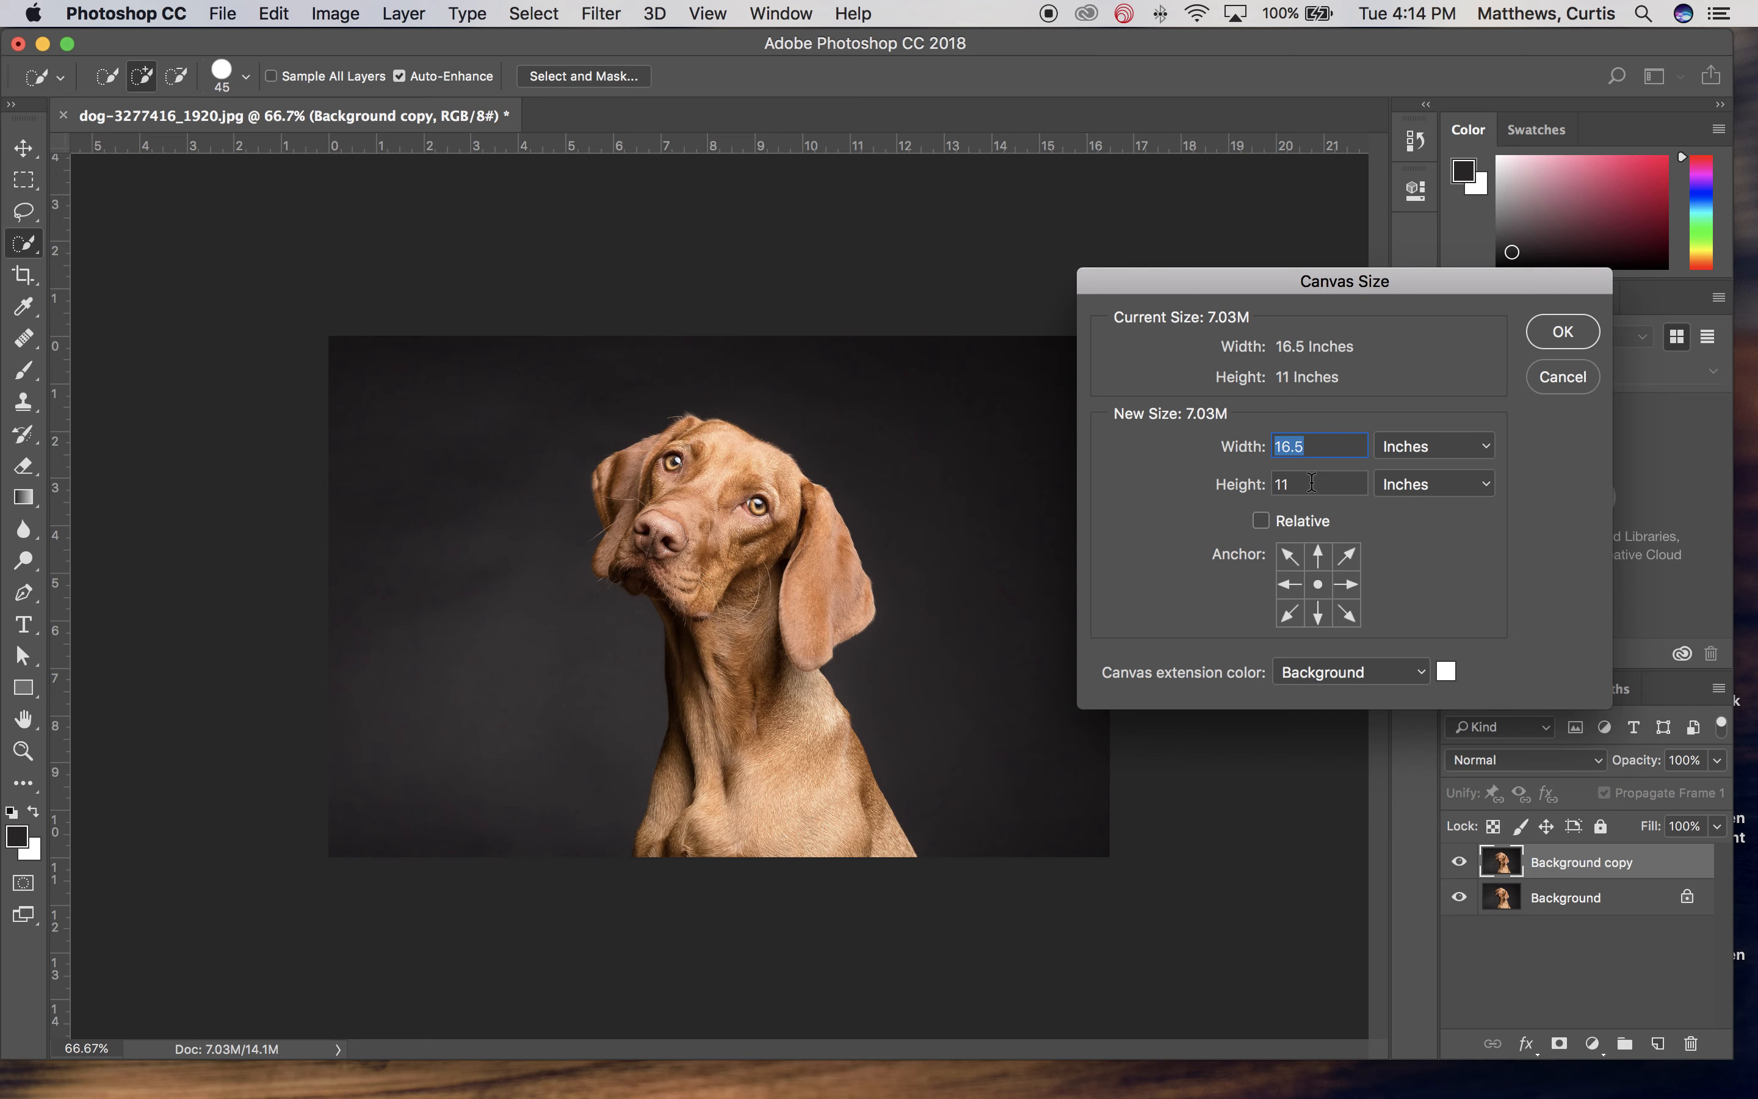
type("25")
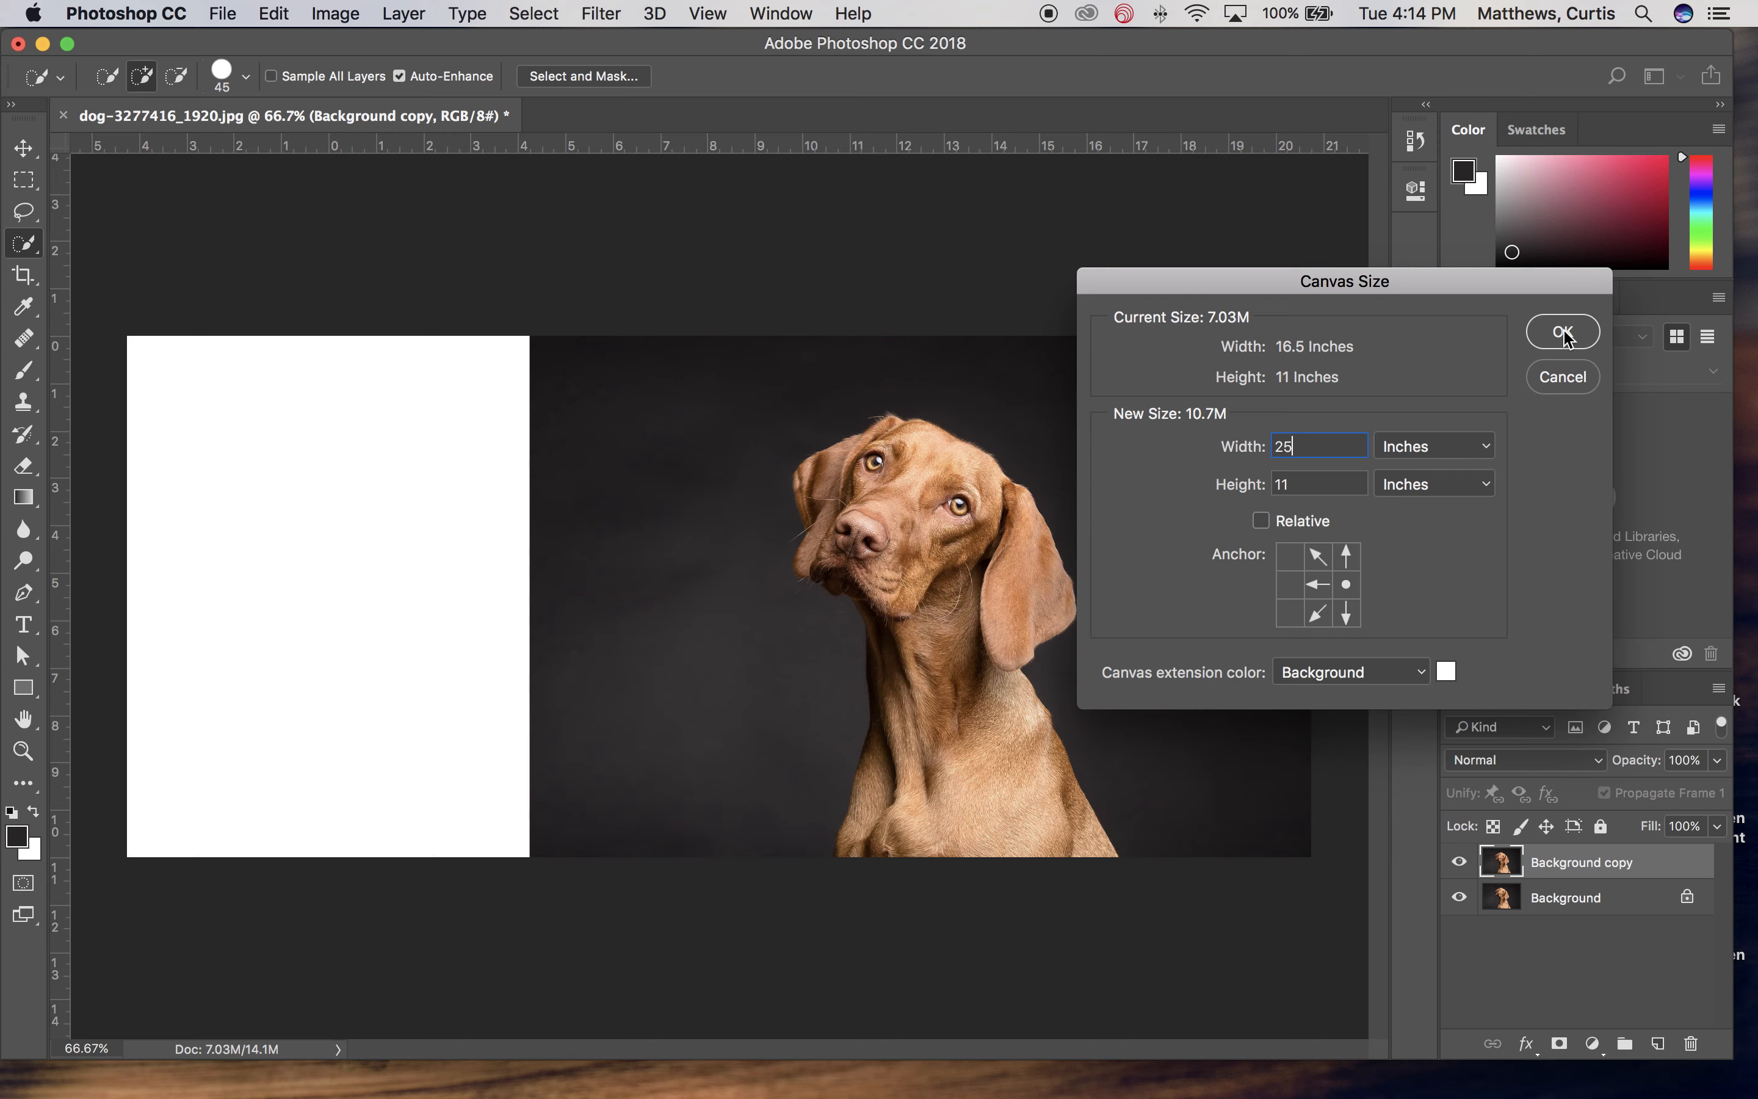
left_click(1560, 332)
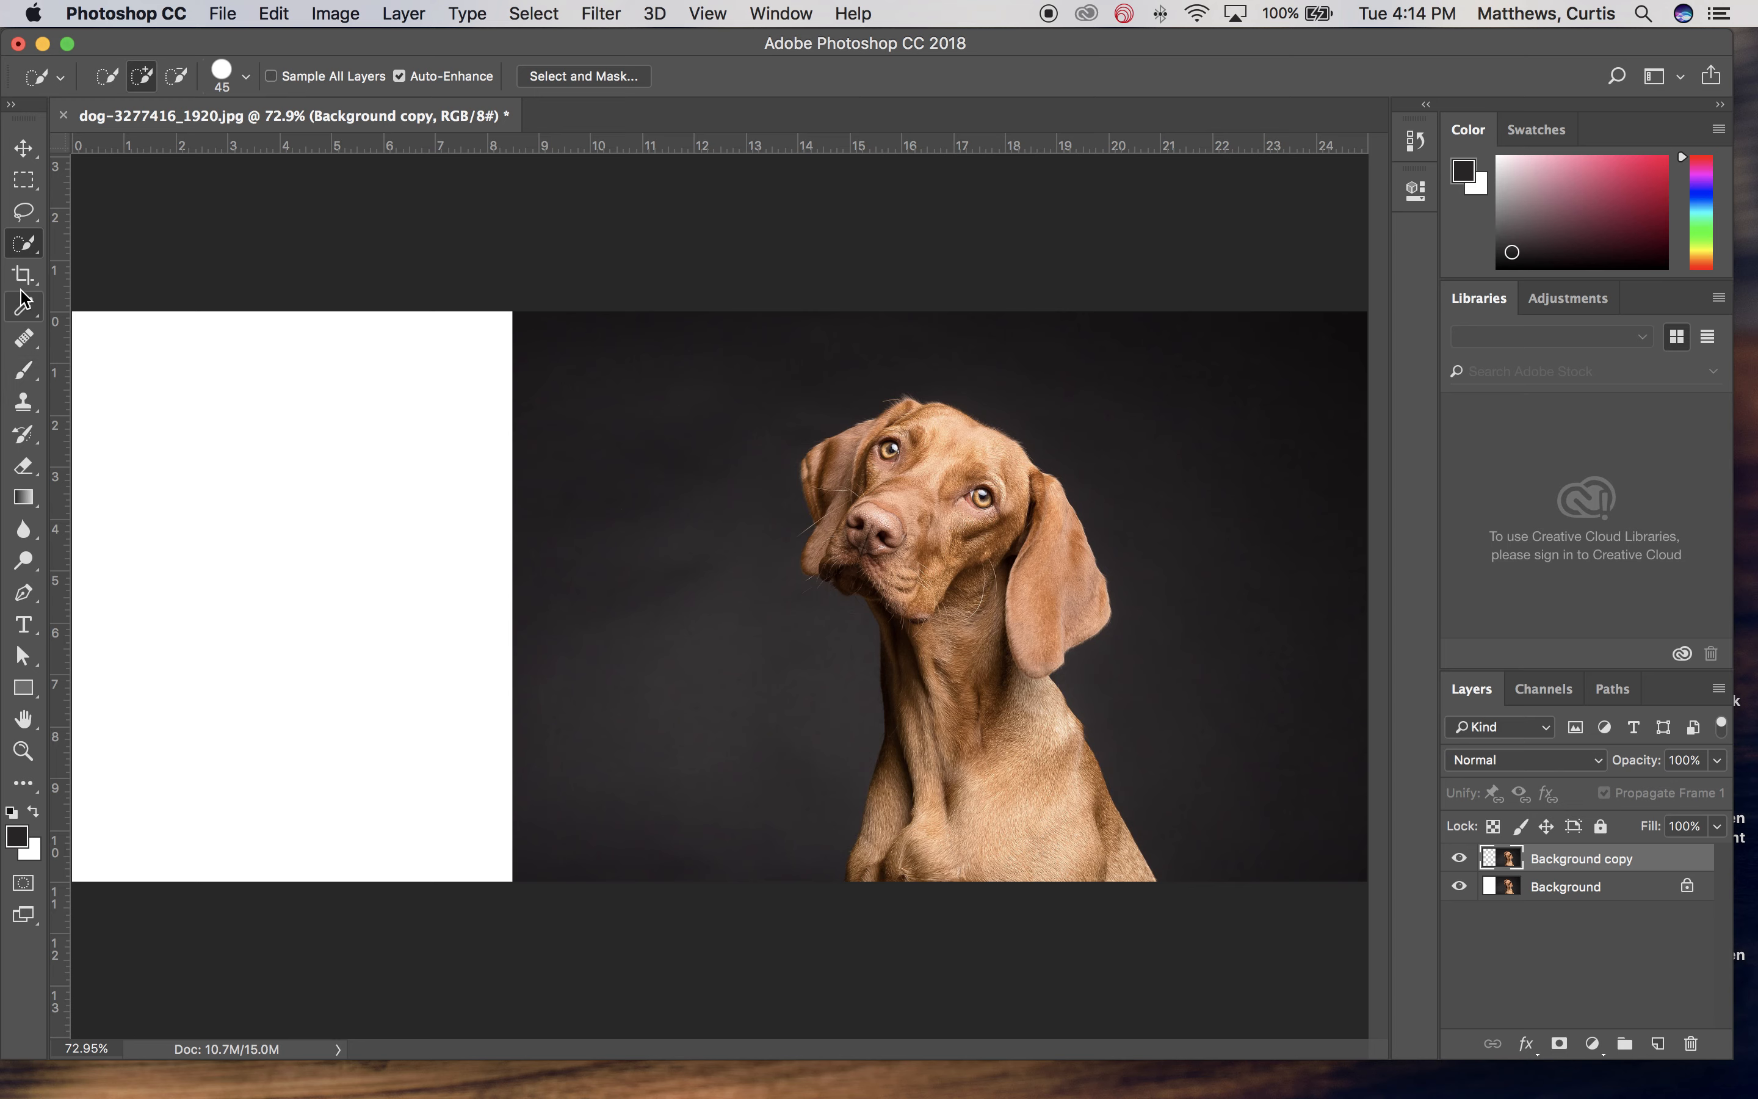
Sample the dark gray backdrop and paint it over the white strip with a large brush
left_click(22, 306)
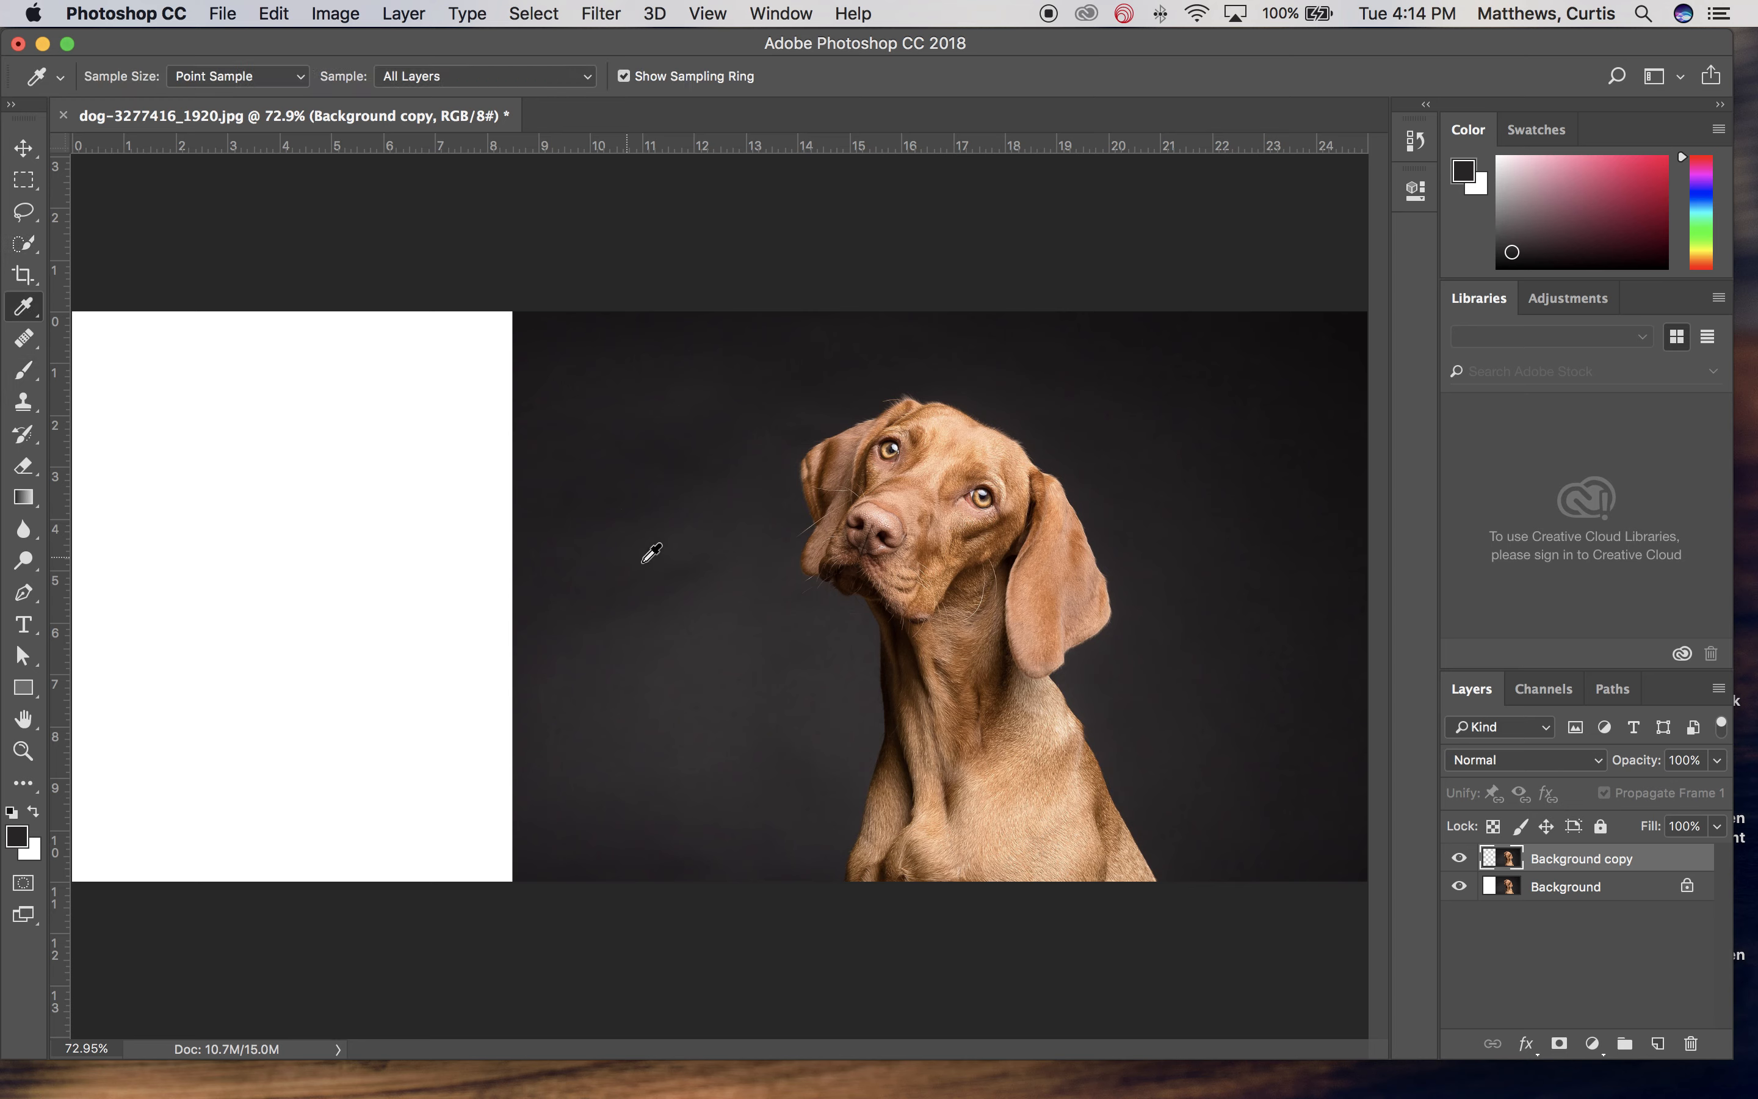
mouse_move(758, 671)
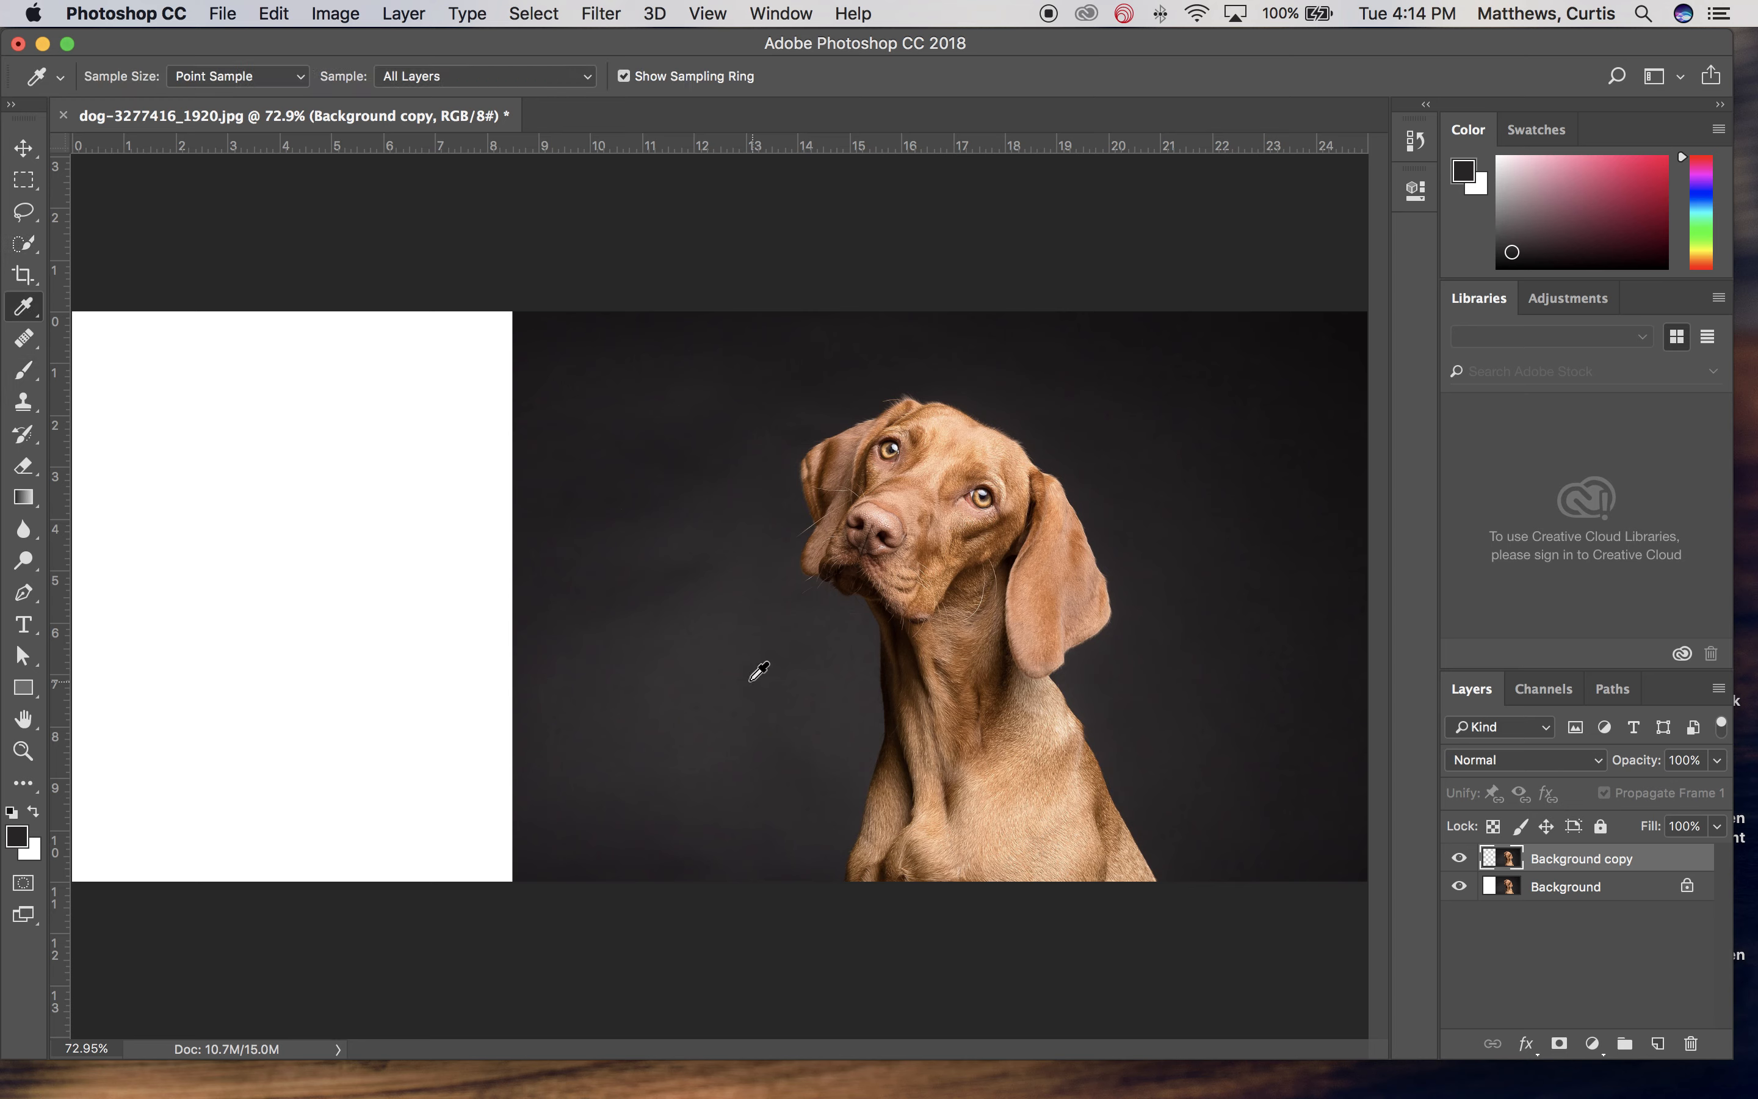
mouse_move(626, 586)
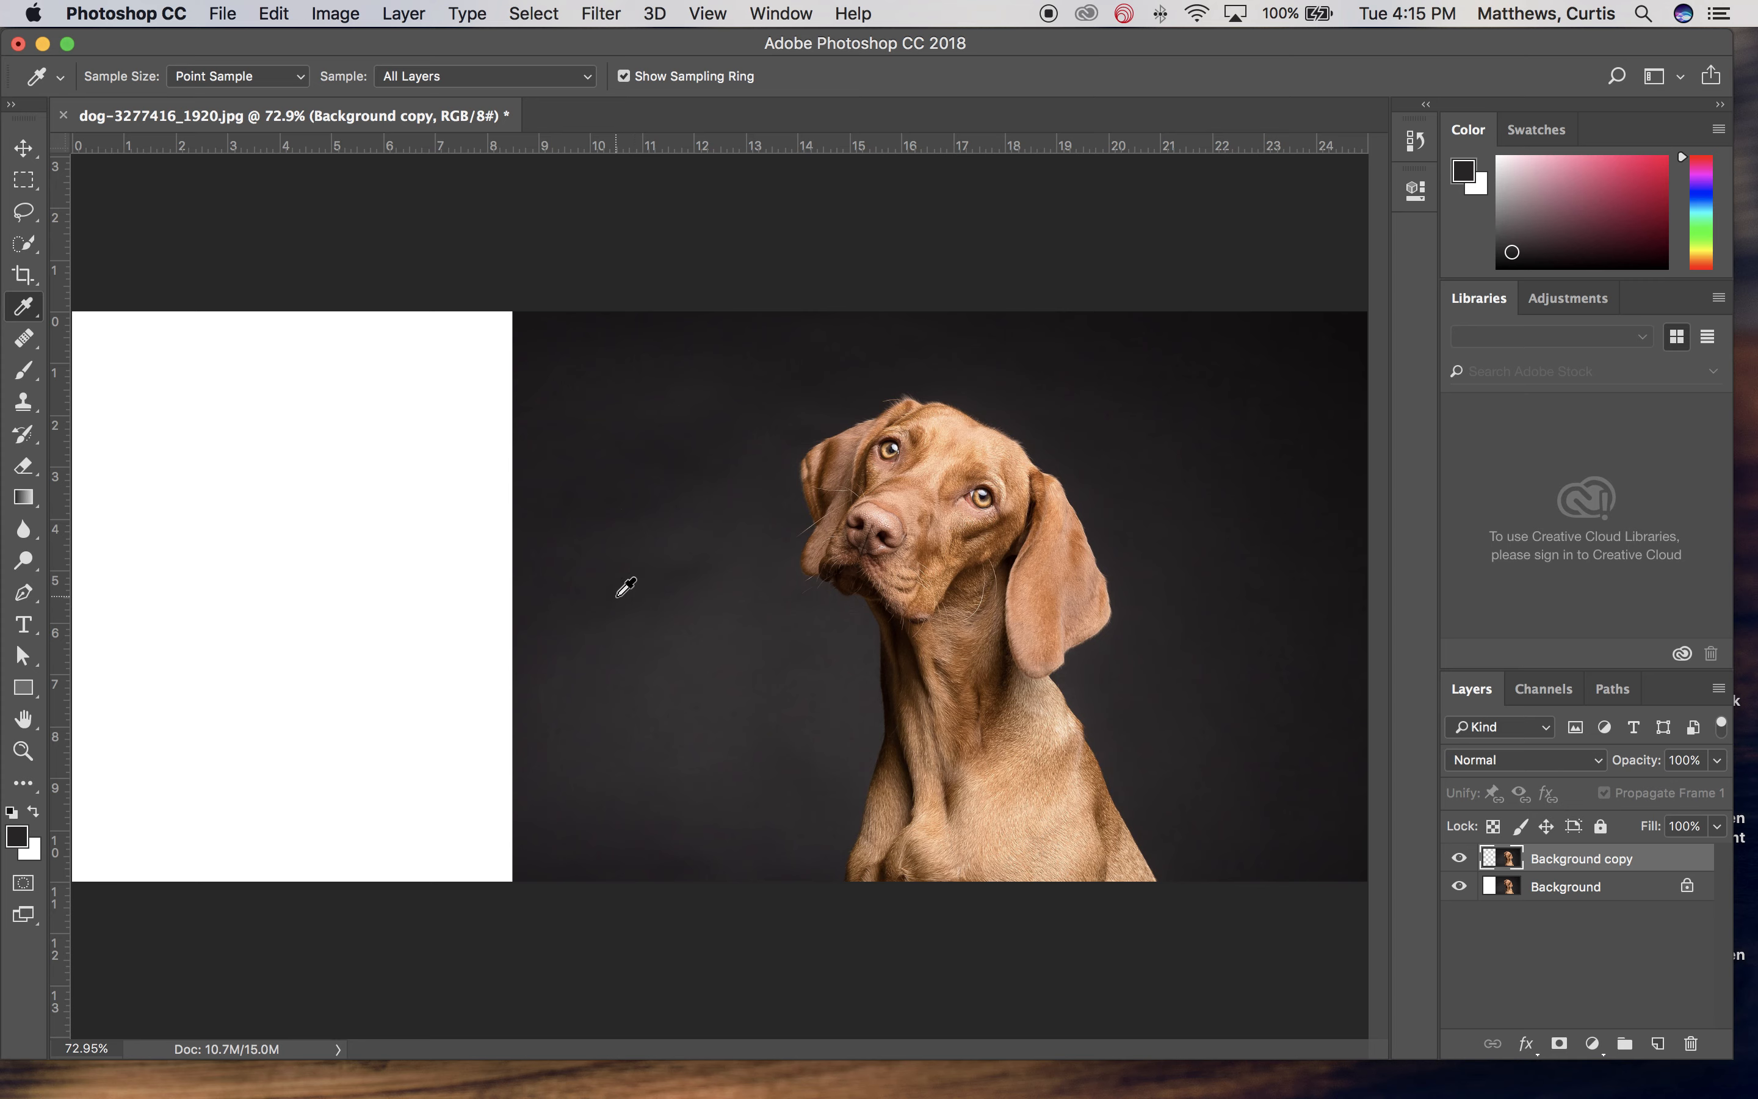
mouse_move(681, 605)
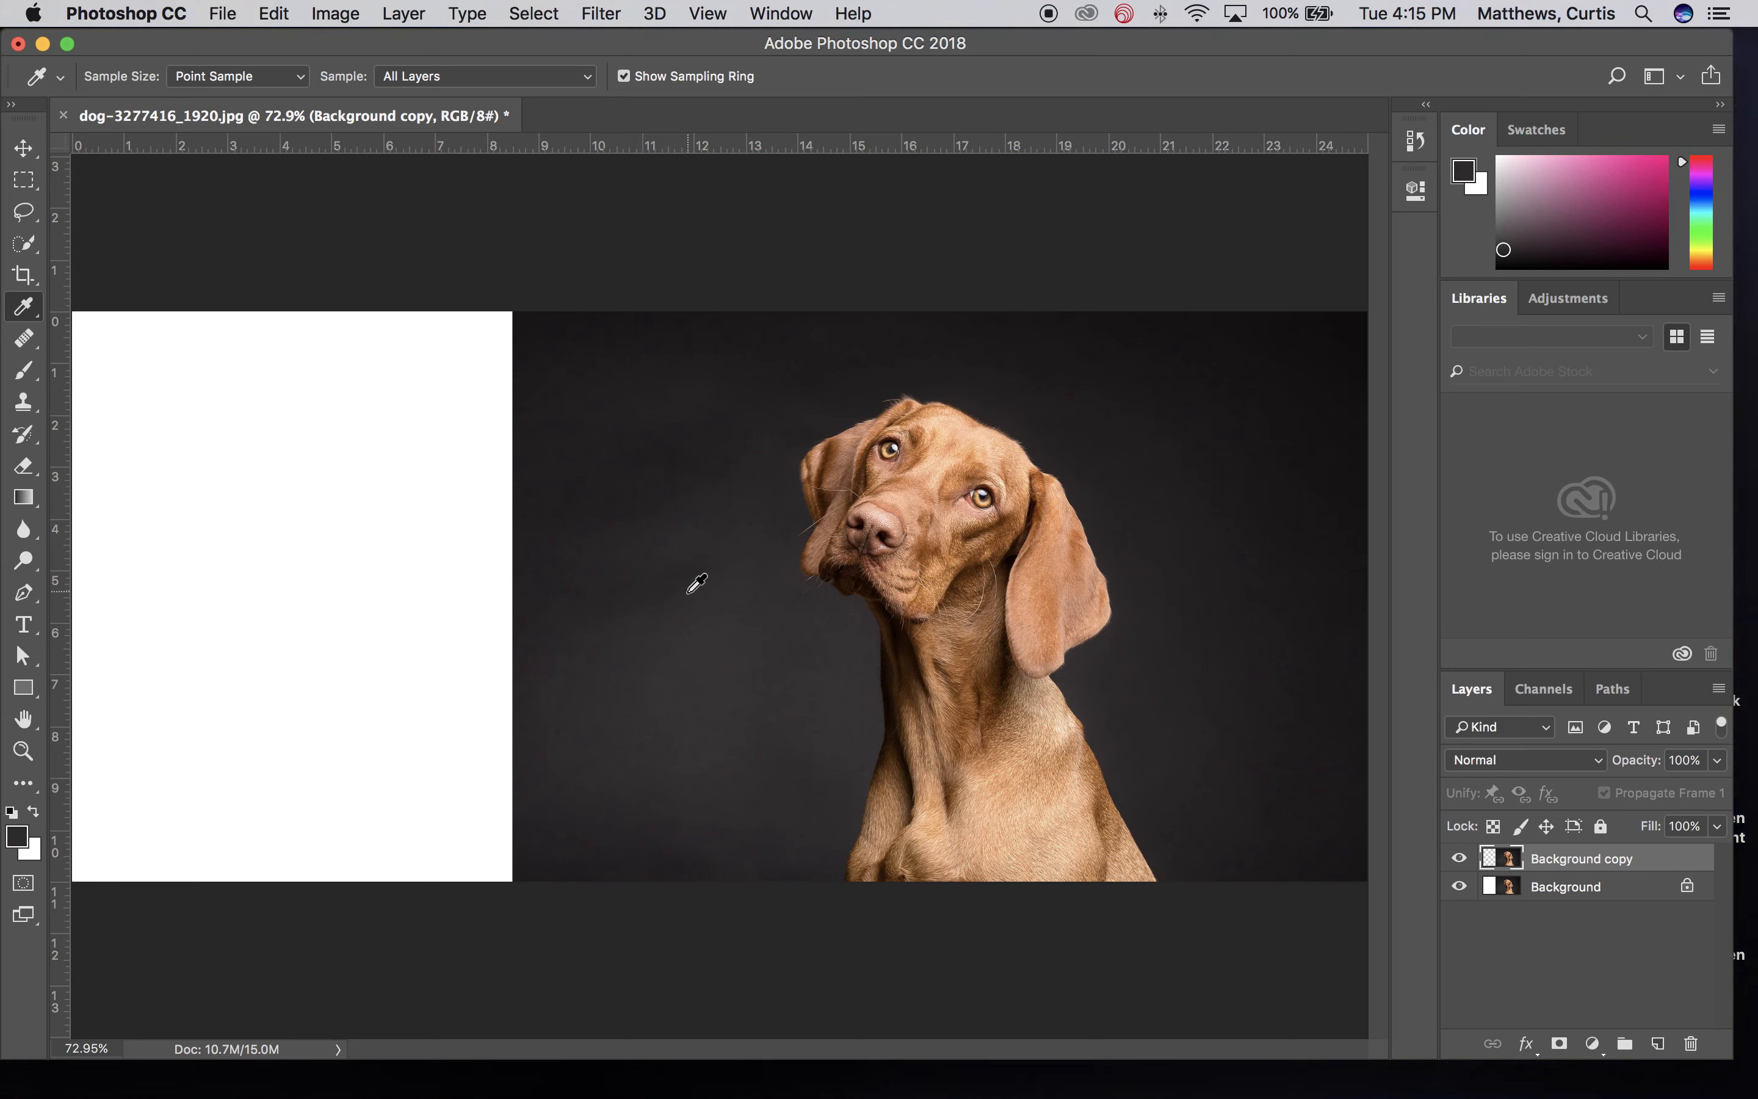
mouse_move(19, 842)
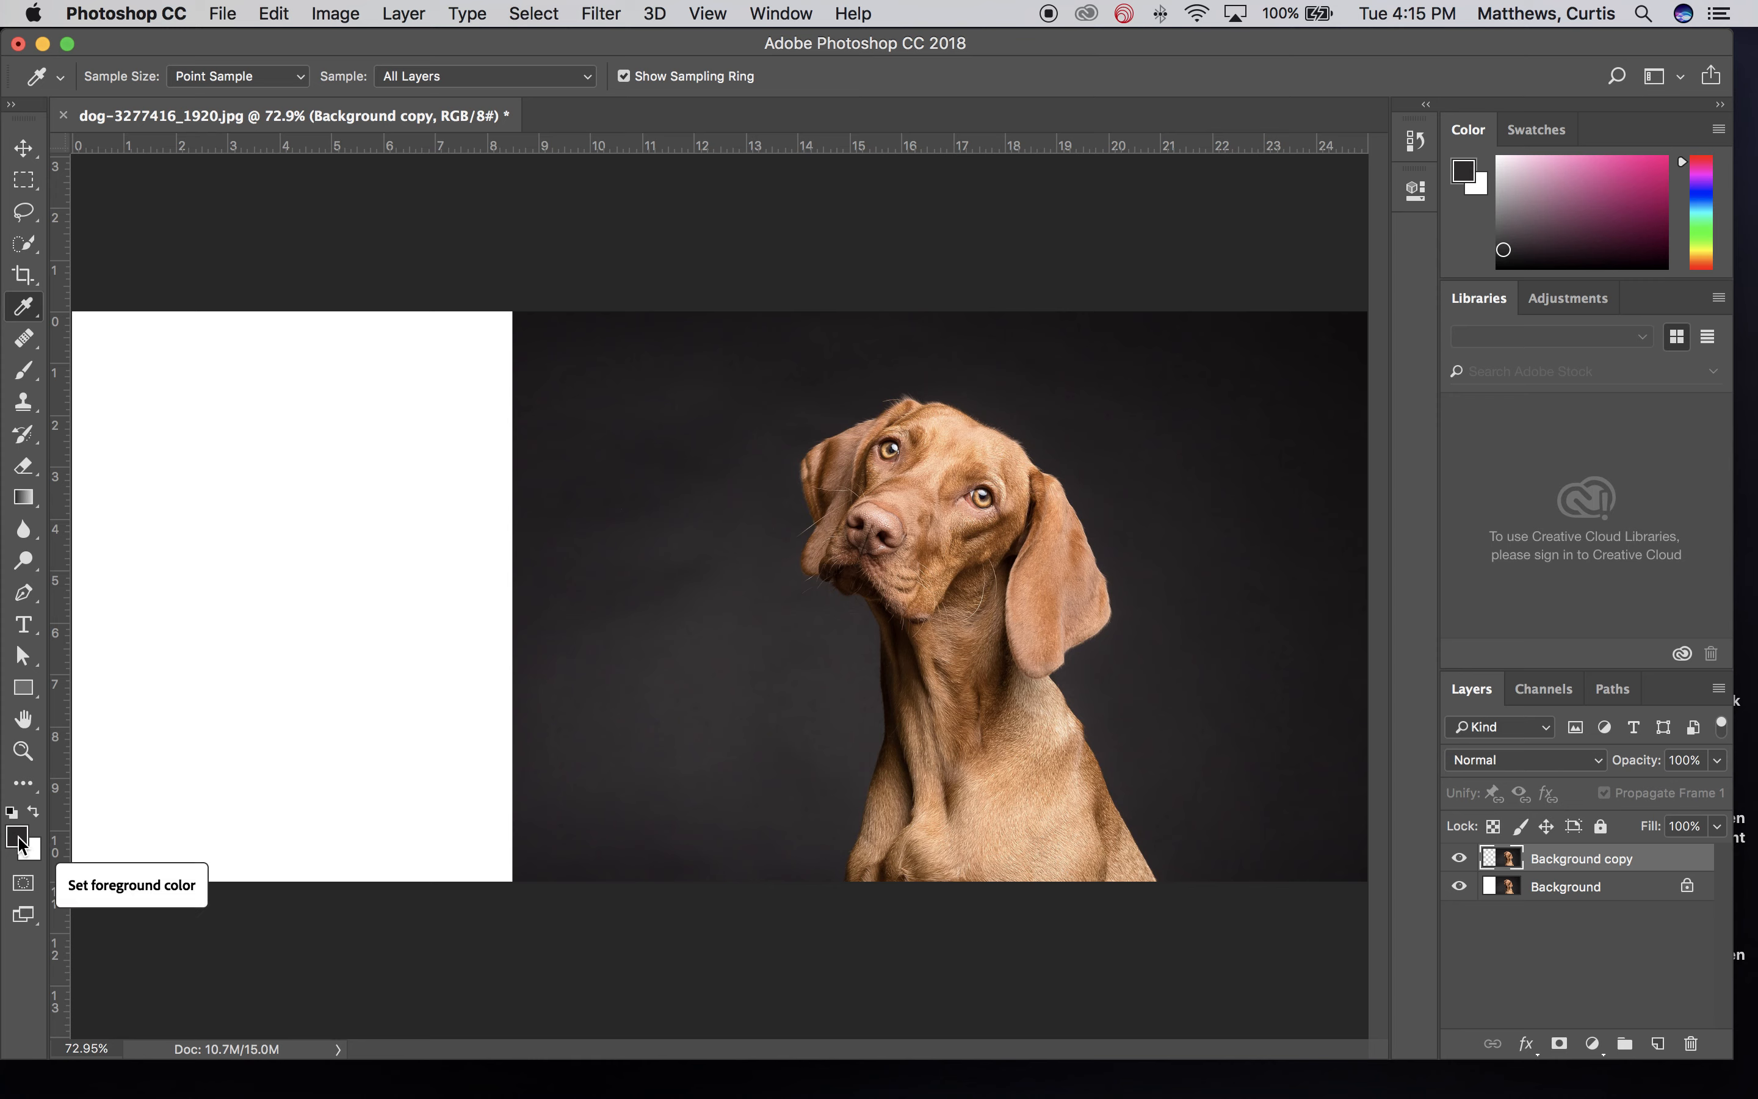
mouse_move(32, 295)
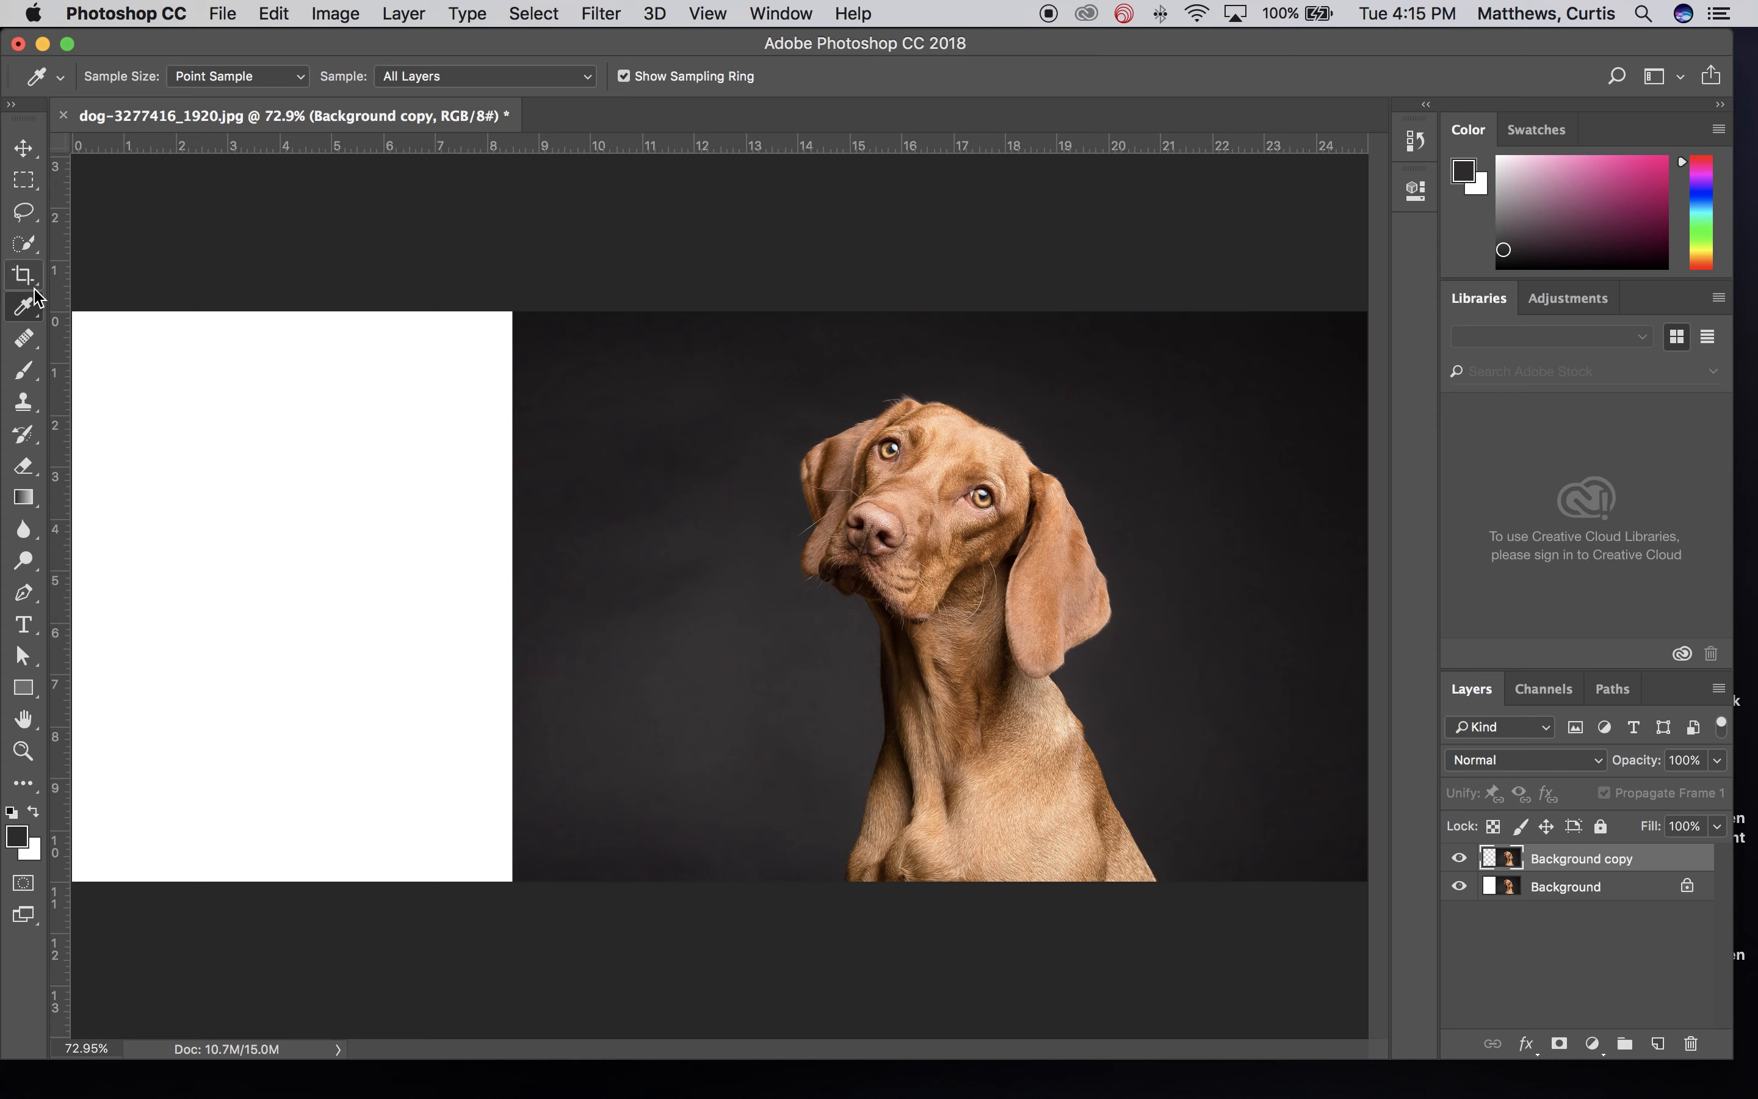
left_click(22, 370)
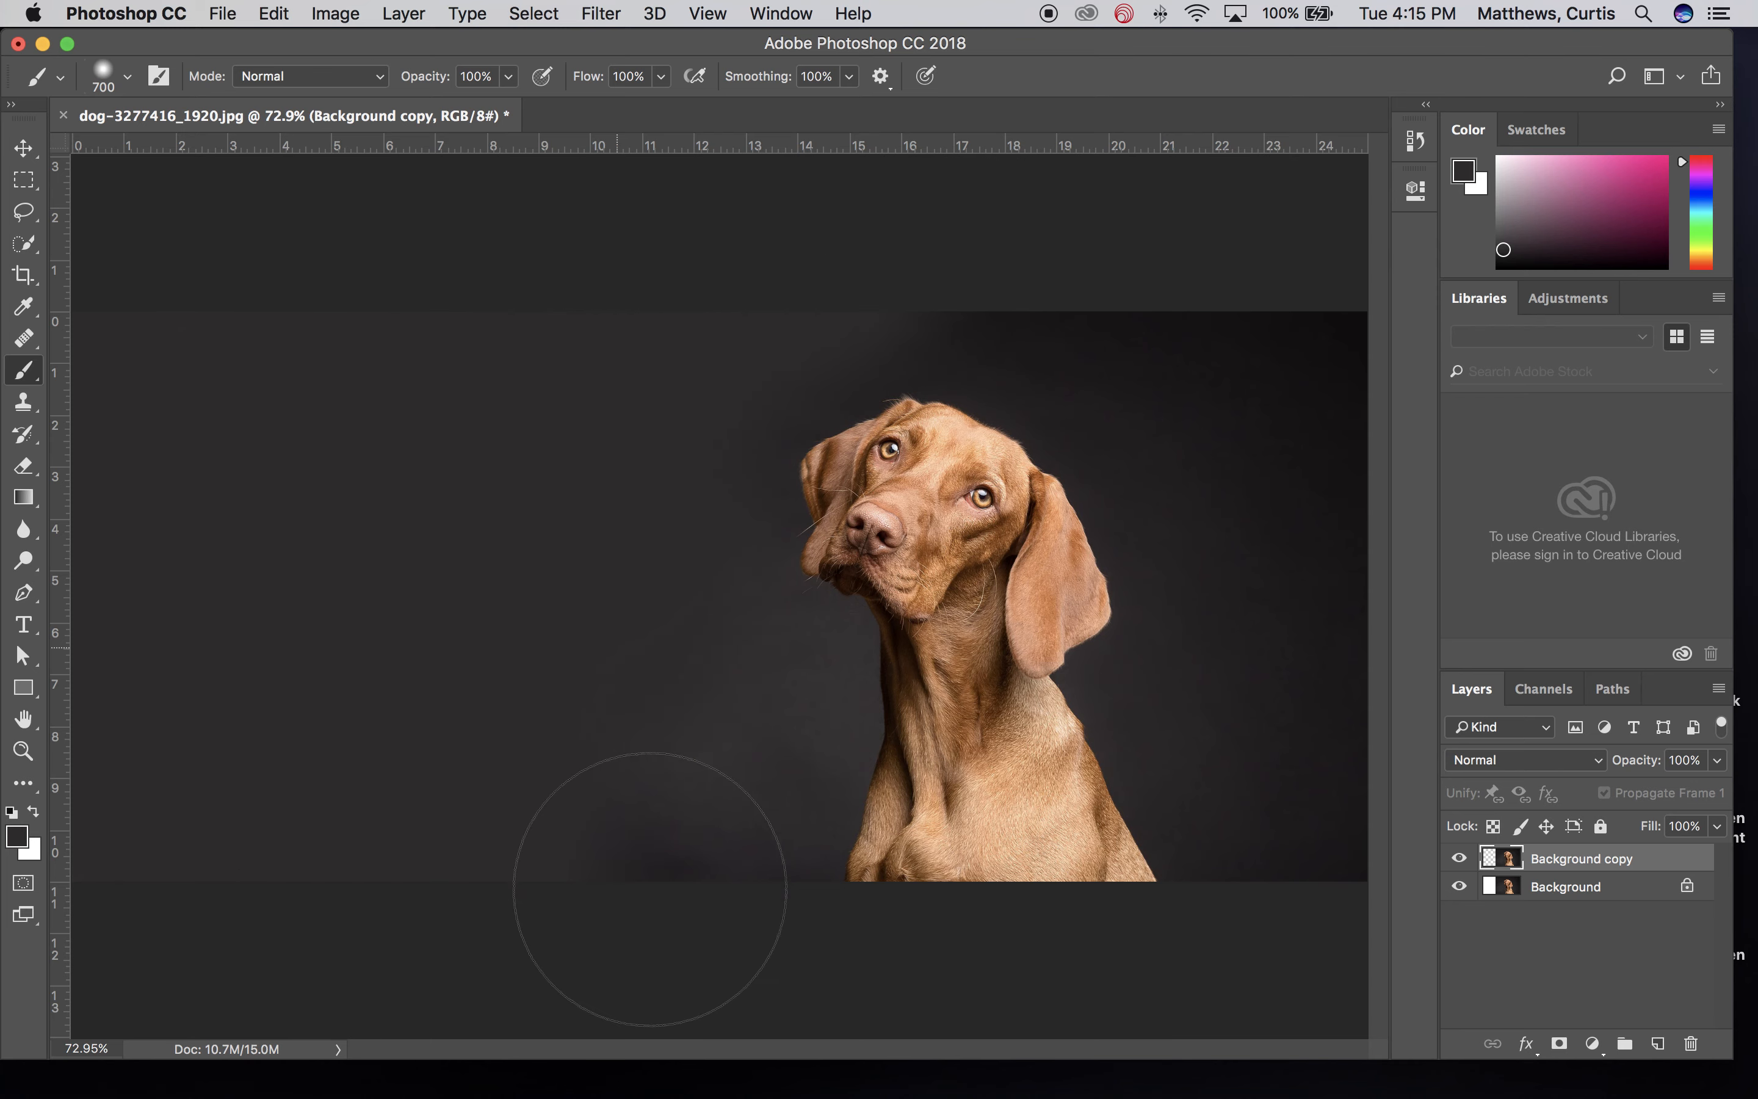
mouse_move(863, 224)
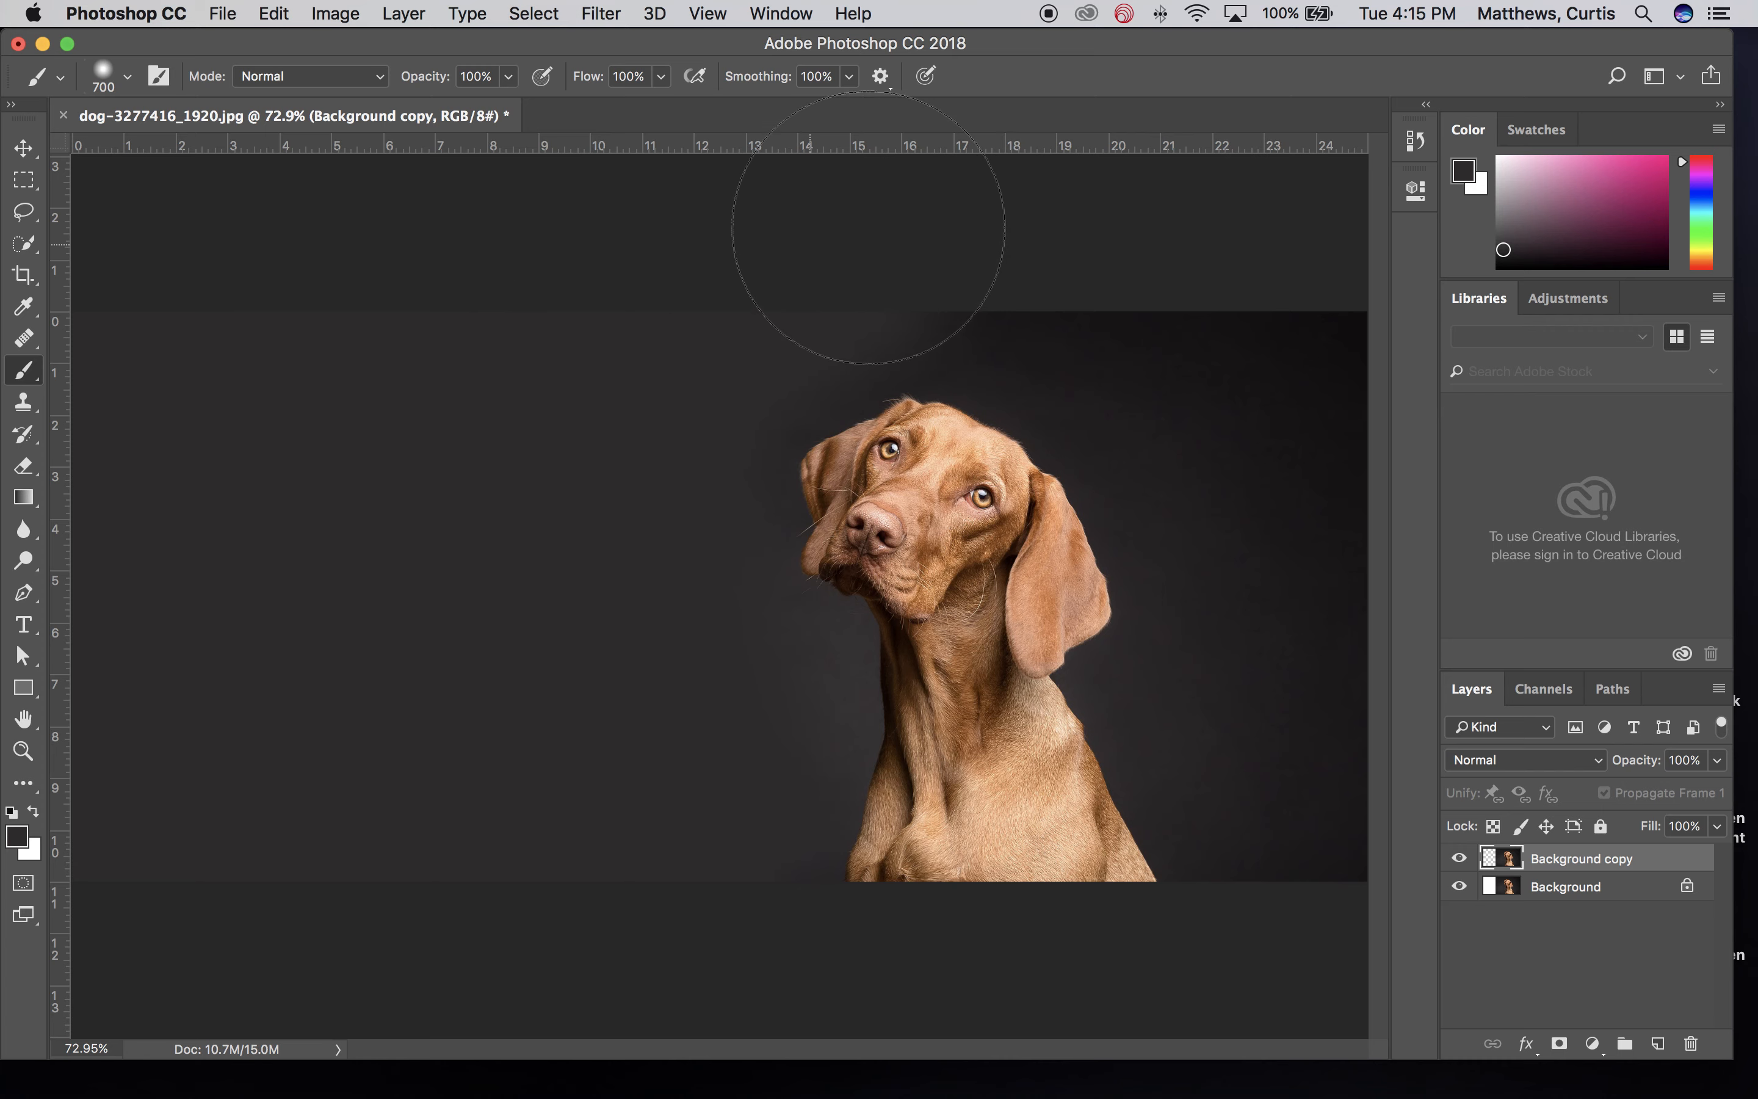
Paint more dark gray over the lighter backdrop around the dog's head and edges
left_click_drag(866, 221, 1183, 275)
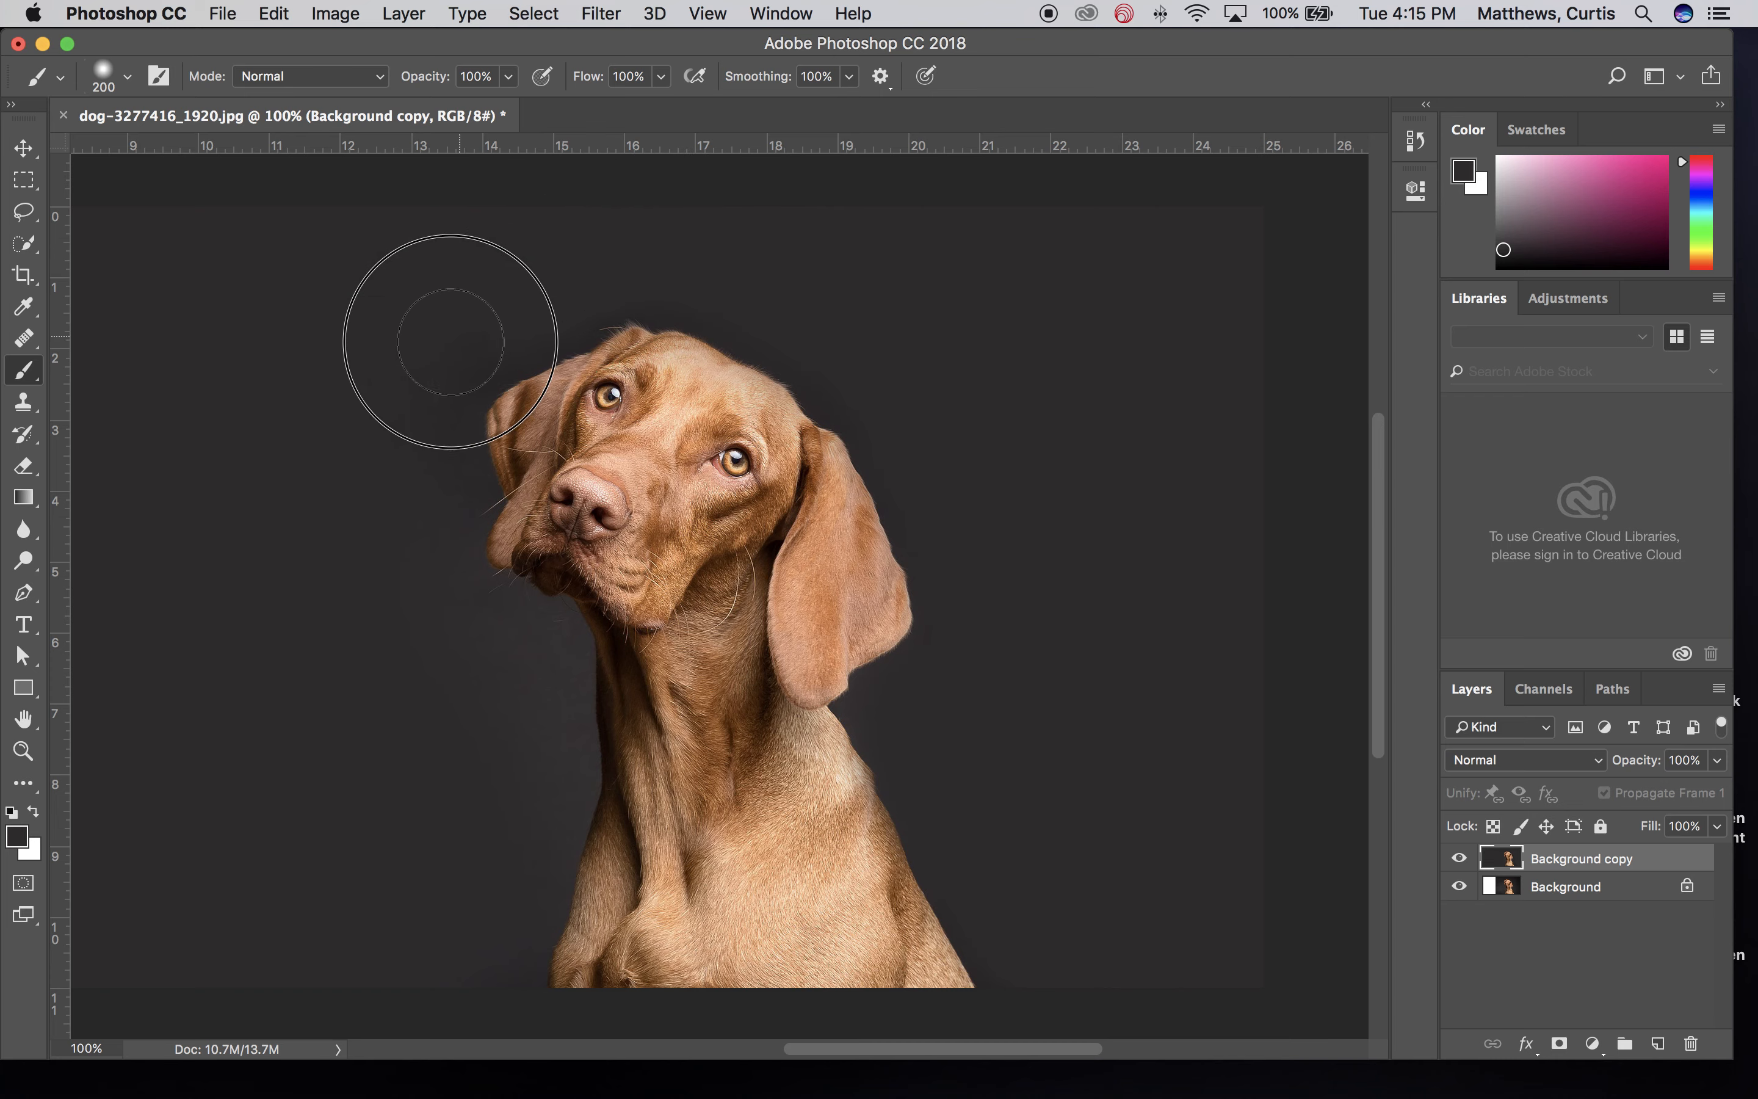
mouse_move(517, 653)
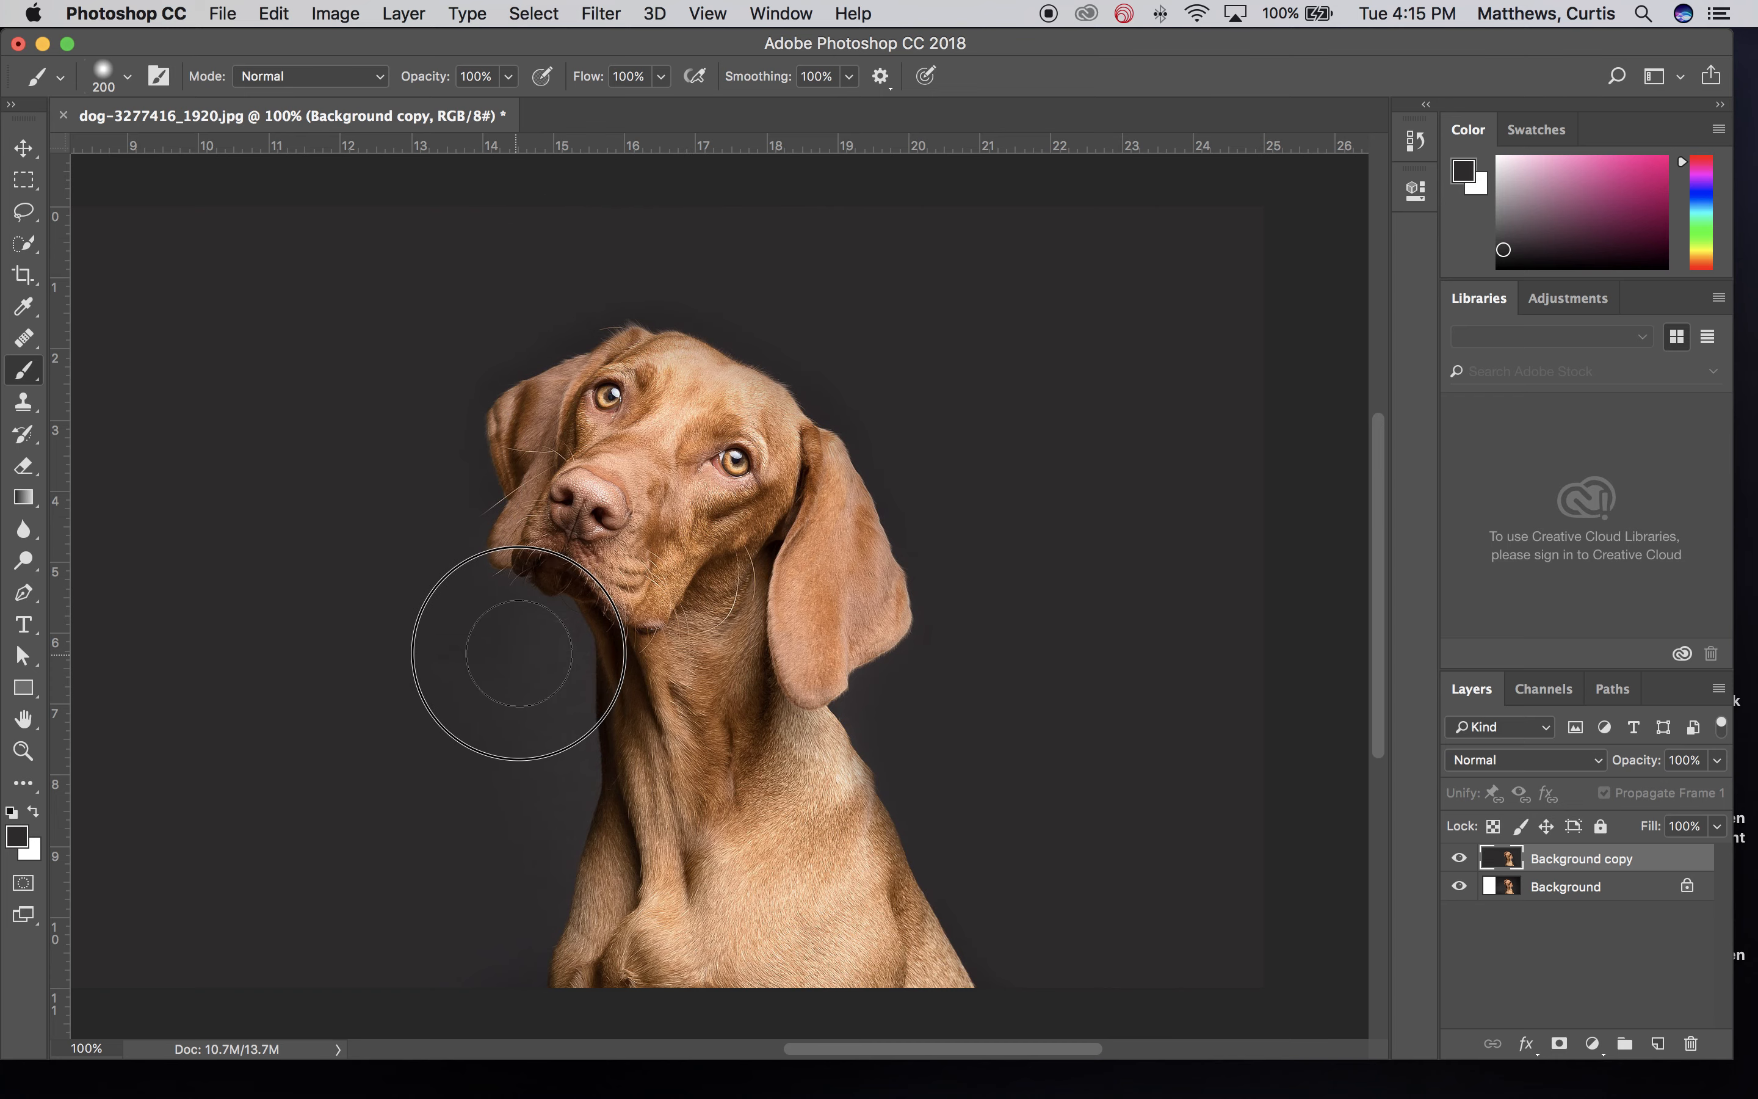
mouse_move(527, 743)
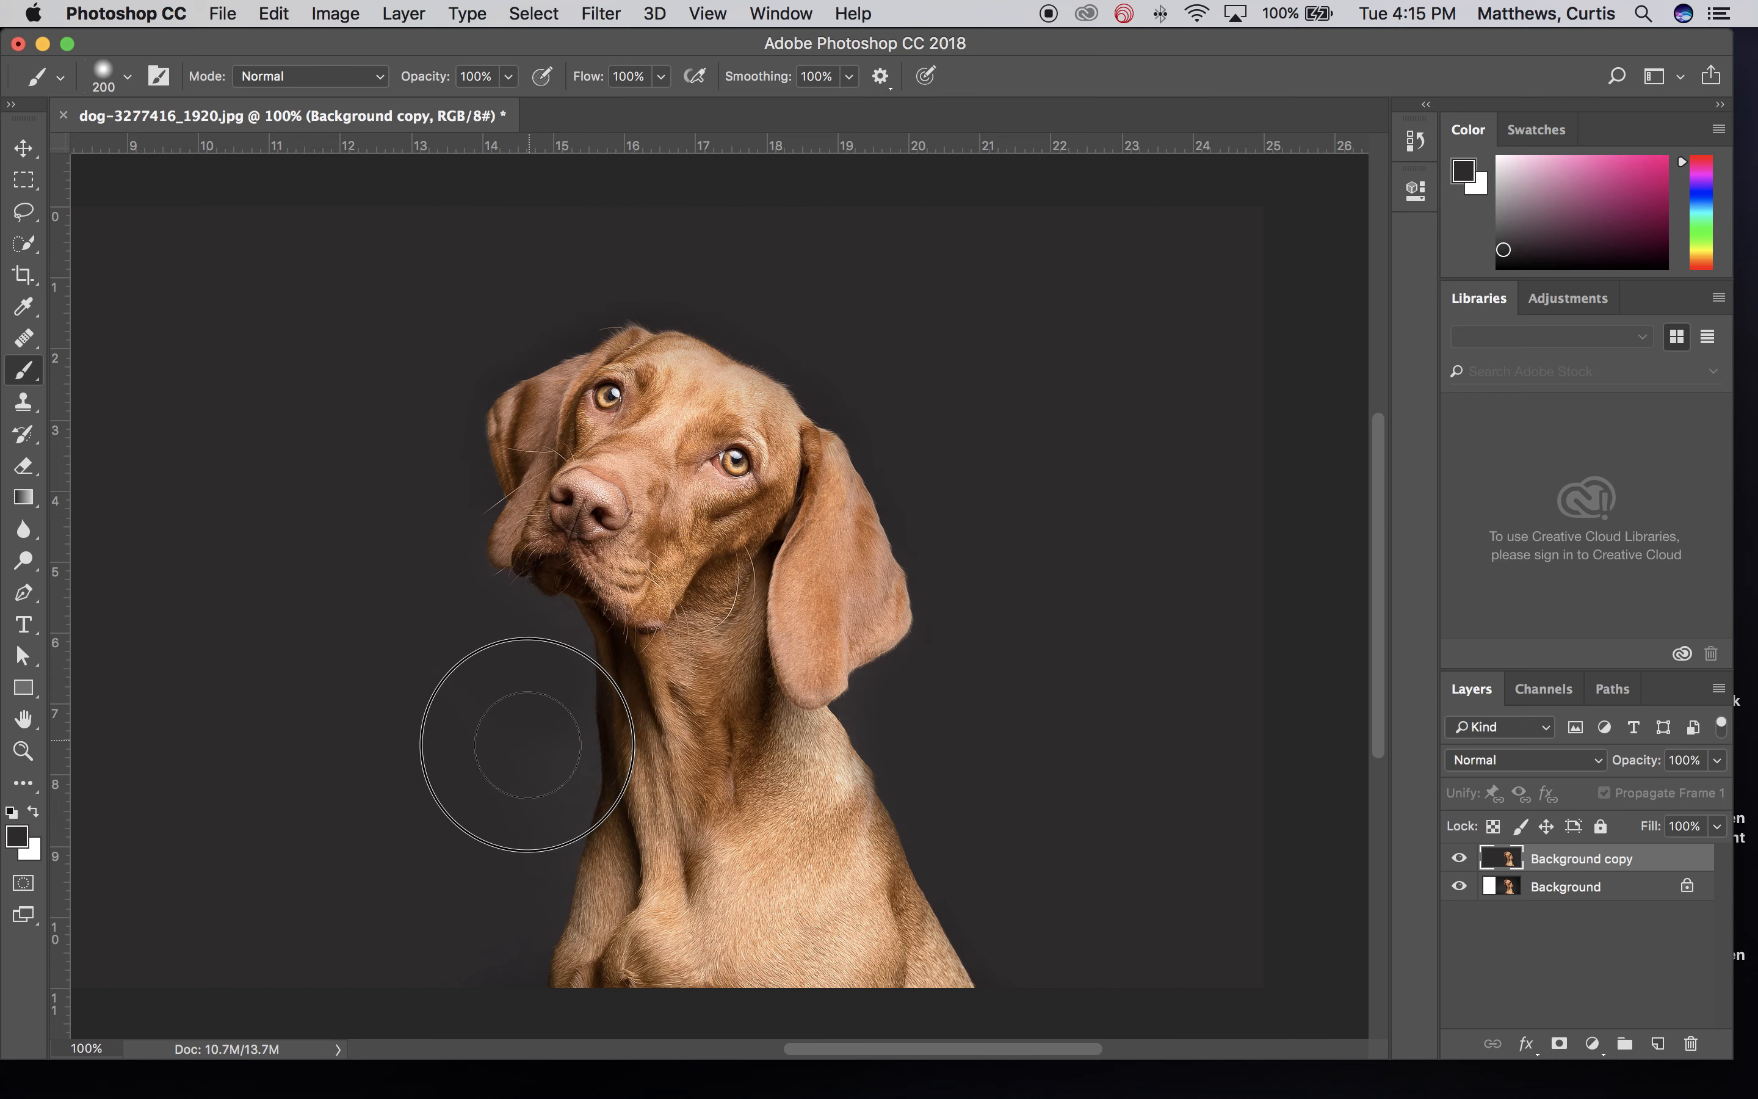
mouse_move(368, 419)
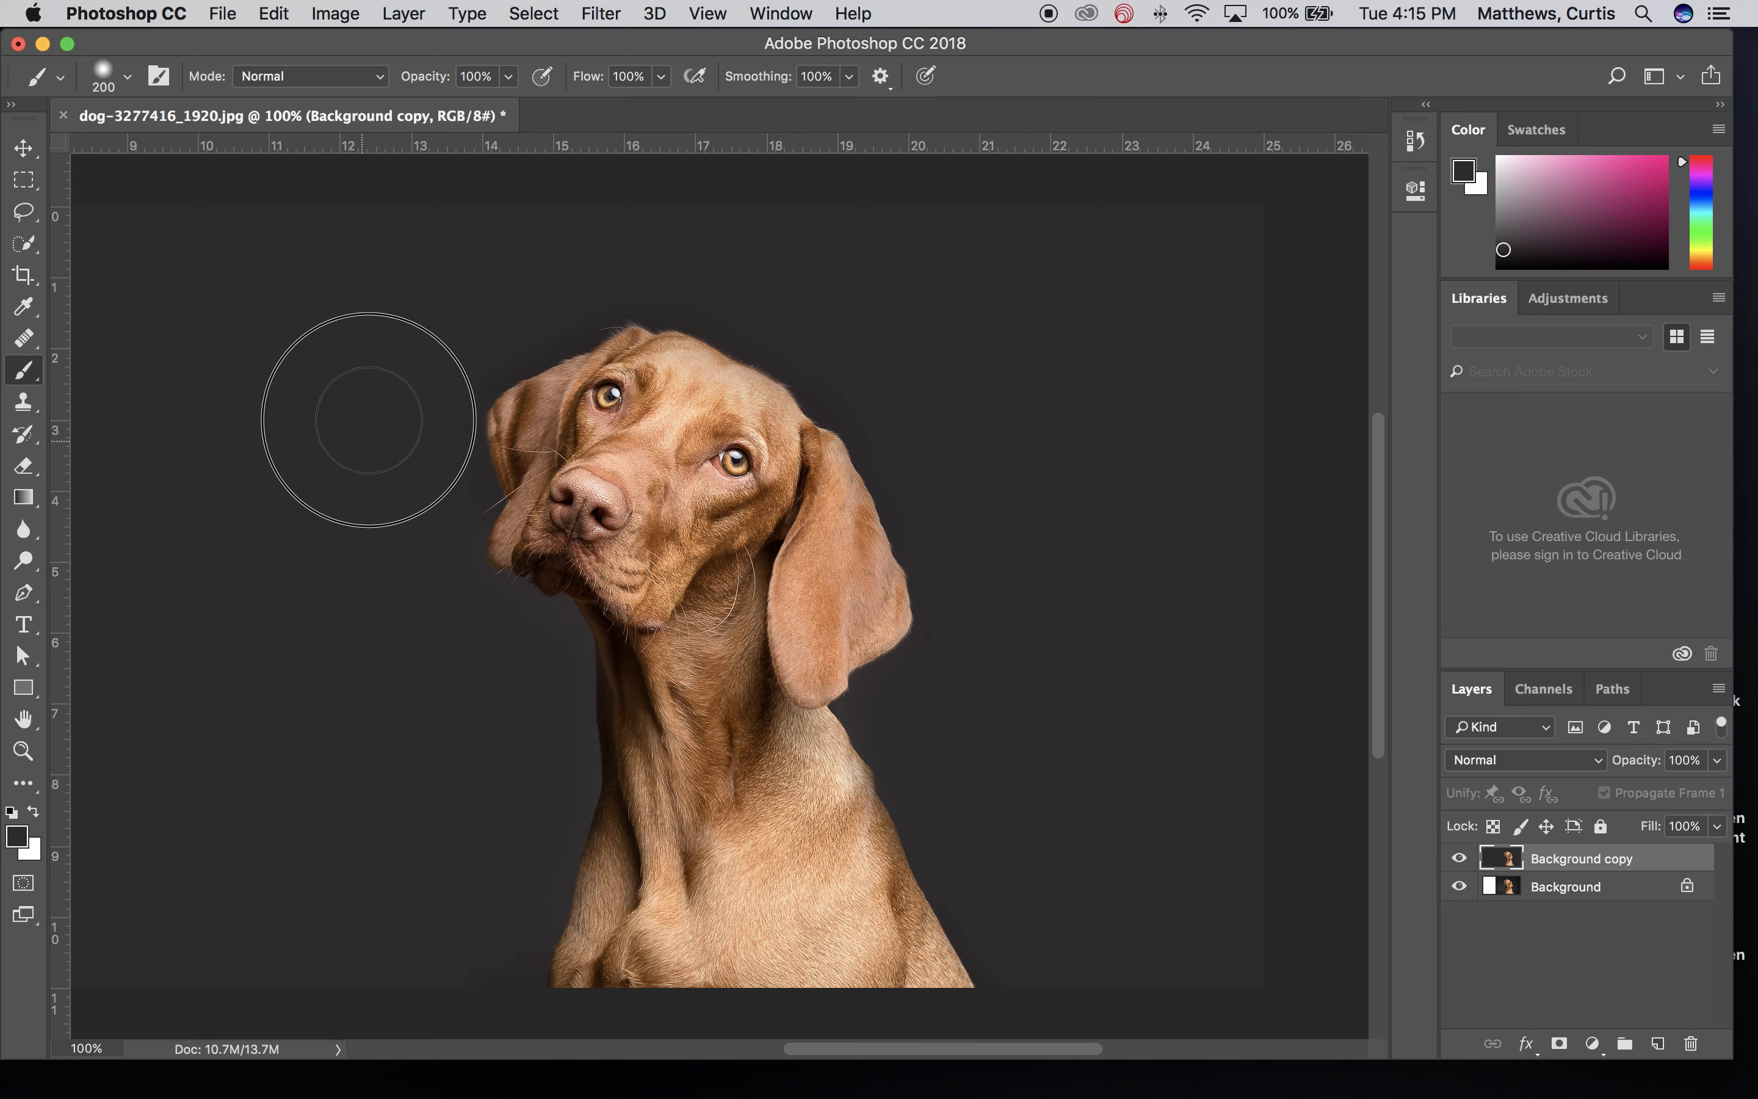
mouse_move(1233, 906)
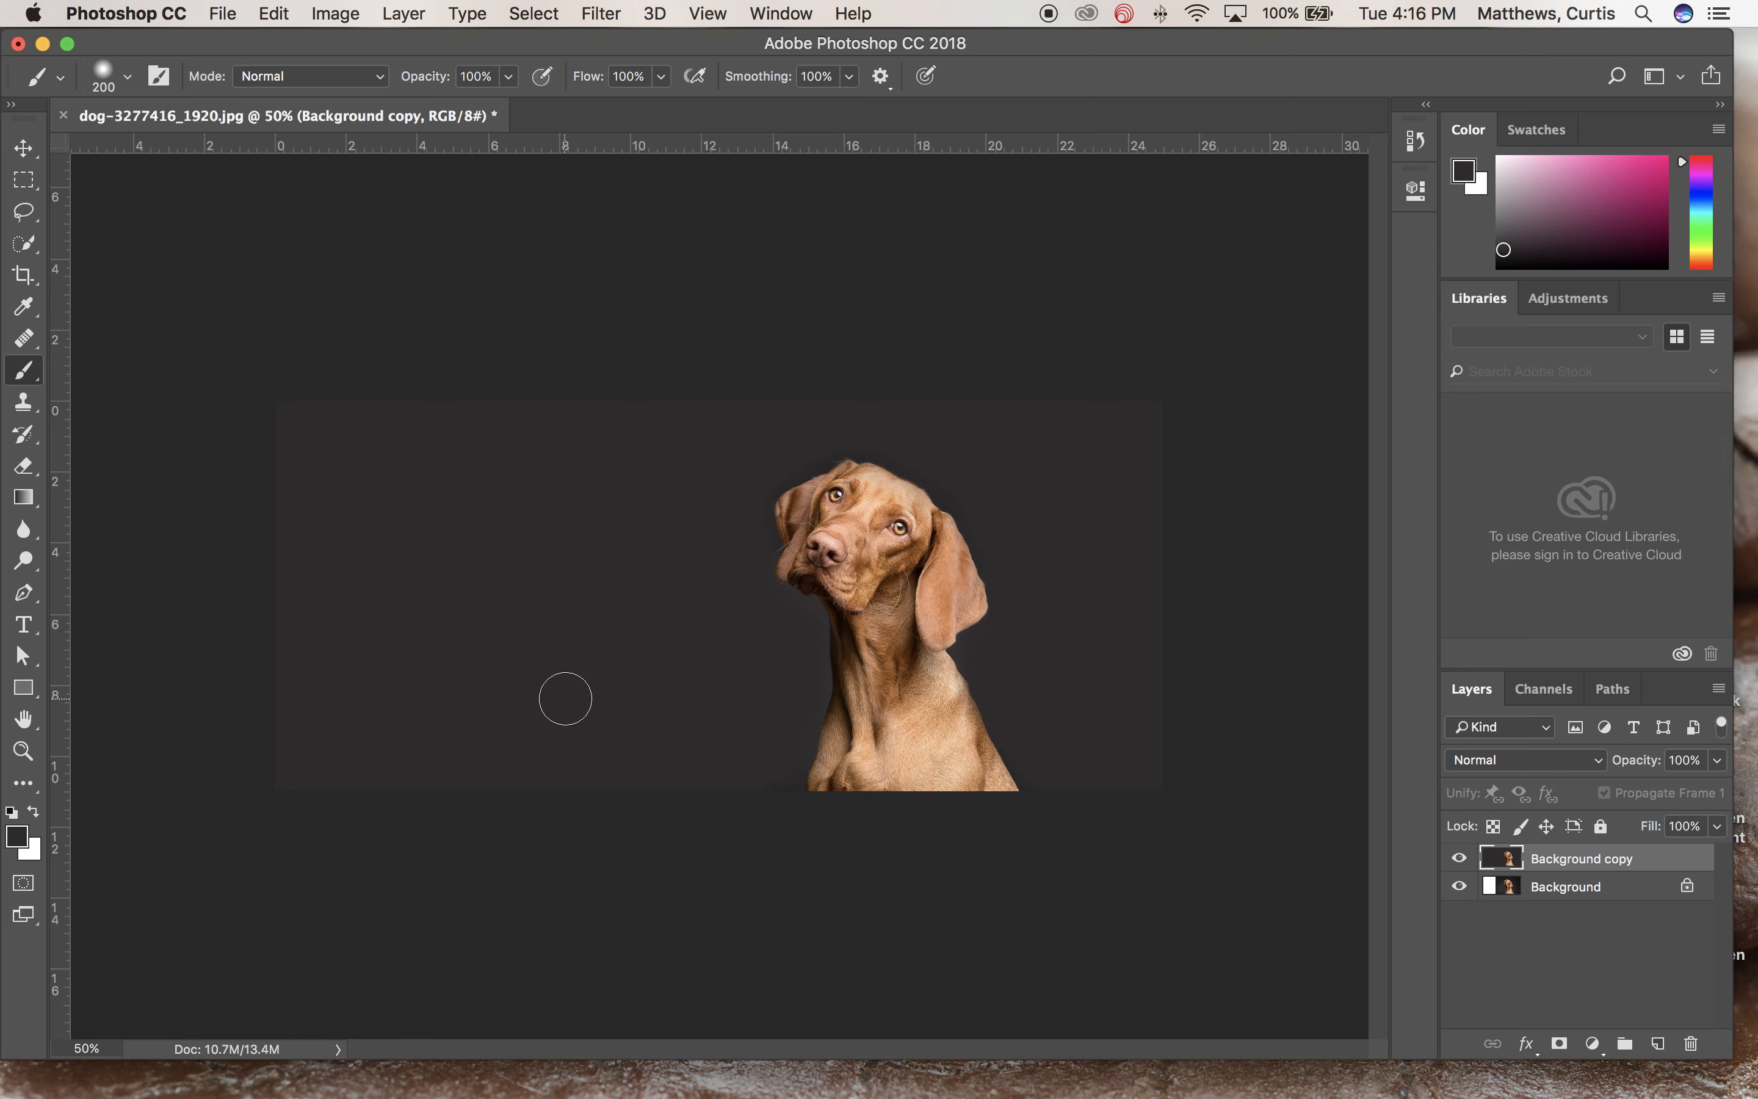
mouse_move(620, 596)
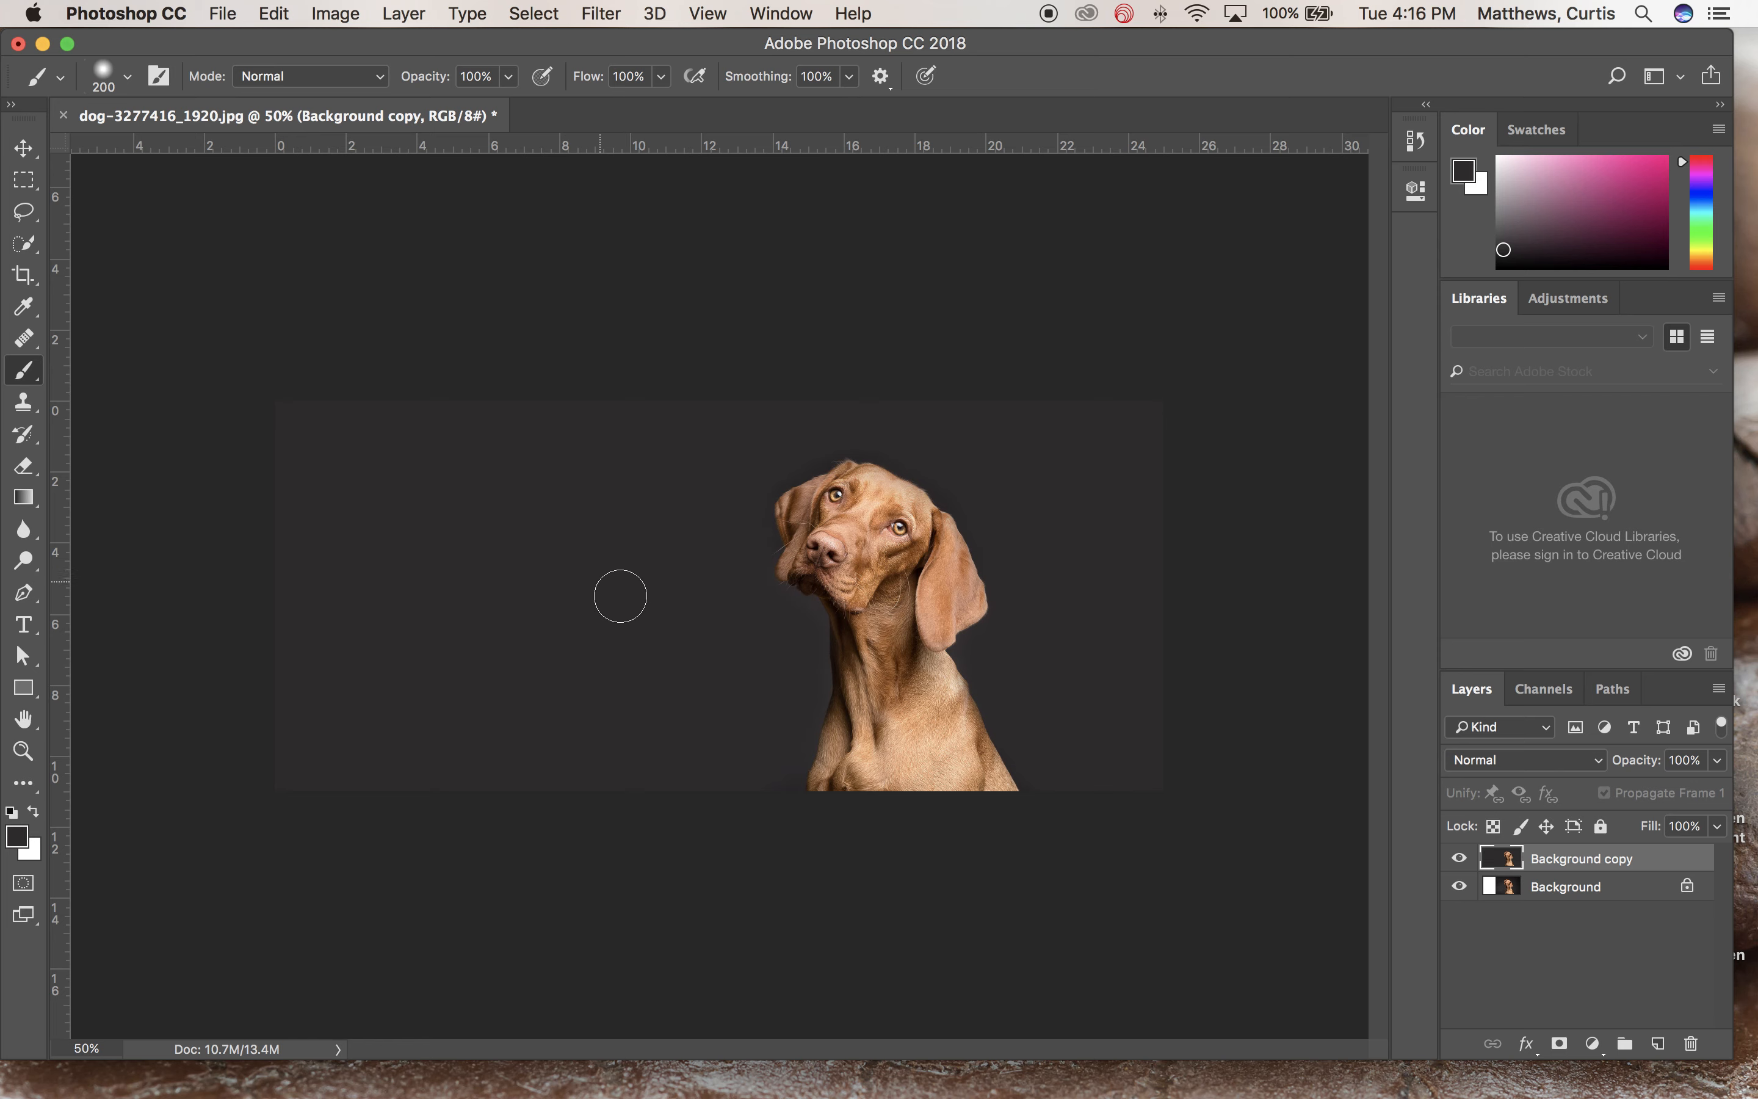
mouse_move(457, 167)
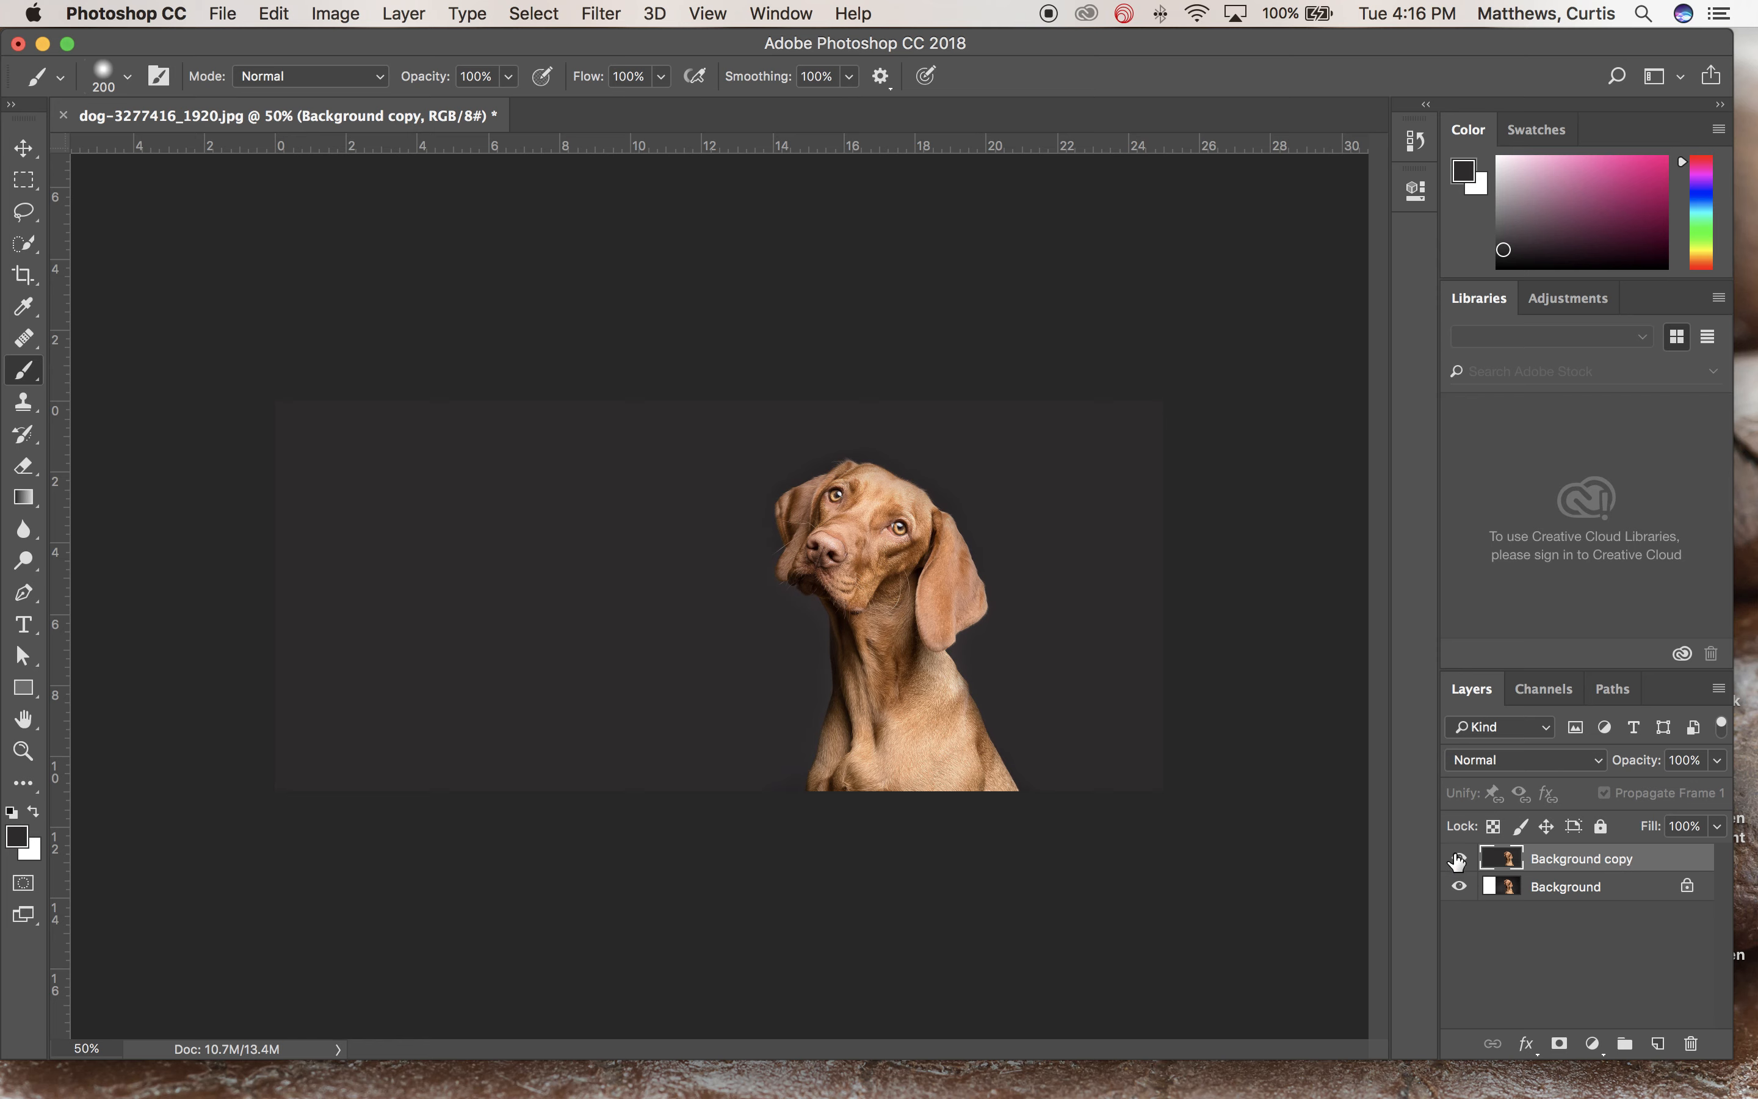
Hide Background copy, duplicate the original into Background copy 2 and make it the working layer
left_click(1458, 858)
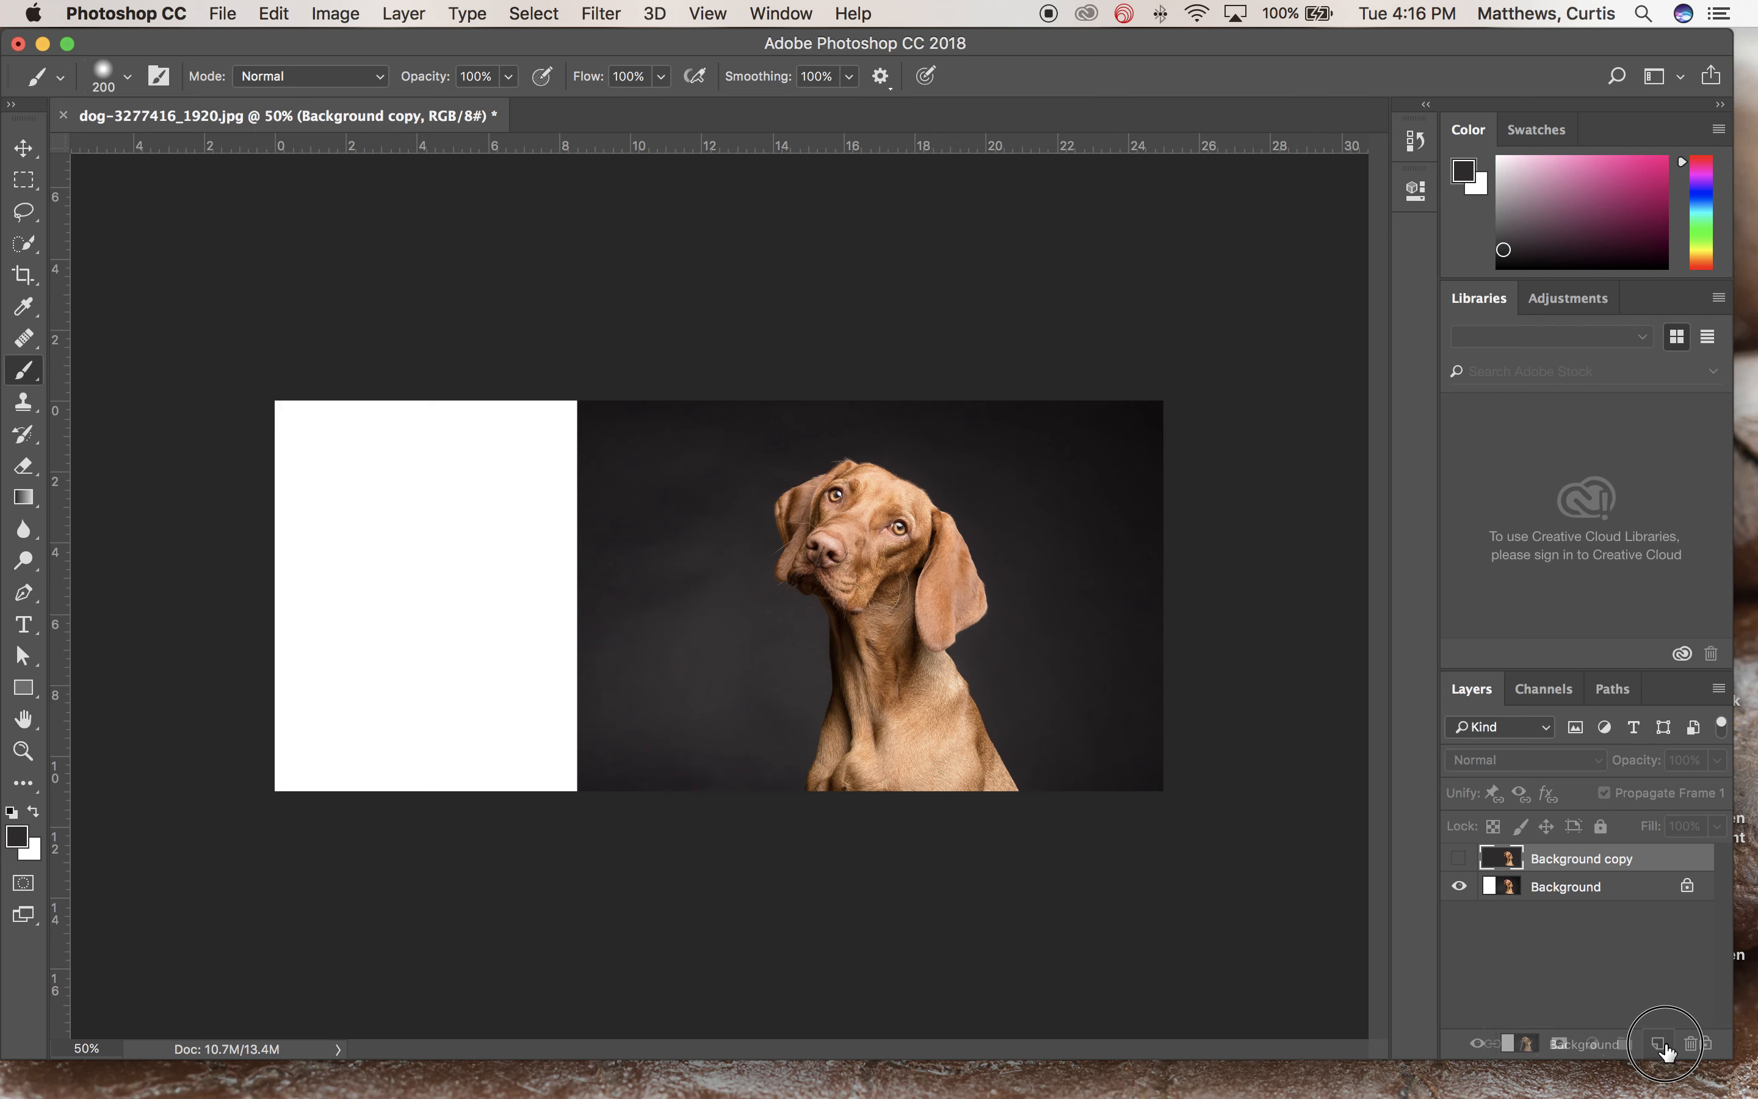
left_click(1664, 1043)
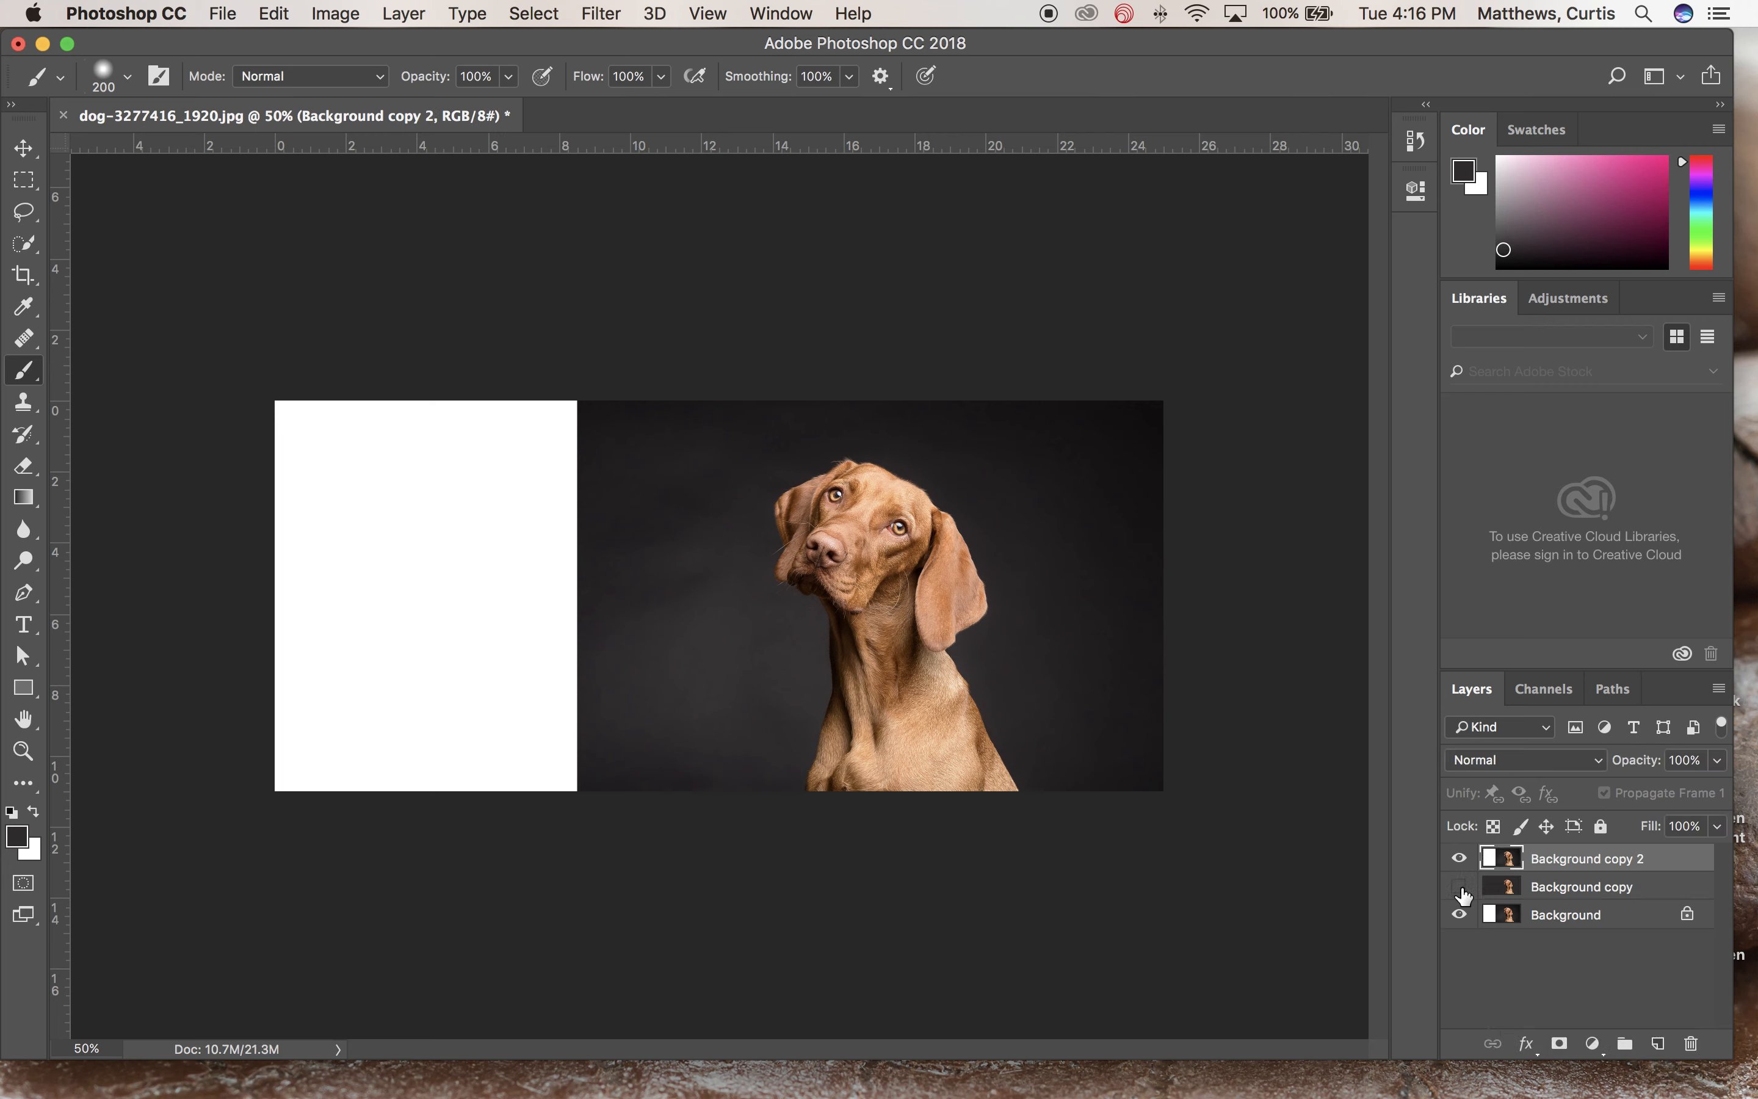
left_click(1458, 887)
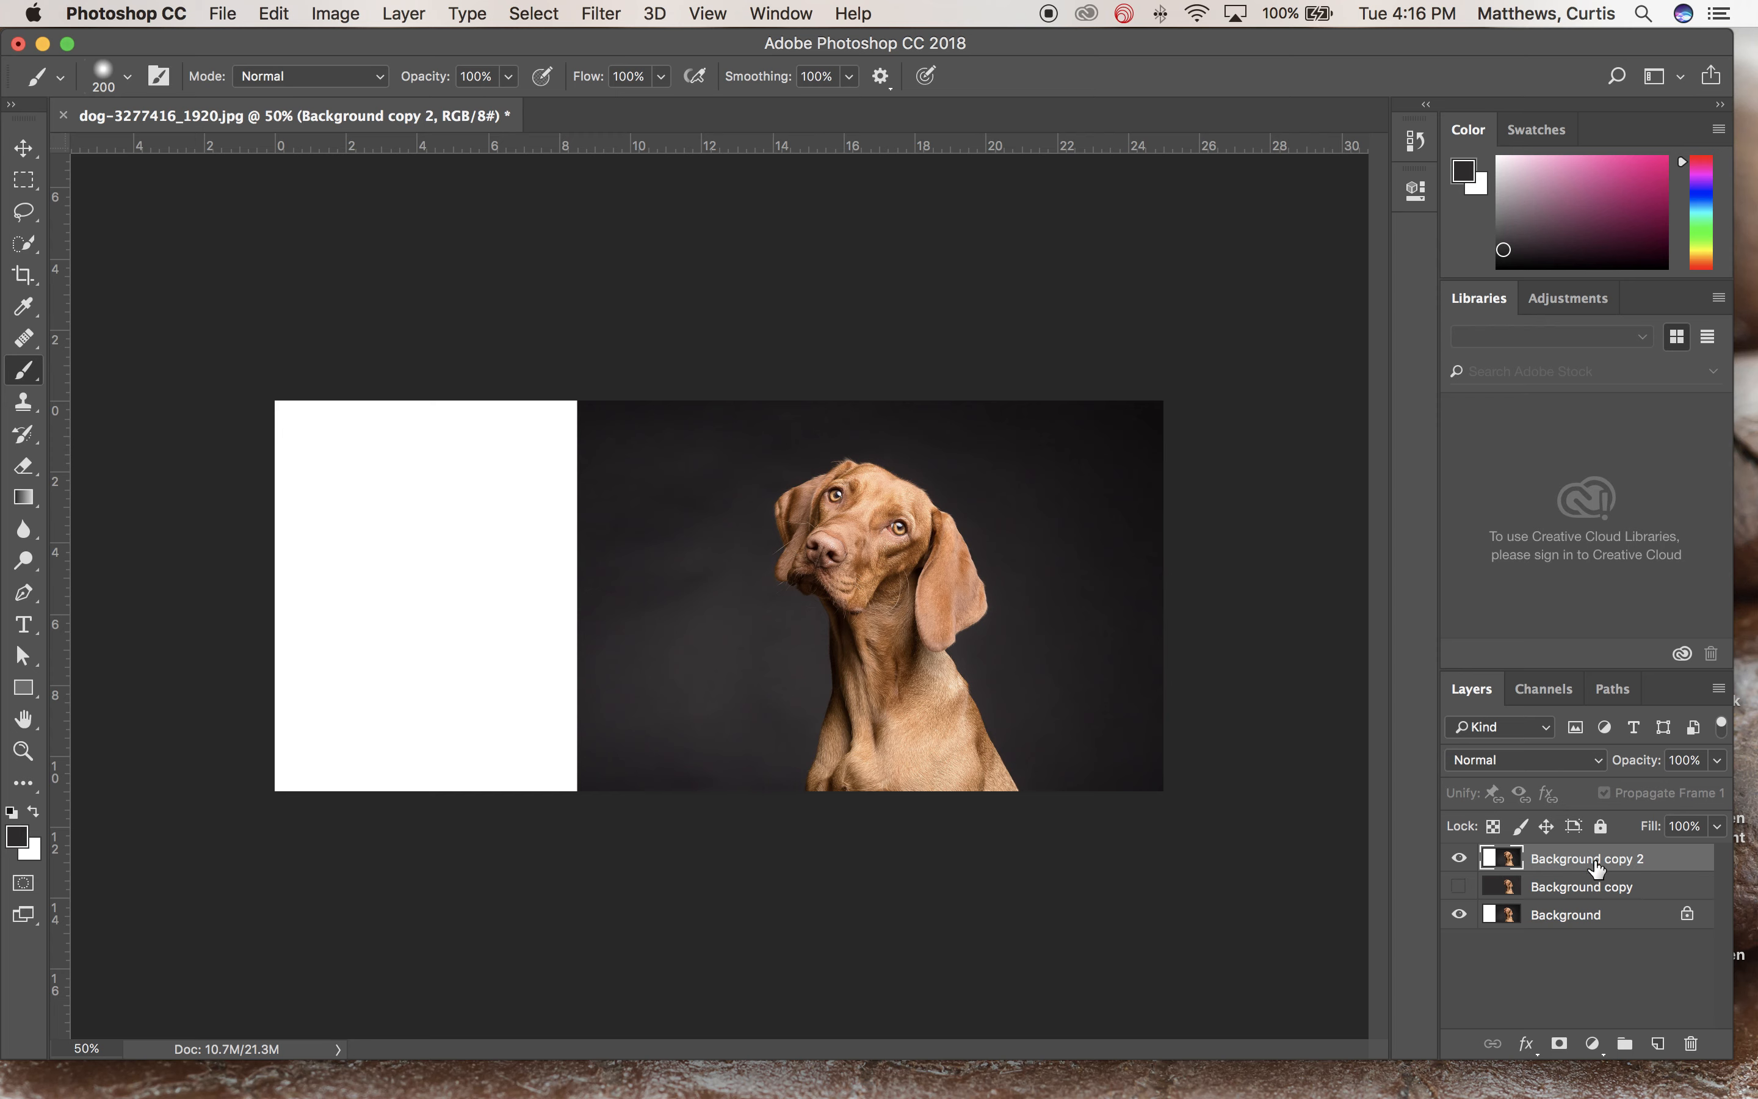
mouse_move(725, 688)
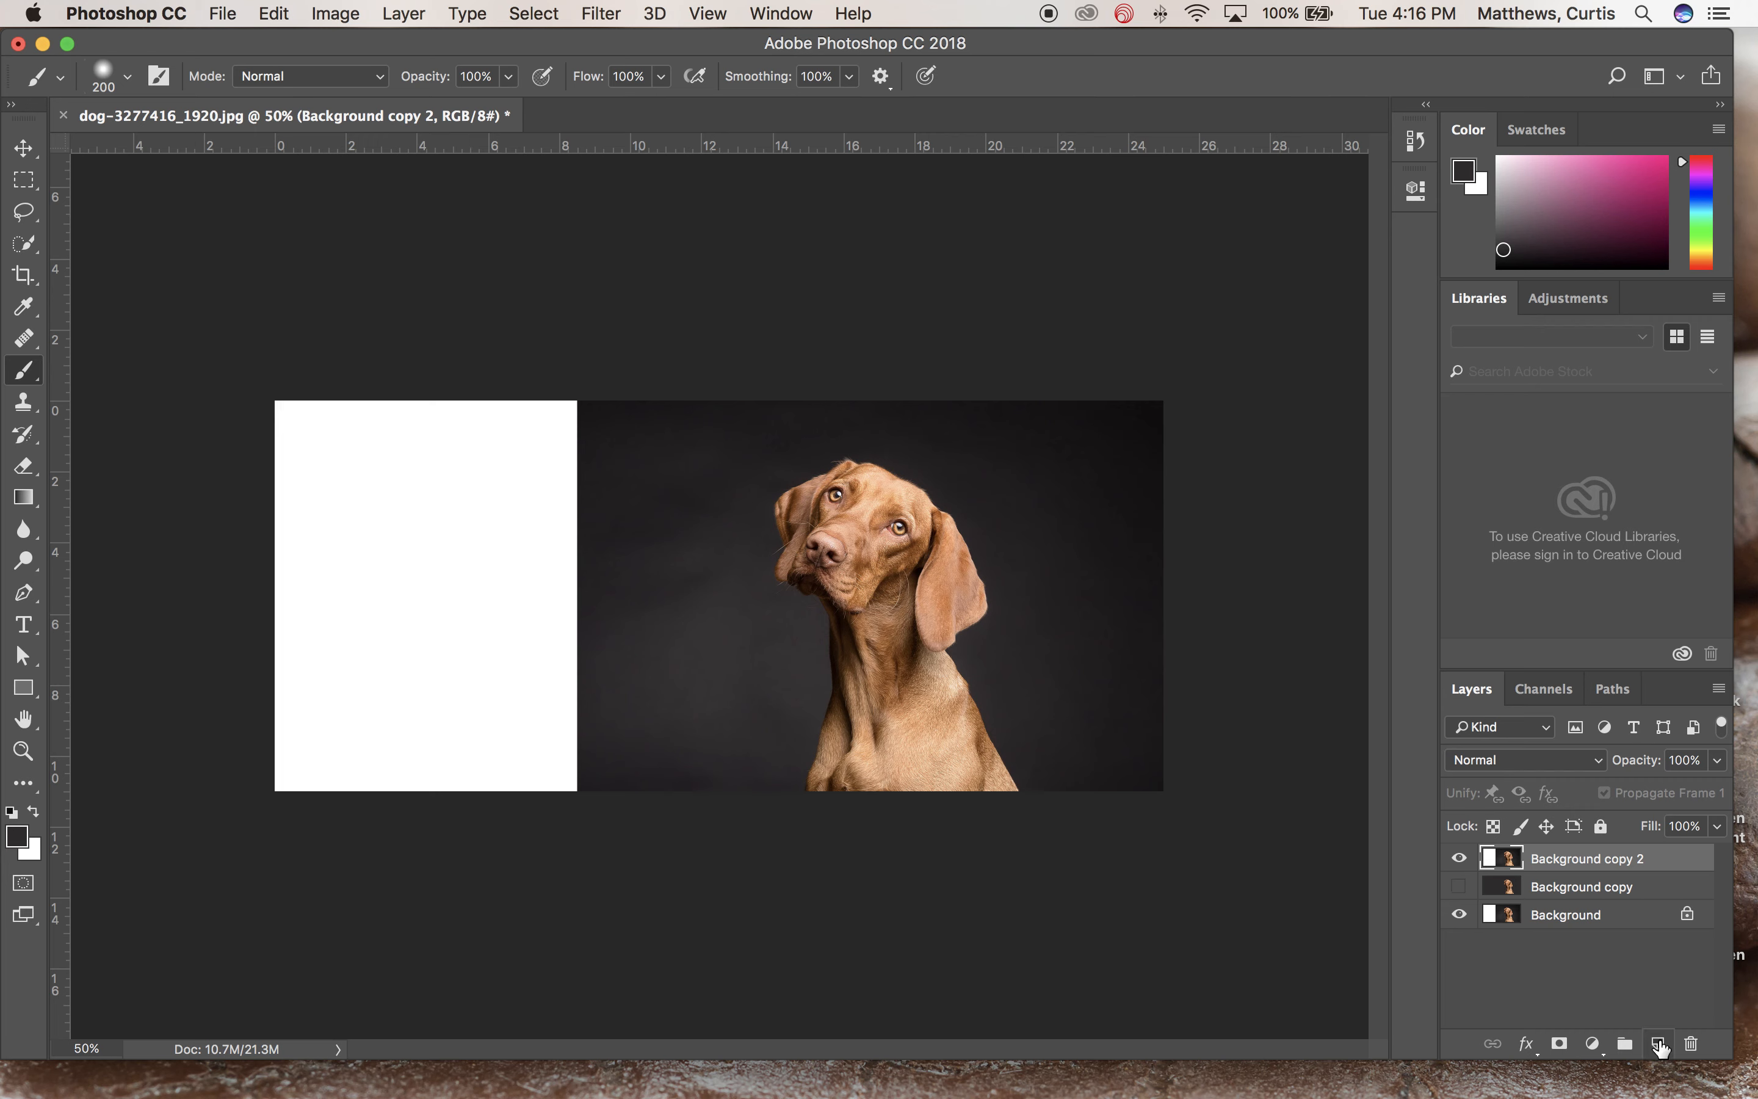
Add a new empty layer and set the foreground colour to bright pink
left_click(1659, 1043)
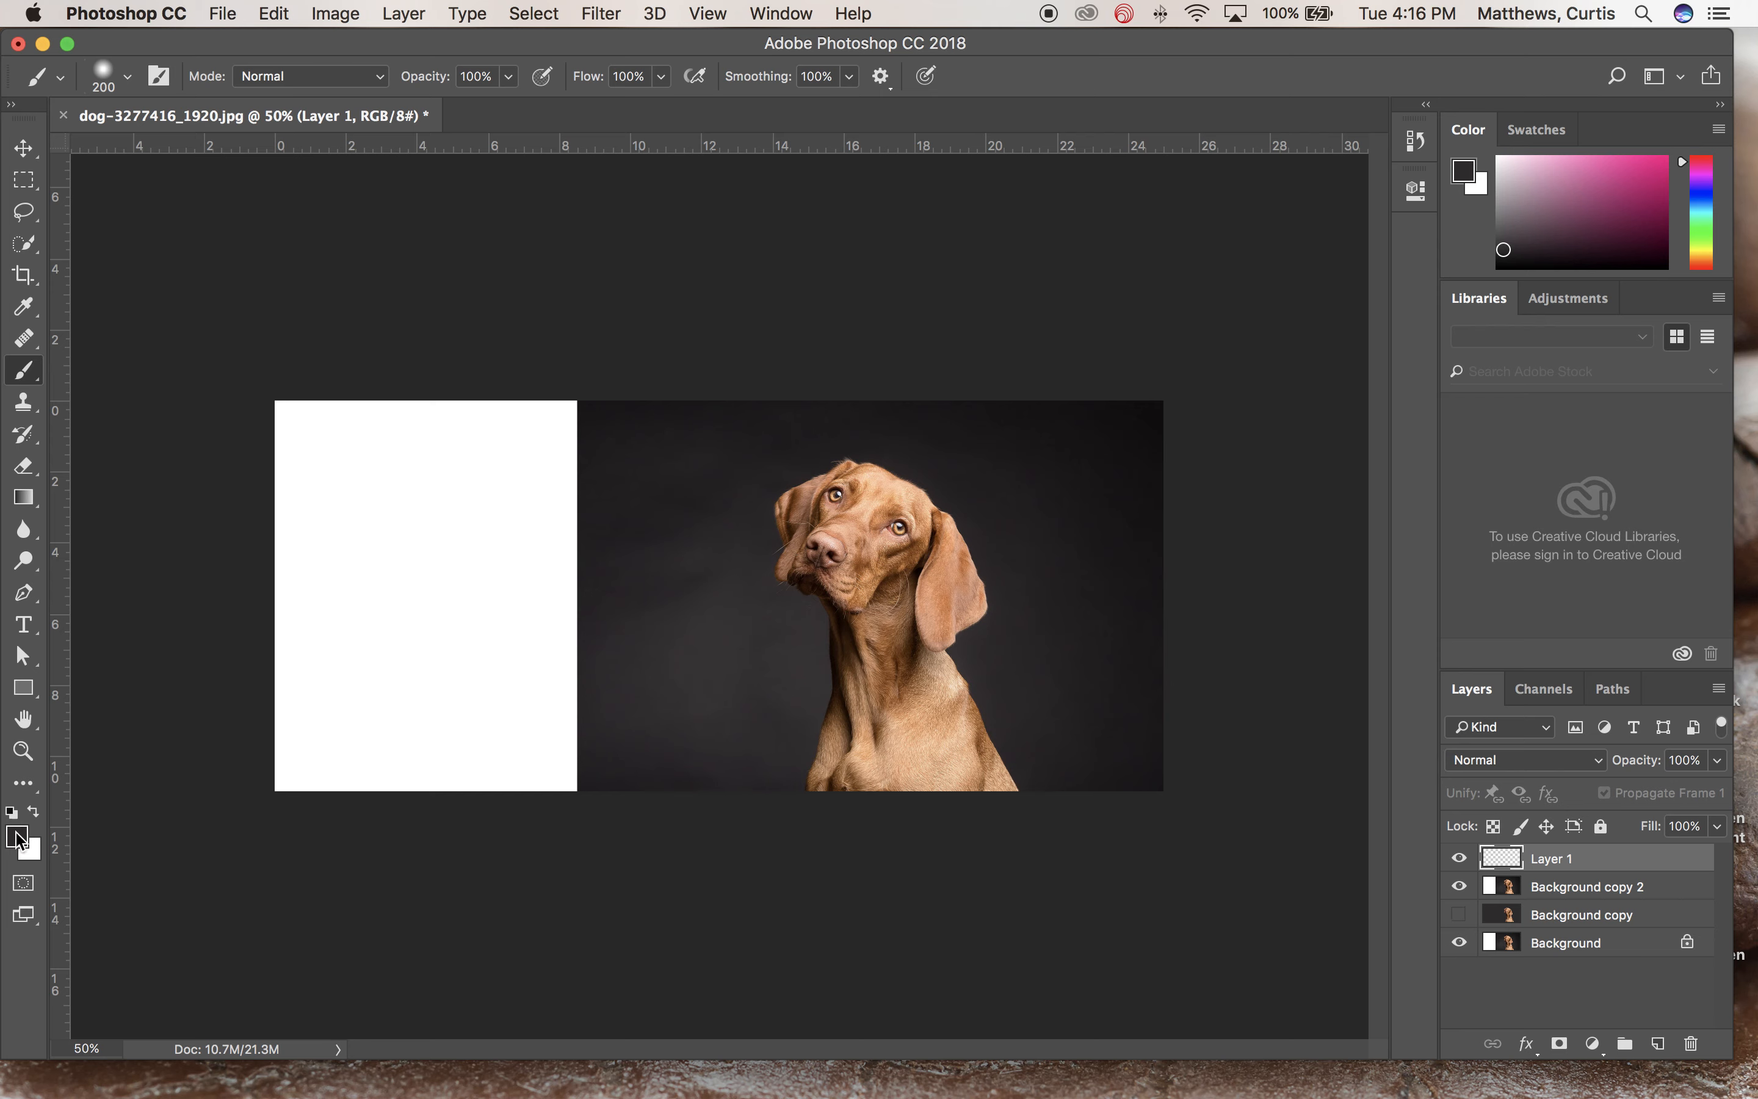
left_click(1462, 170)
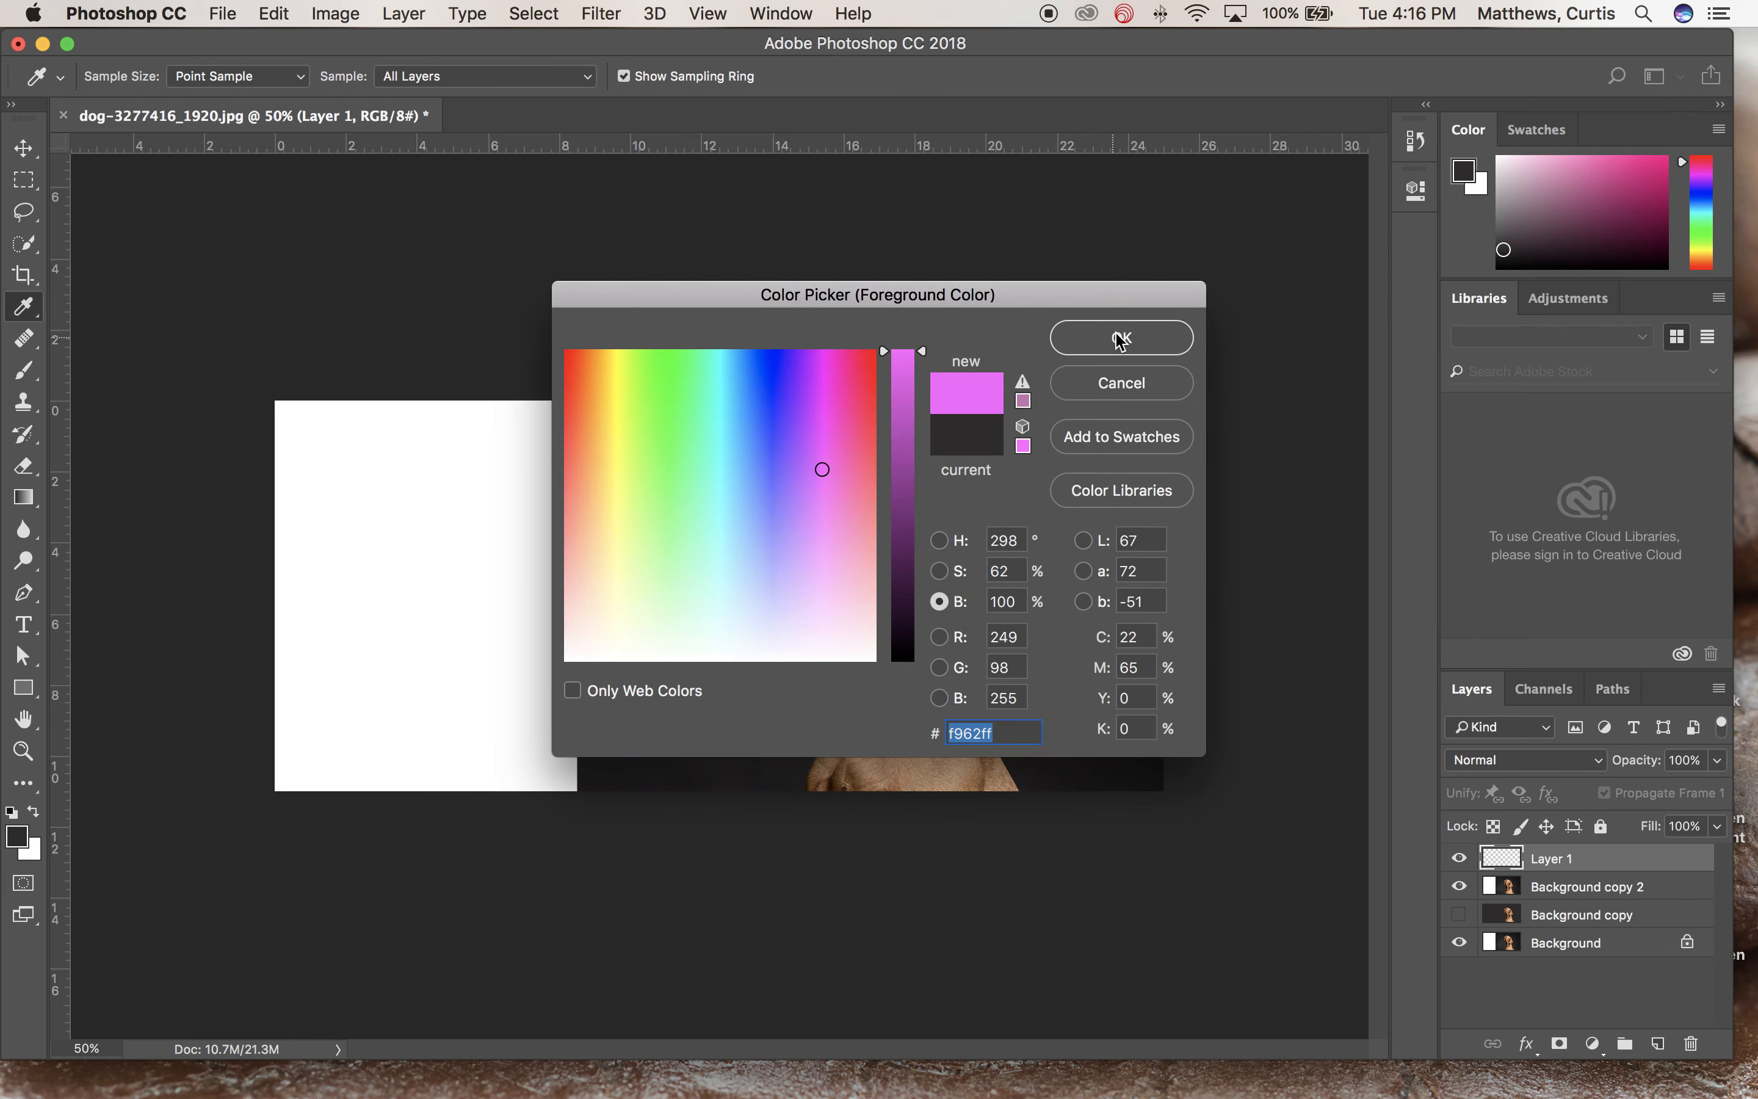
left_click(1120, 337)
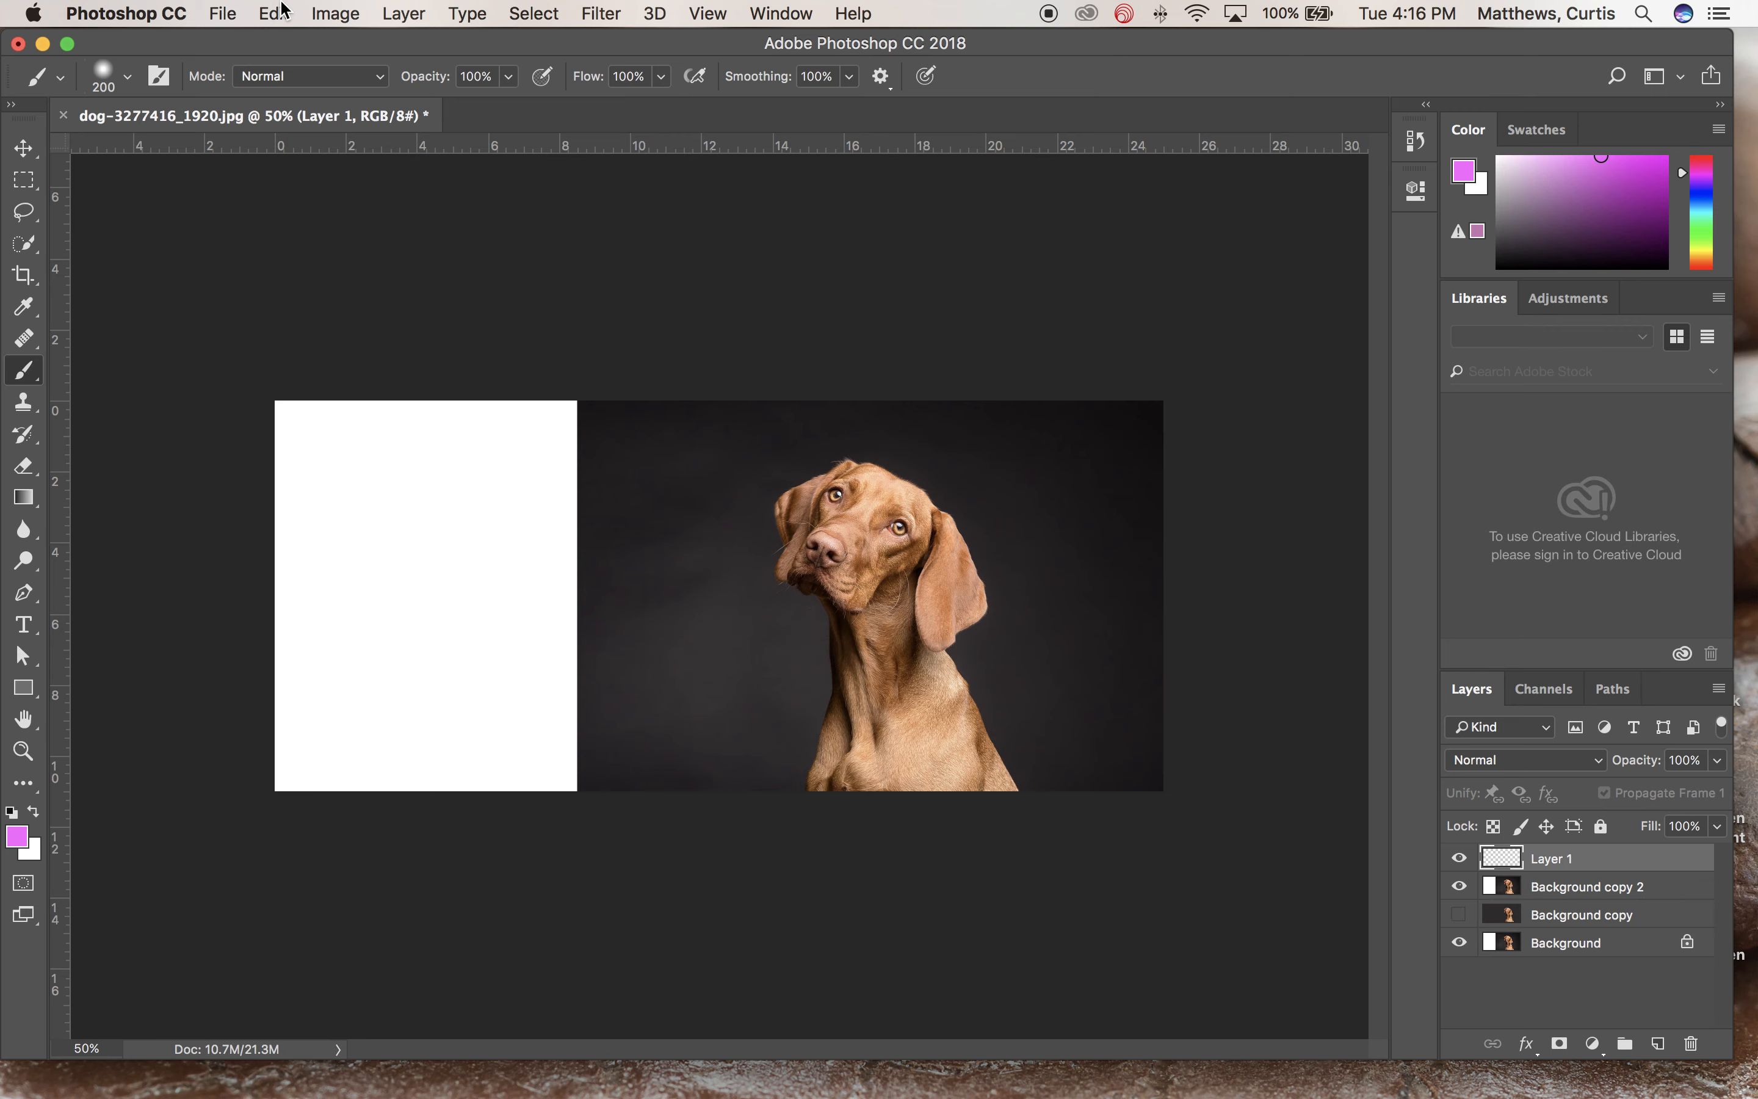
mouse_move(369, 77)
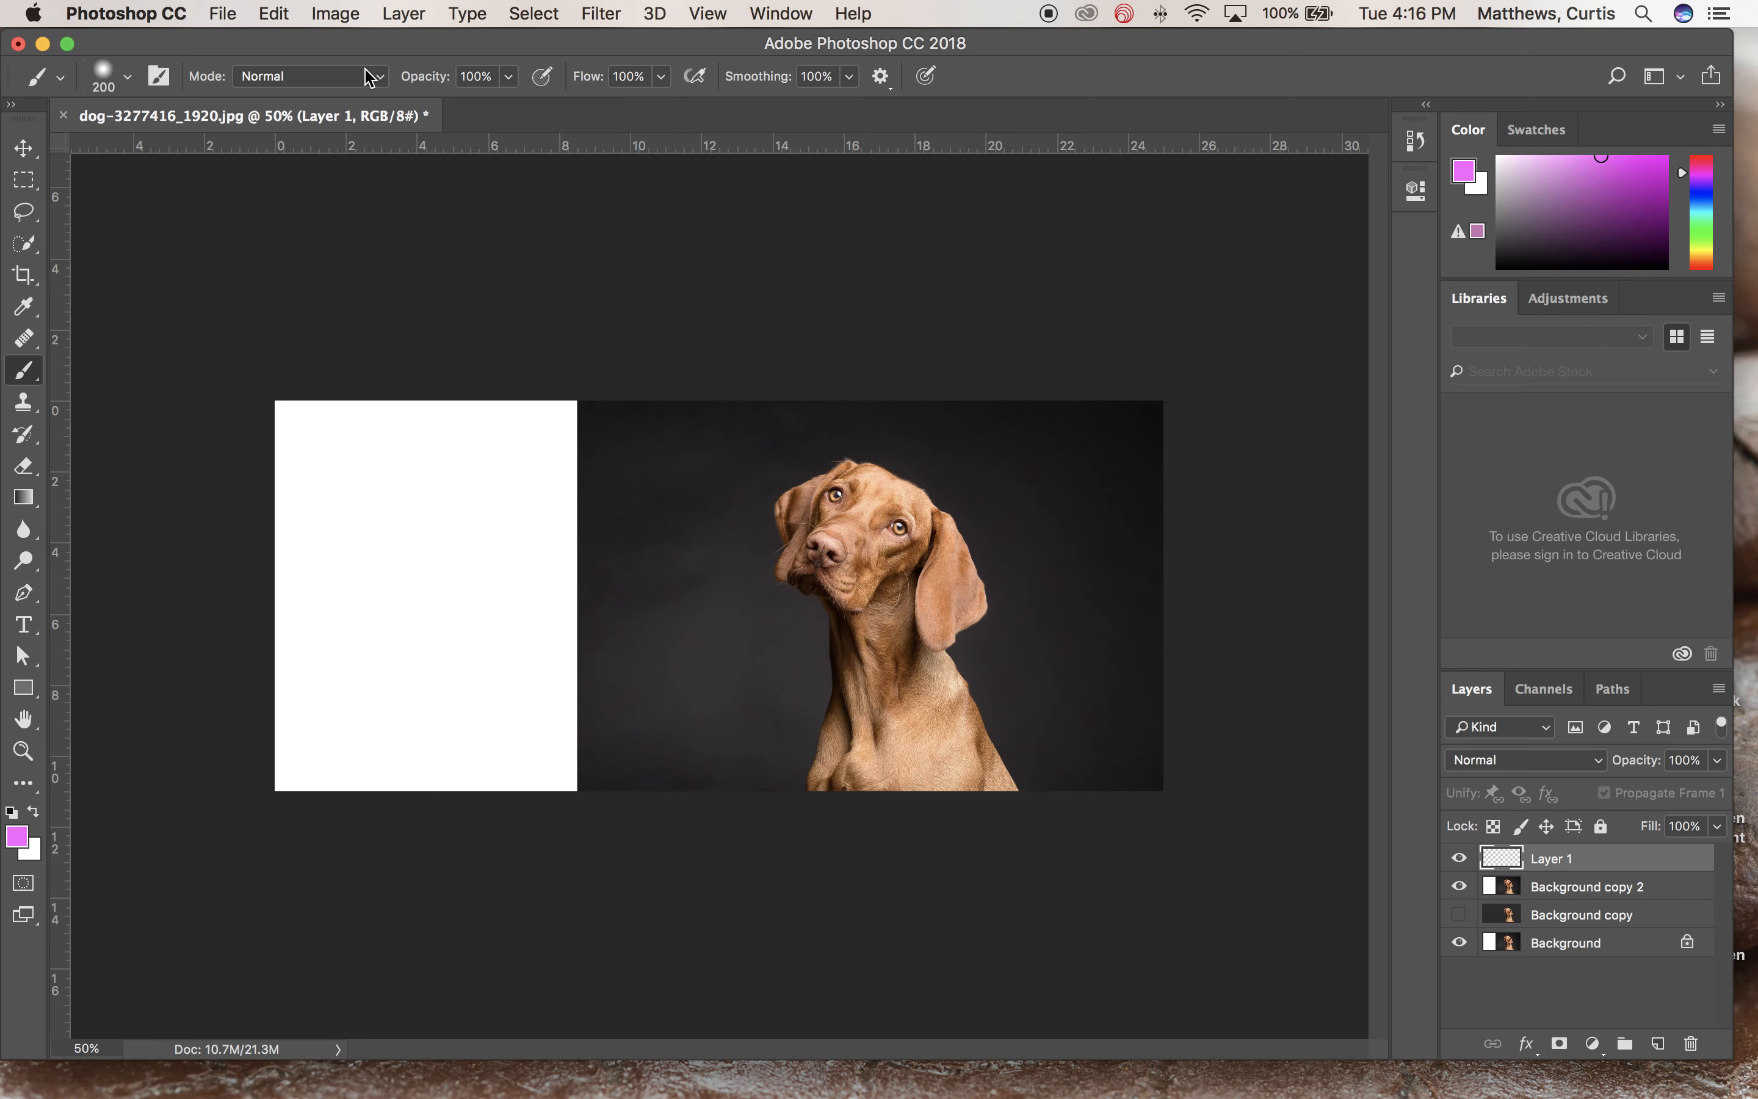
Fill Layer 1 with the pink foreground colour via Edit > Fill
left_click(273, 13)
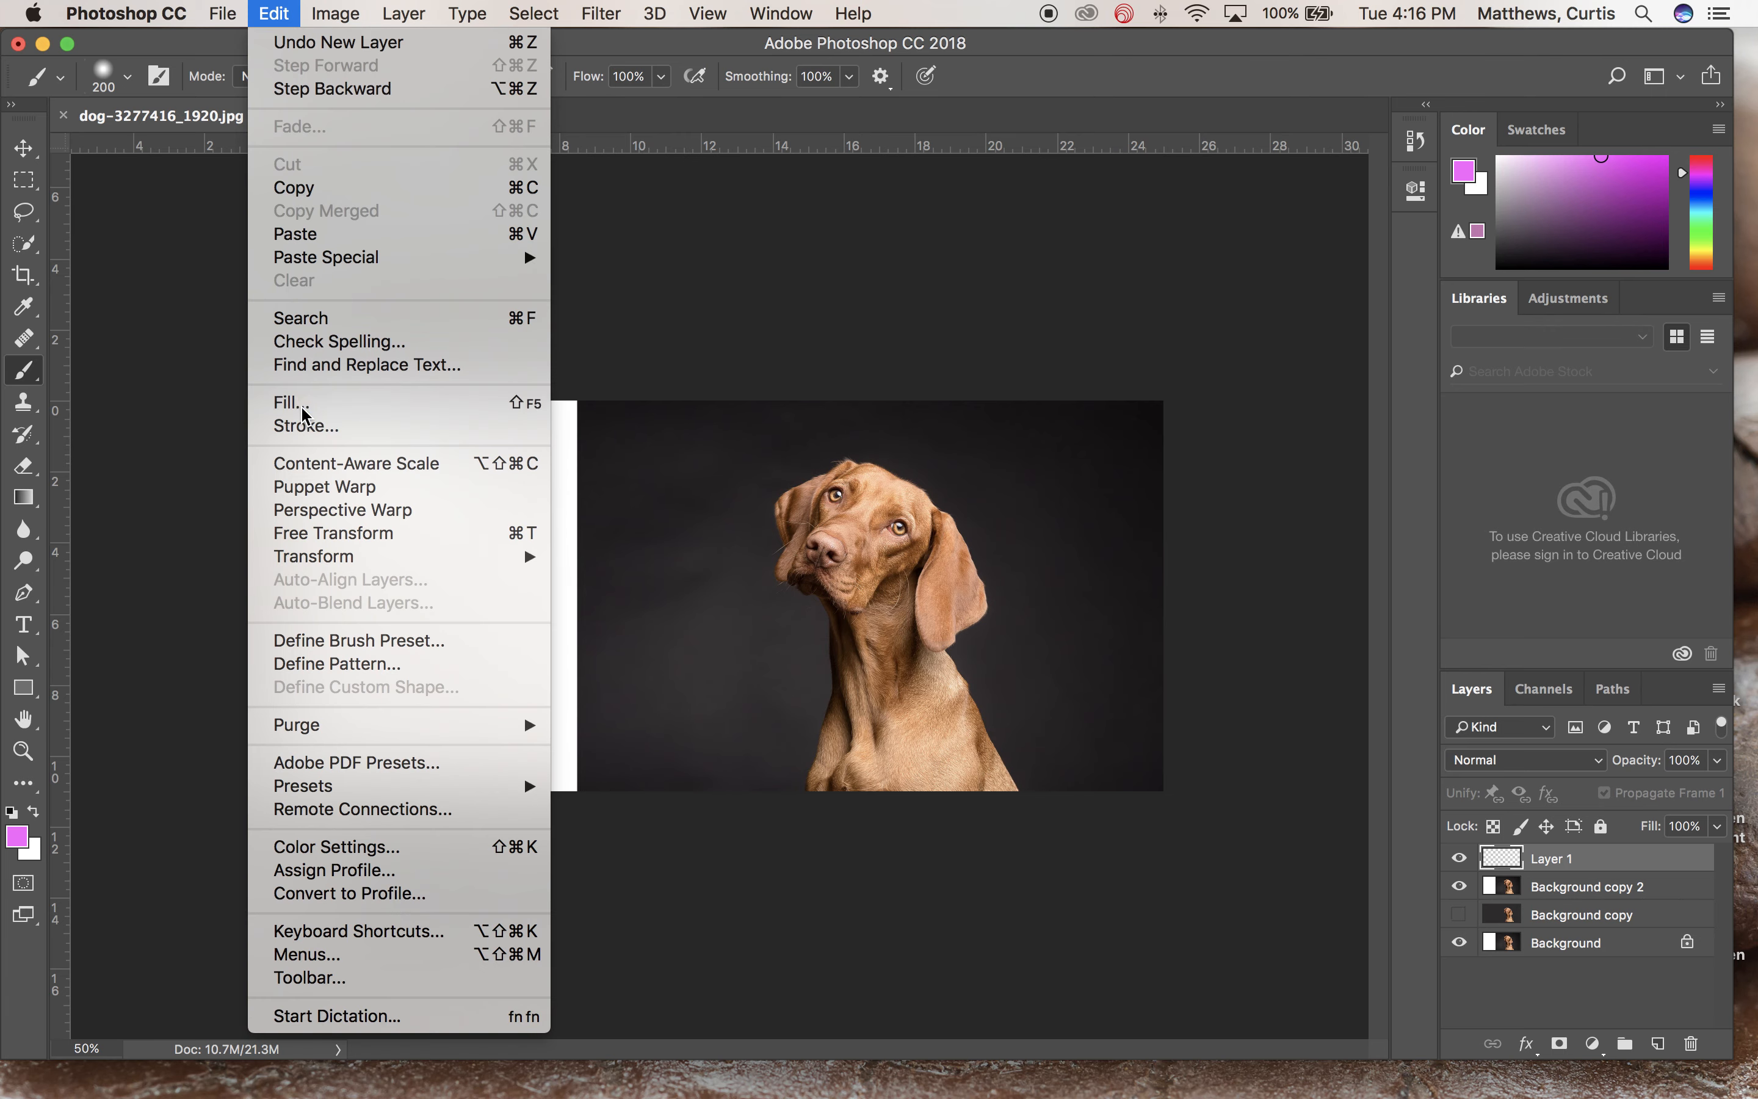
left_click(291, 403)
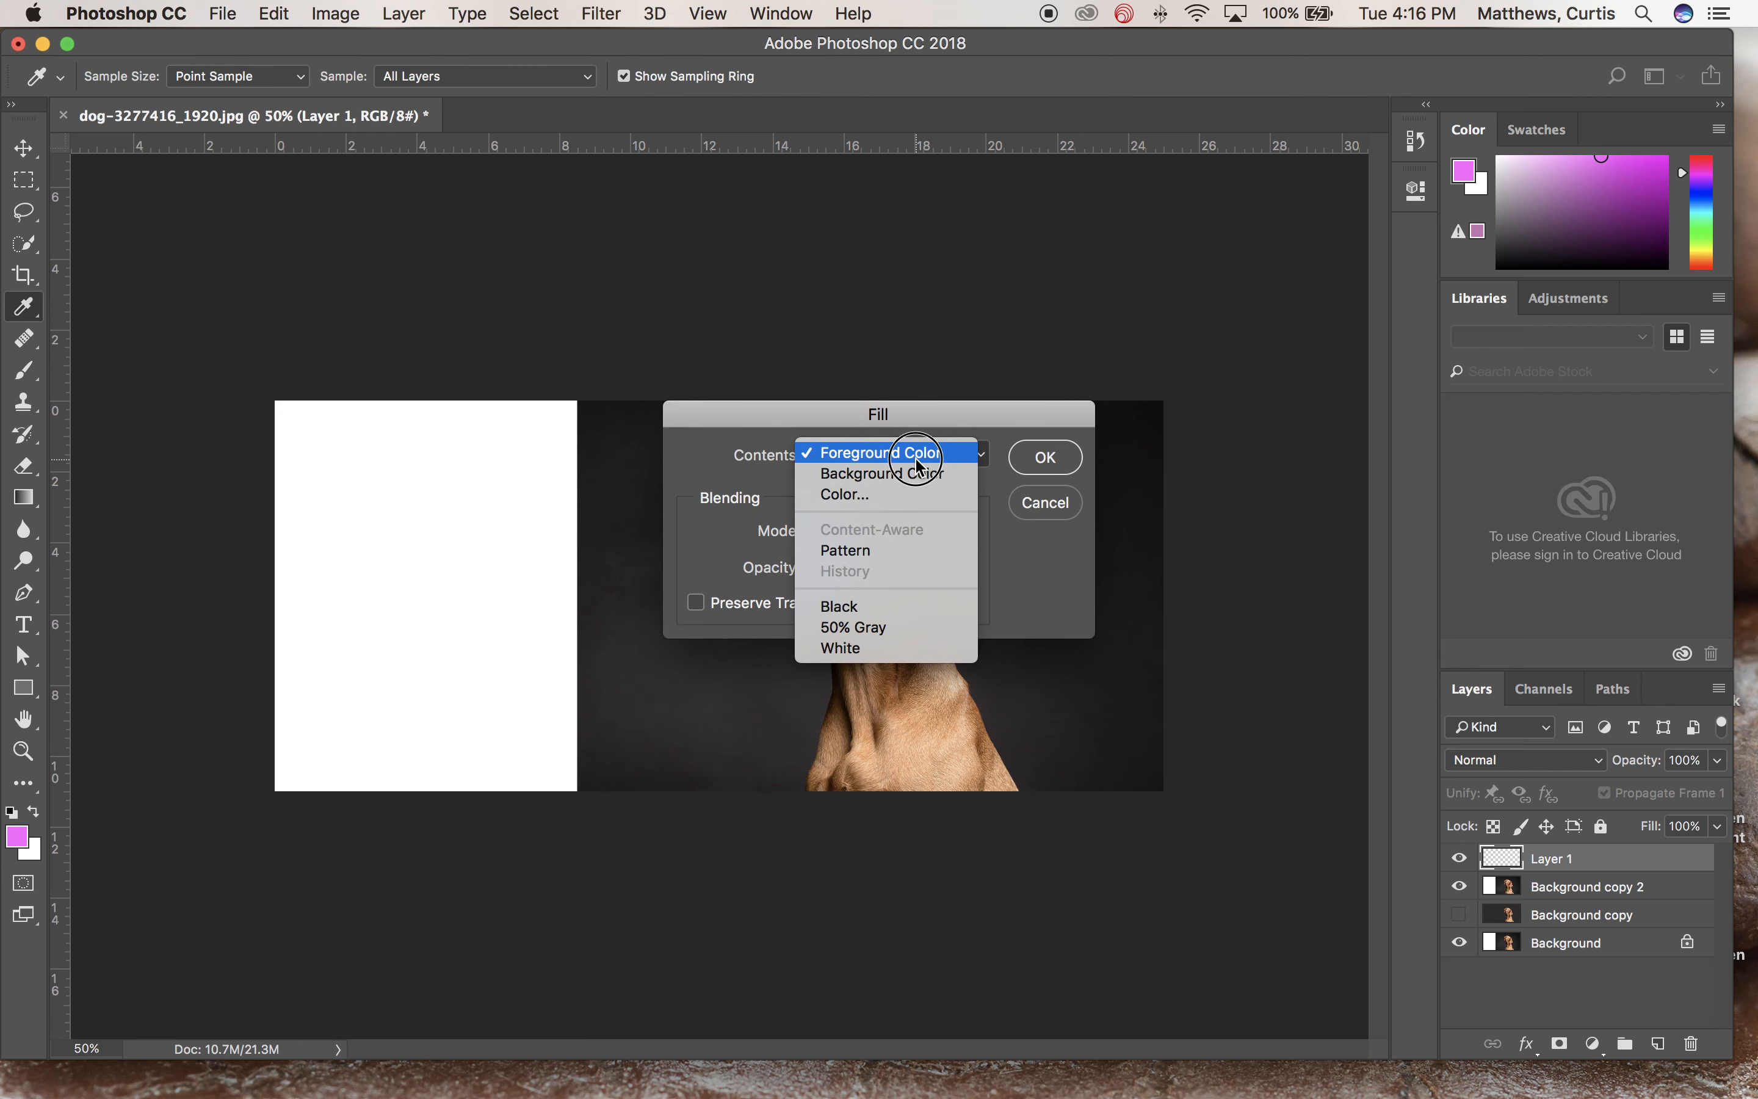
left_click(1042, 457)
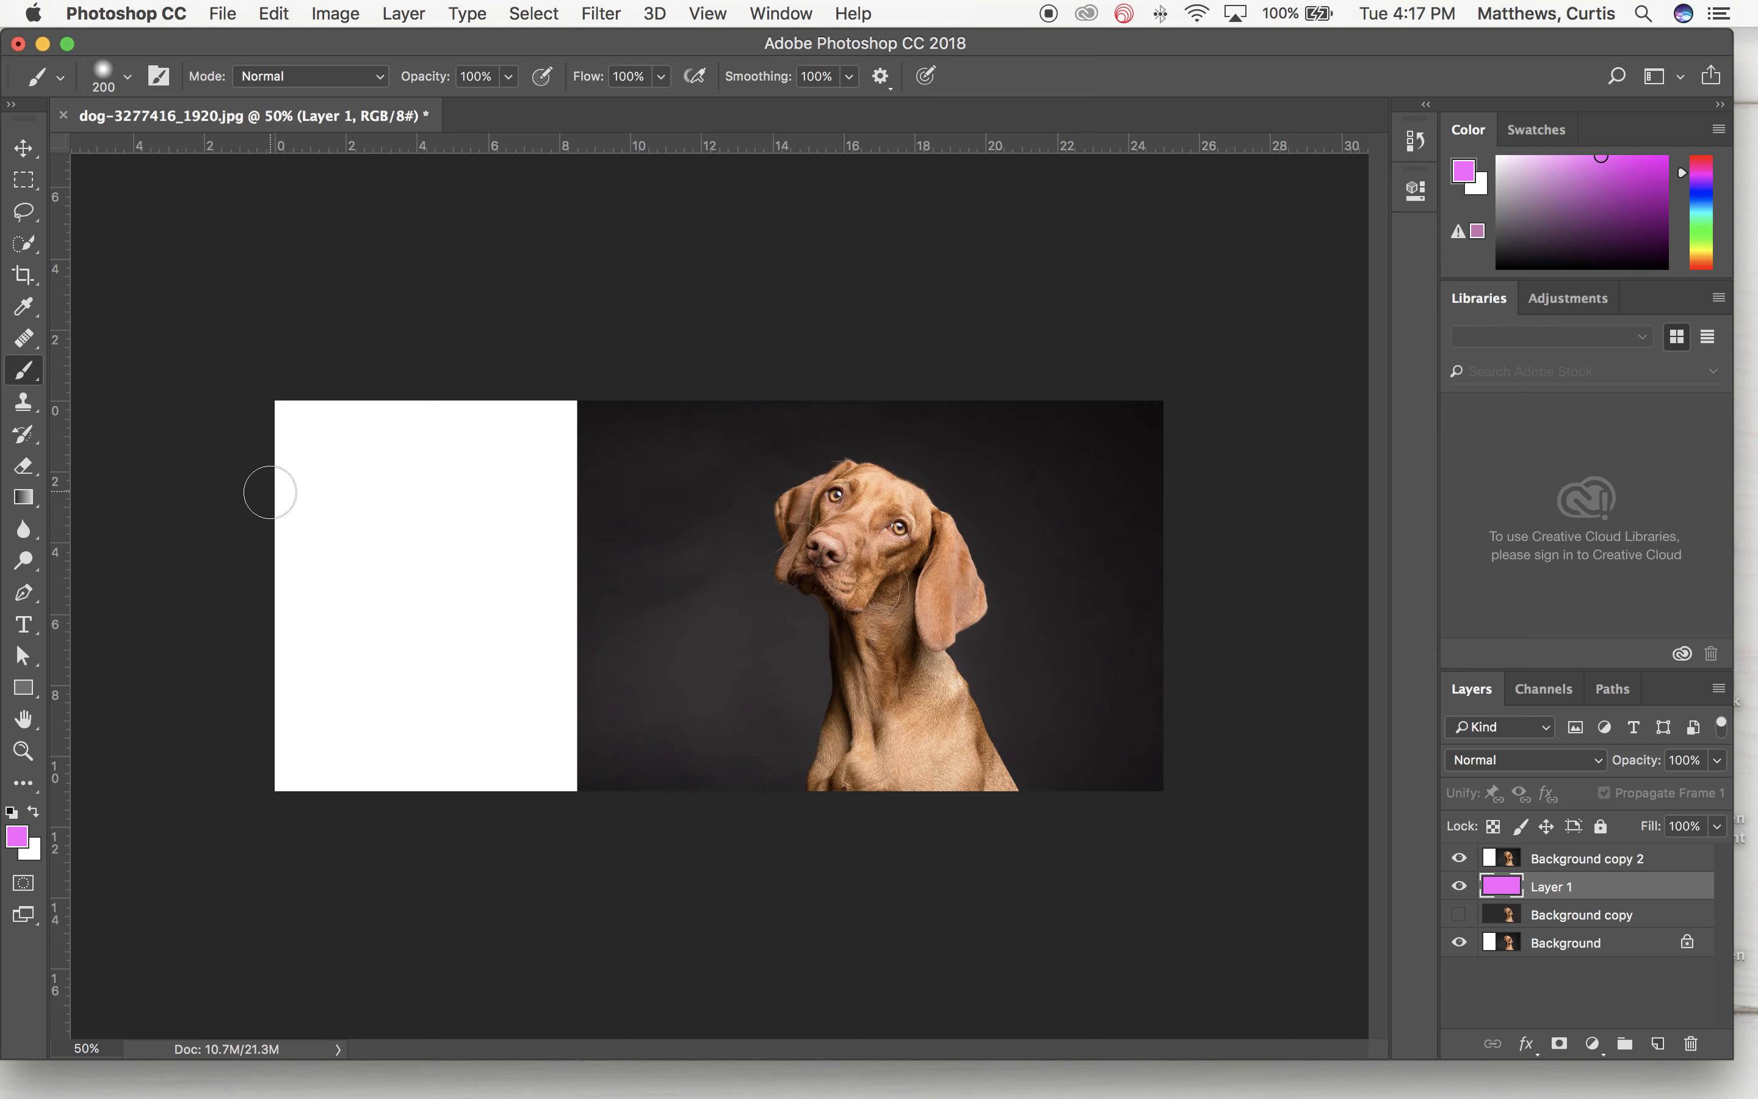
mouse_move(656, 597)
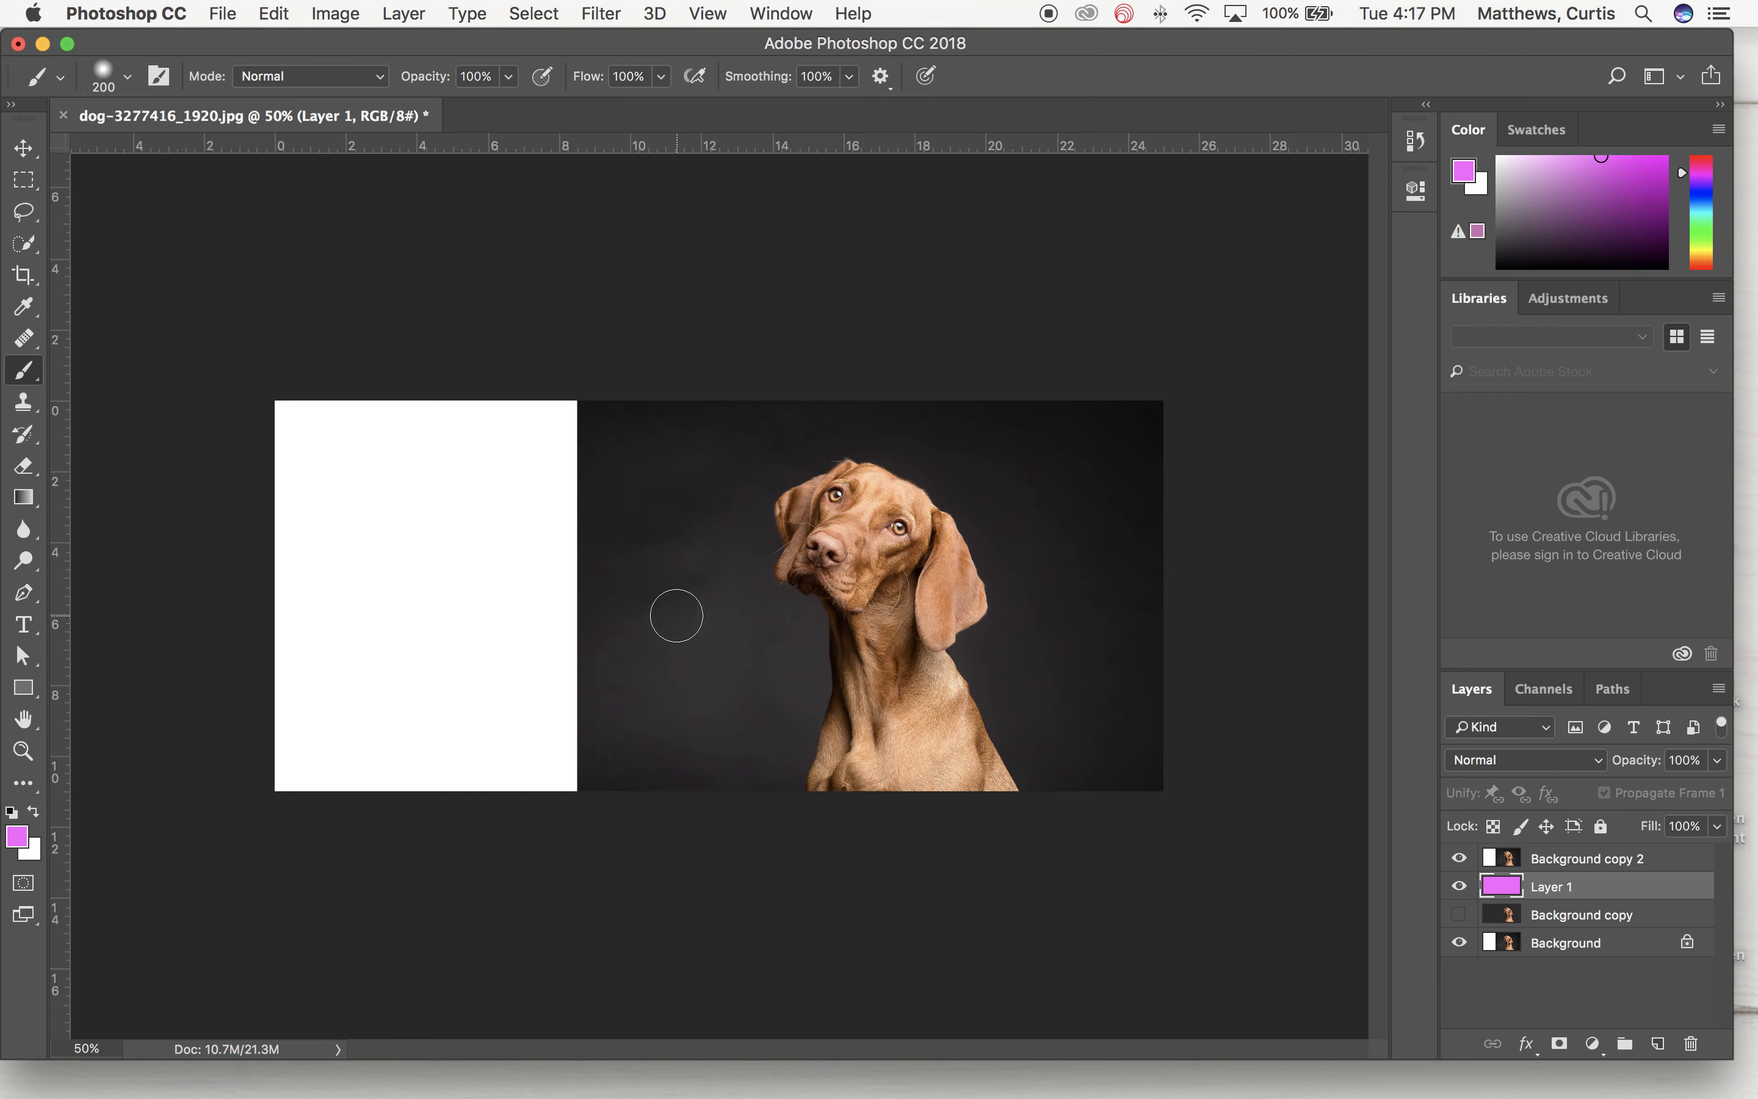
mouse_move(1216, 839)
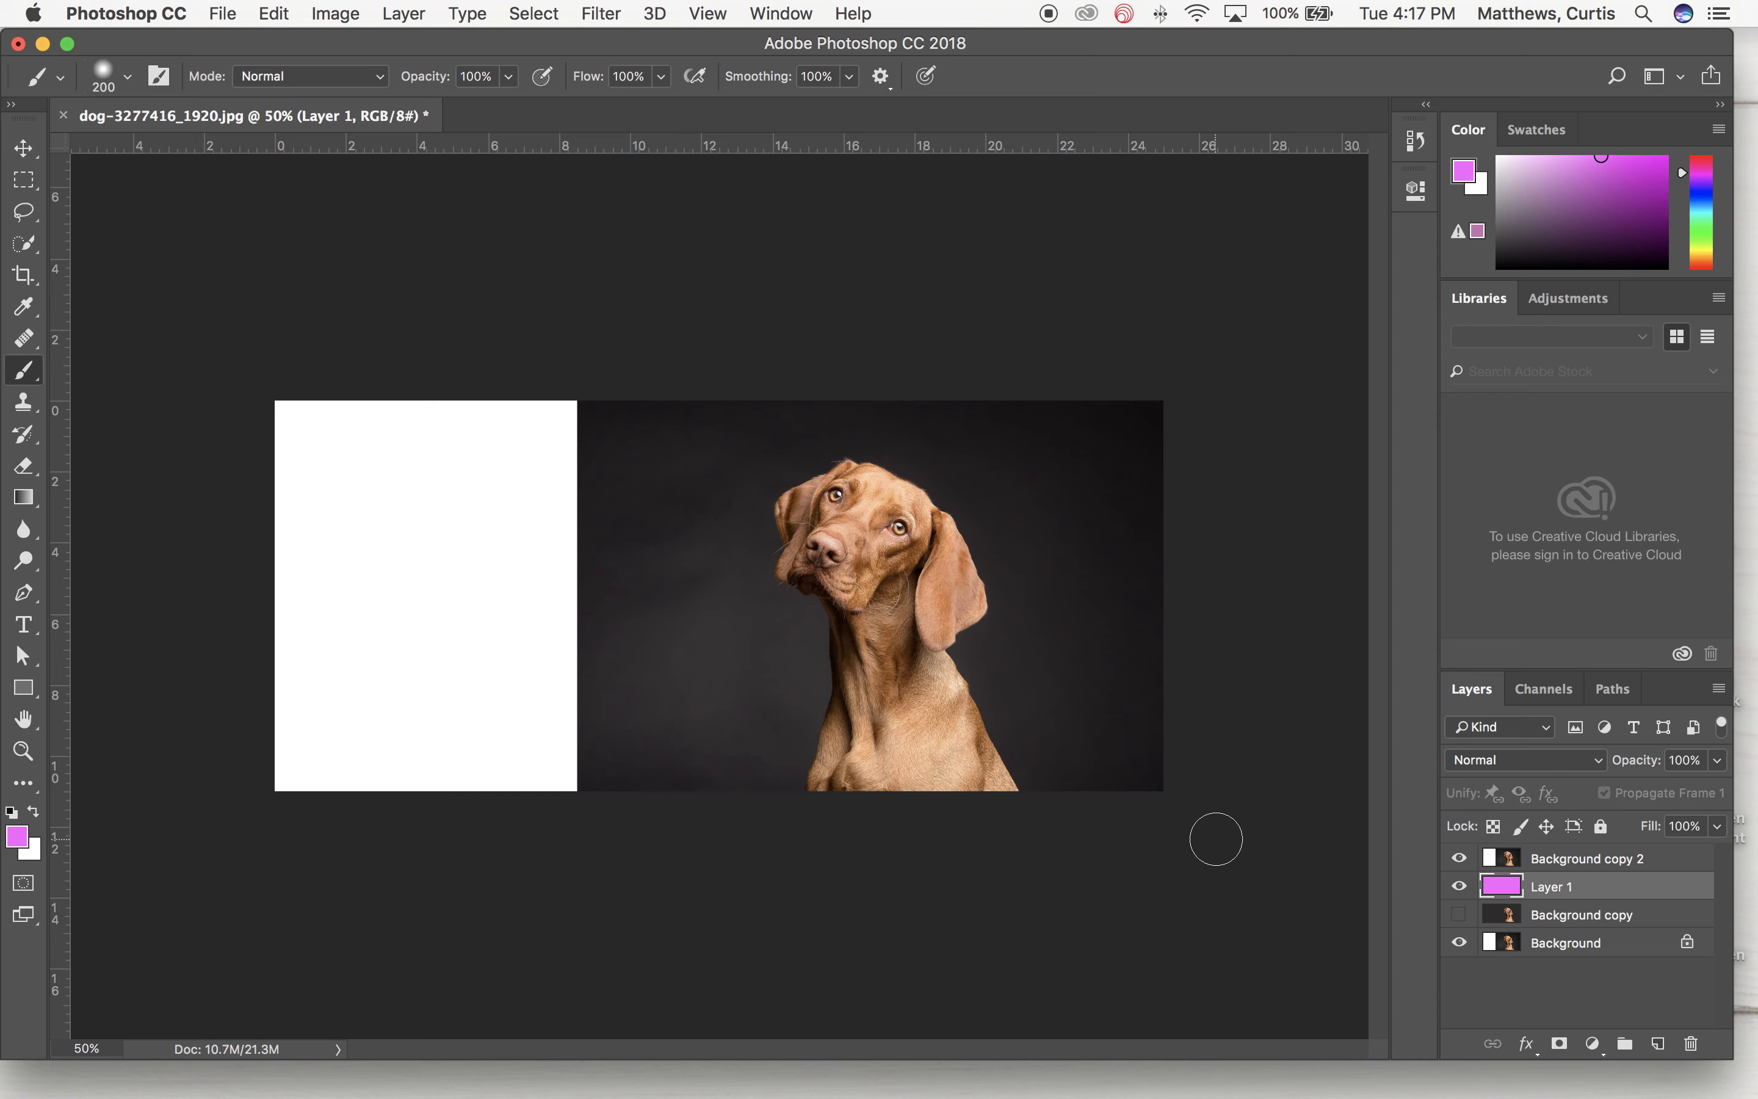
mouse_move(193, 336)
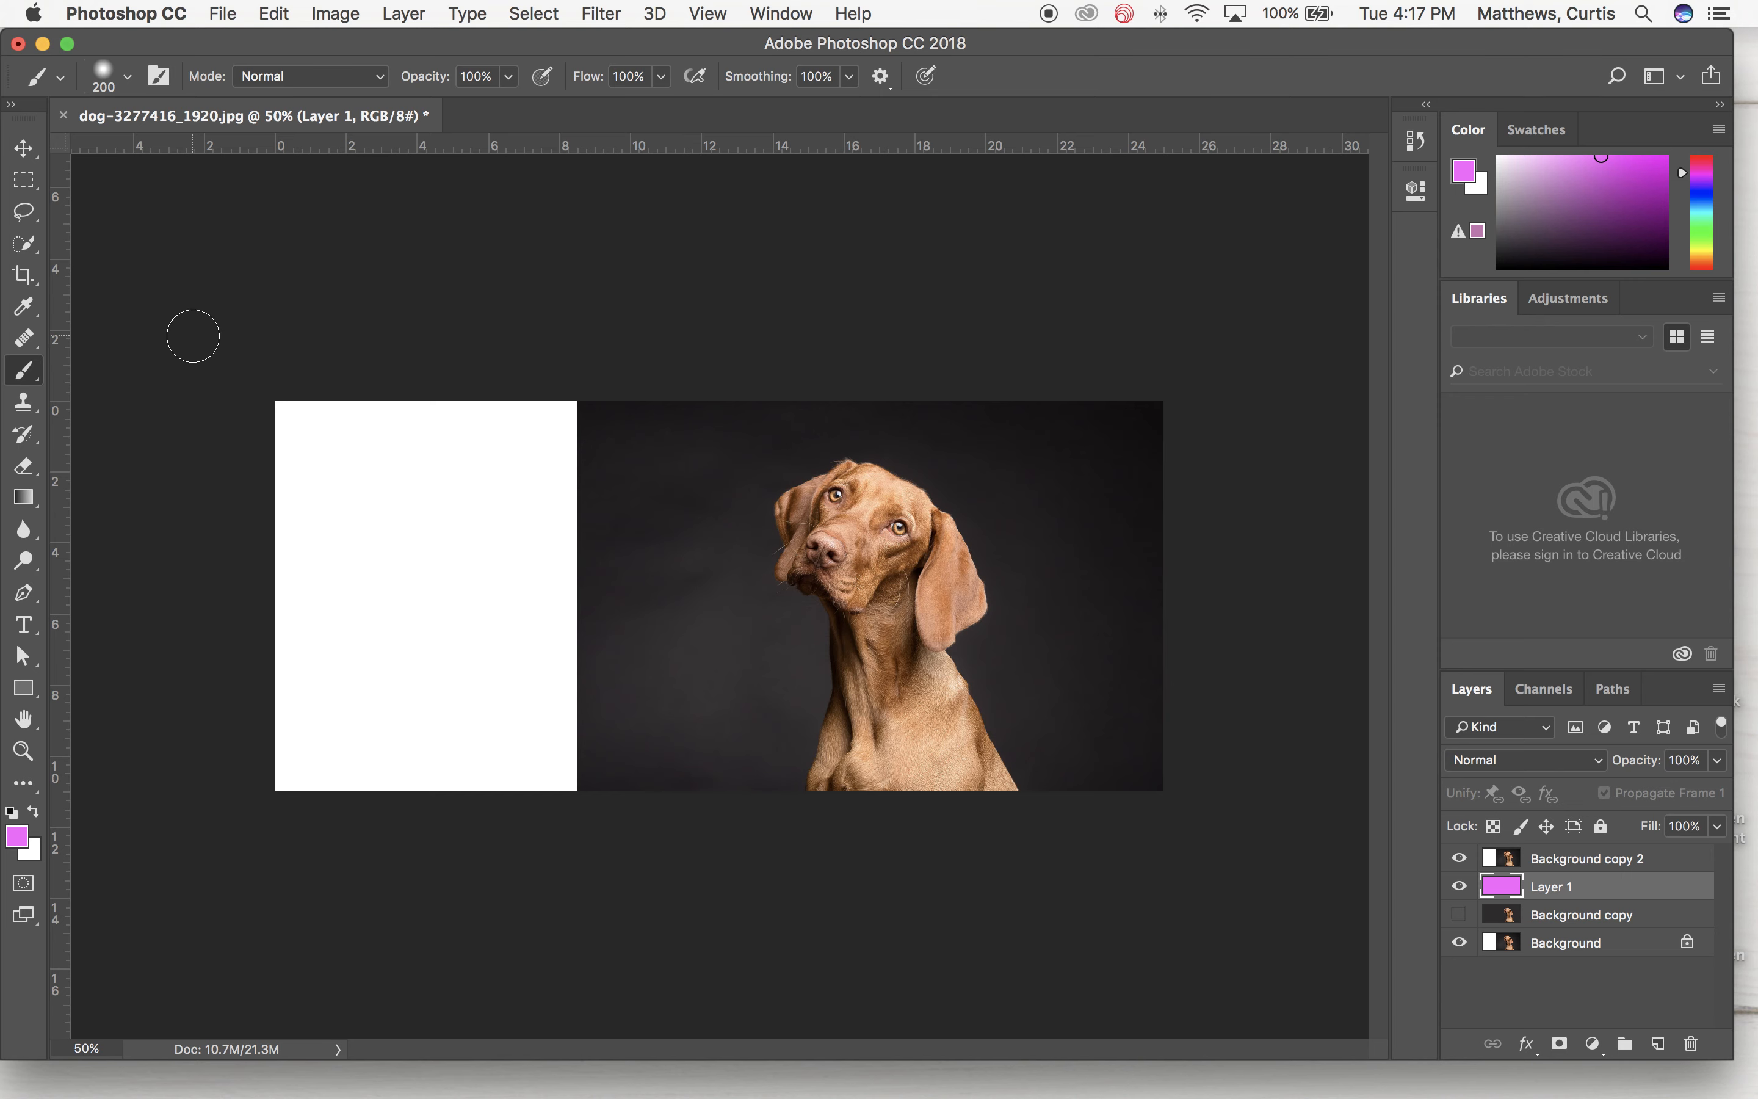
Quick-select the dog on Background copy 2, check it in Quick Mask and add missing edge areas
left_click(1581, 858)
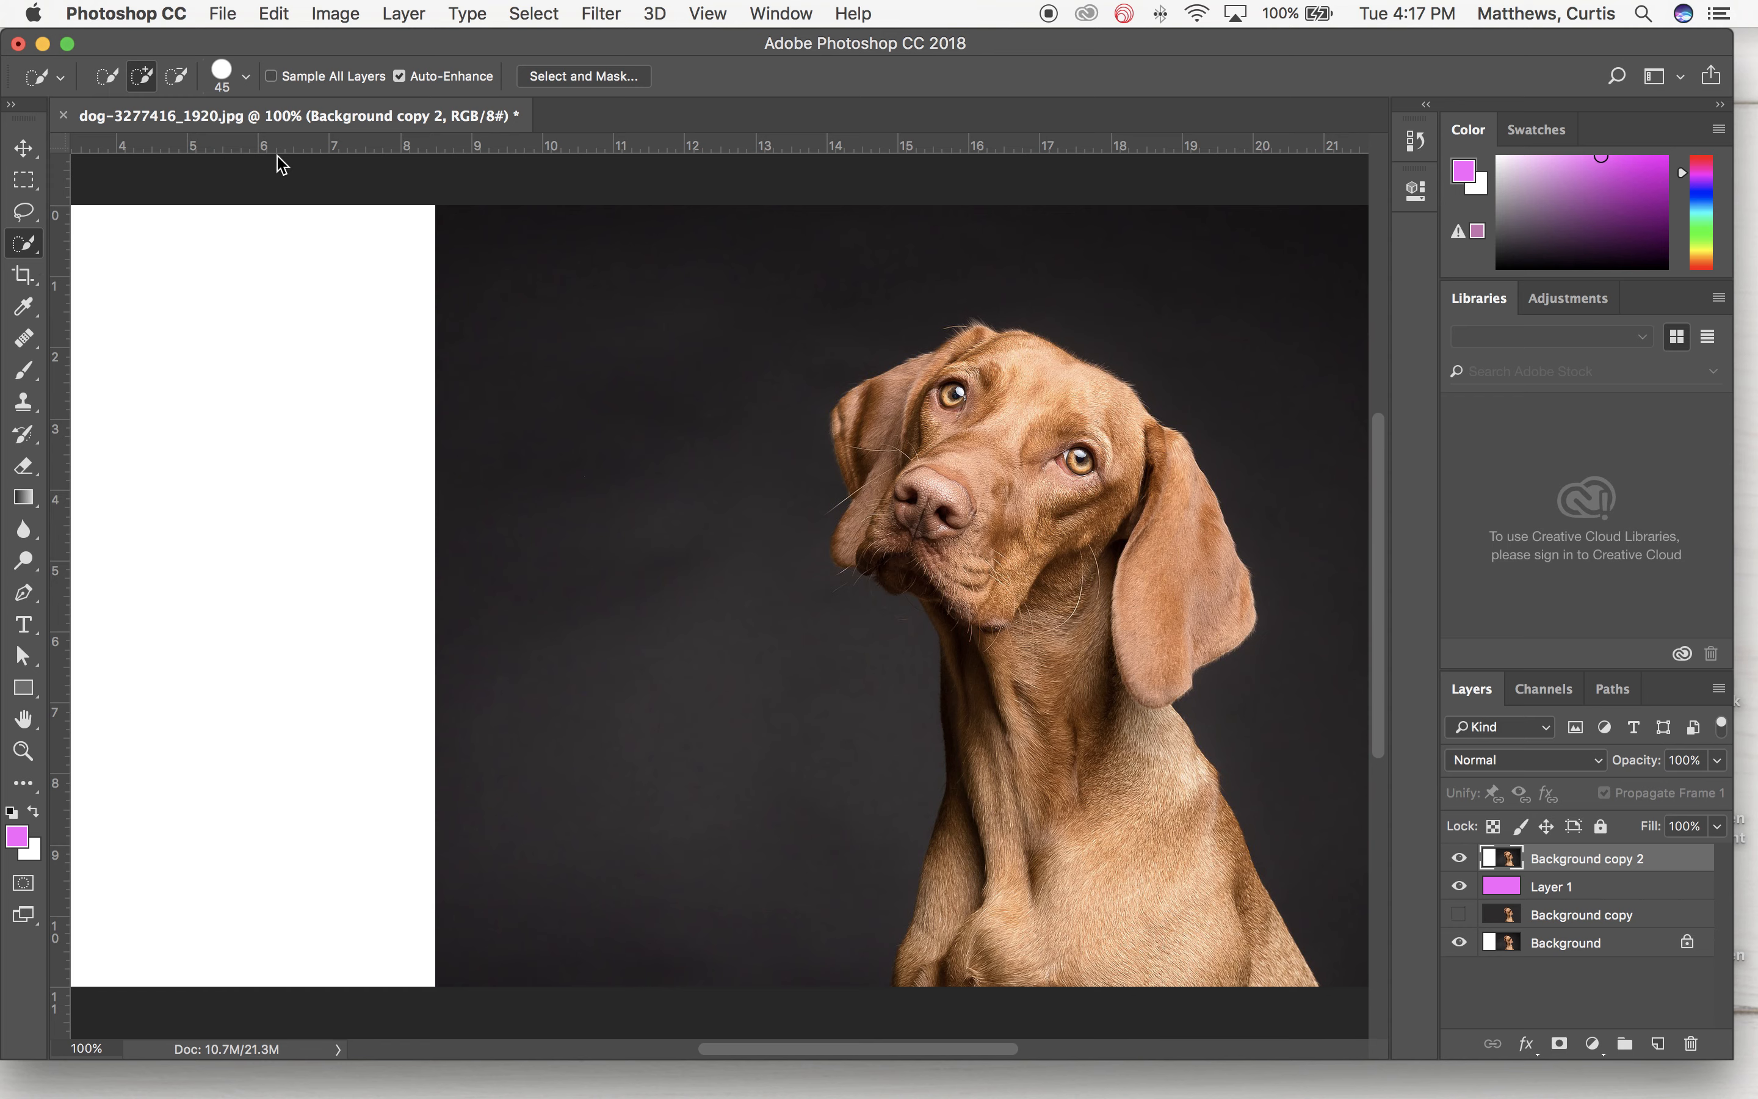
mouse_move(1055, 816)
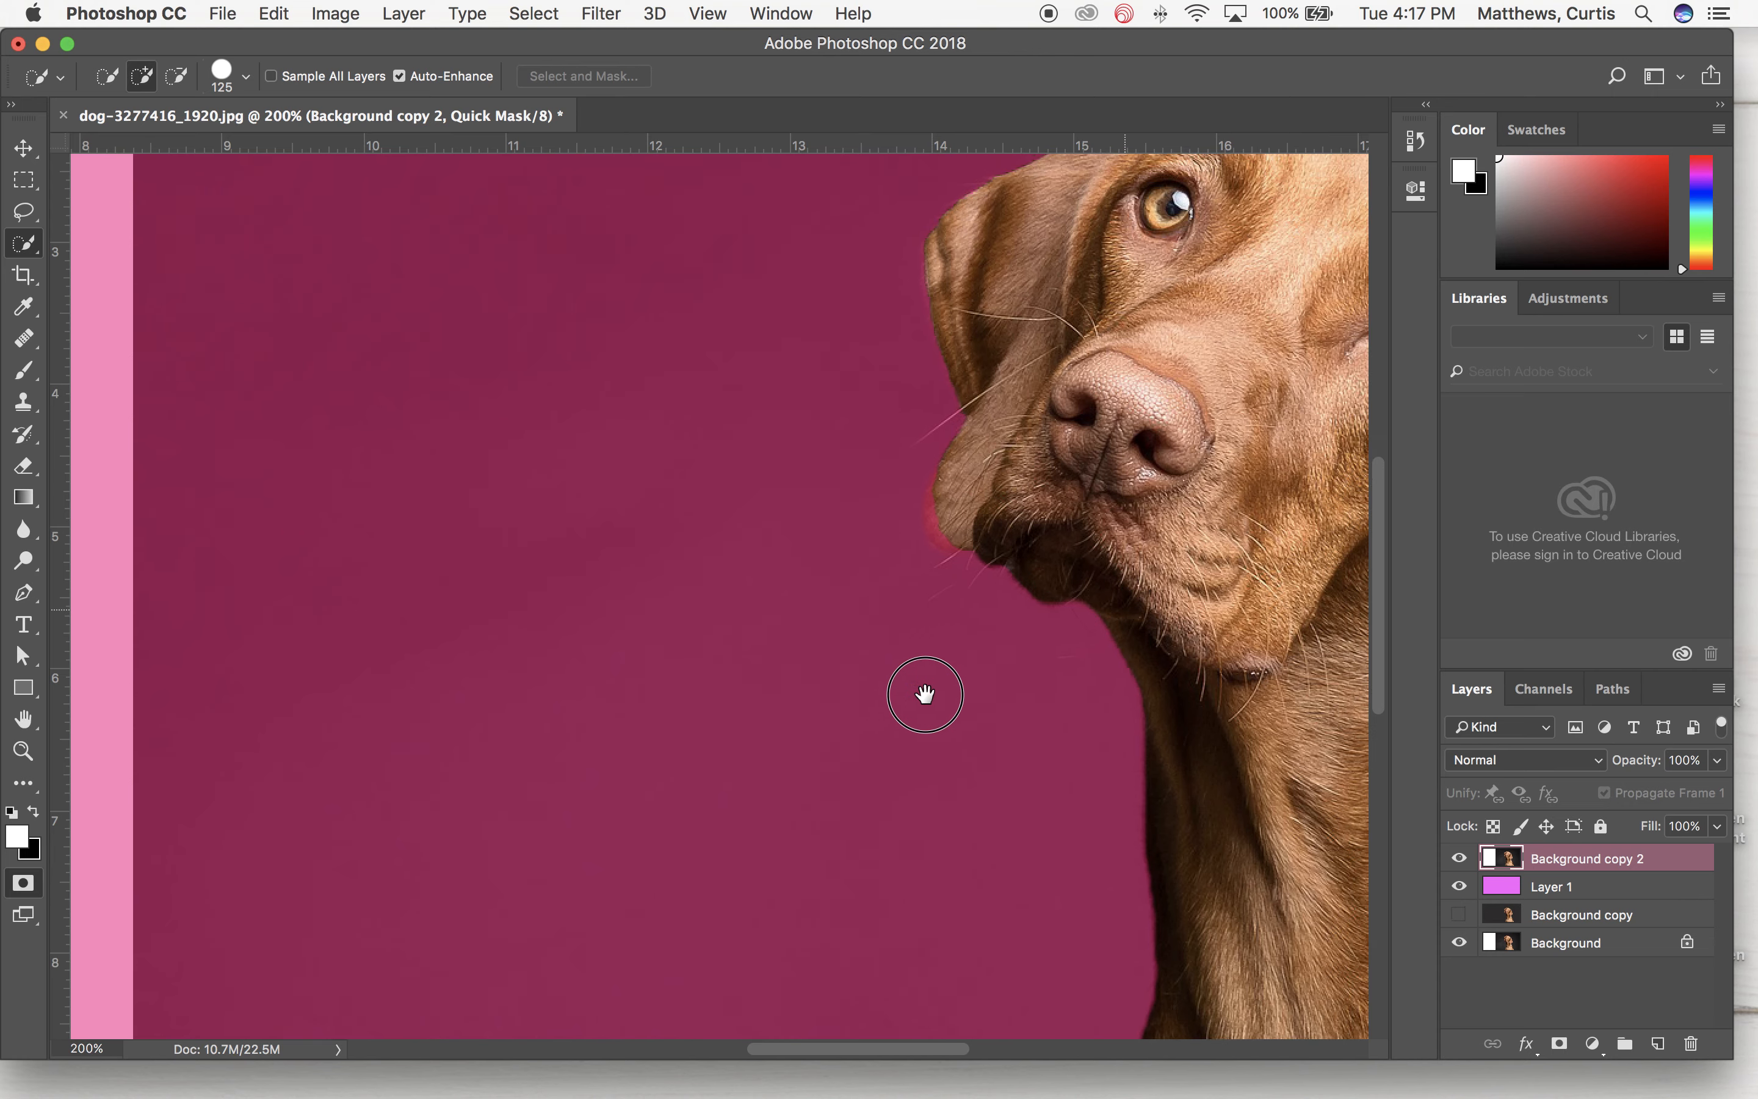
key("q")
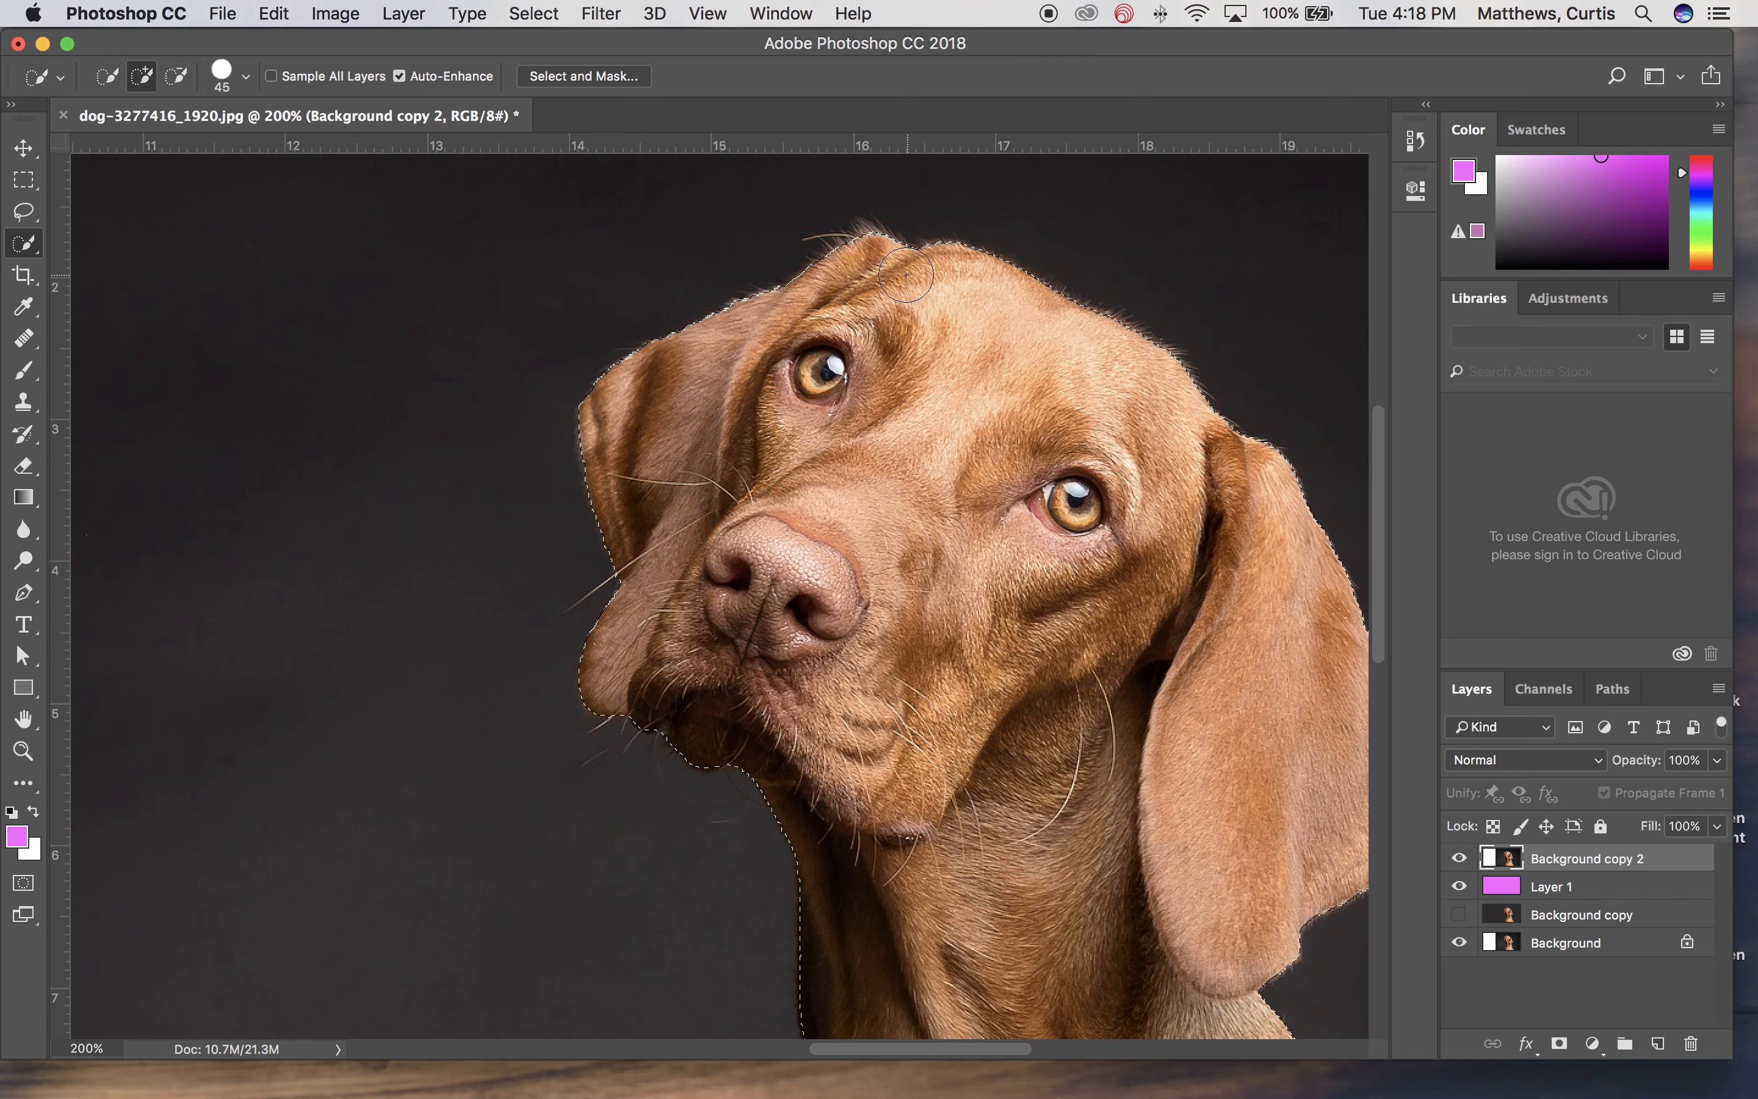
mouse_move(835, 205)
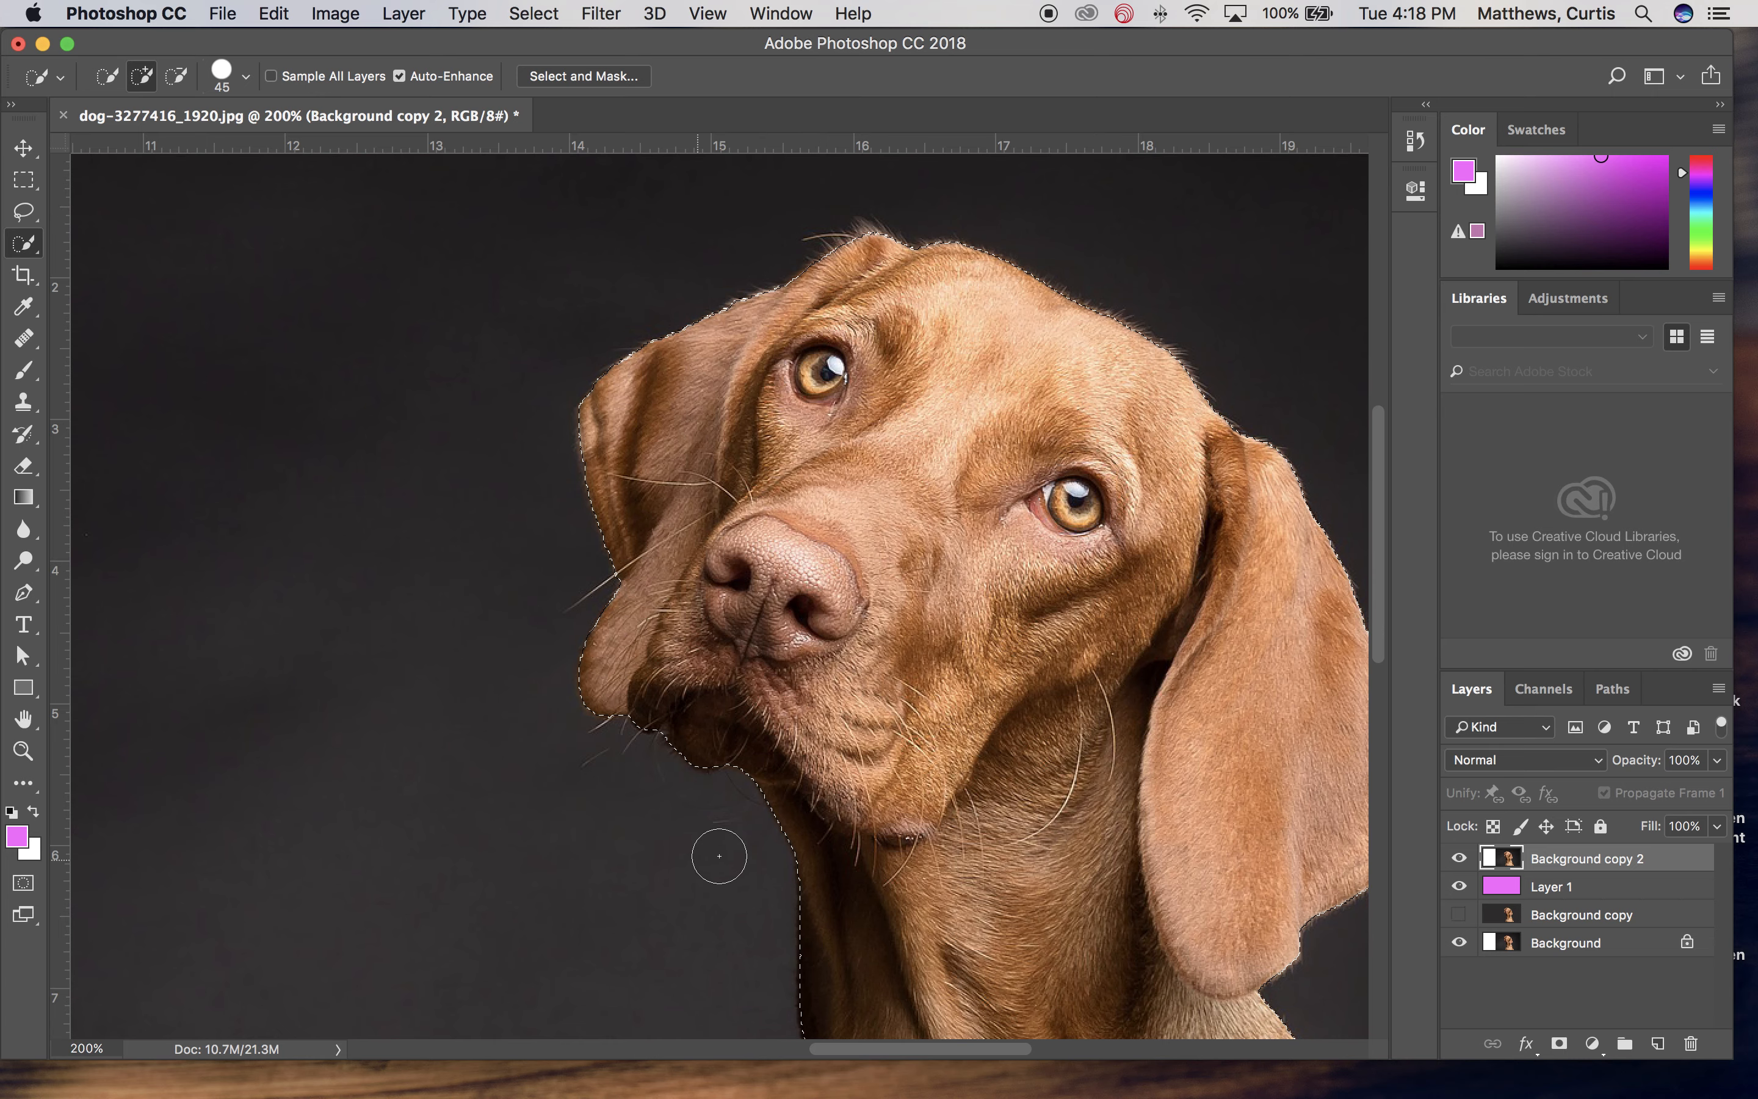
left_click(707, 12)
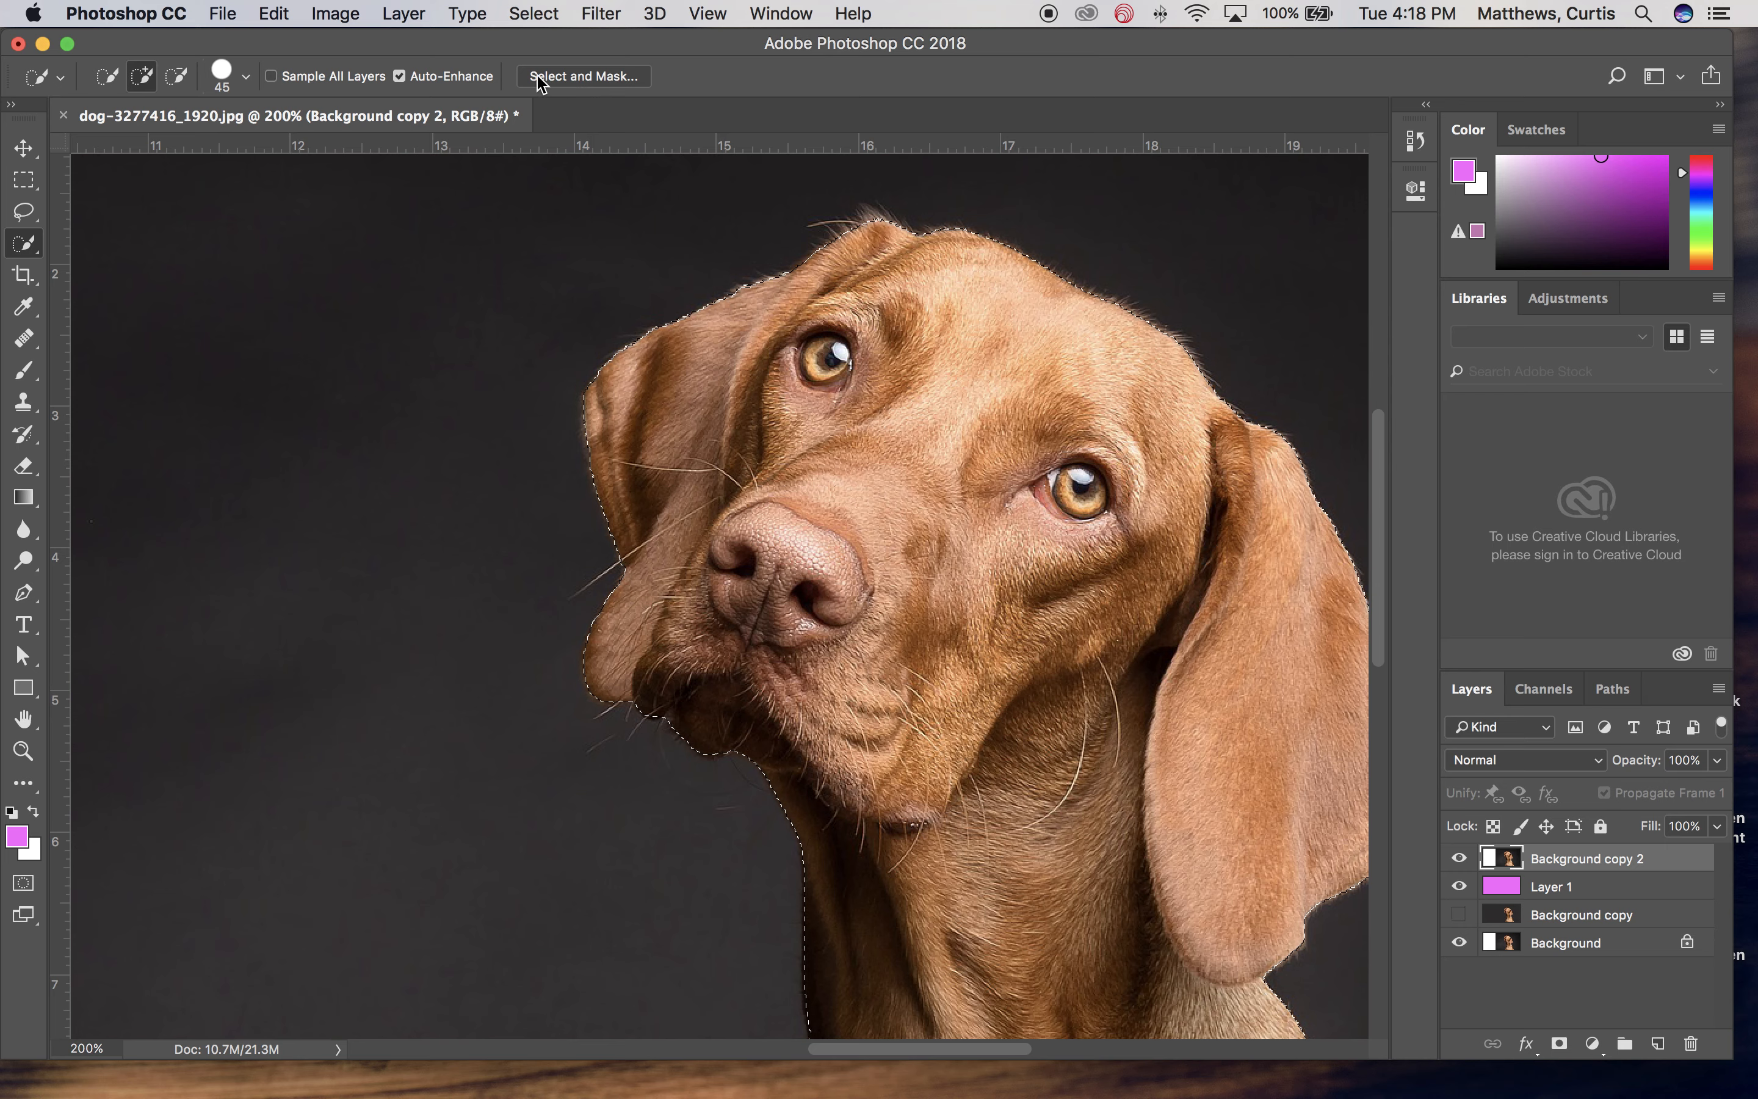
mouse_move(599, 89)
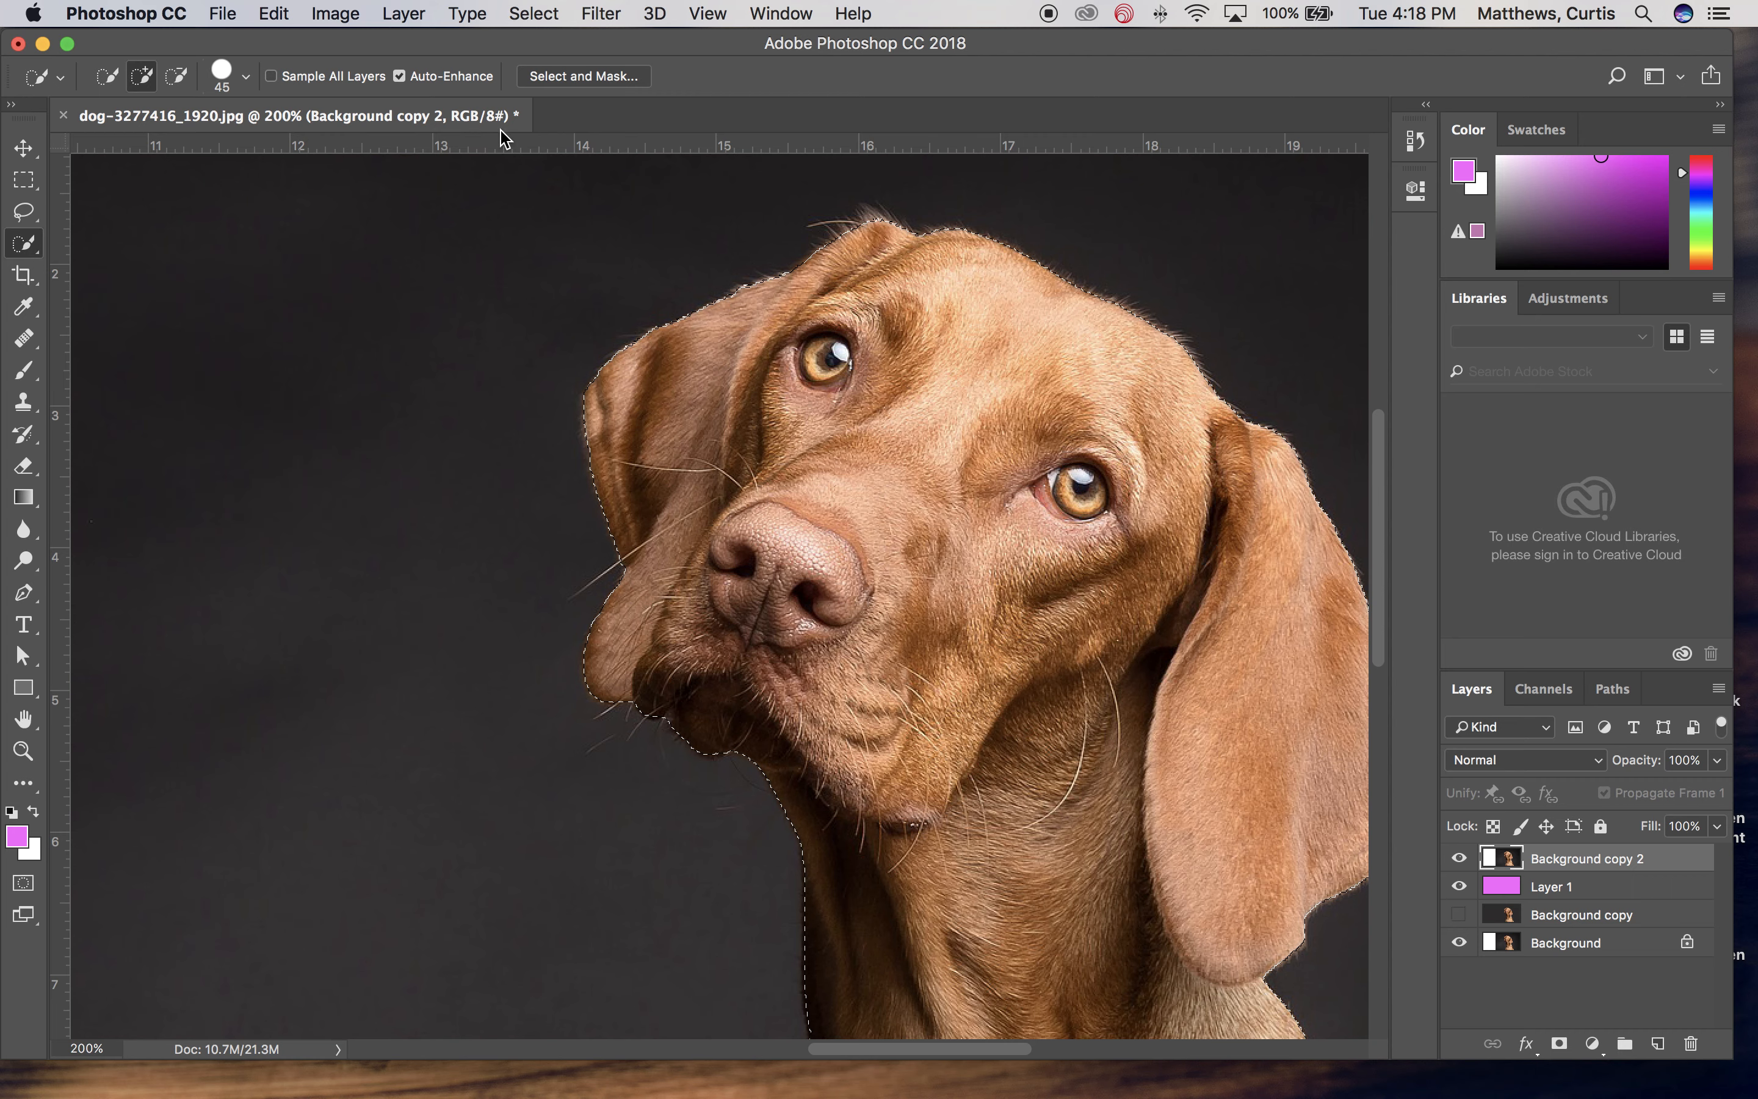
Refine the dog selection with Smooth 12, Feather 1.3 px and Shift Edge back at 0%, then apply it
left_click(582, 76)
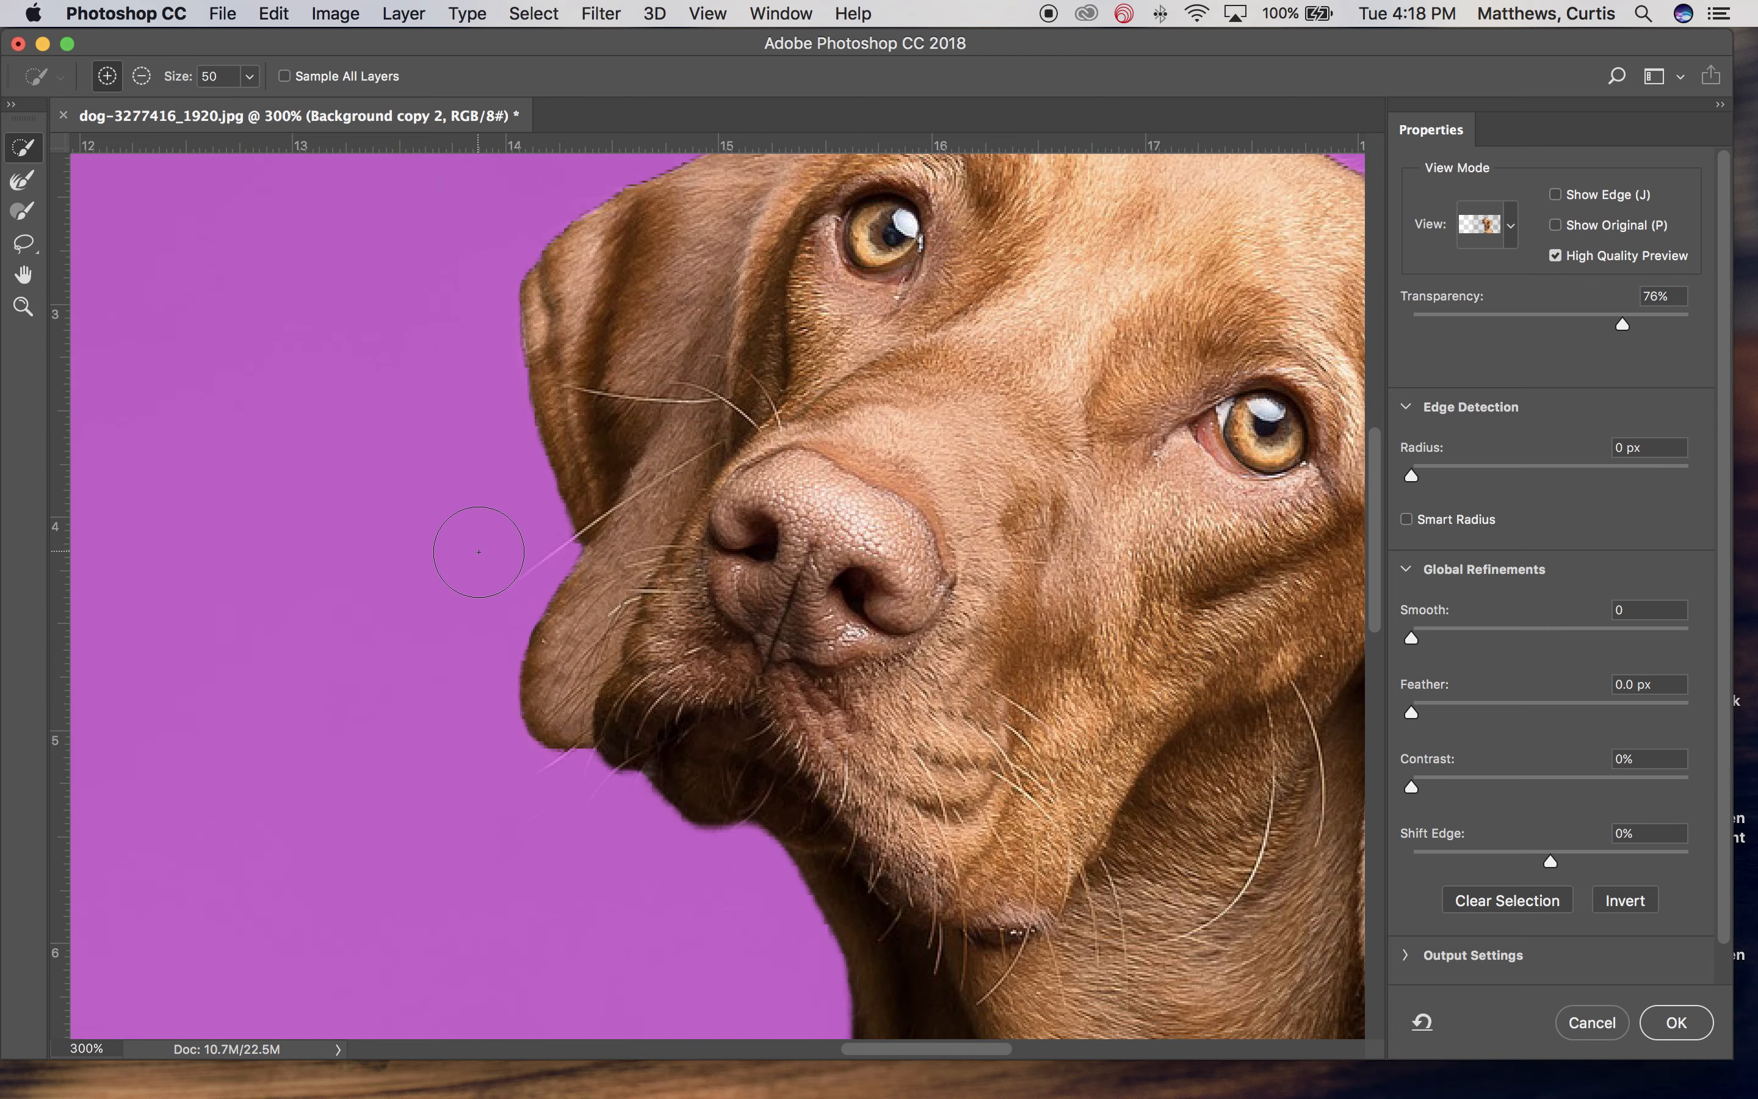
mouse_move(577, 680)
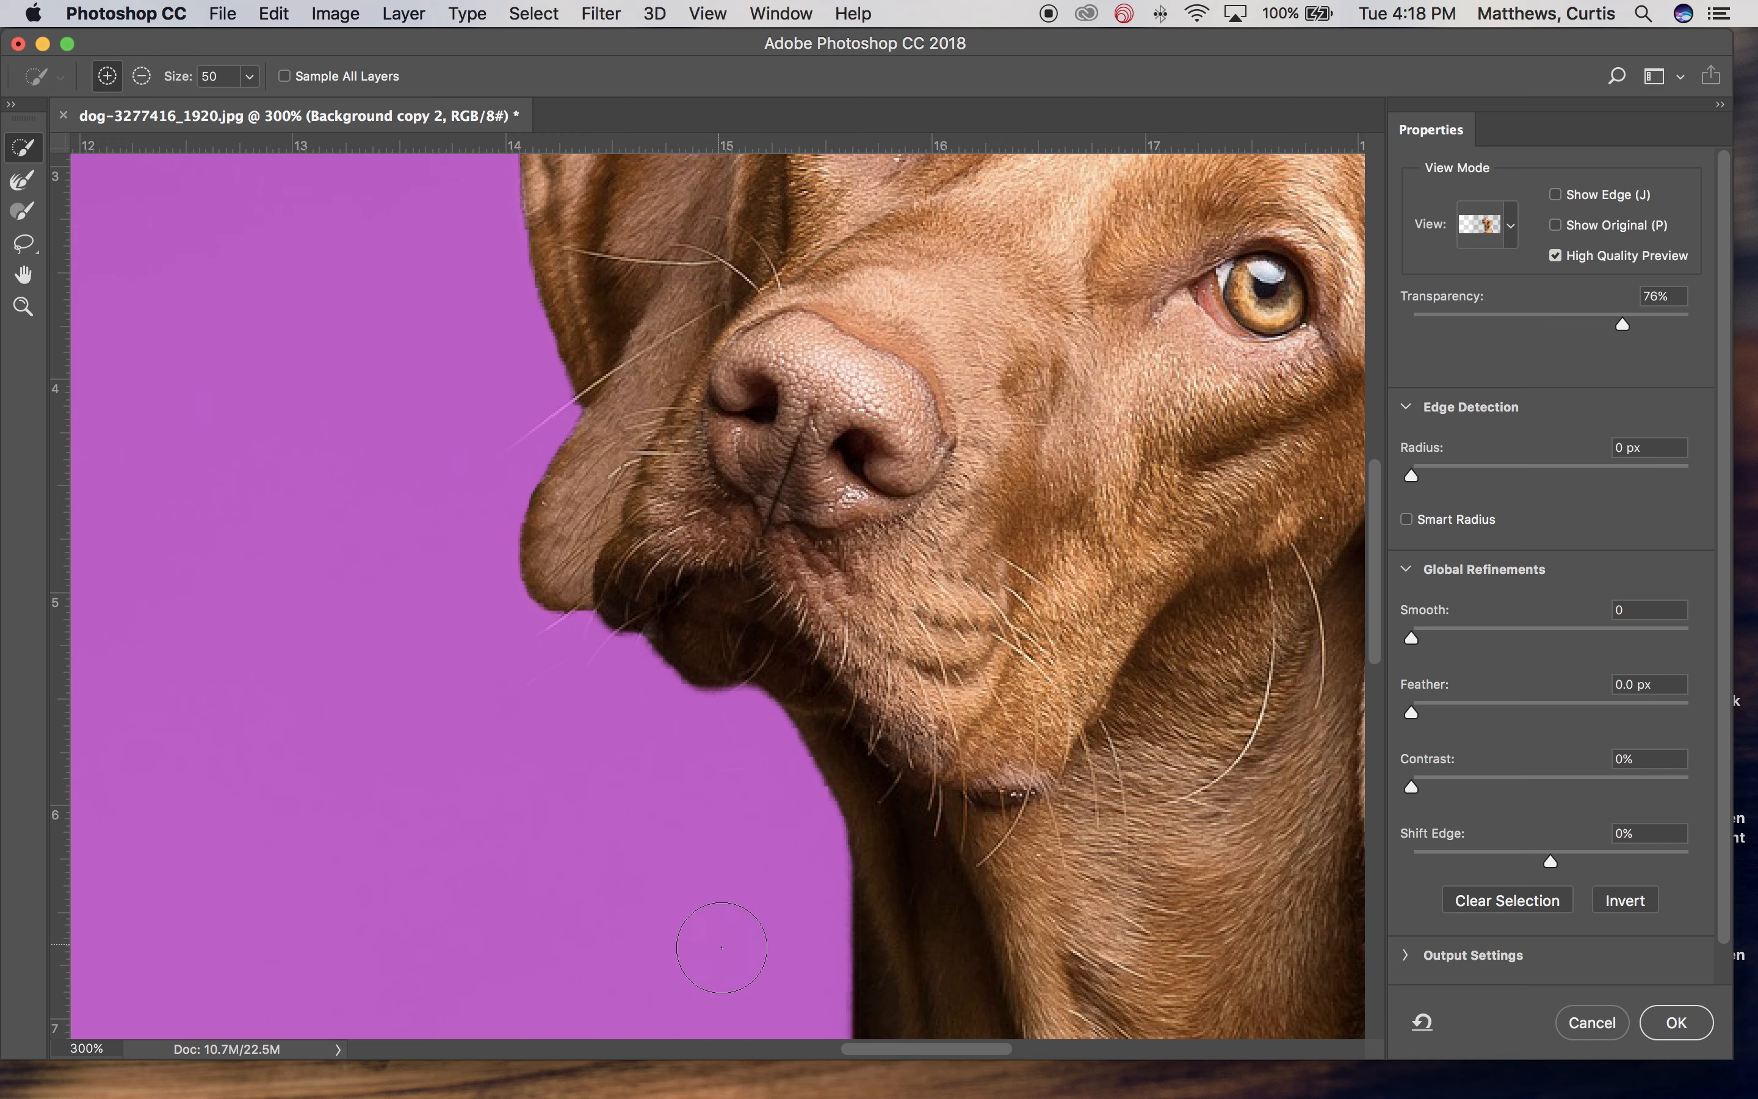
mouse_move(795, 769)
type("12")
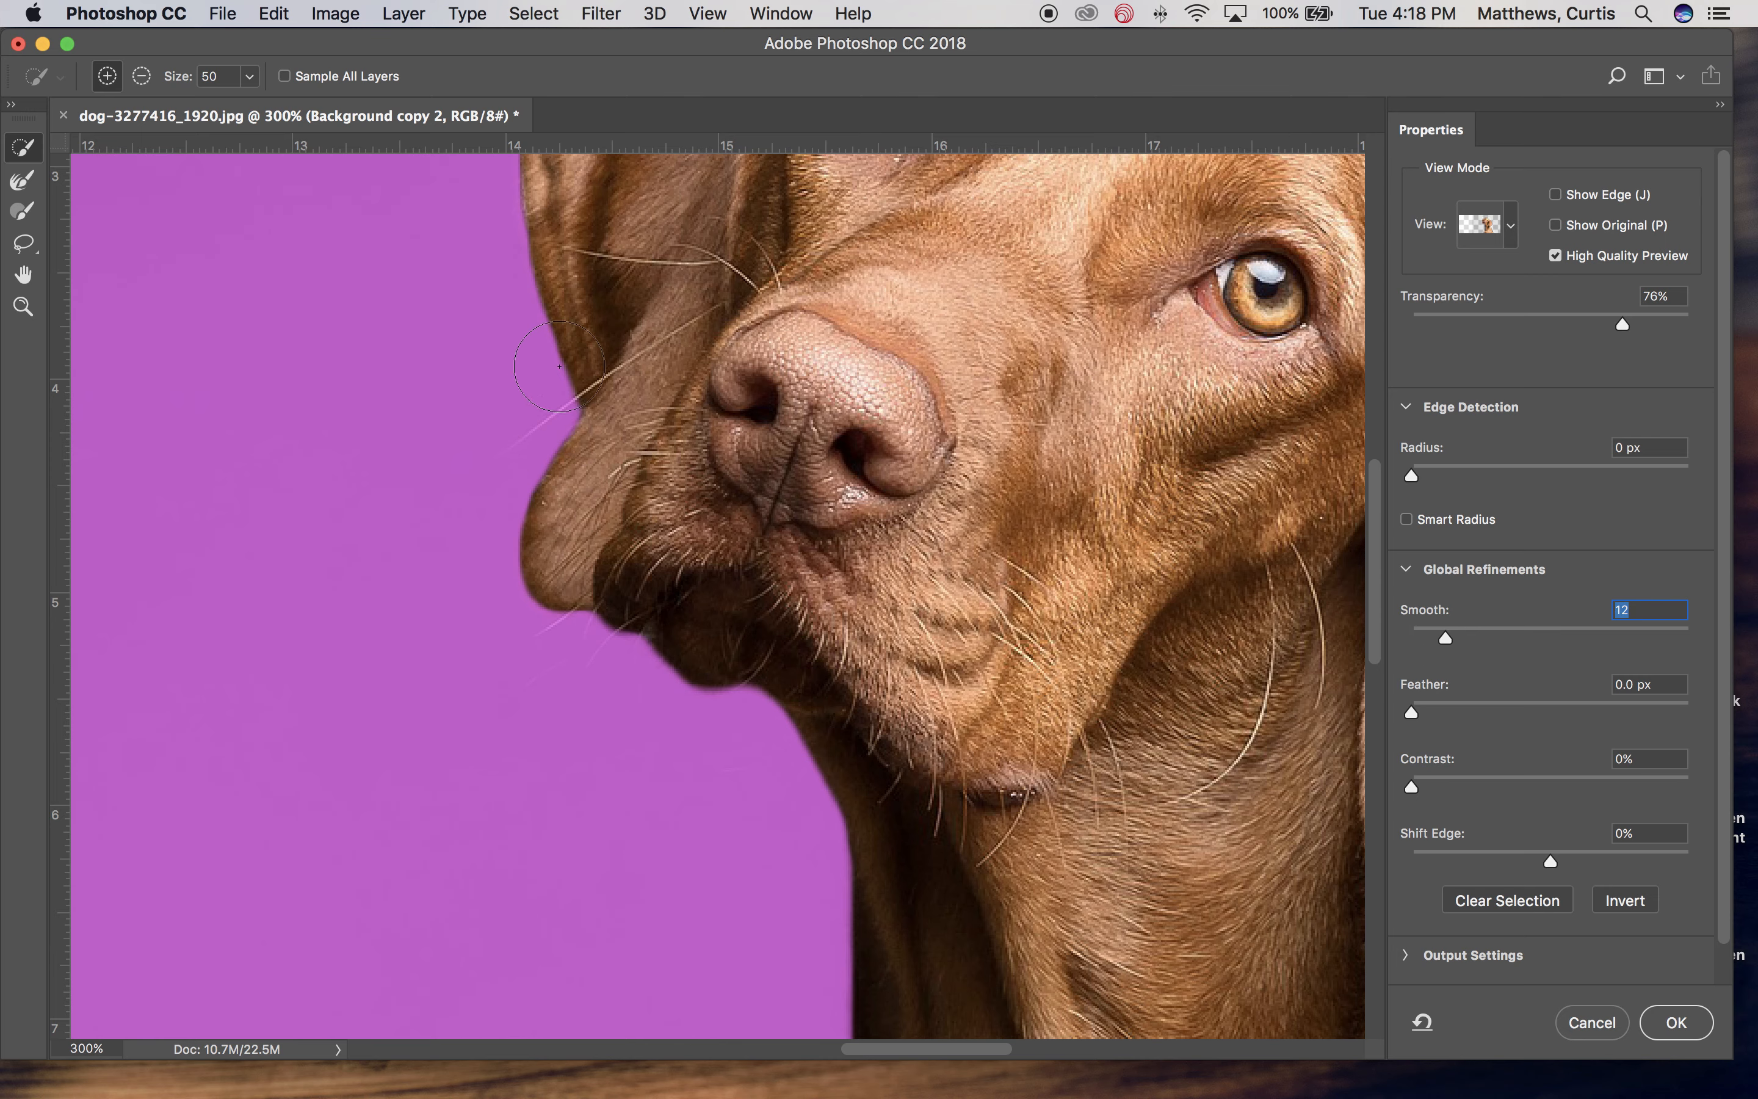
mouse_move(1684, 717)
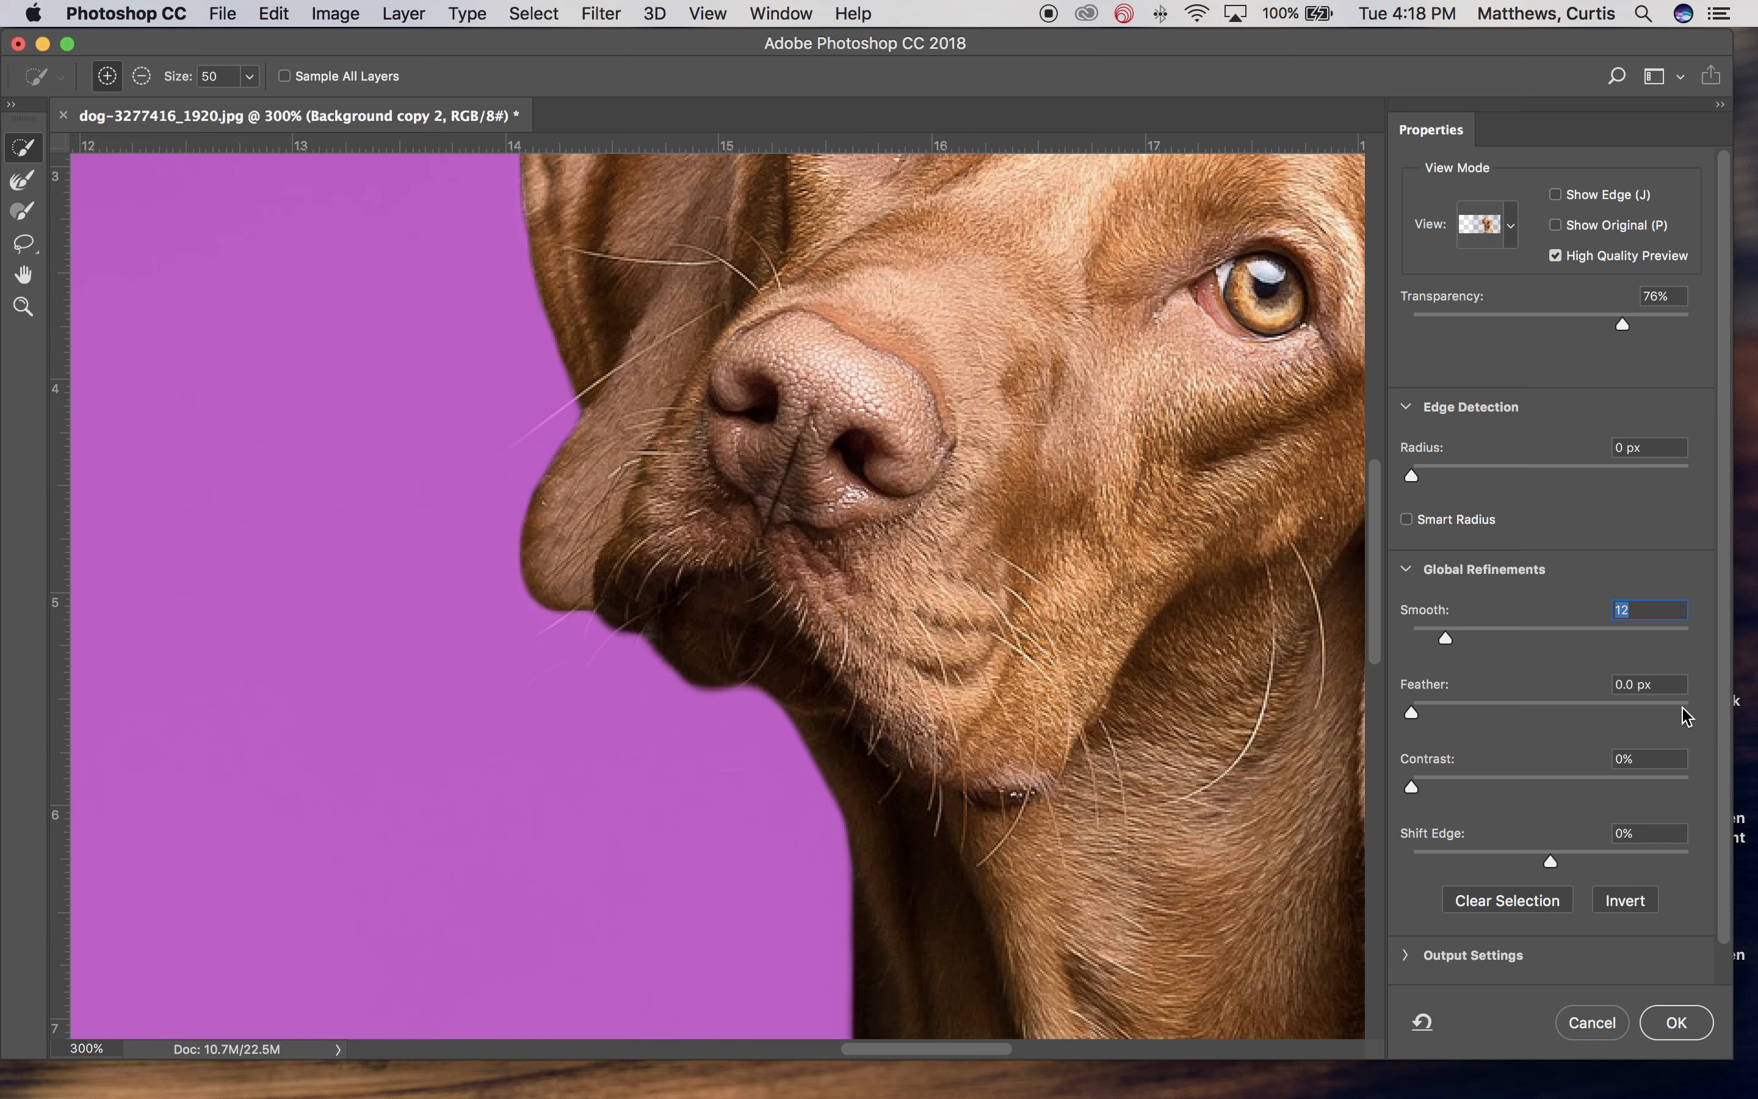
mouse_move(1414, 716)
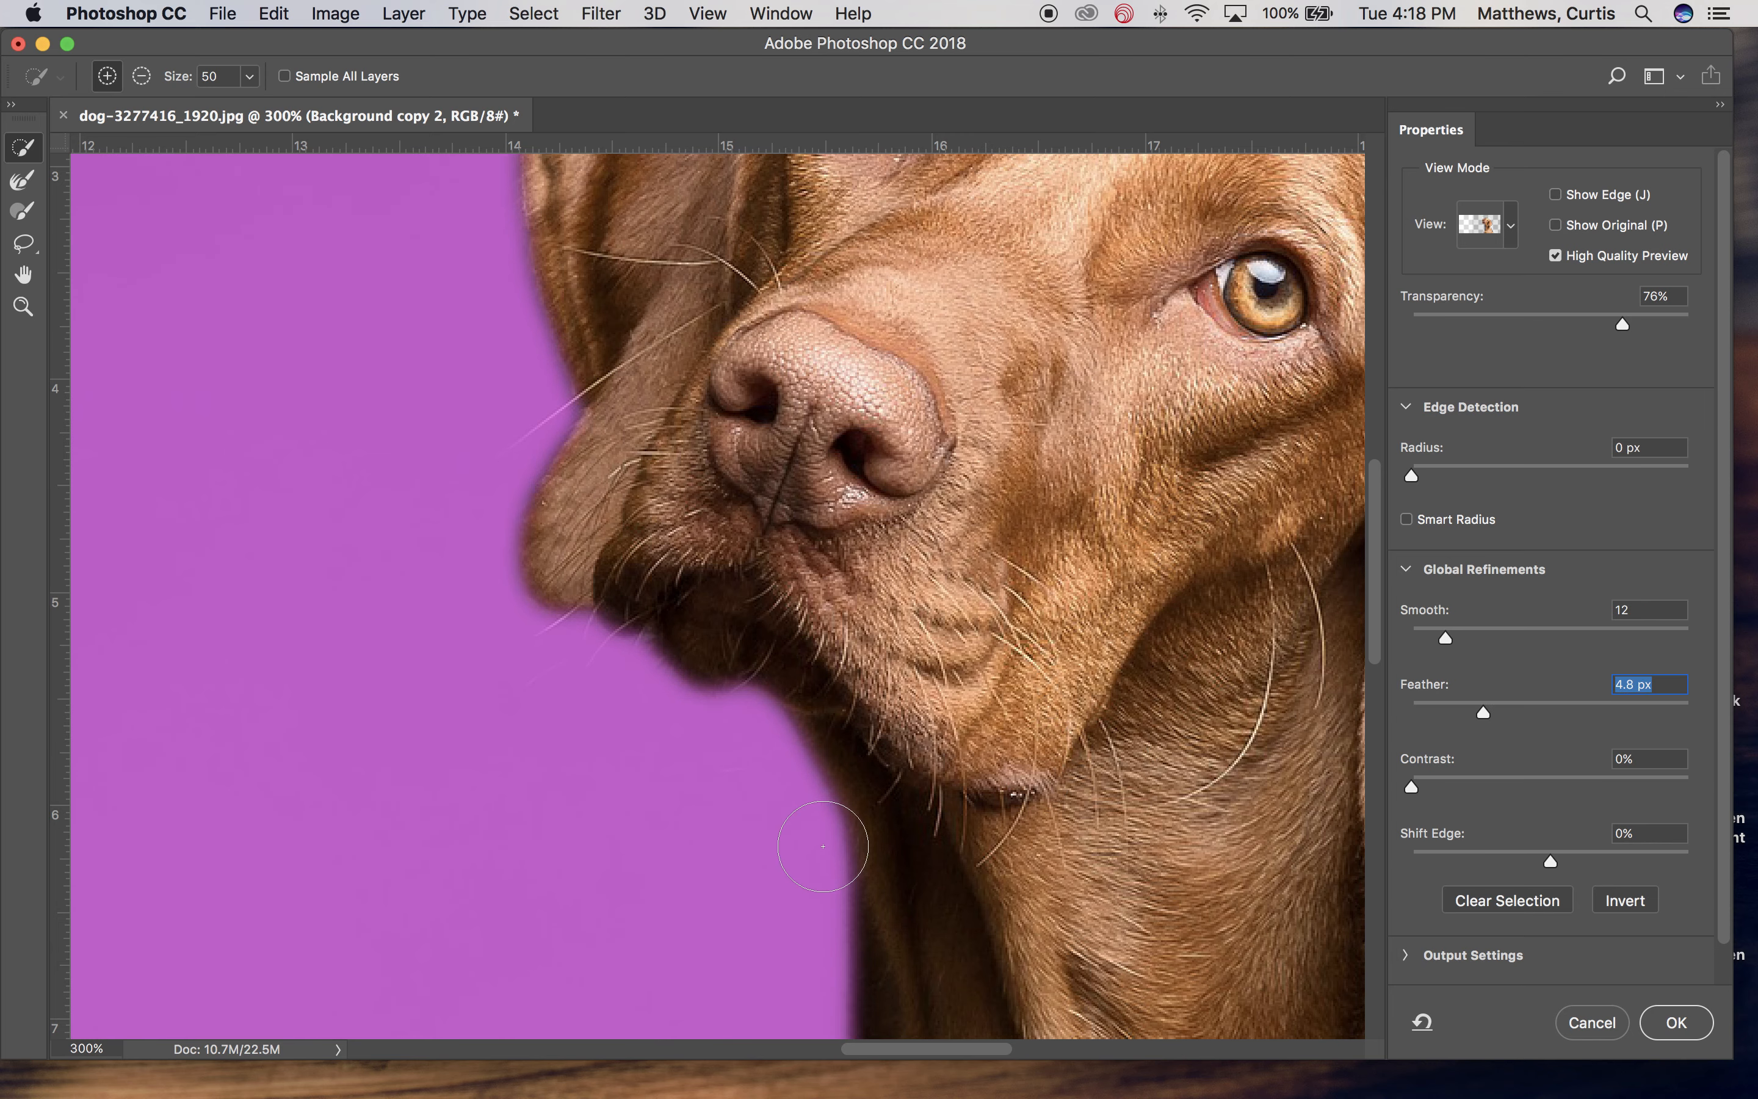
mouse_move(1462, 734)
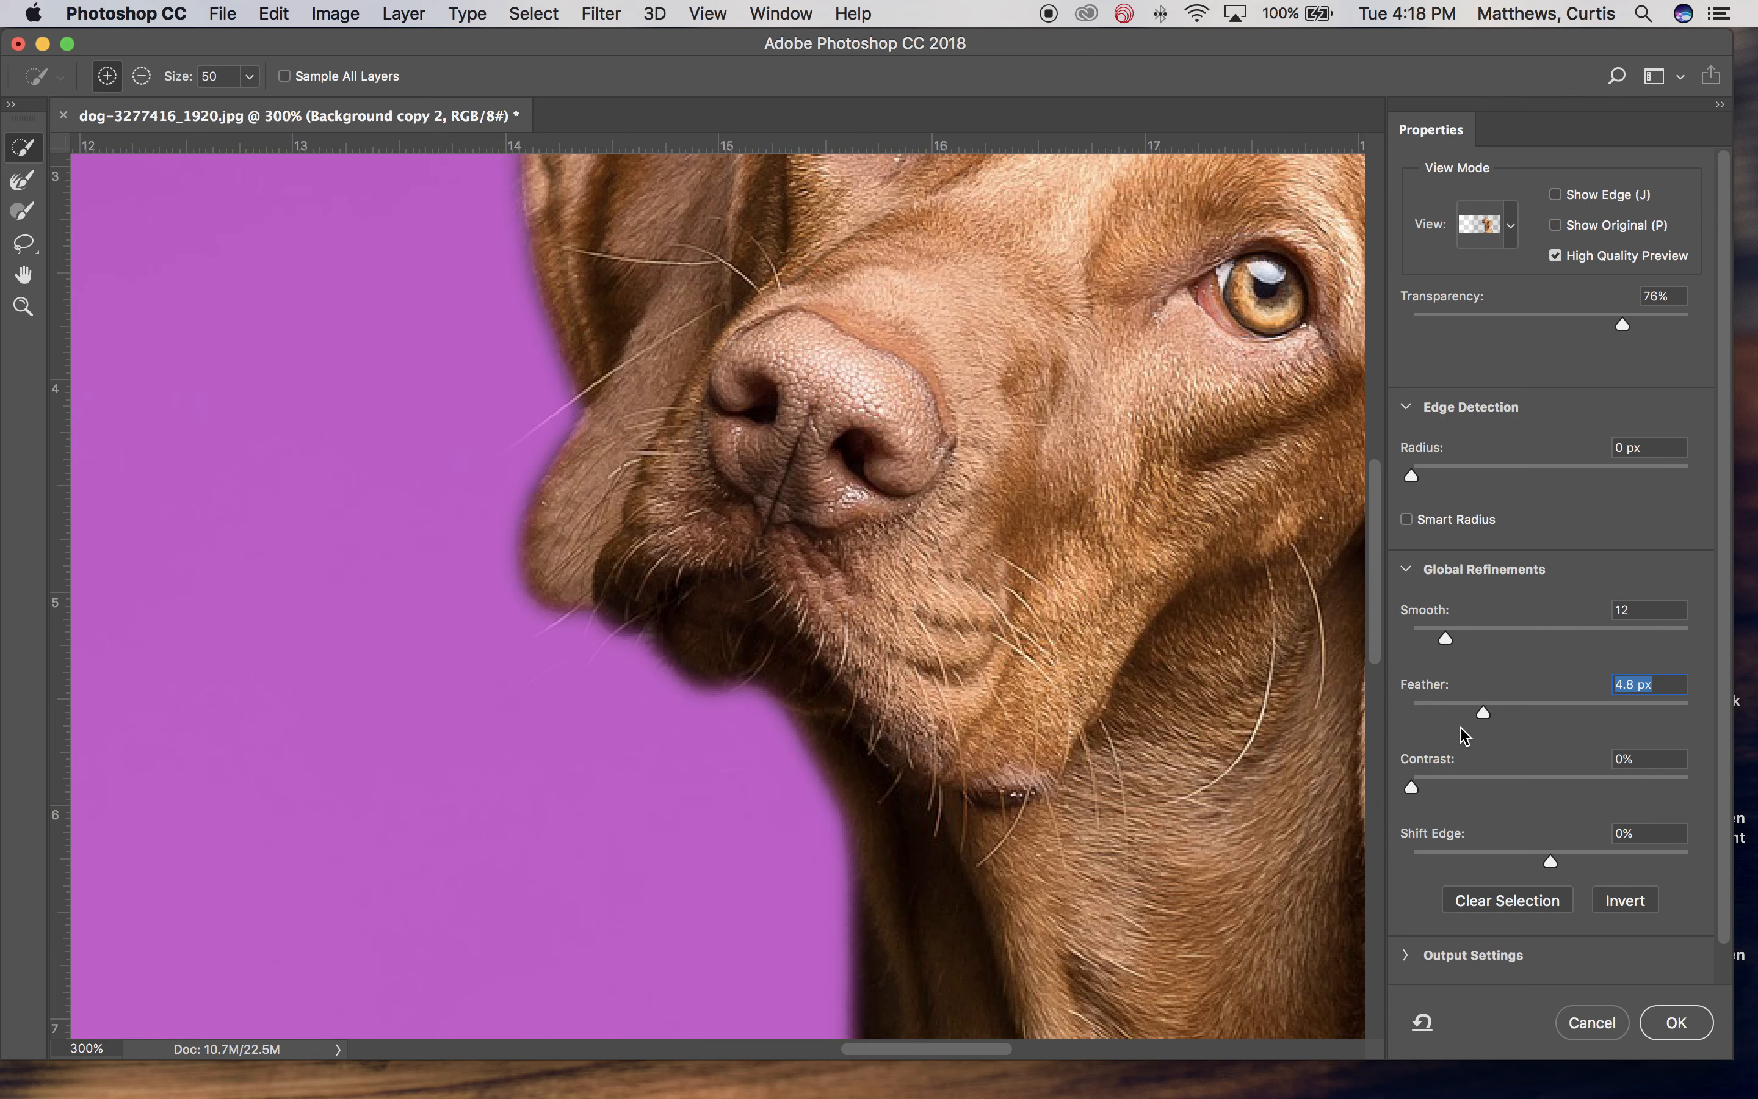
left_click_drag(1482, 711, 1430, 717)
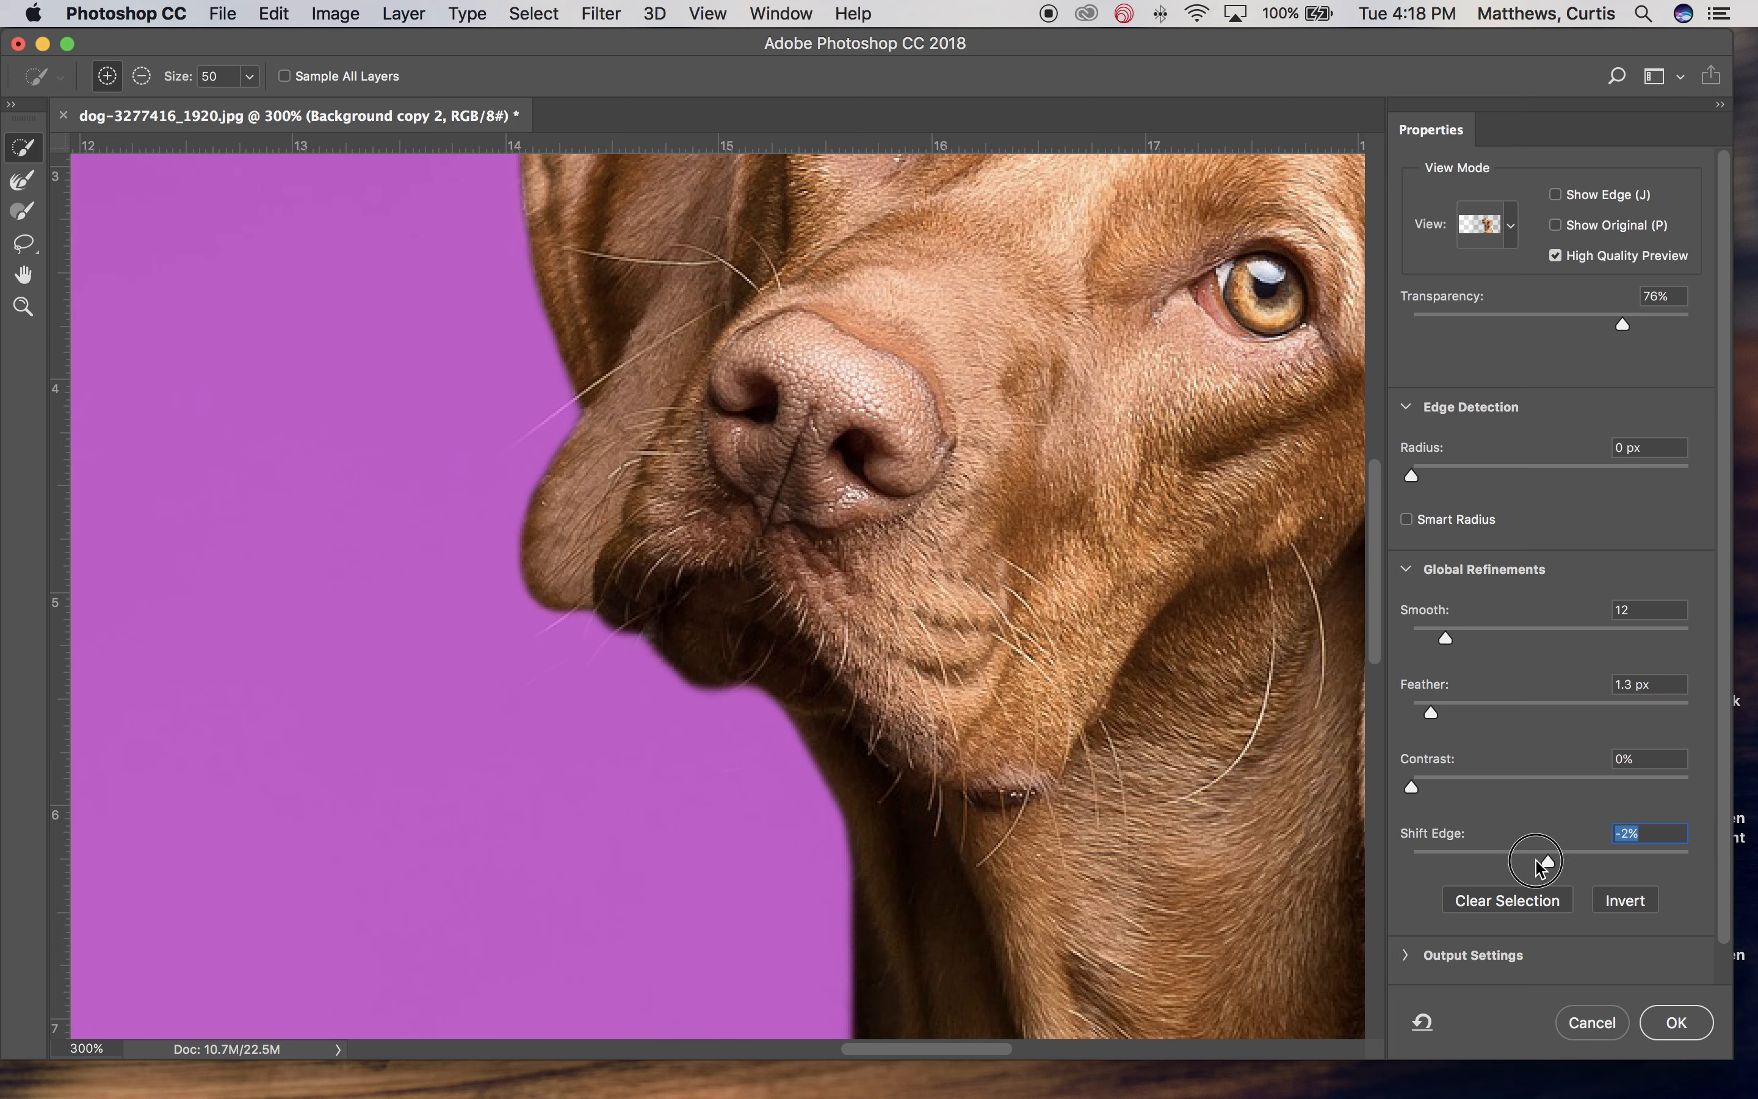
left_click_drag(1534, 861, 1410, 861)
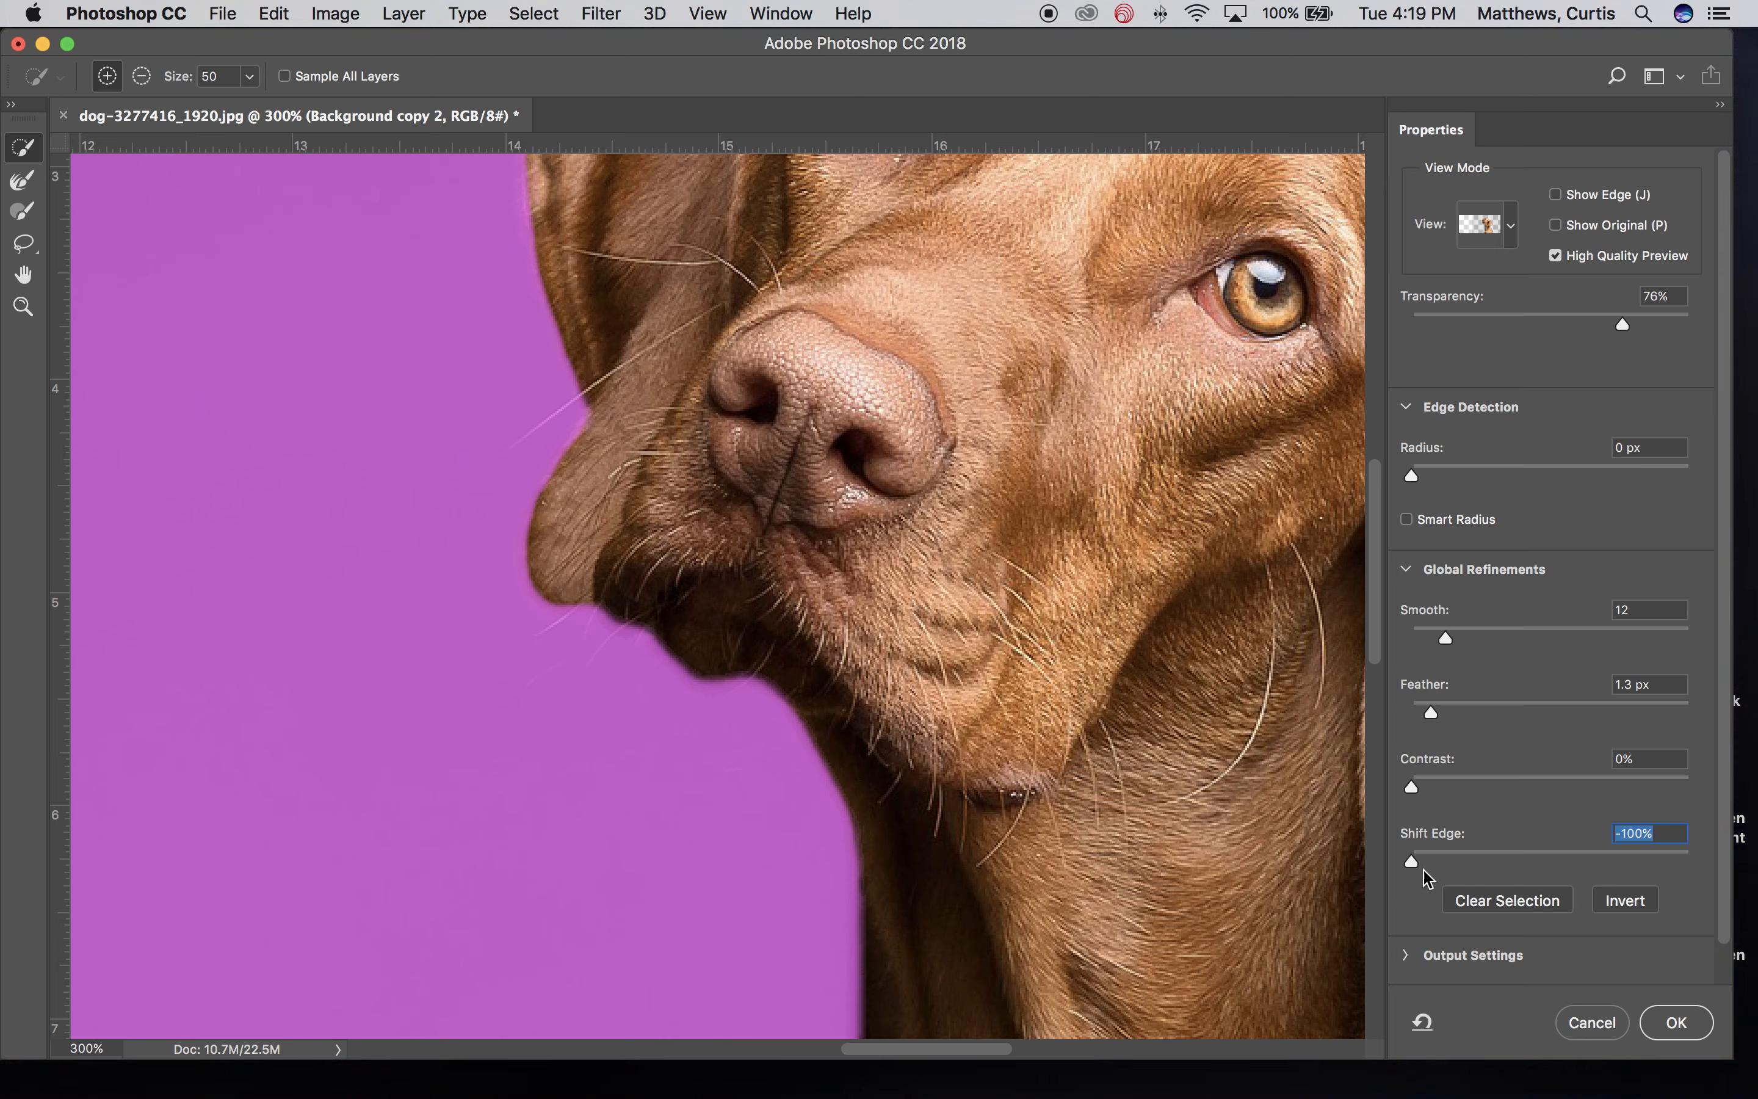
left_click_drag(1411, 861, 1637, 861)
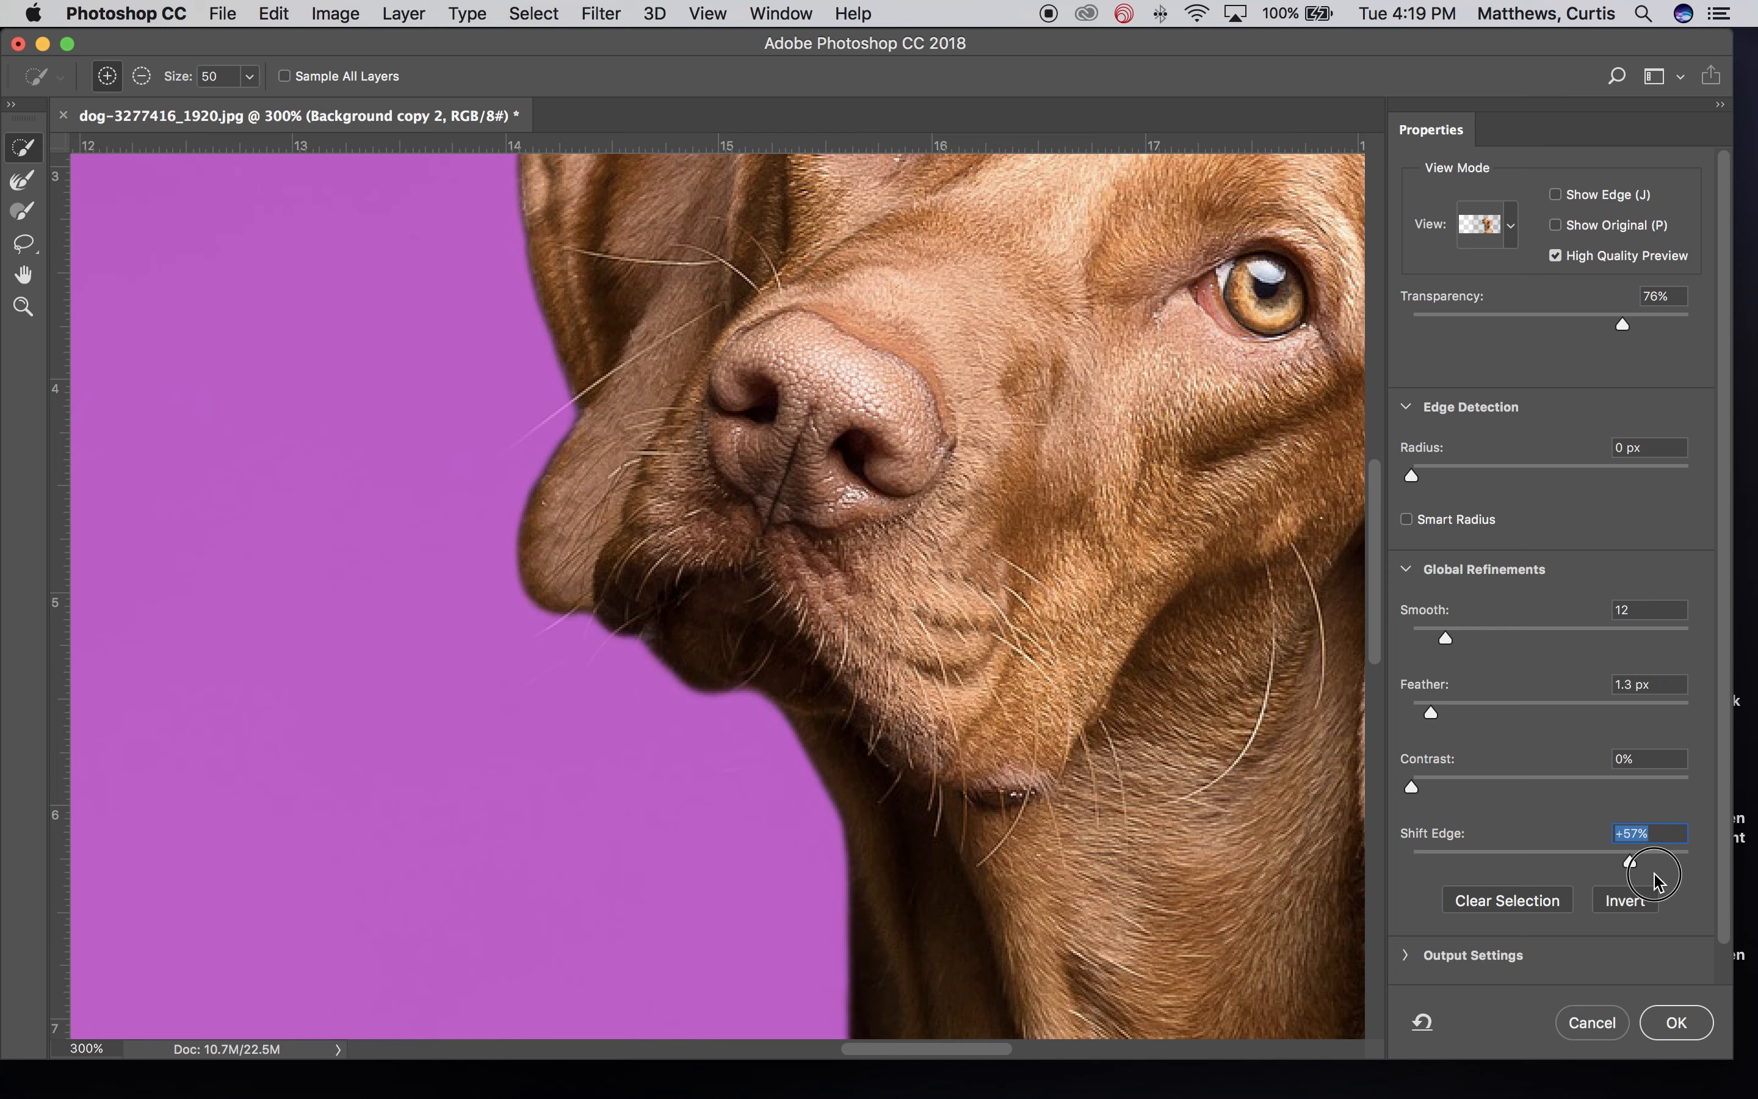
left_click_drag(1630, 860, 1691, 860)
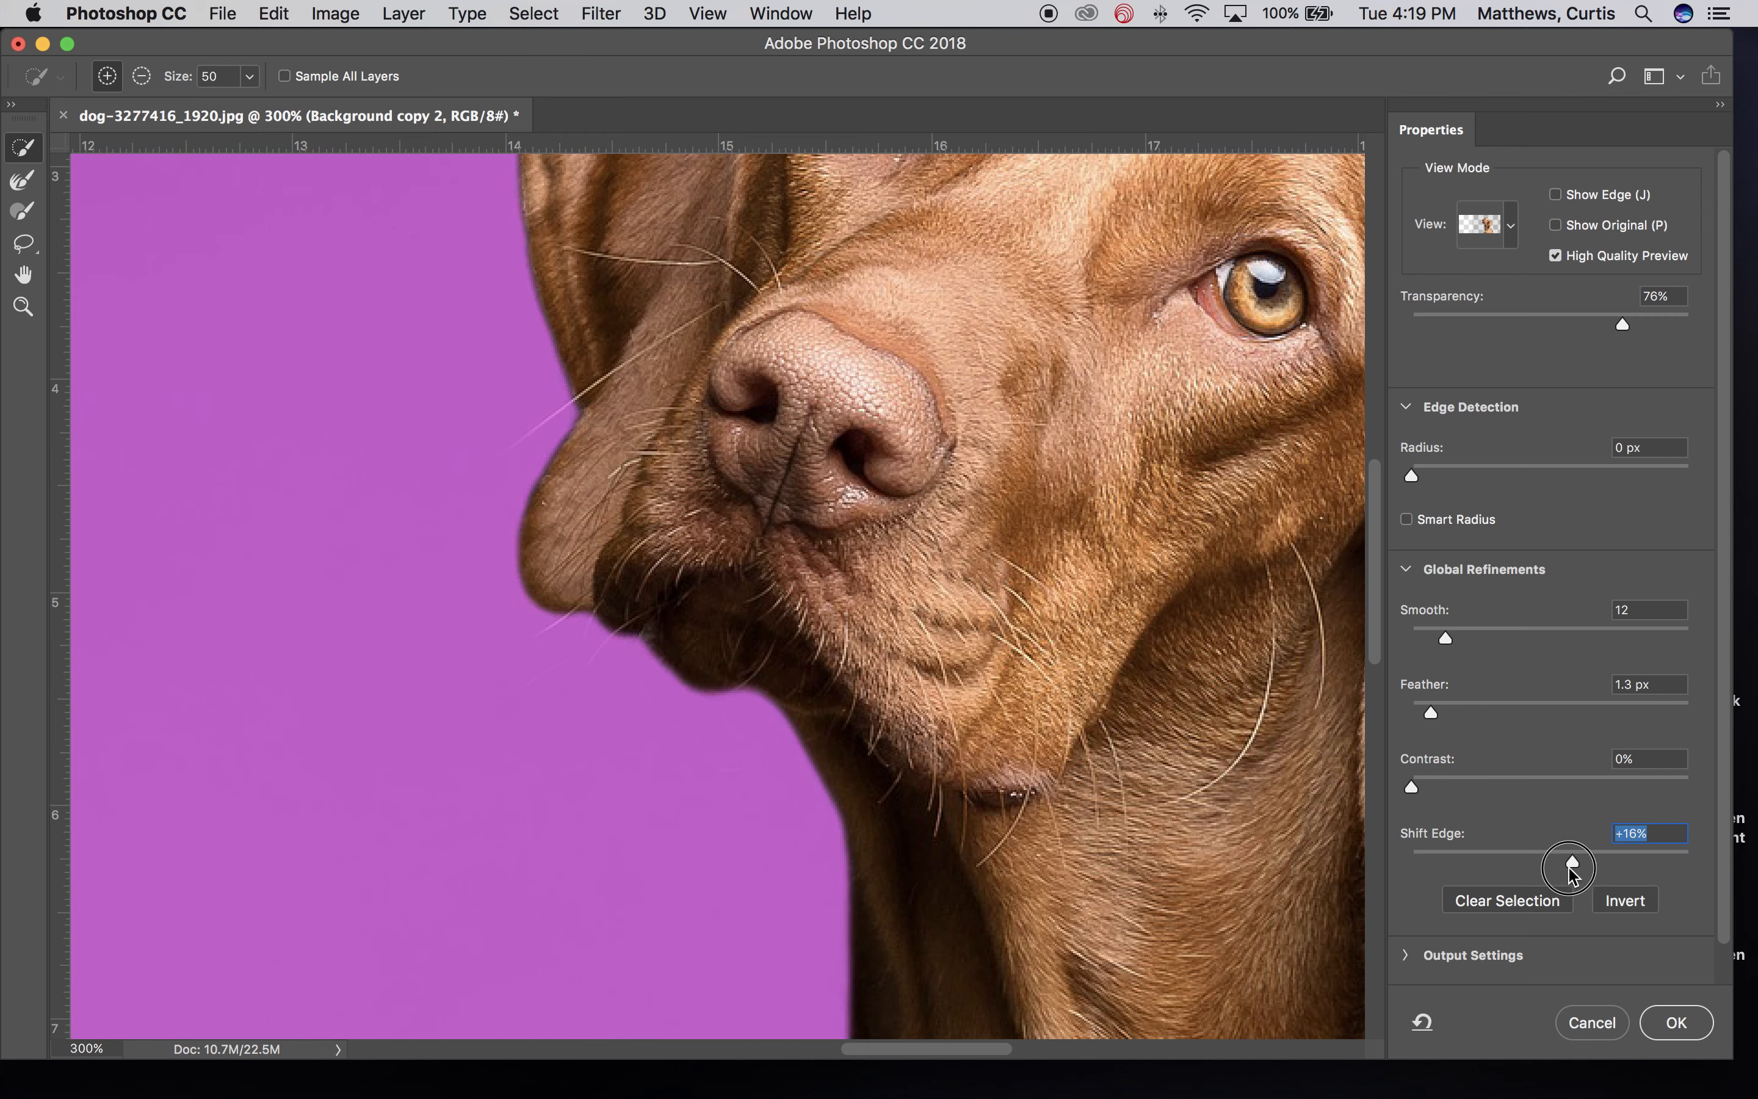
left_click_drag(1570, 867, 1554, 867)
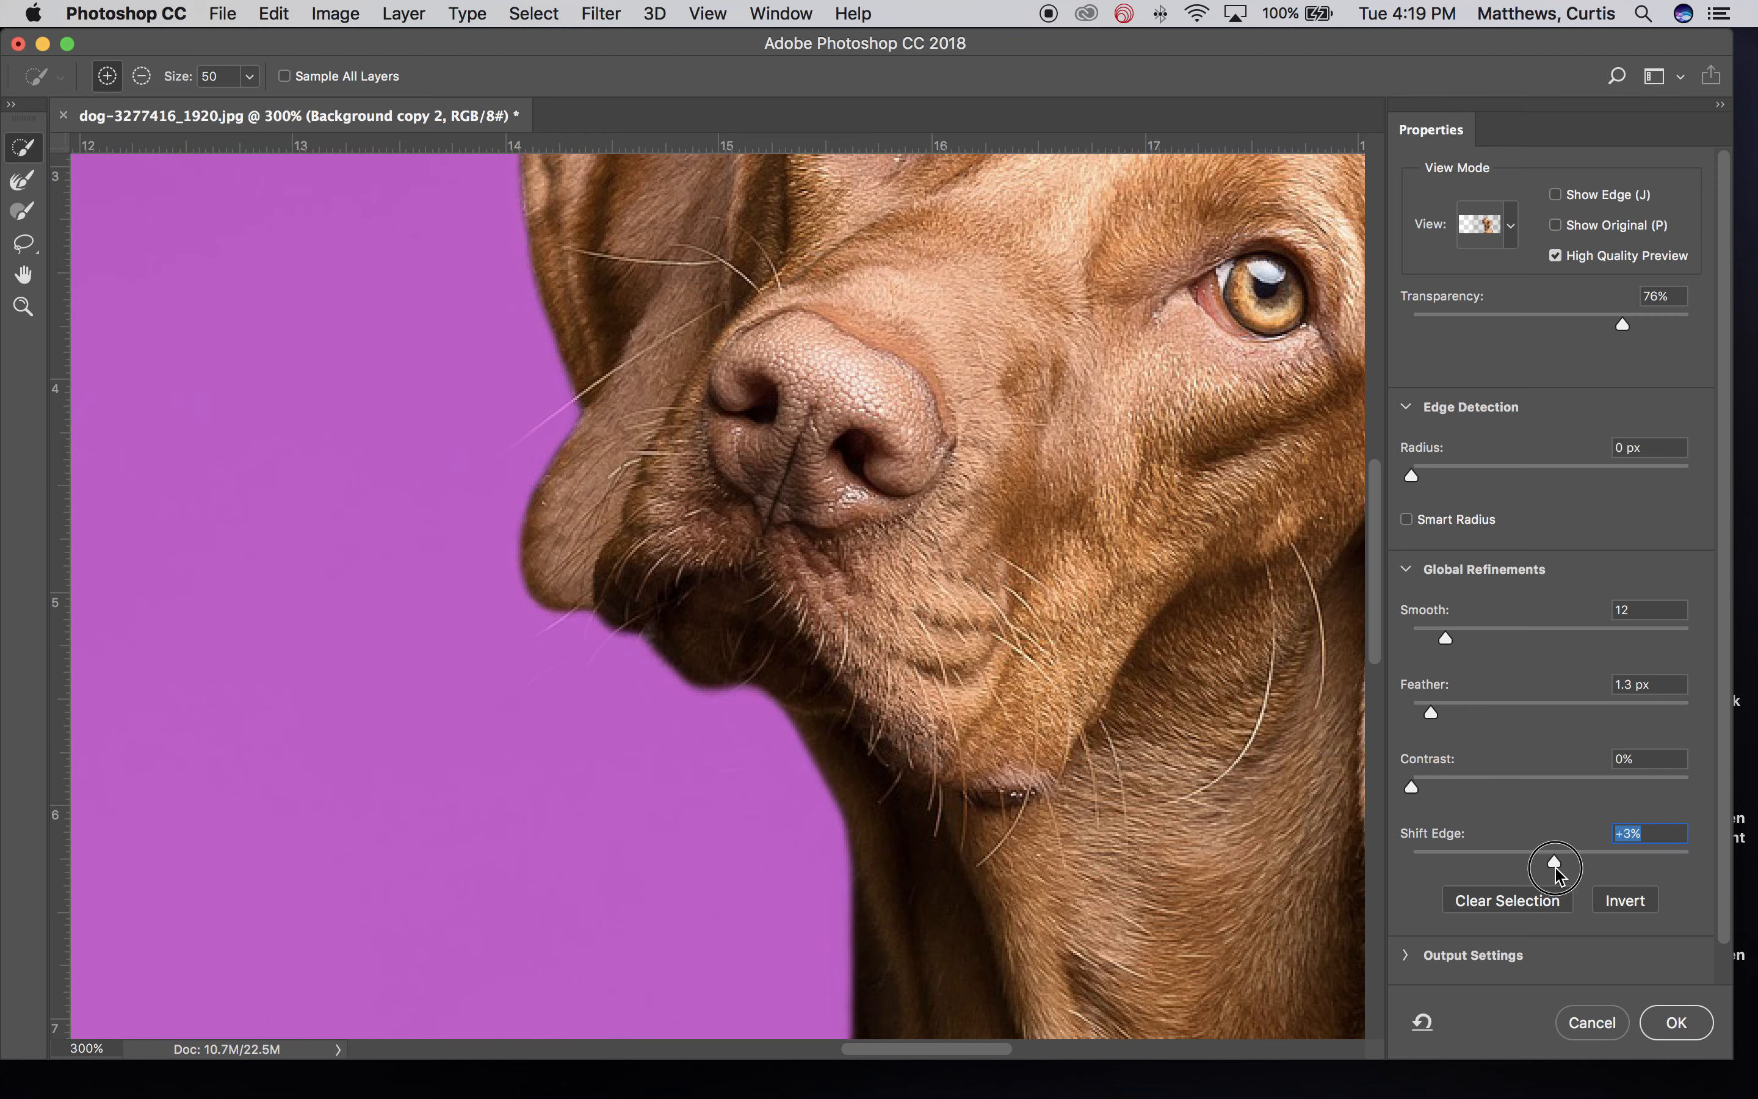
left_click_drag(1555, 866, 1551, 859)
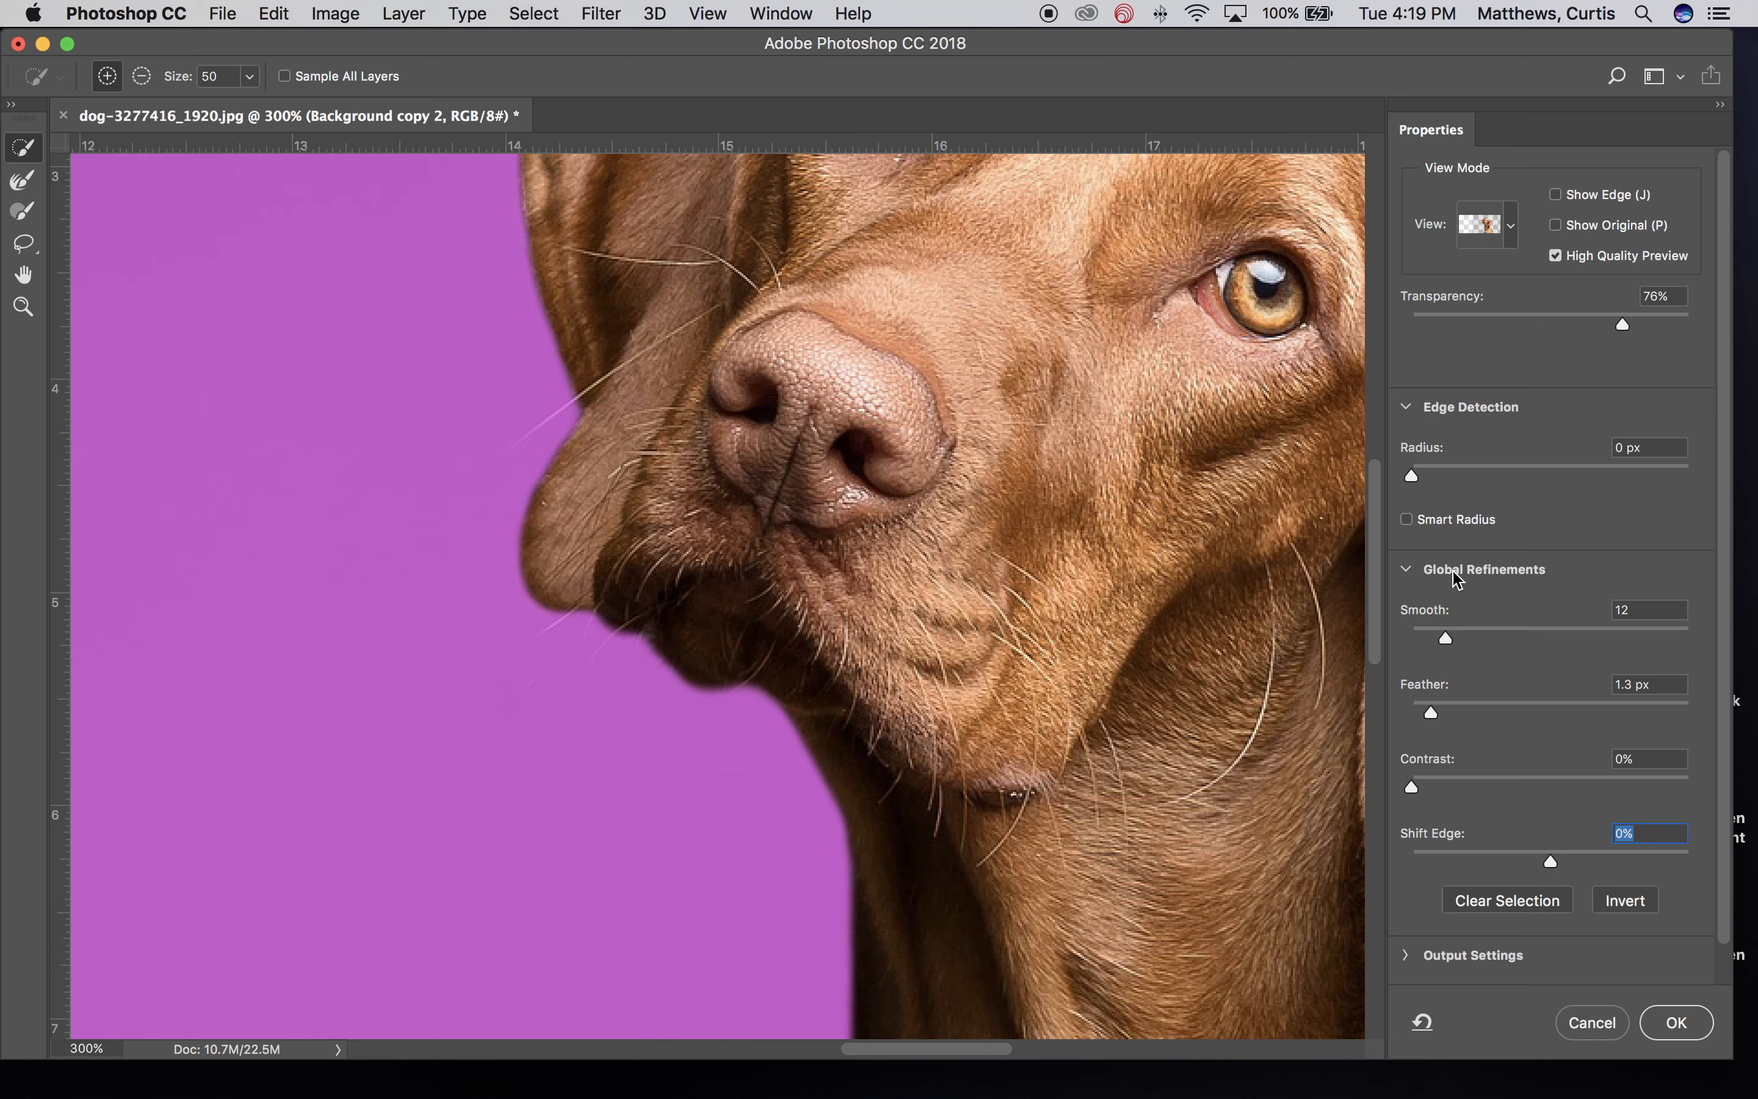
mouse_move(1408, 722)
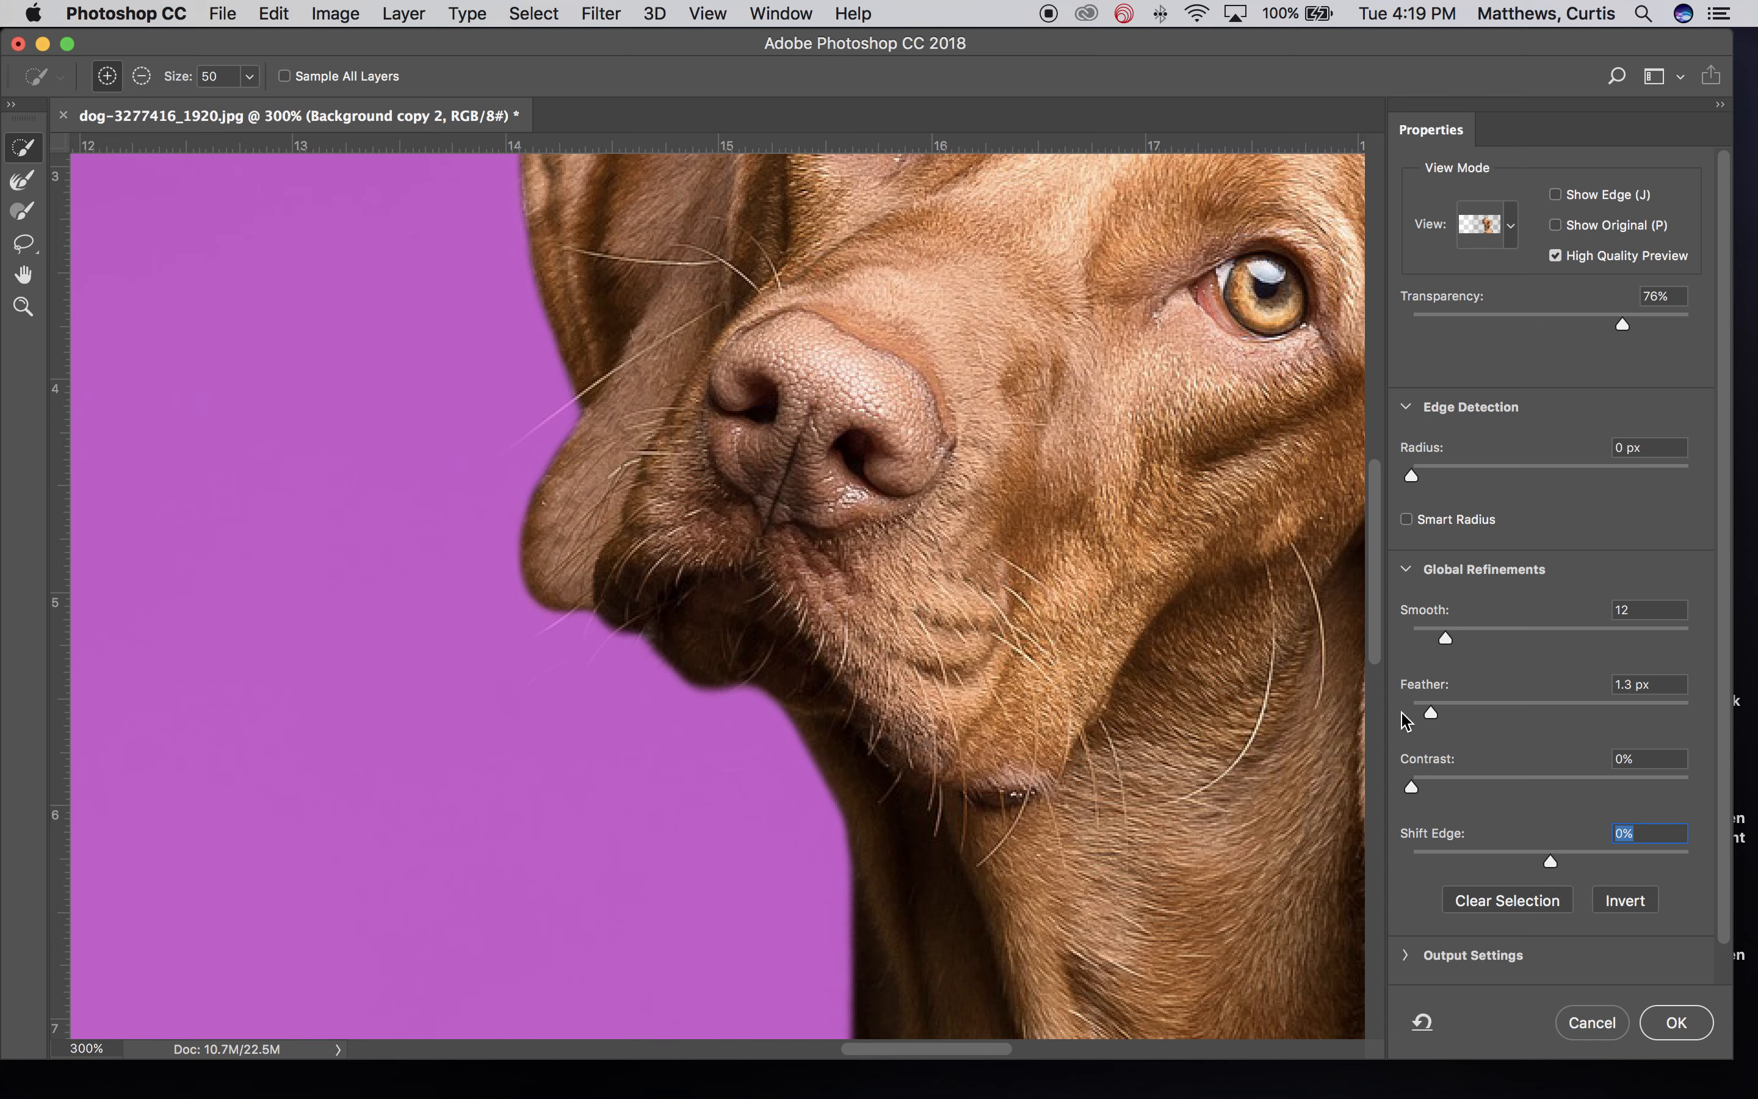
left_click(1674, 1022)
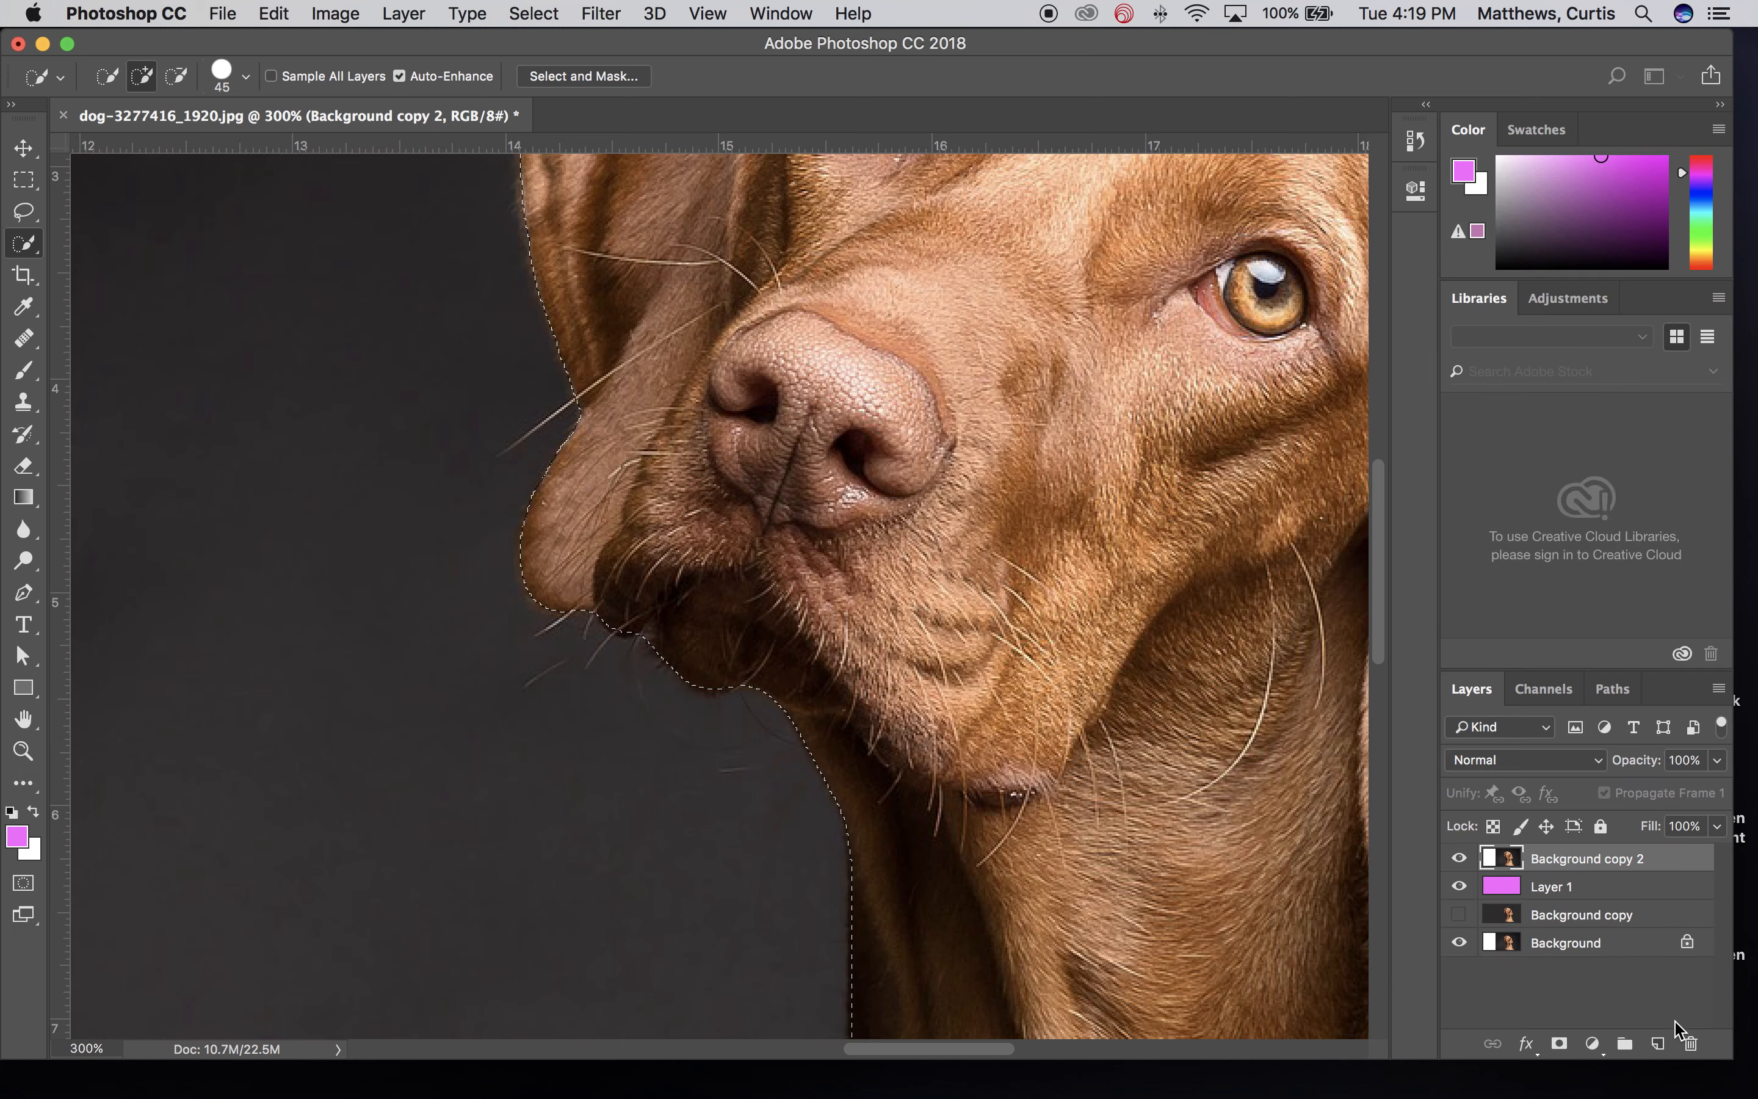
Hide the original Background and turn the dog selection into a layer mask on Background copy 2
left_click(1458, 886)
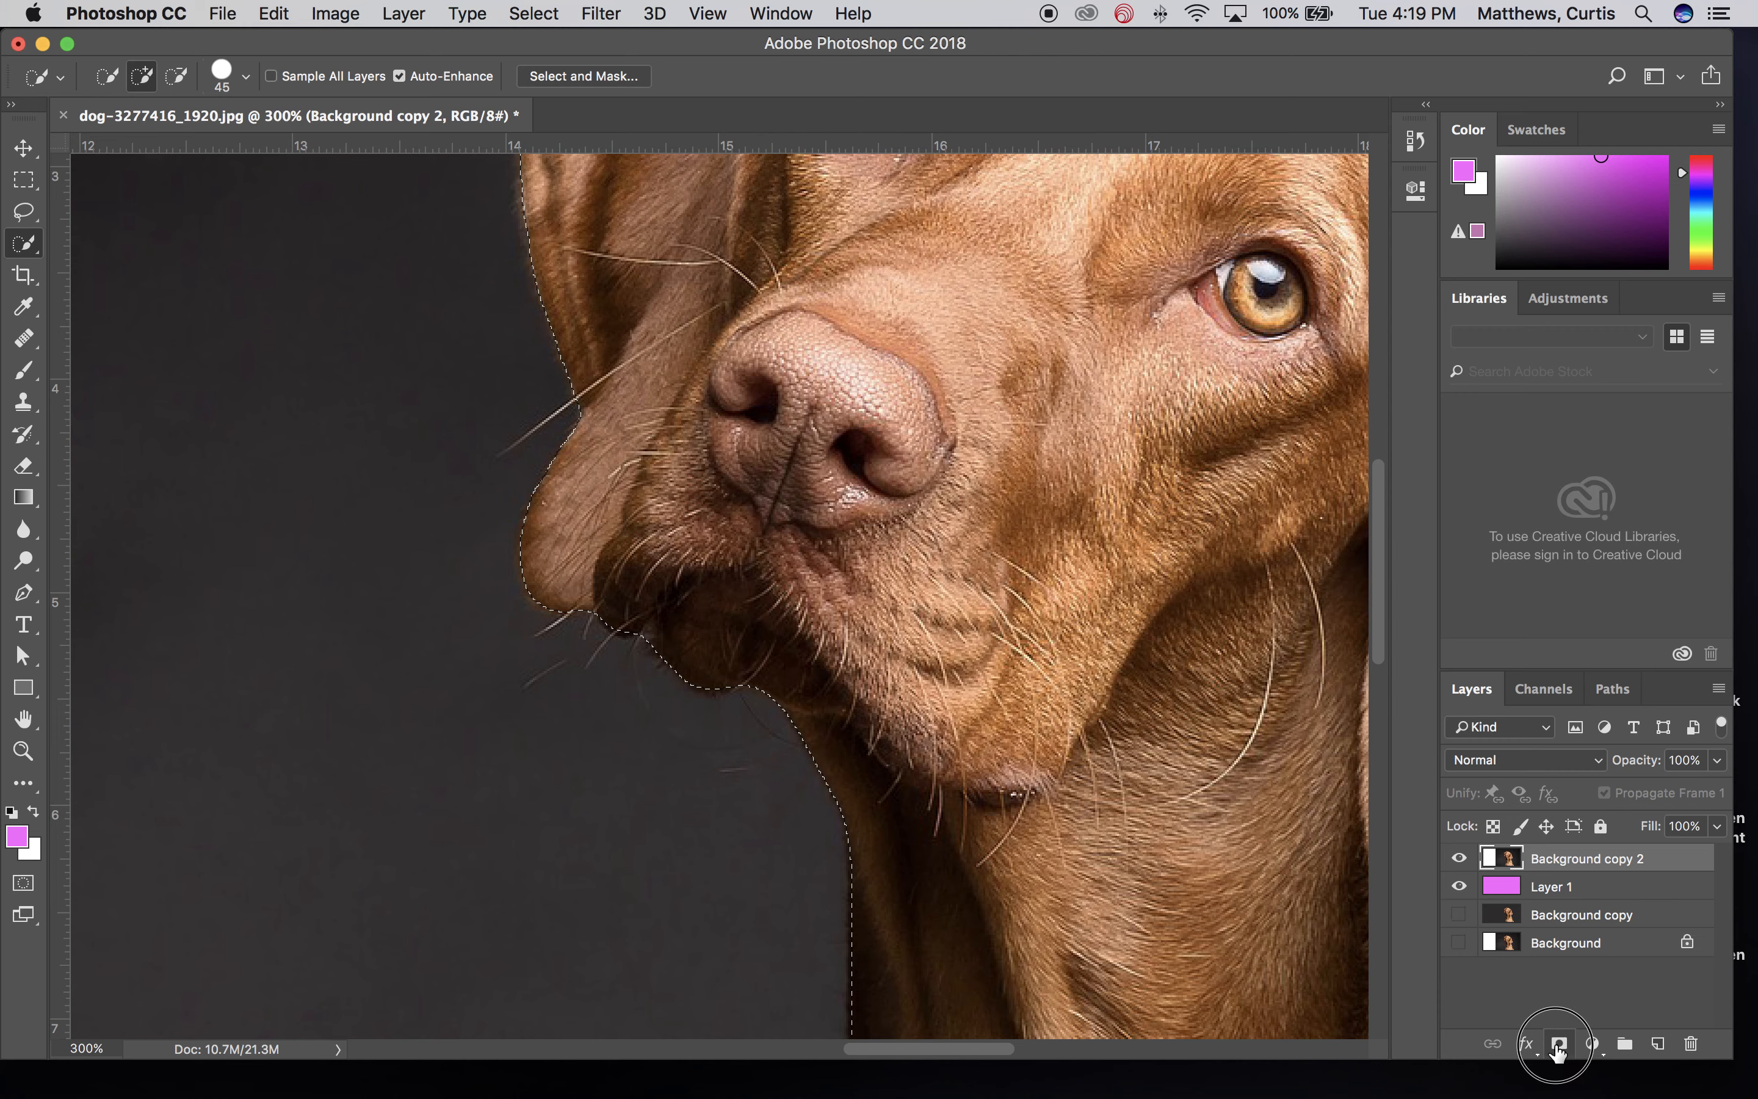
left_click(1556, 1044)
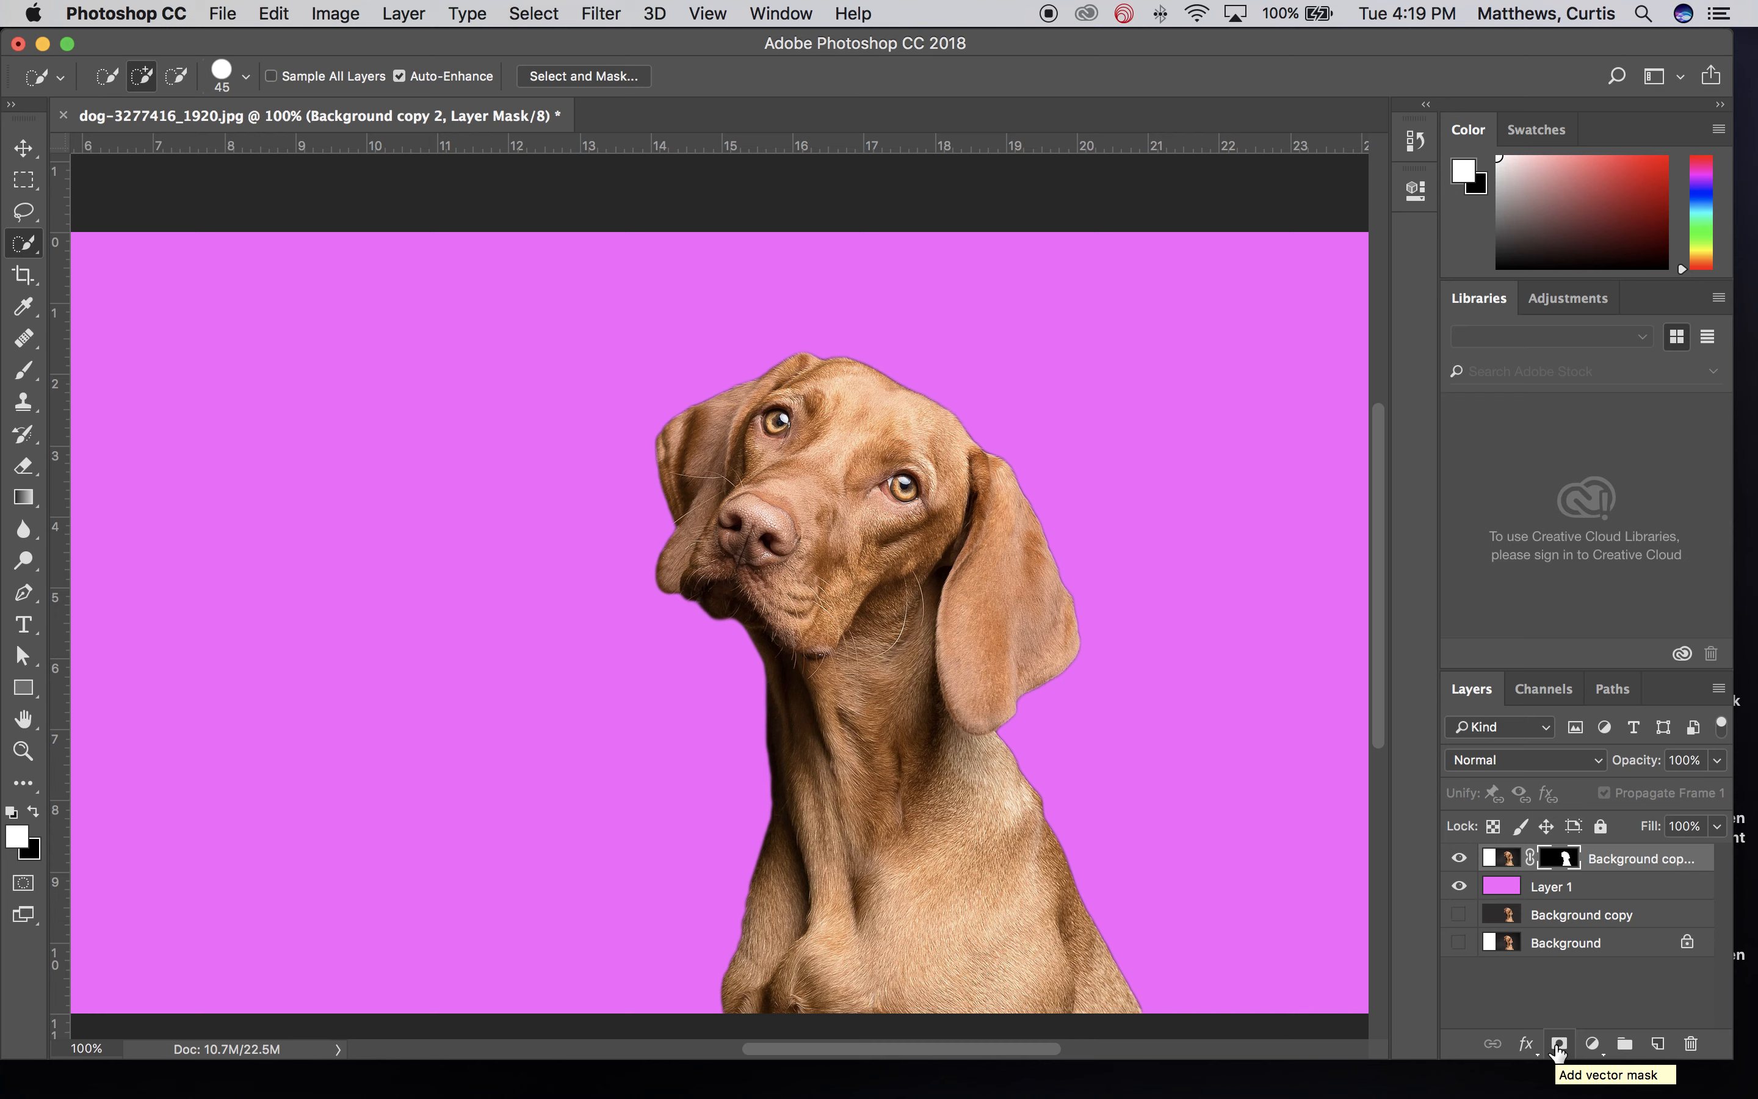
mouse_move(1592, 1043)
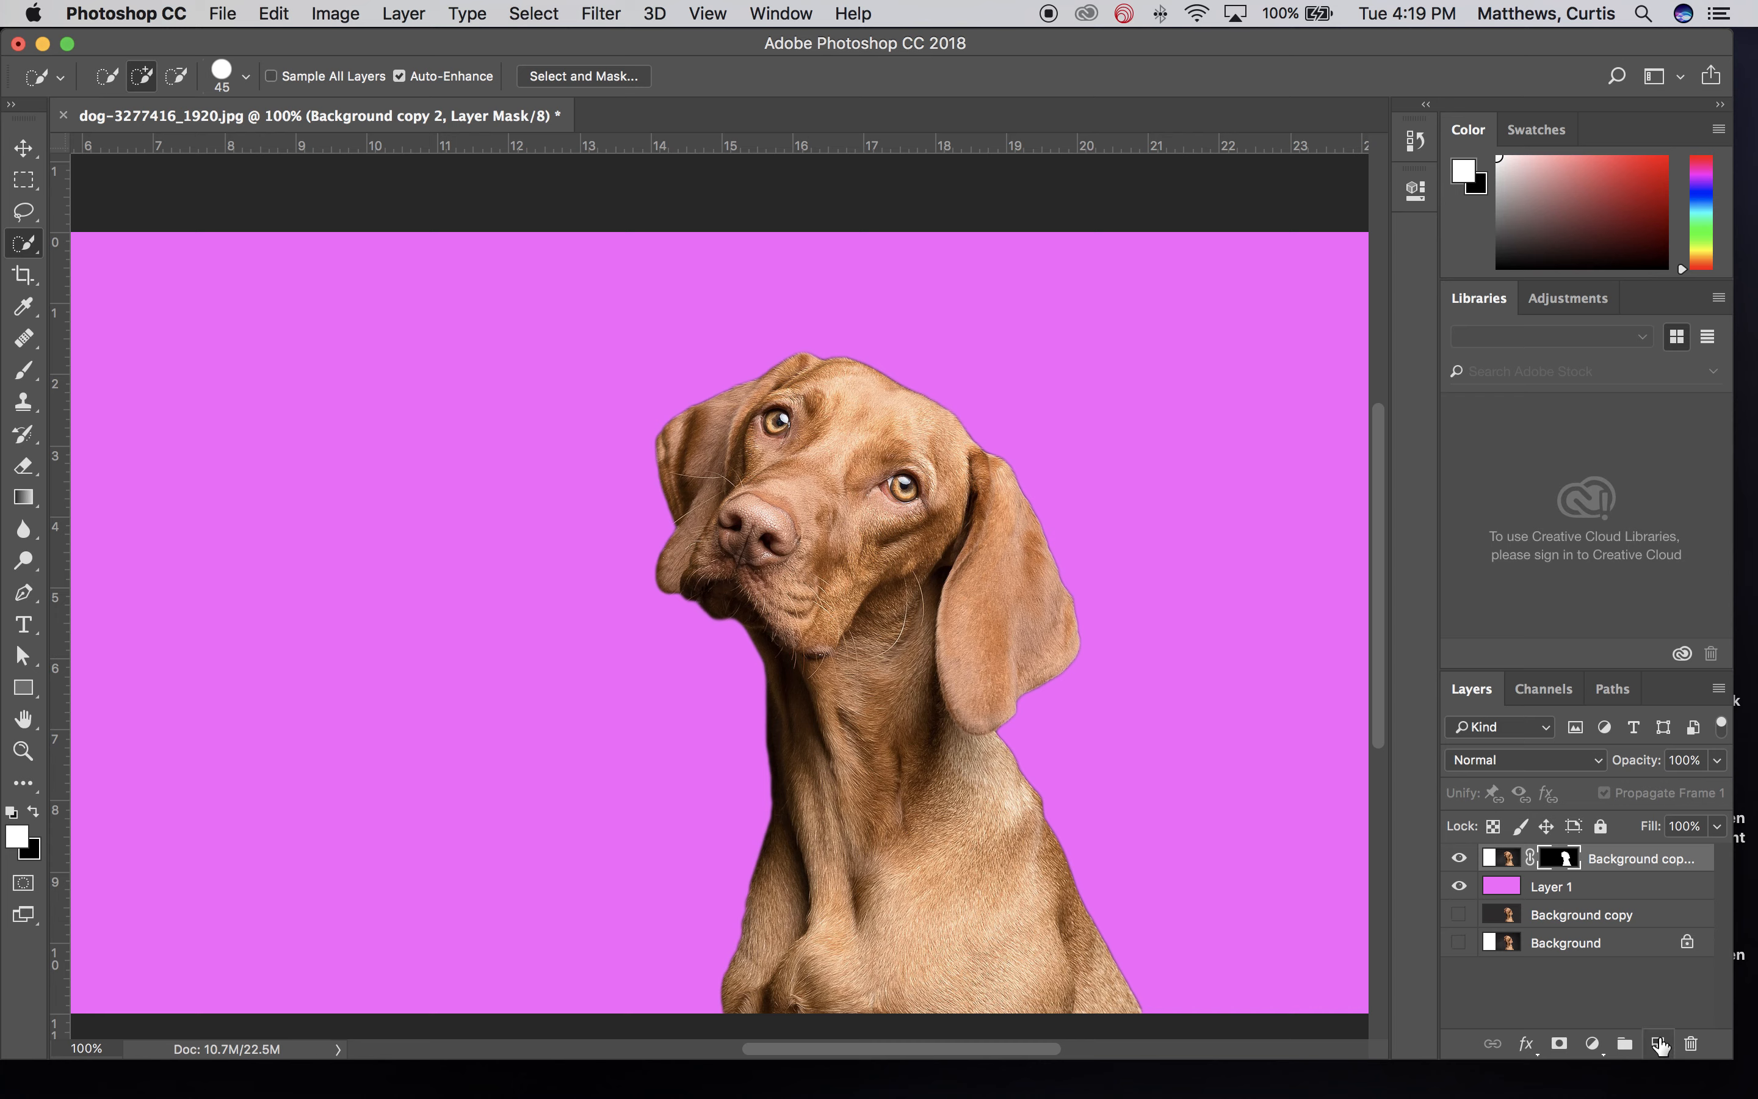
Add an empty Layer 2, show only the original photo, eyedrop its dark gray backdrop and swap colours back
left_click(1659, 1043)
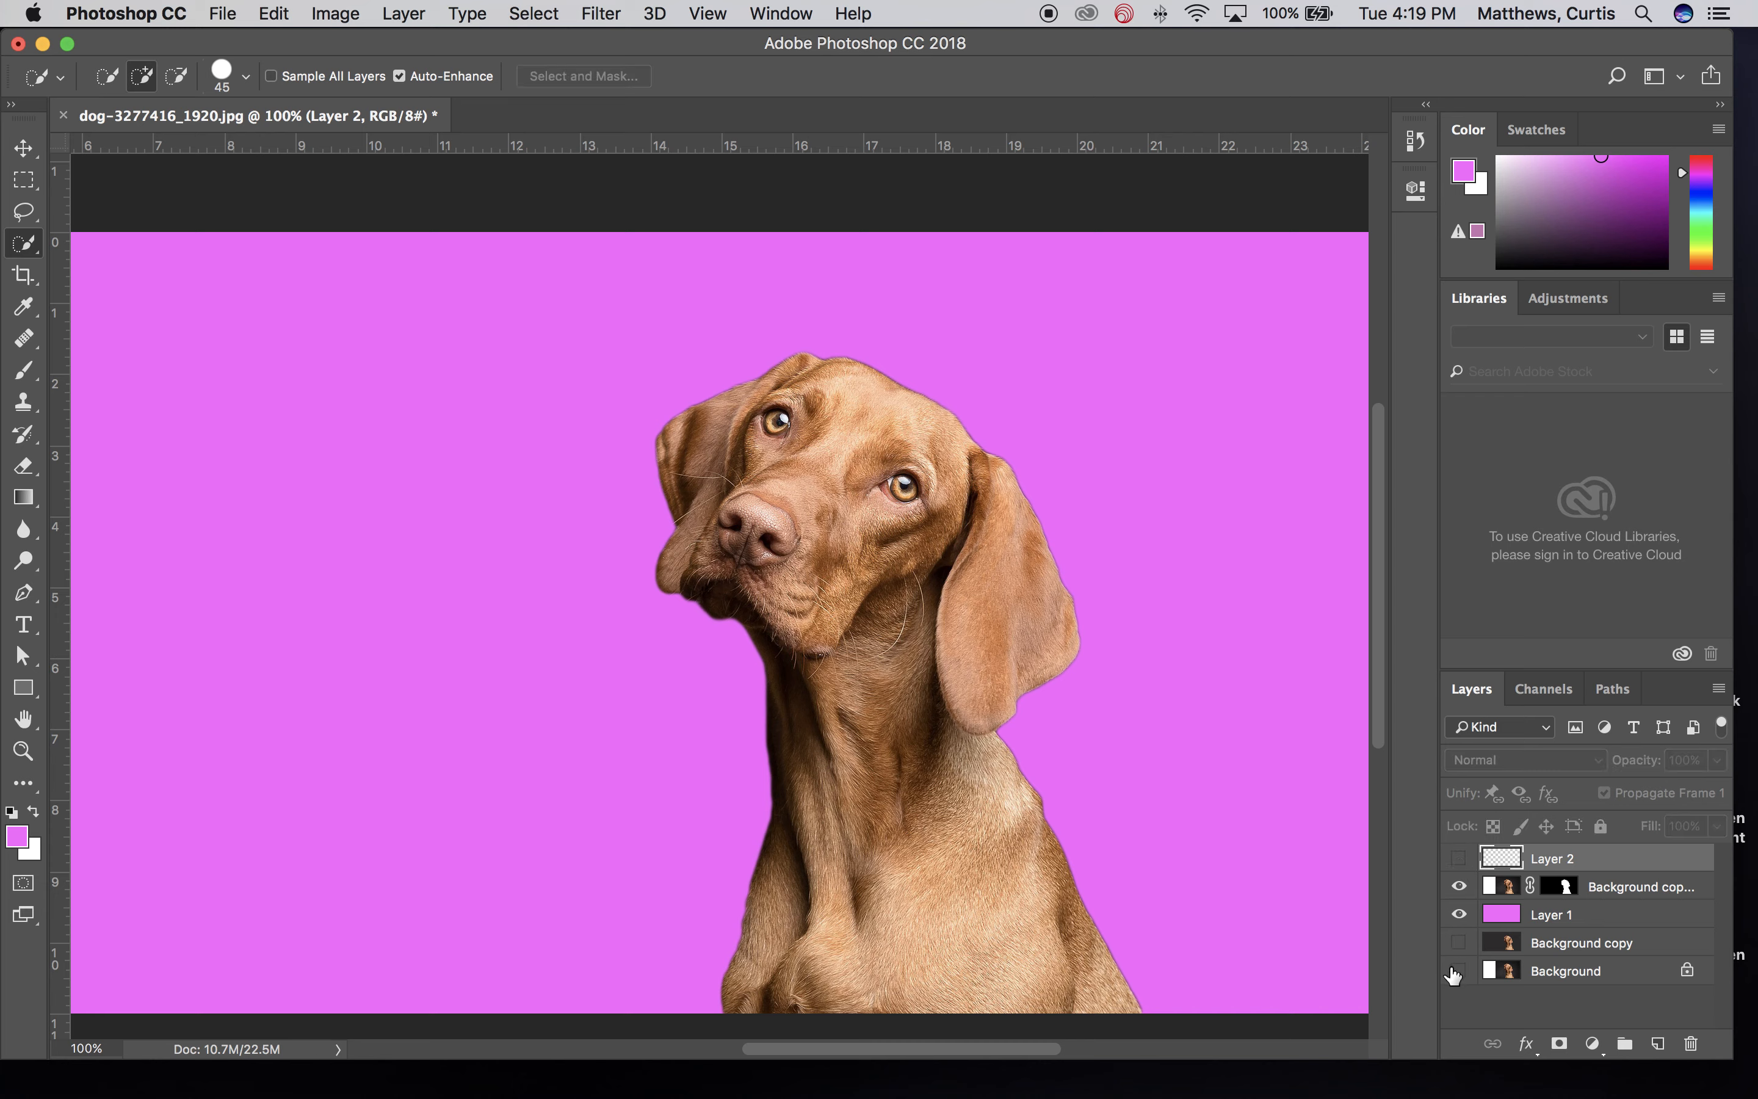
left_click(1459, 913)
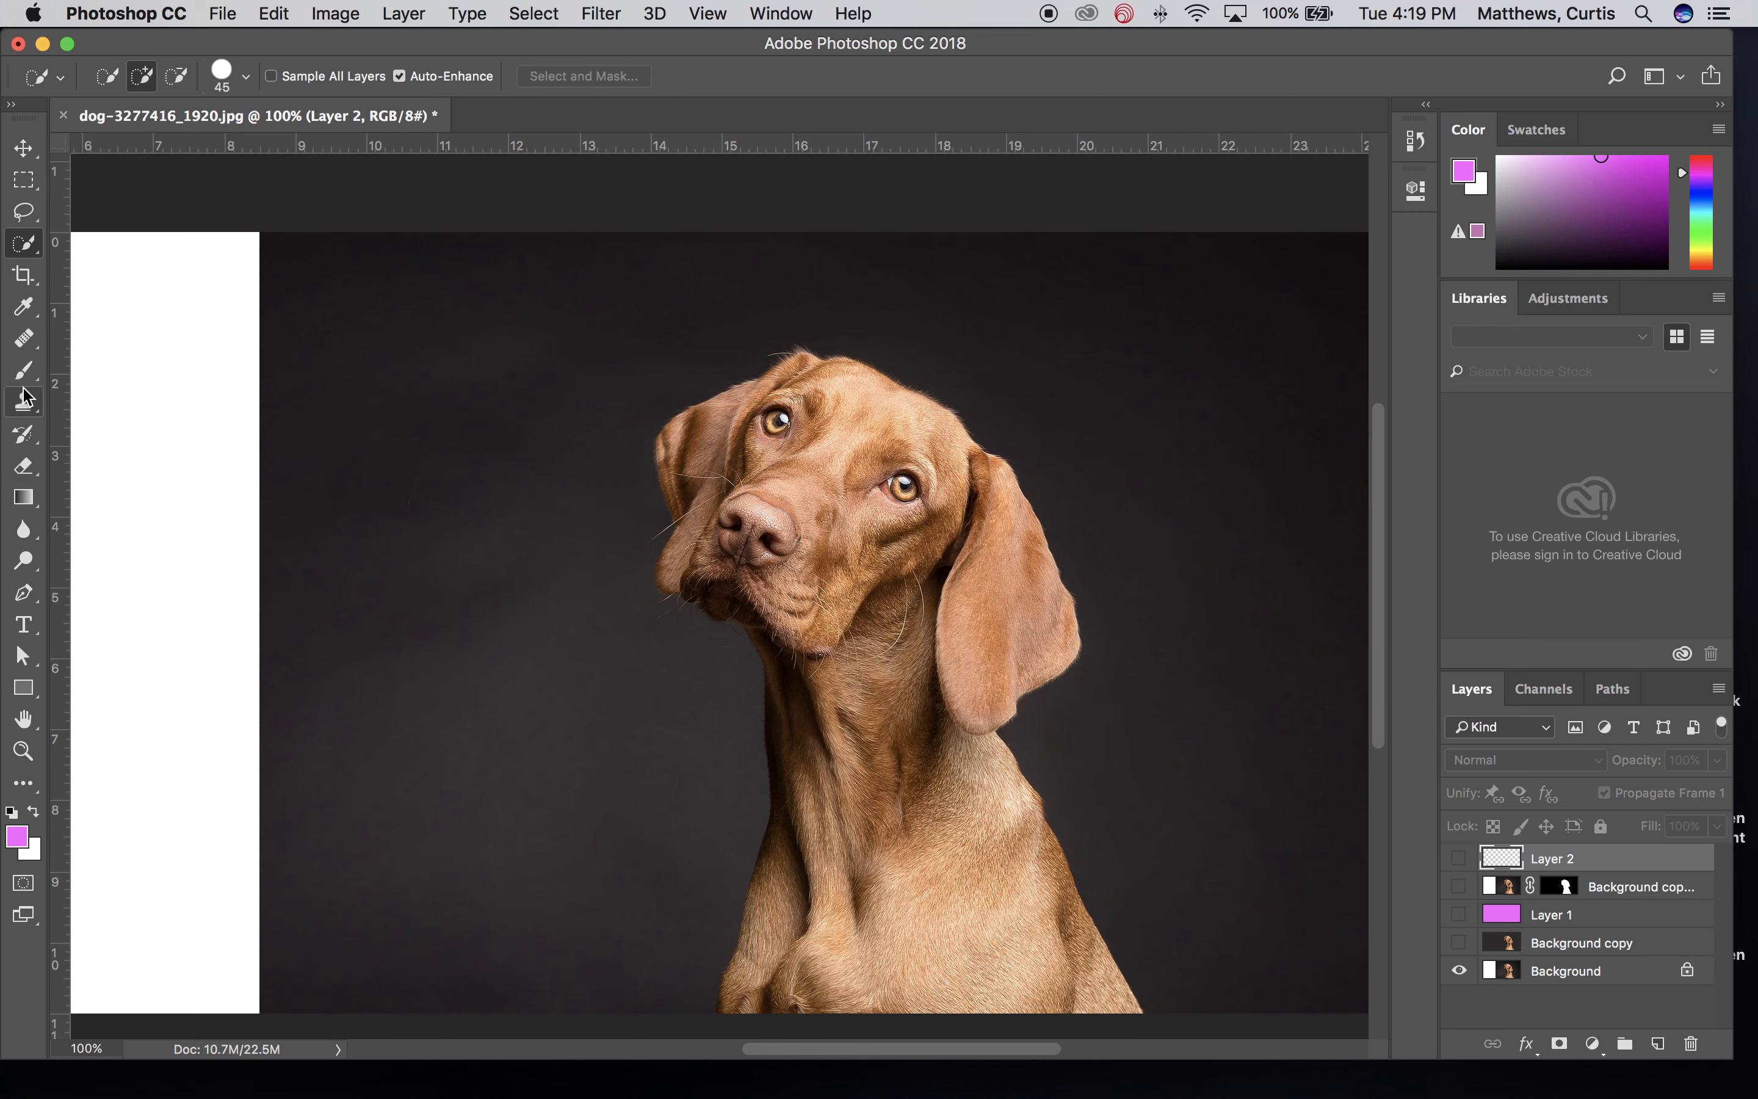
left_click(22, 307)
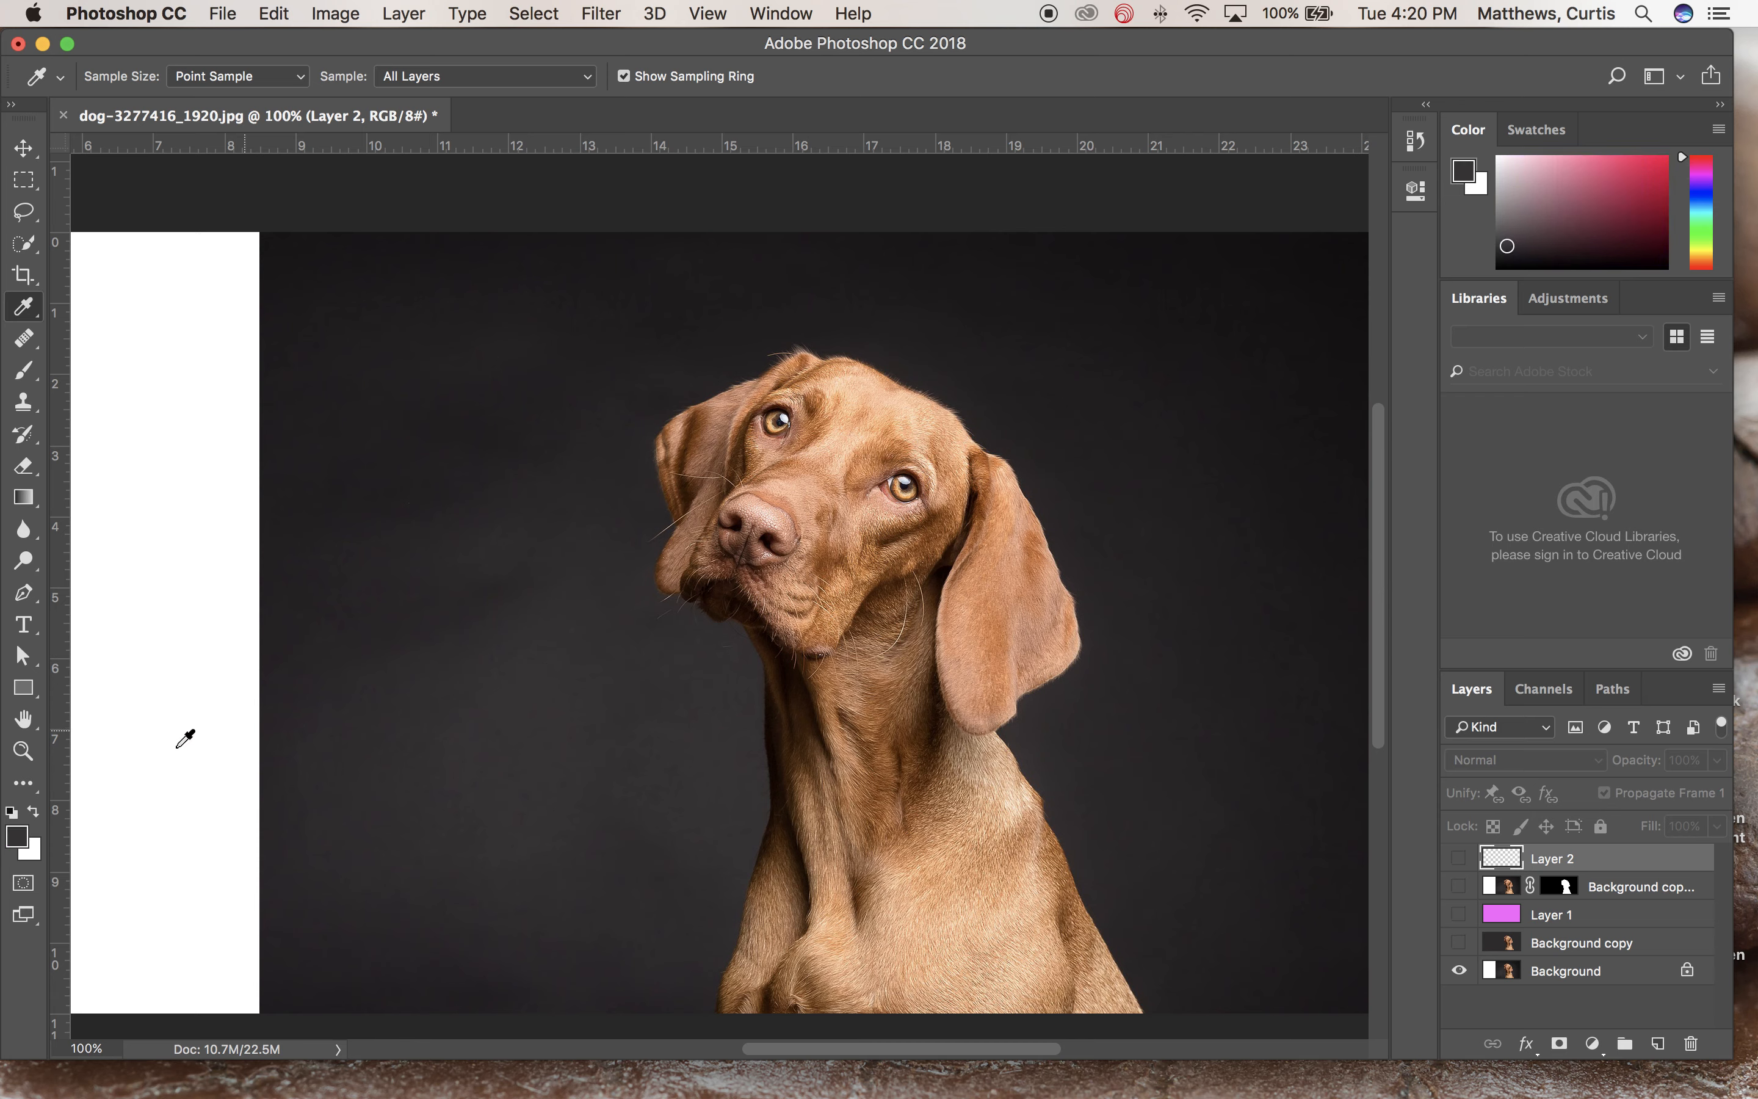
mouse_move(37, 817)
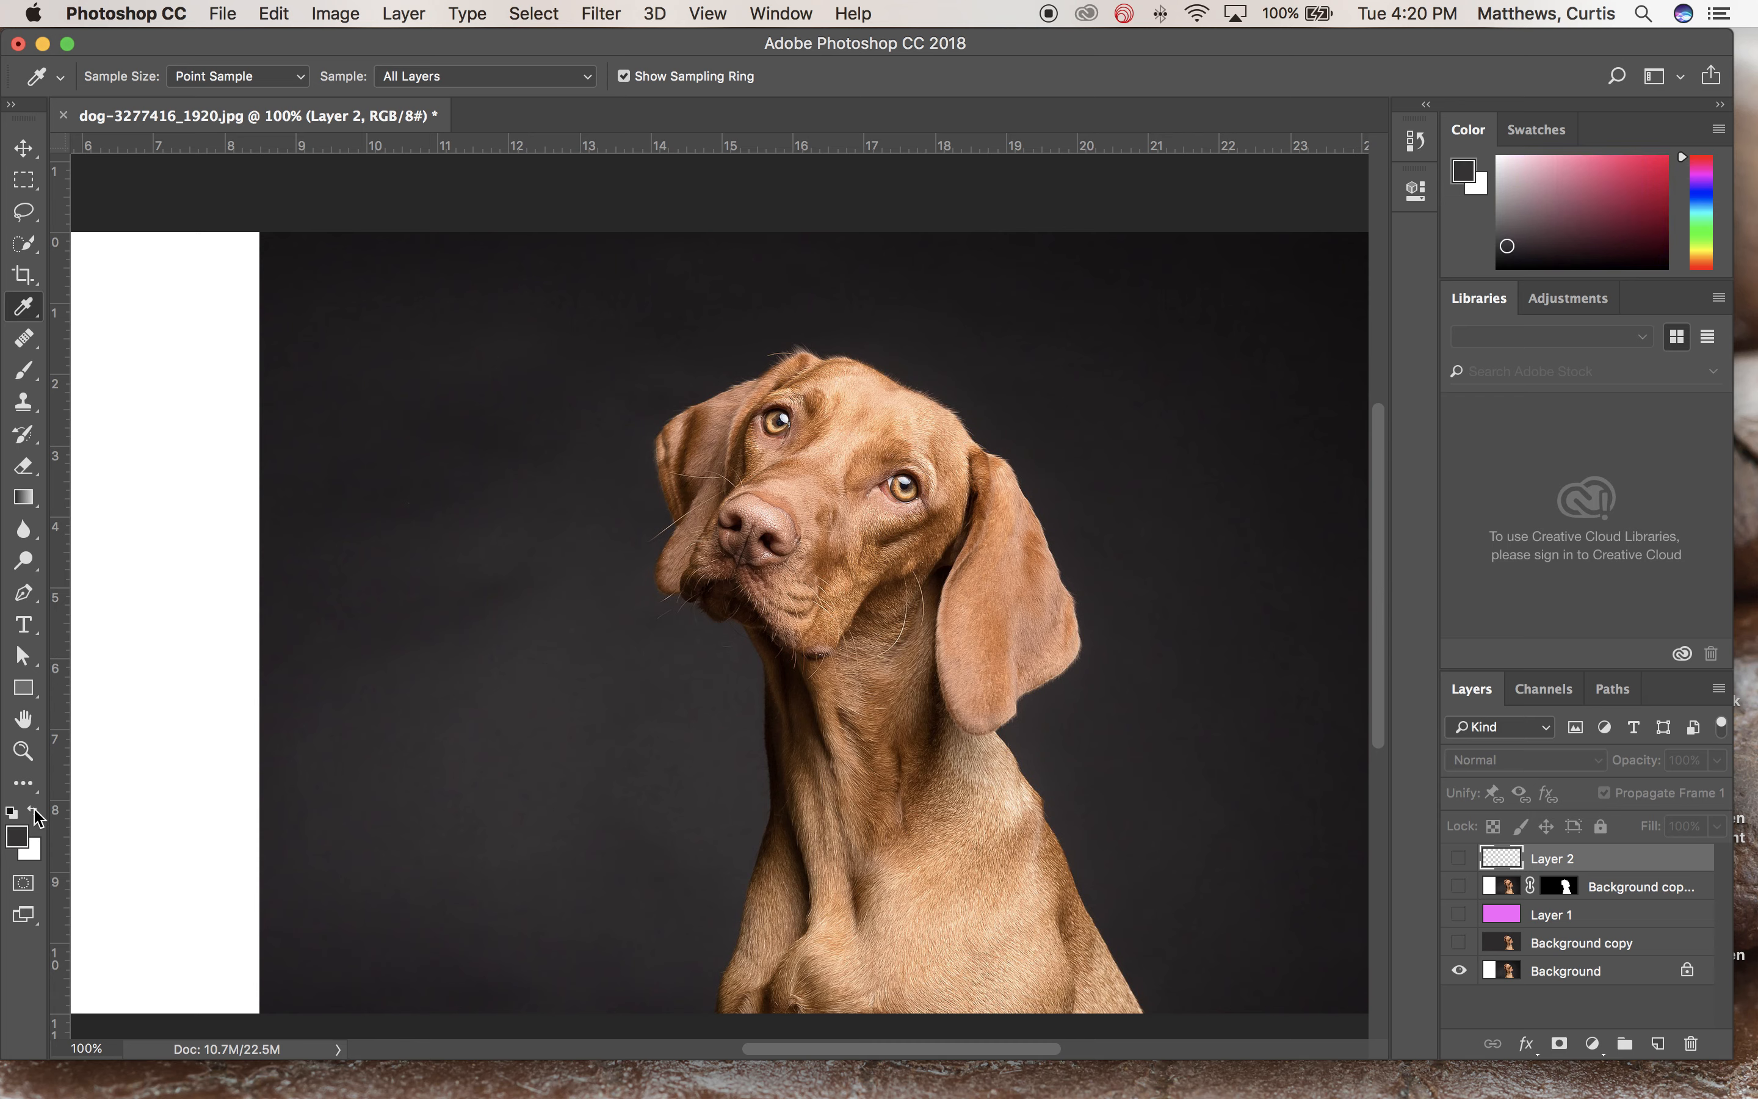
left_click(132, 432)
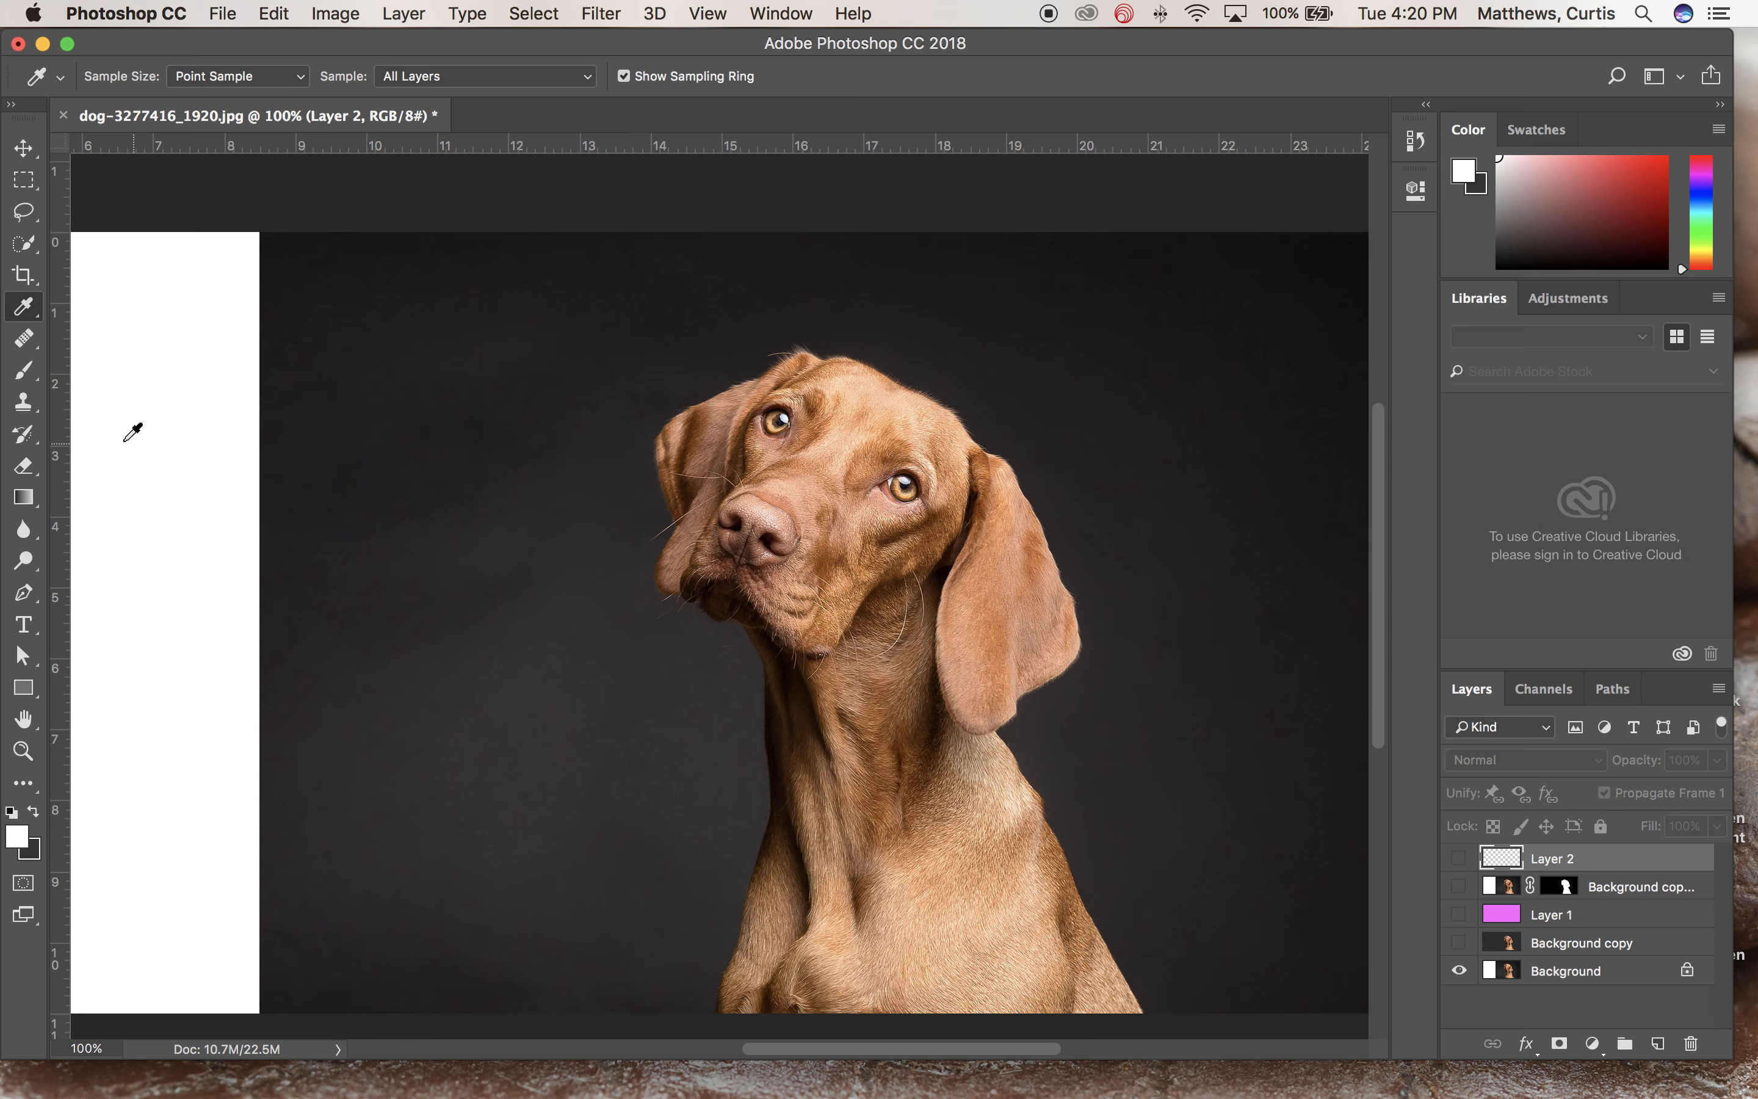
mouse_move(1275, 281)
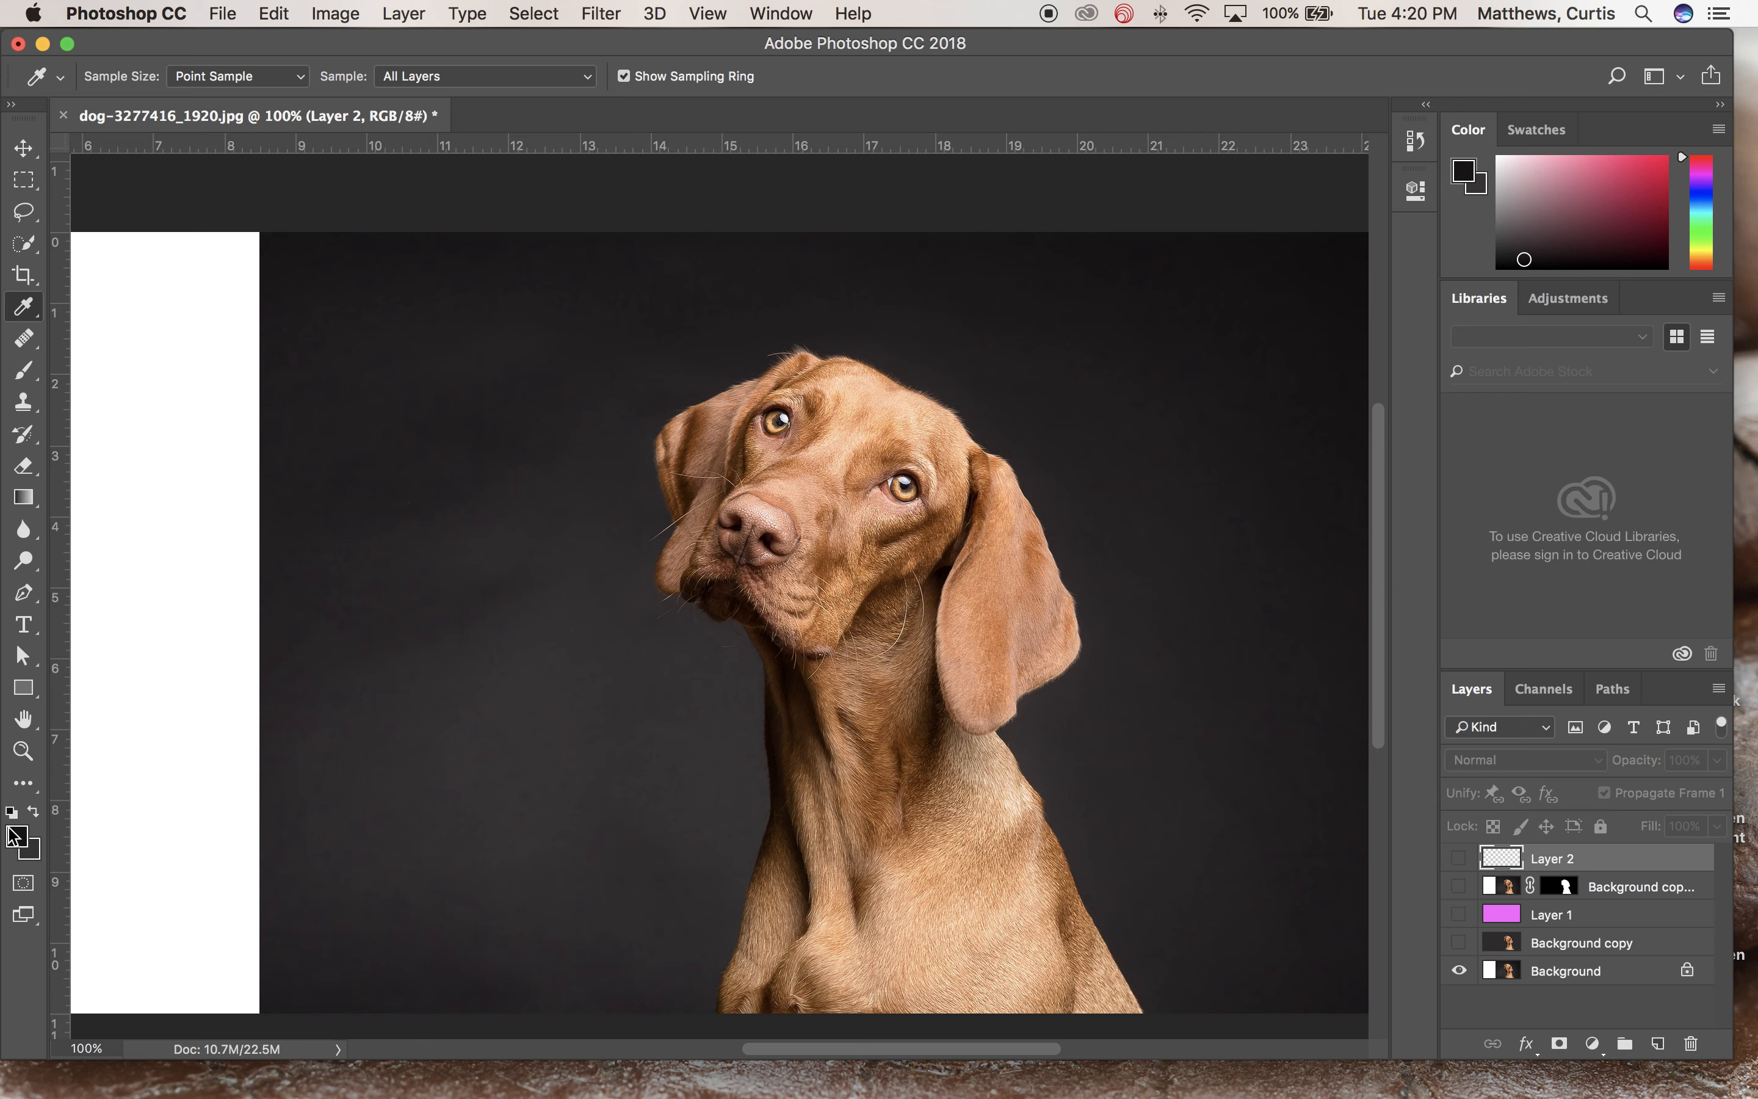
mouse_move(37, 818)
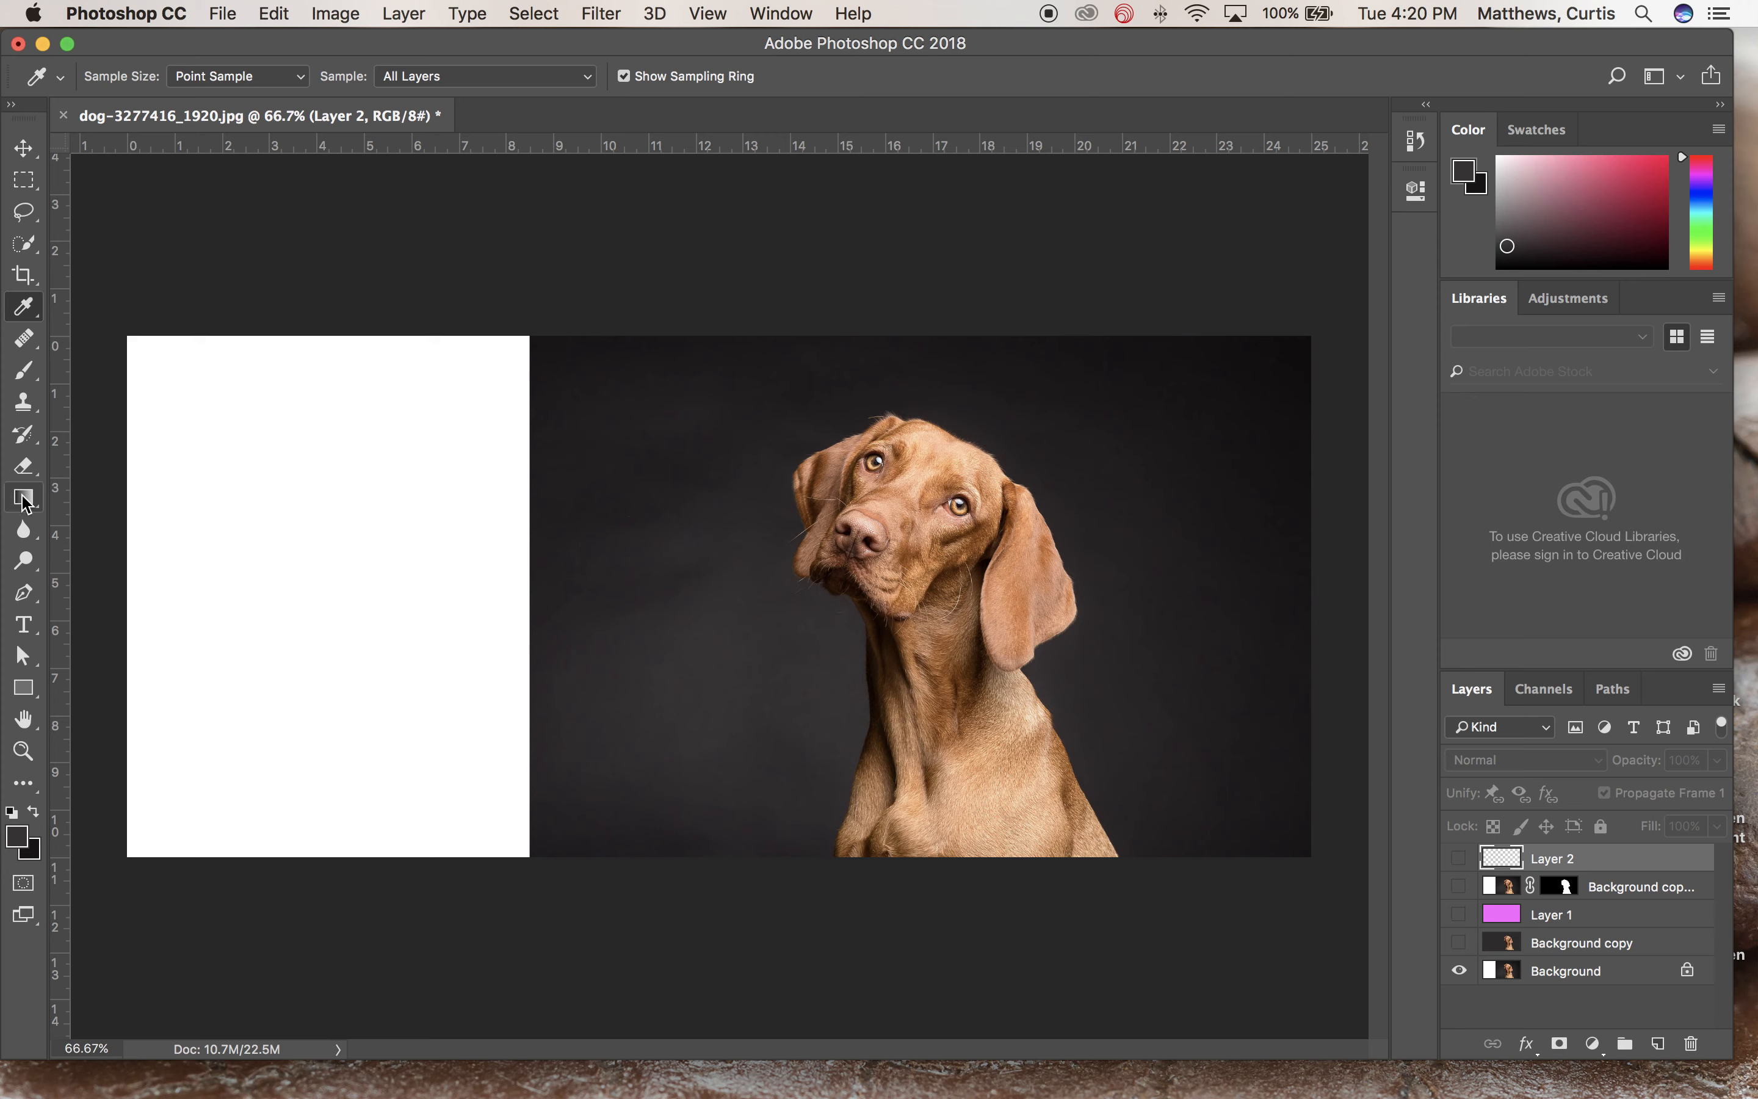
With the Gradient tool chosen, move the empty Layer 2 beneath the masked dog layer and show the cutout over transparency
left_click(22, 497)
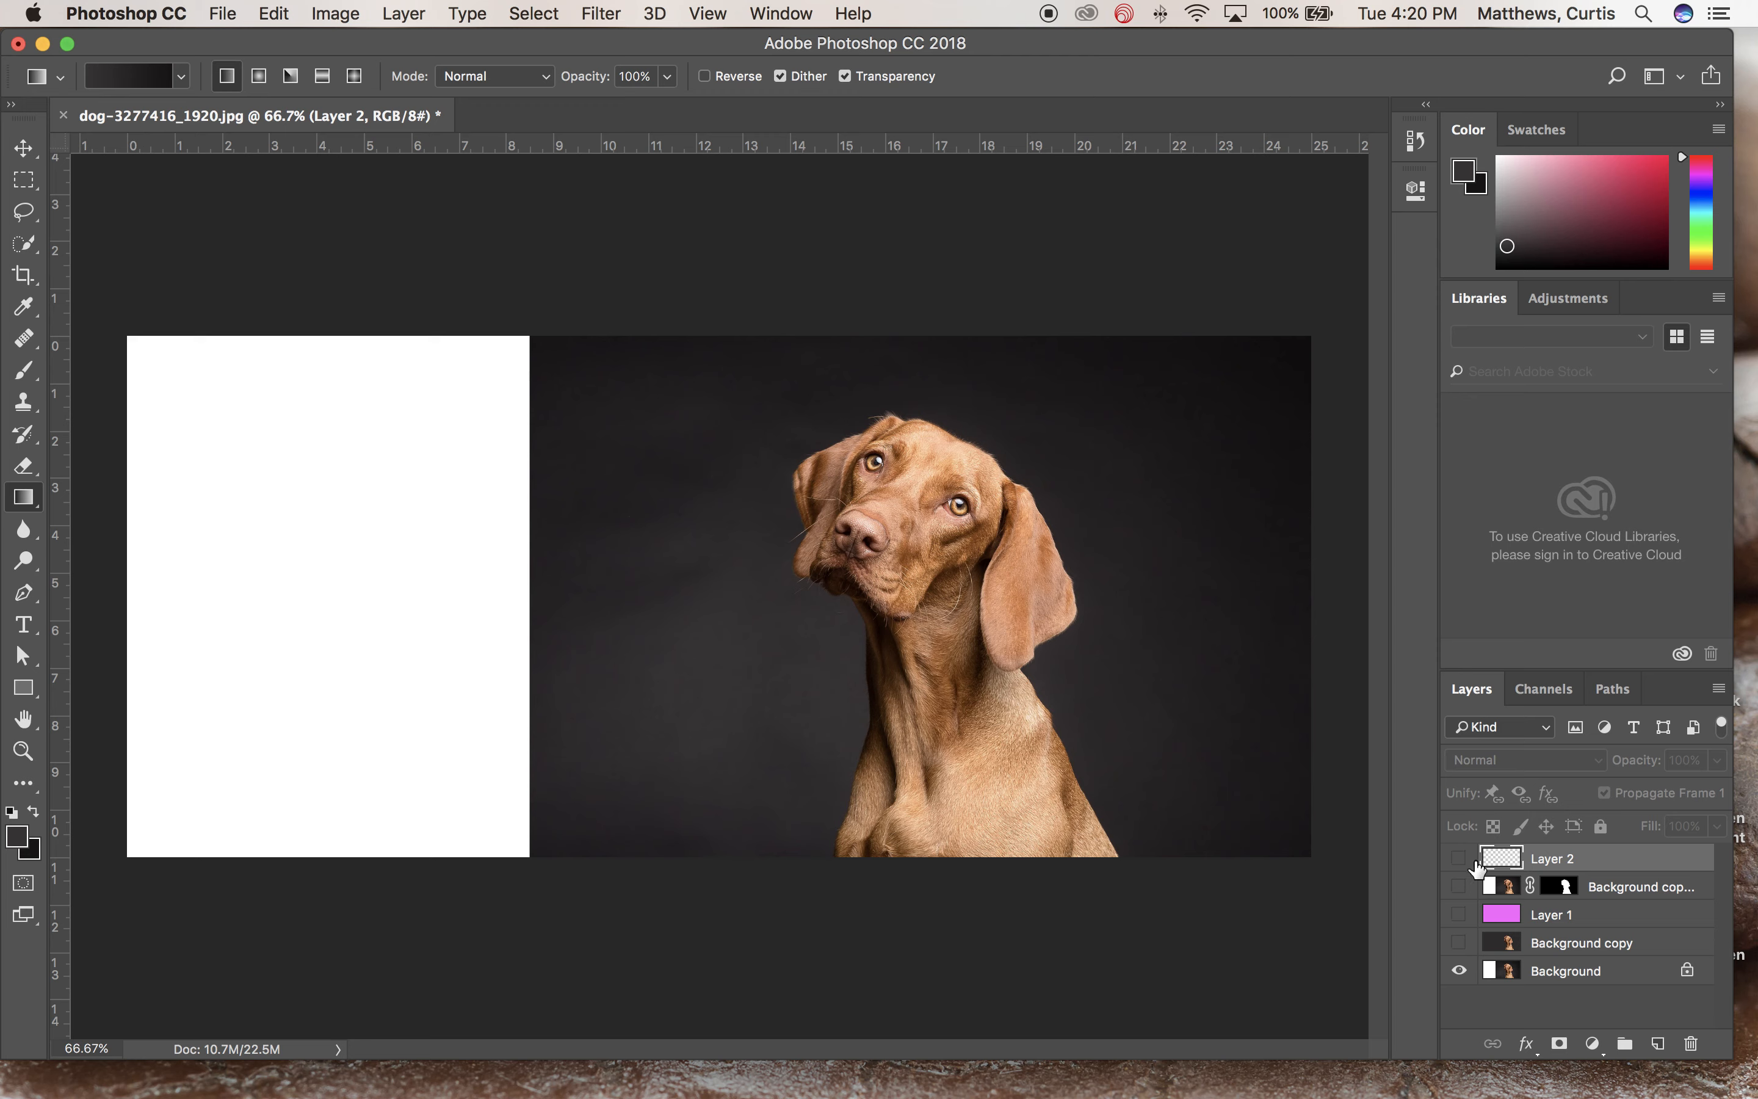
left_click(1460, 858)
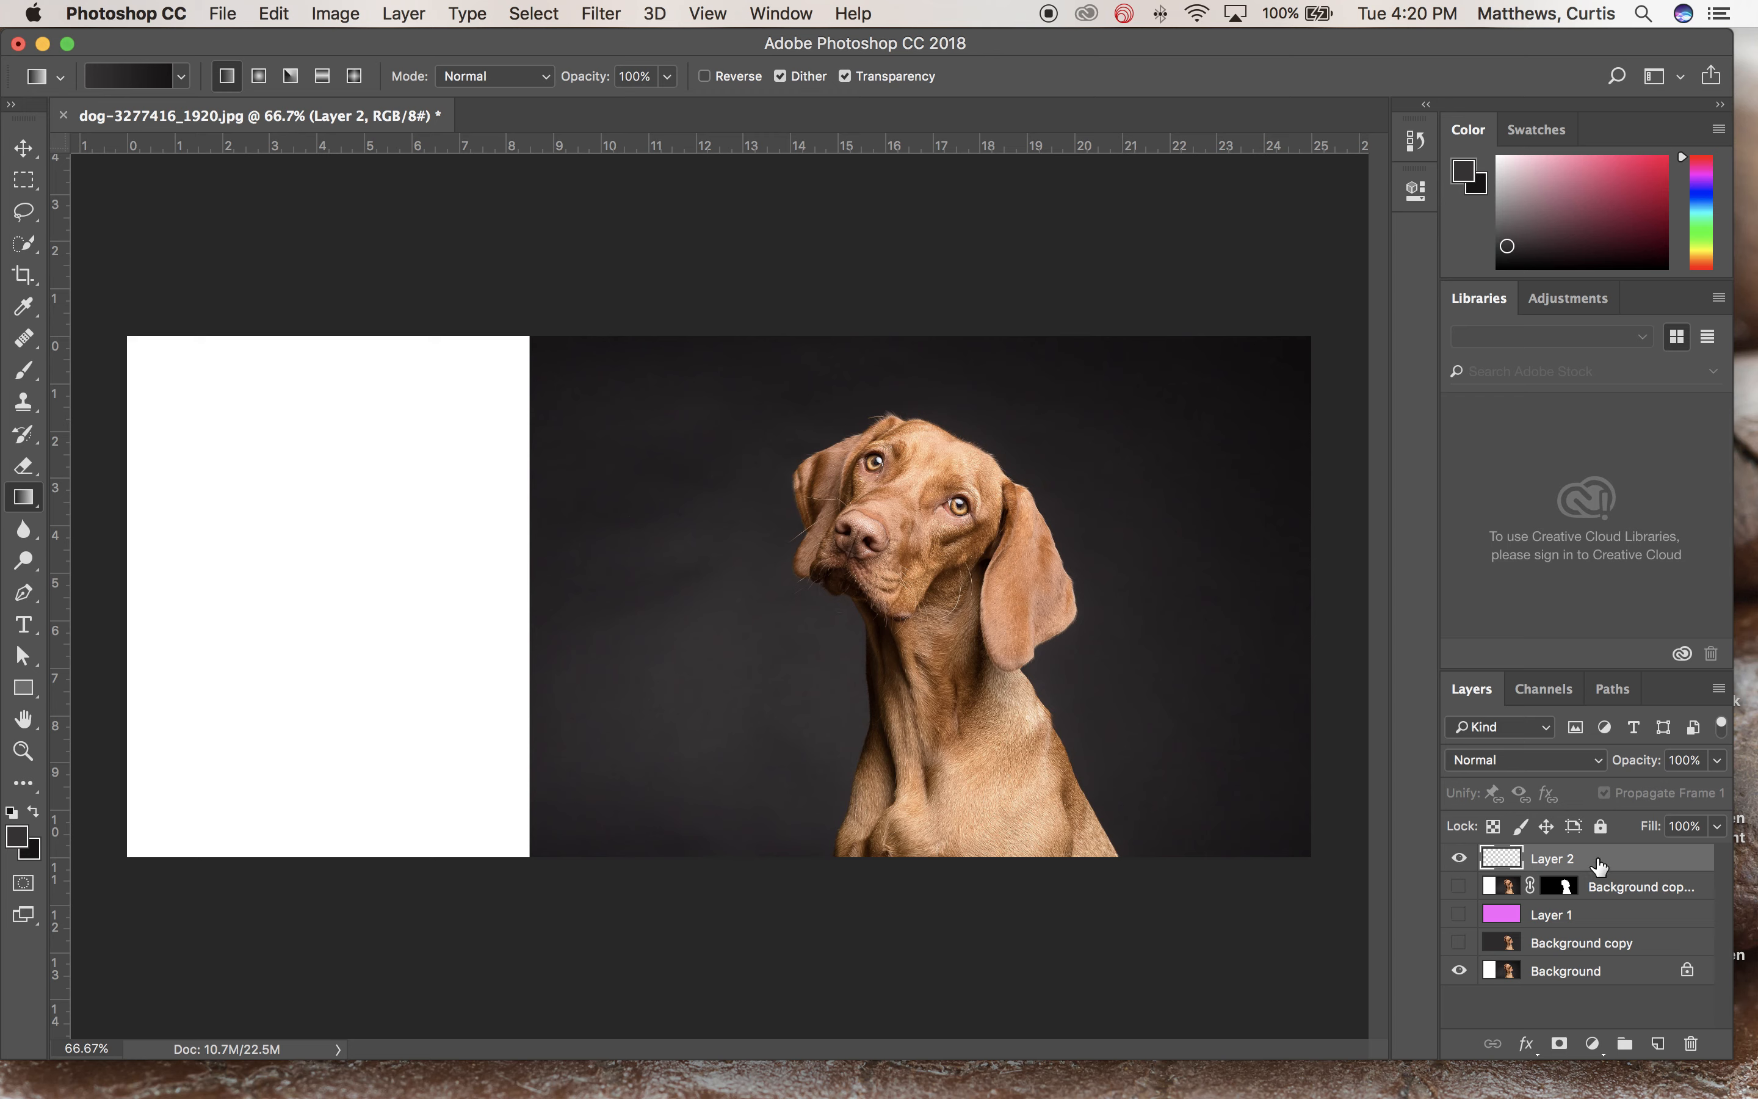
mouse_move(613, 343)
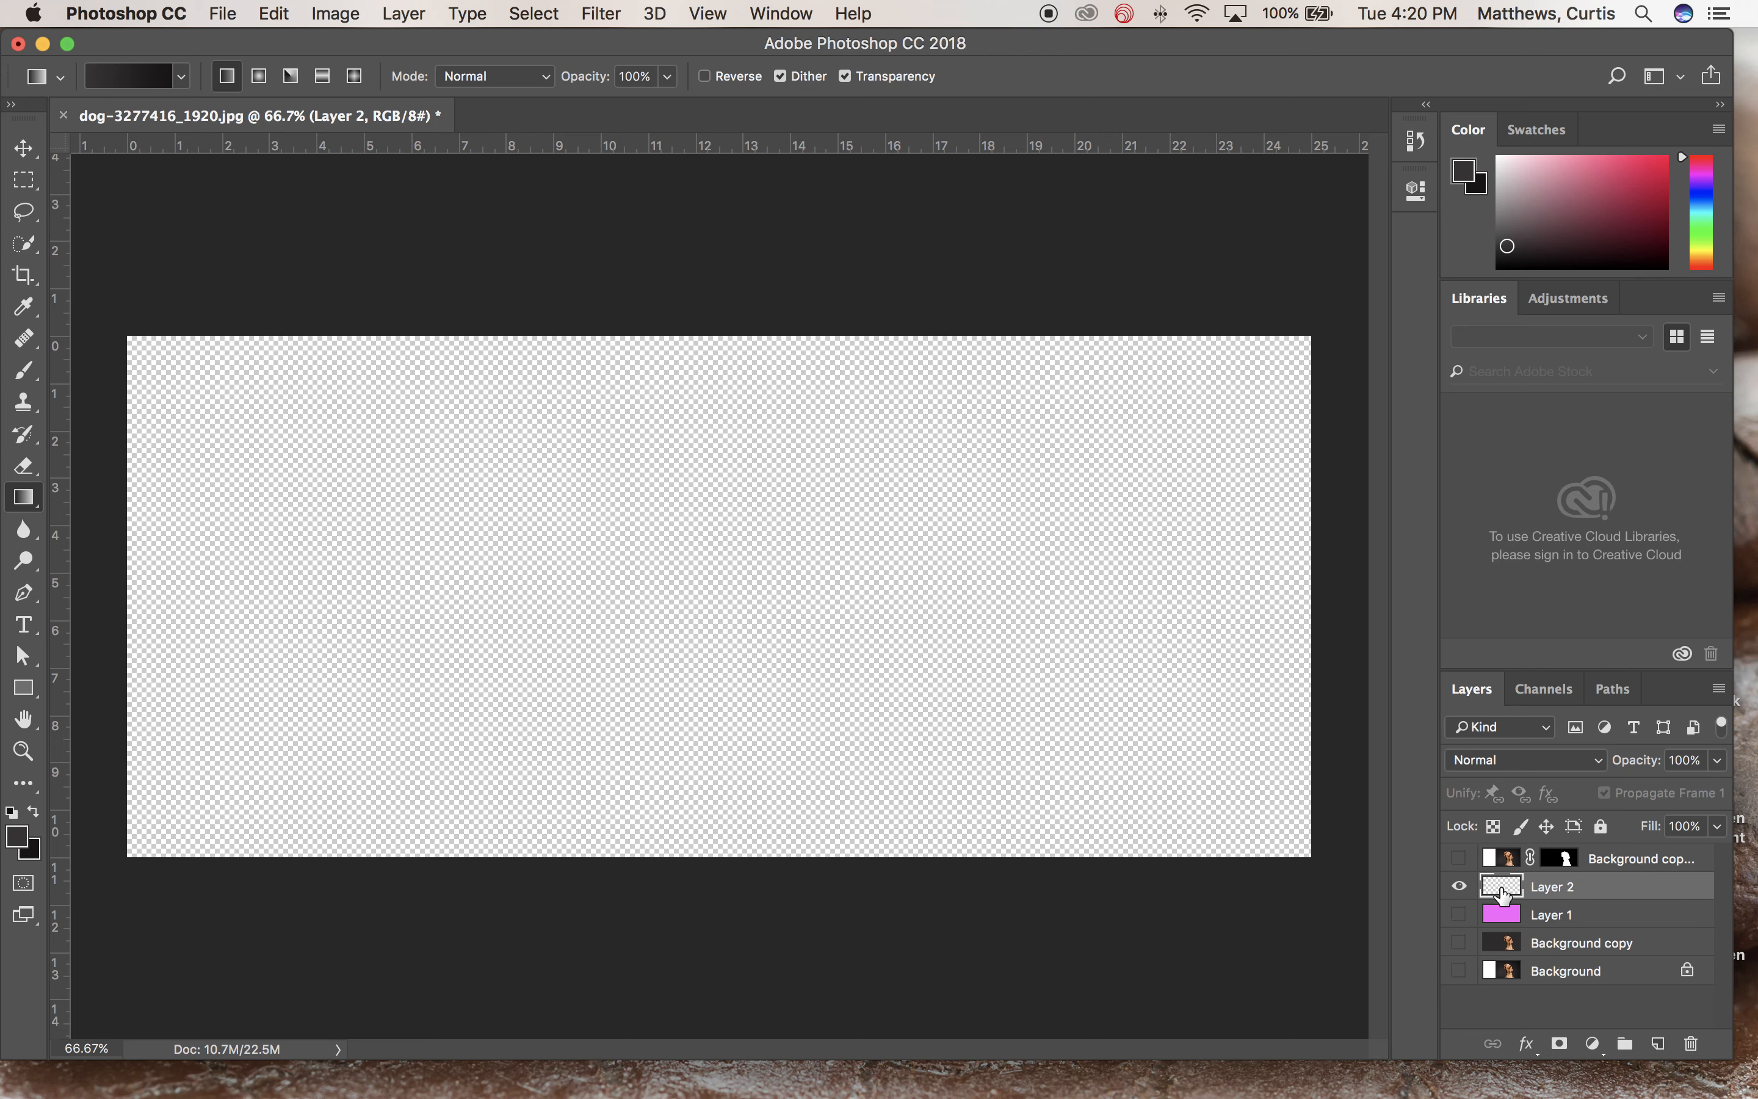
left_click(1459, 858)
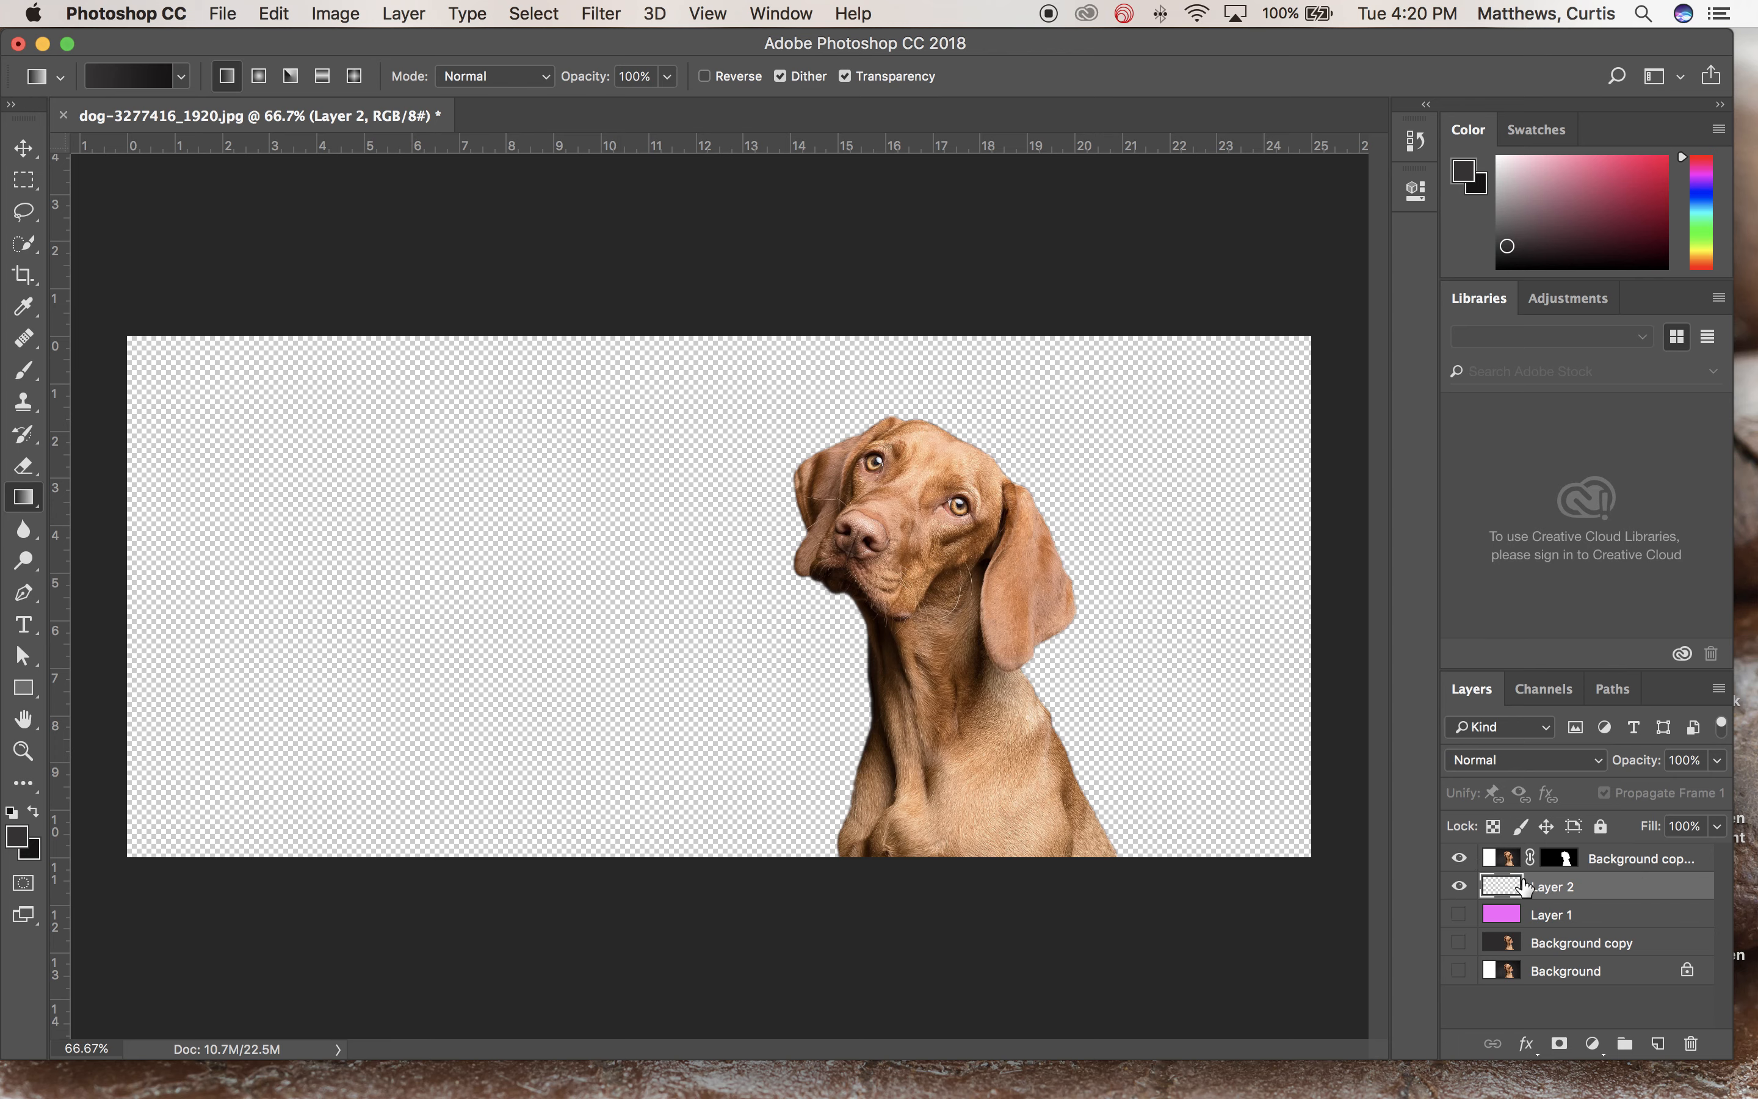
mouse_move(154, 139)
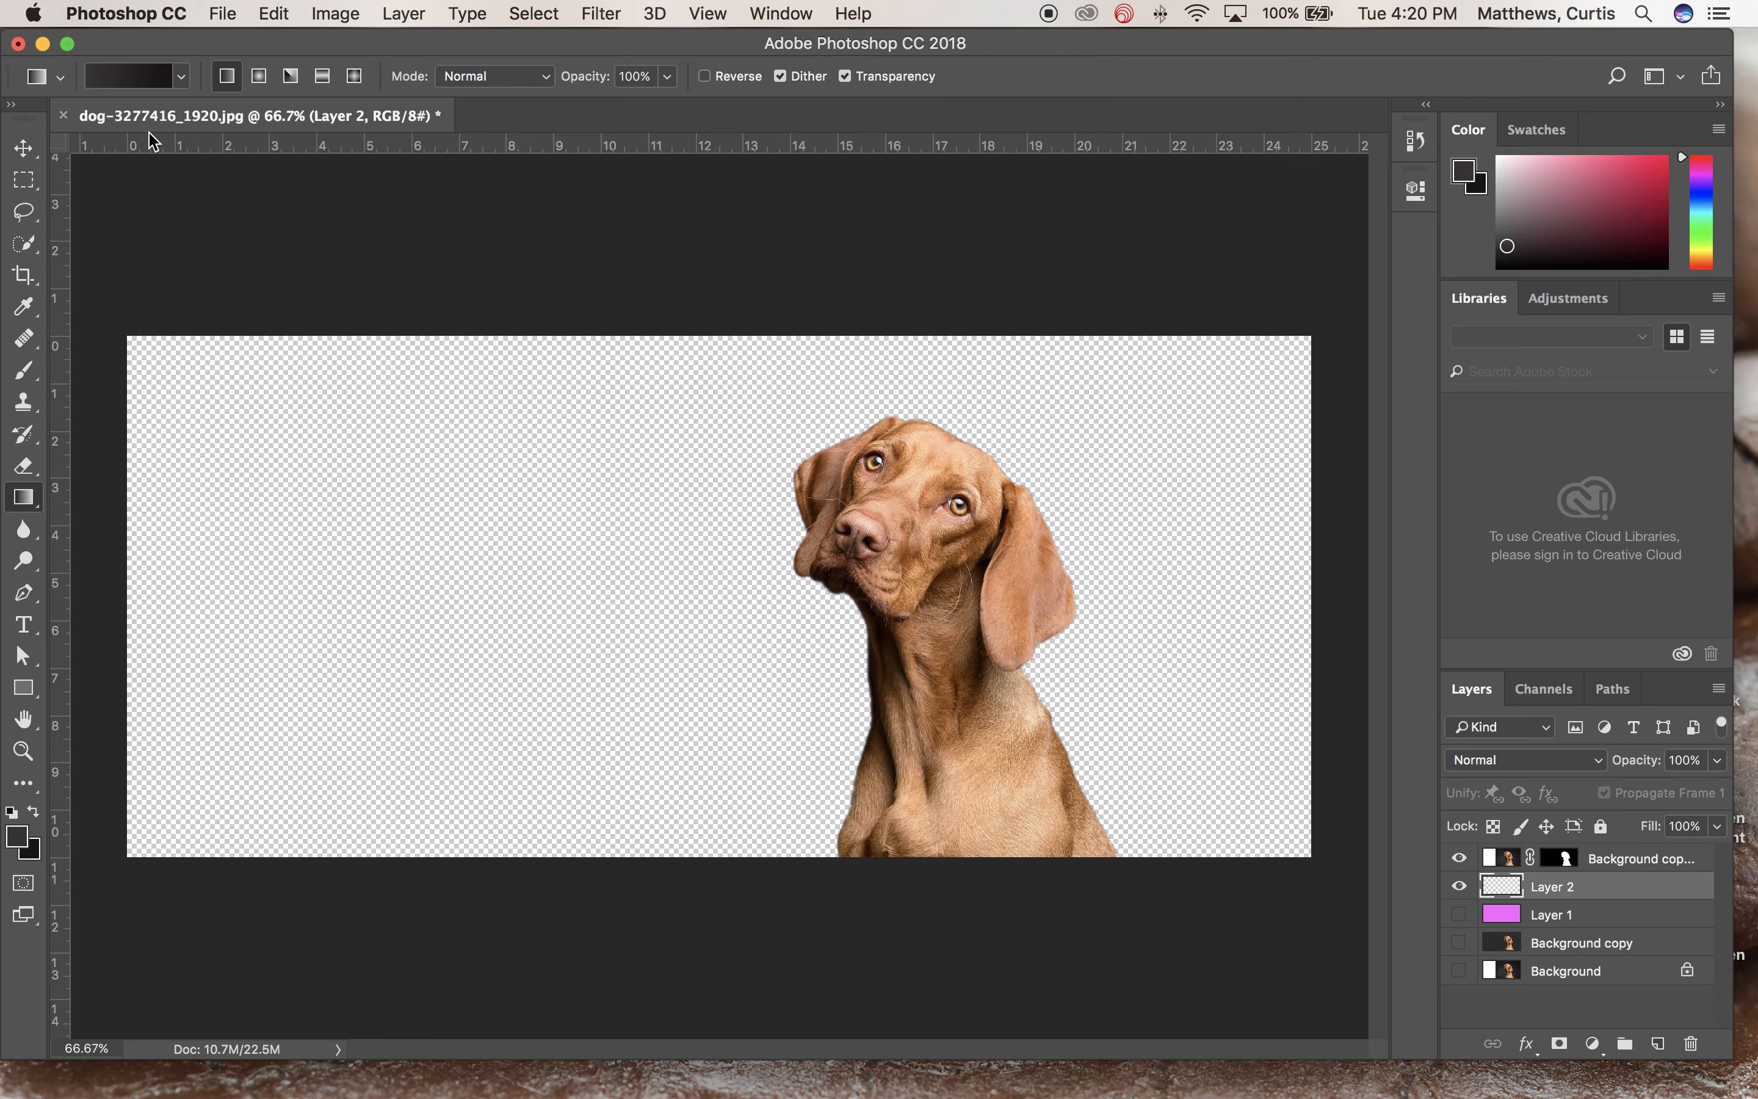
mouse_move(70, 351)
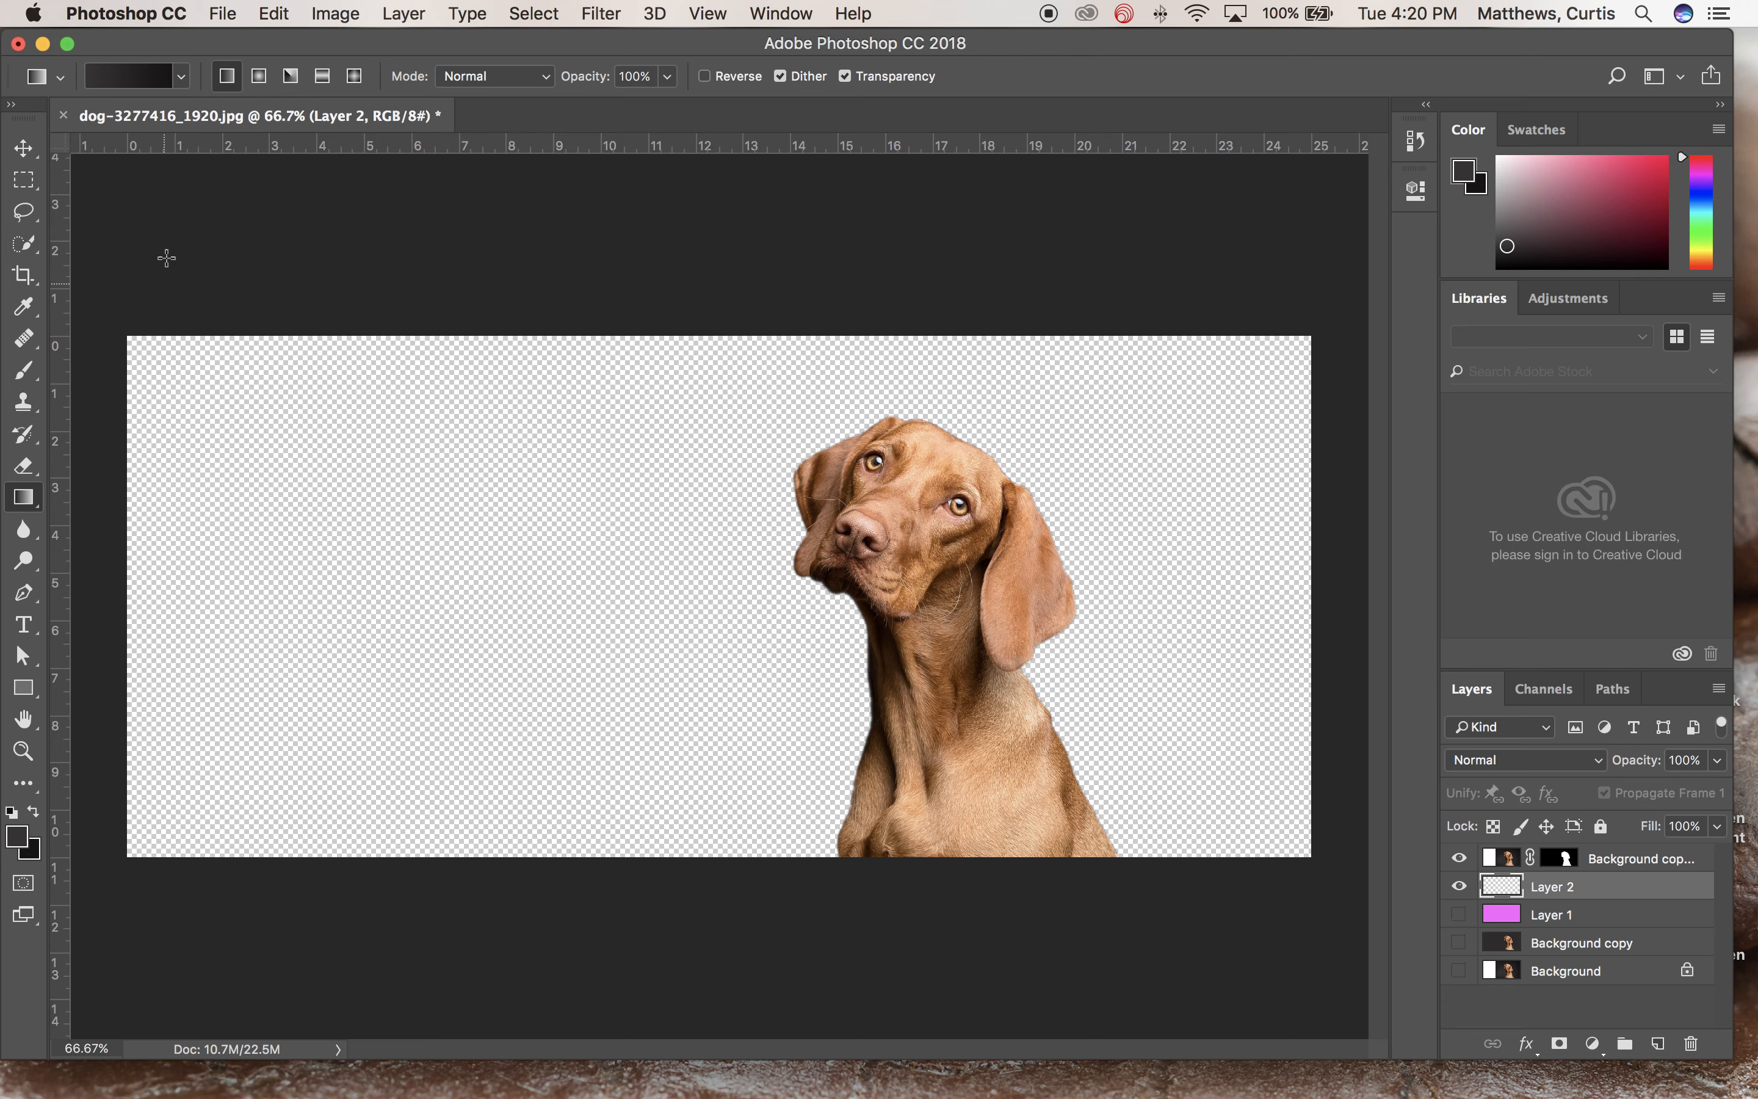
mouse_move(397, 843)
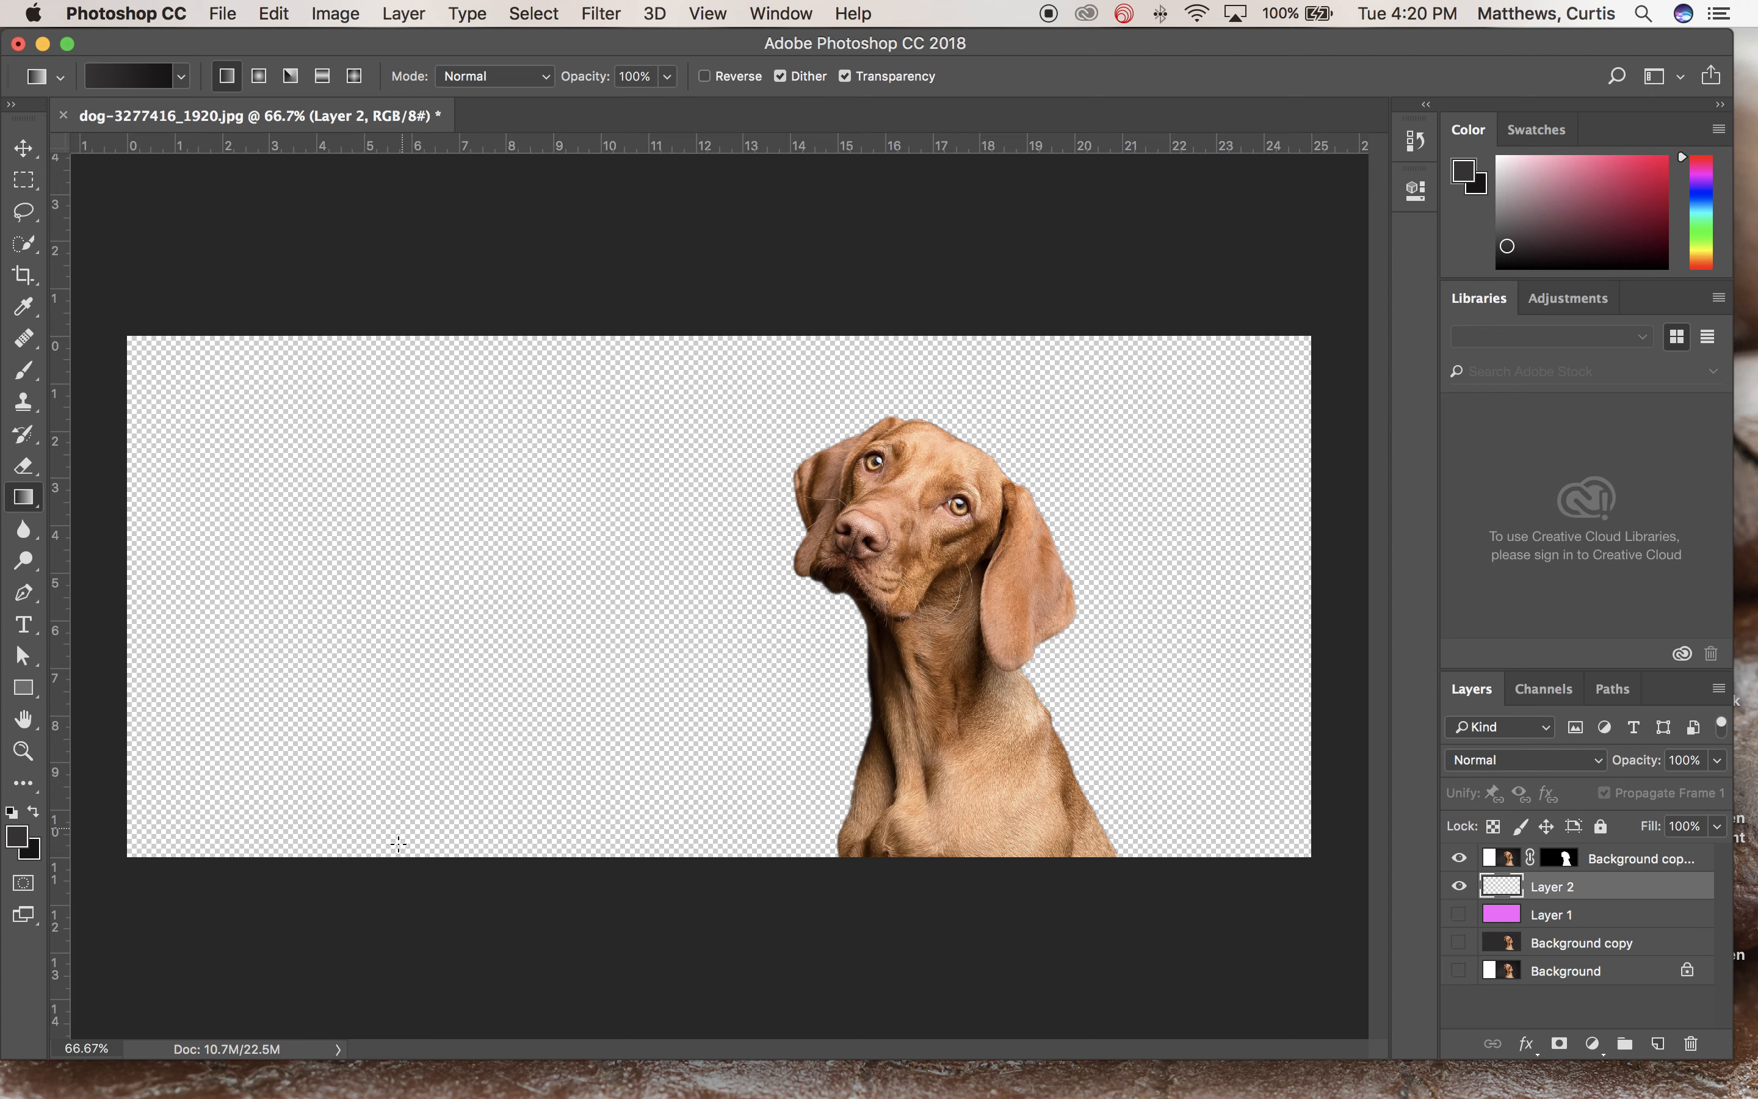
Drag dark gray vertical linear gradients across Layer 2 behind the dog, retrying the span
left_click_drag(420, 852, 409, 542)
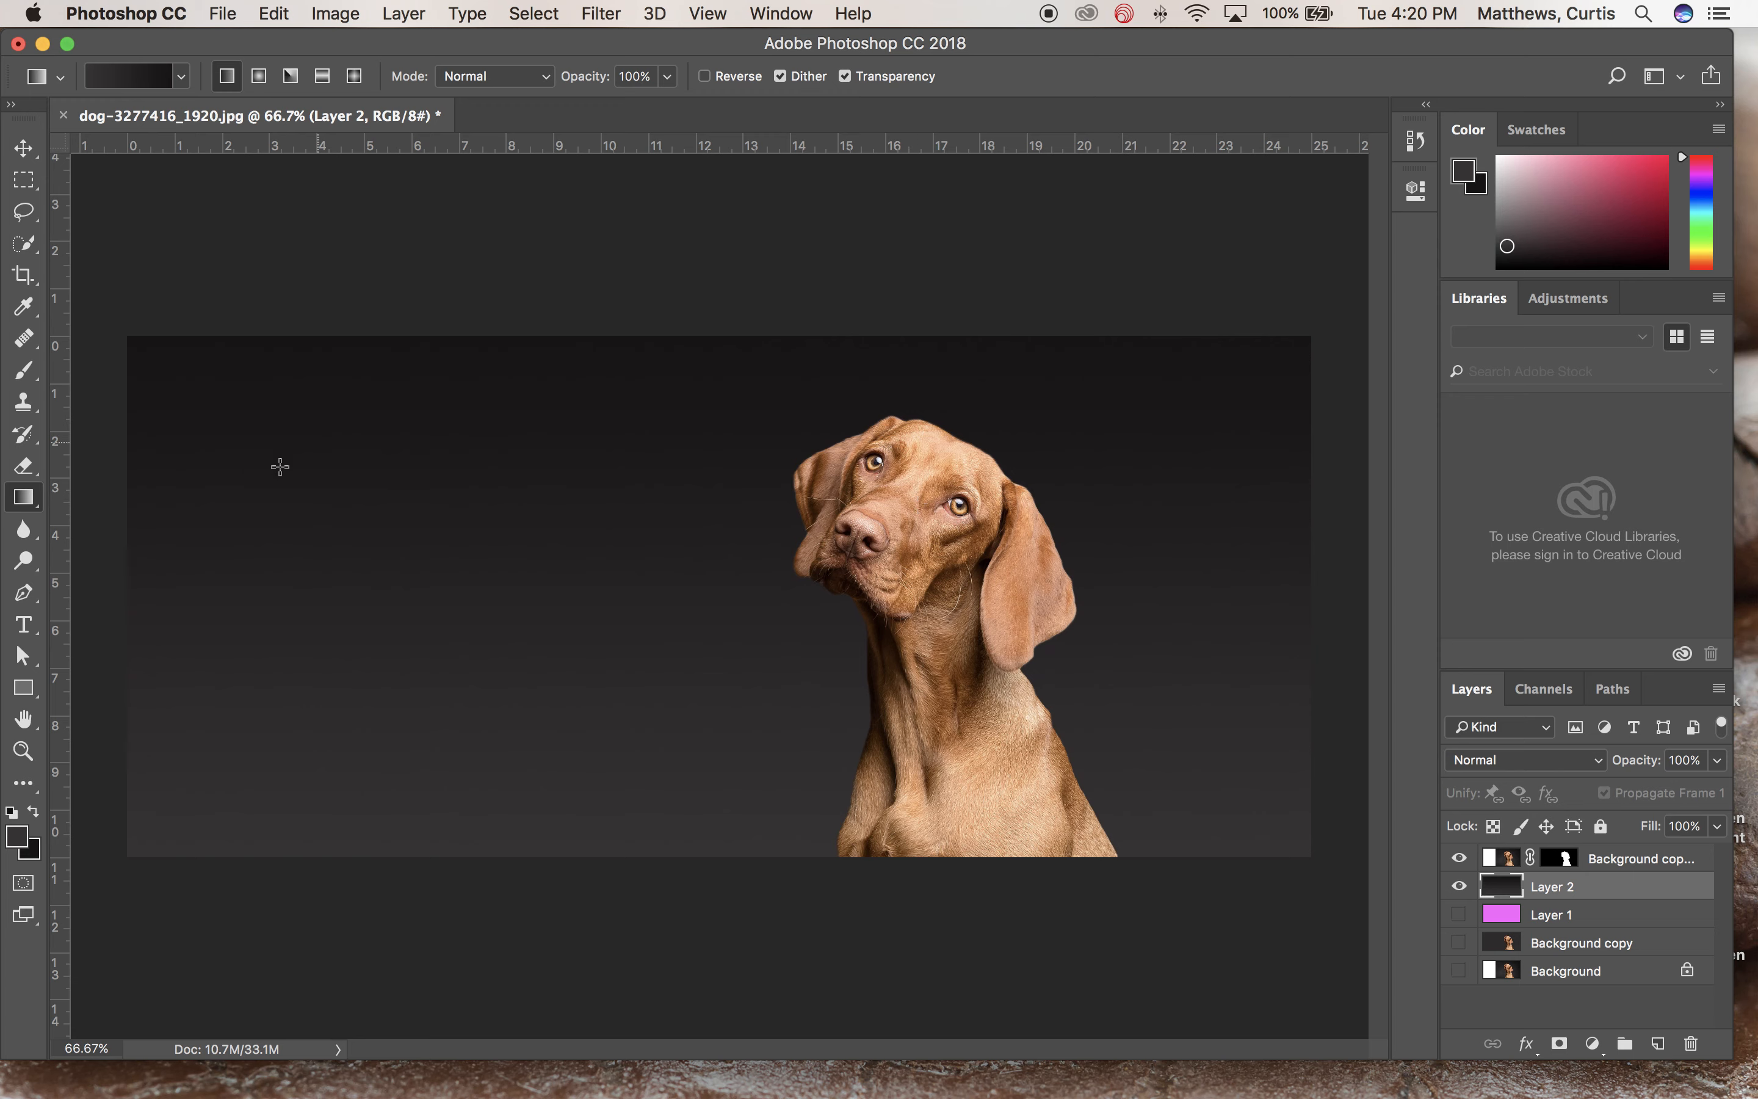
mouse_move(237, 425)
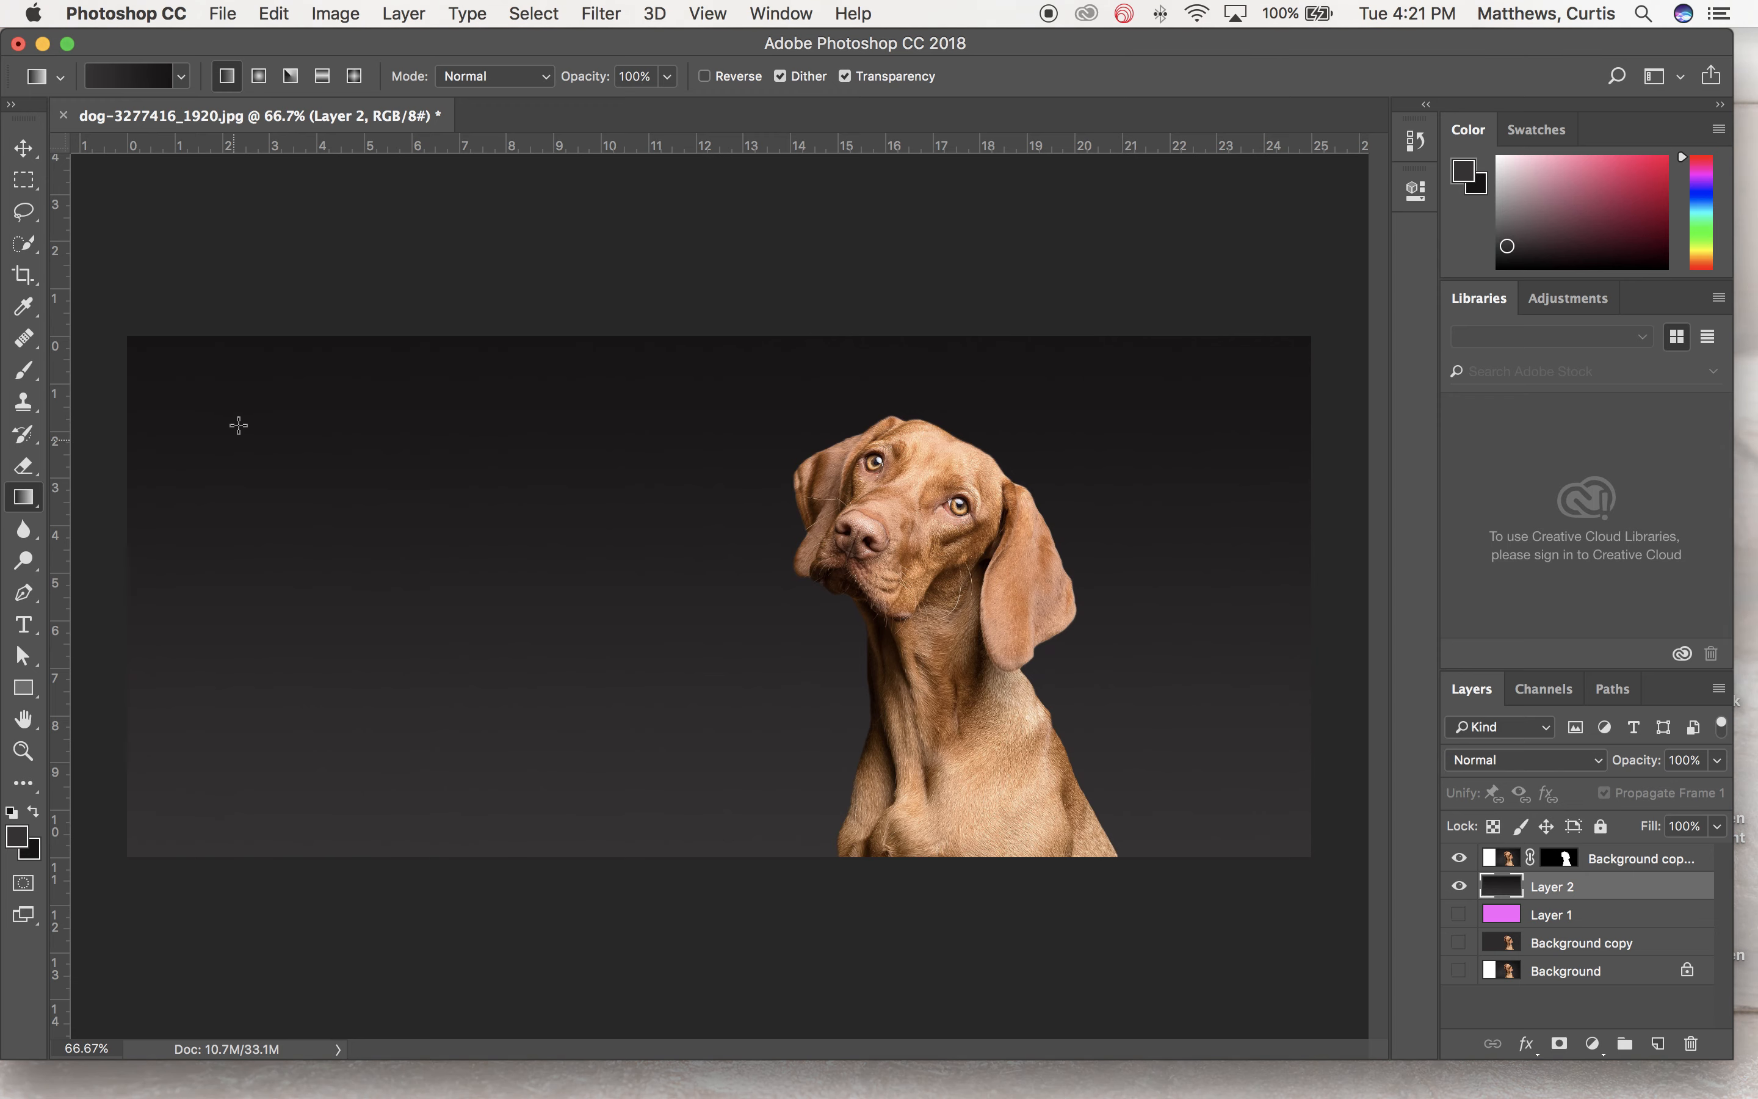
mouse_move(557, 377)
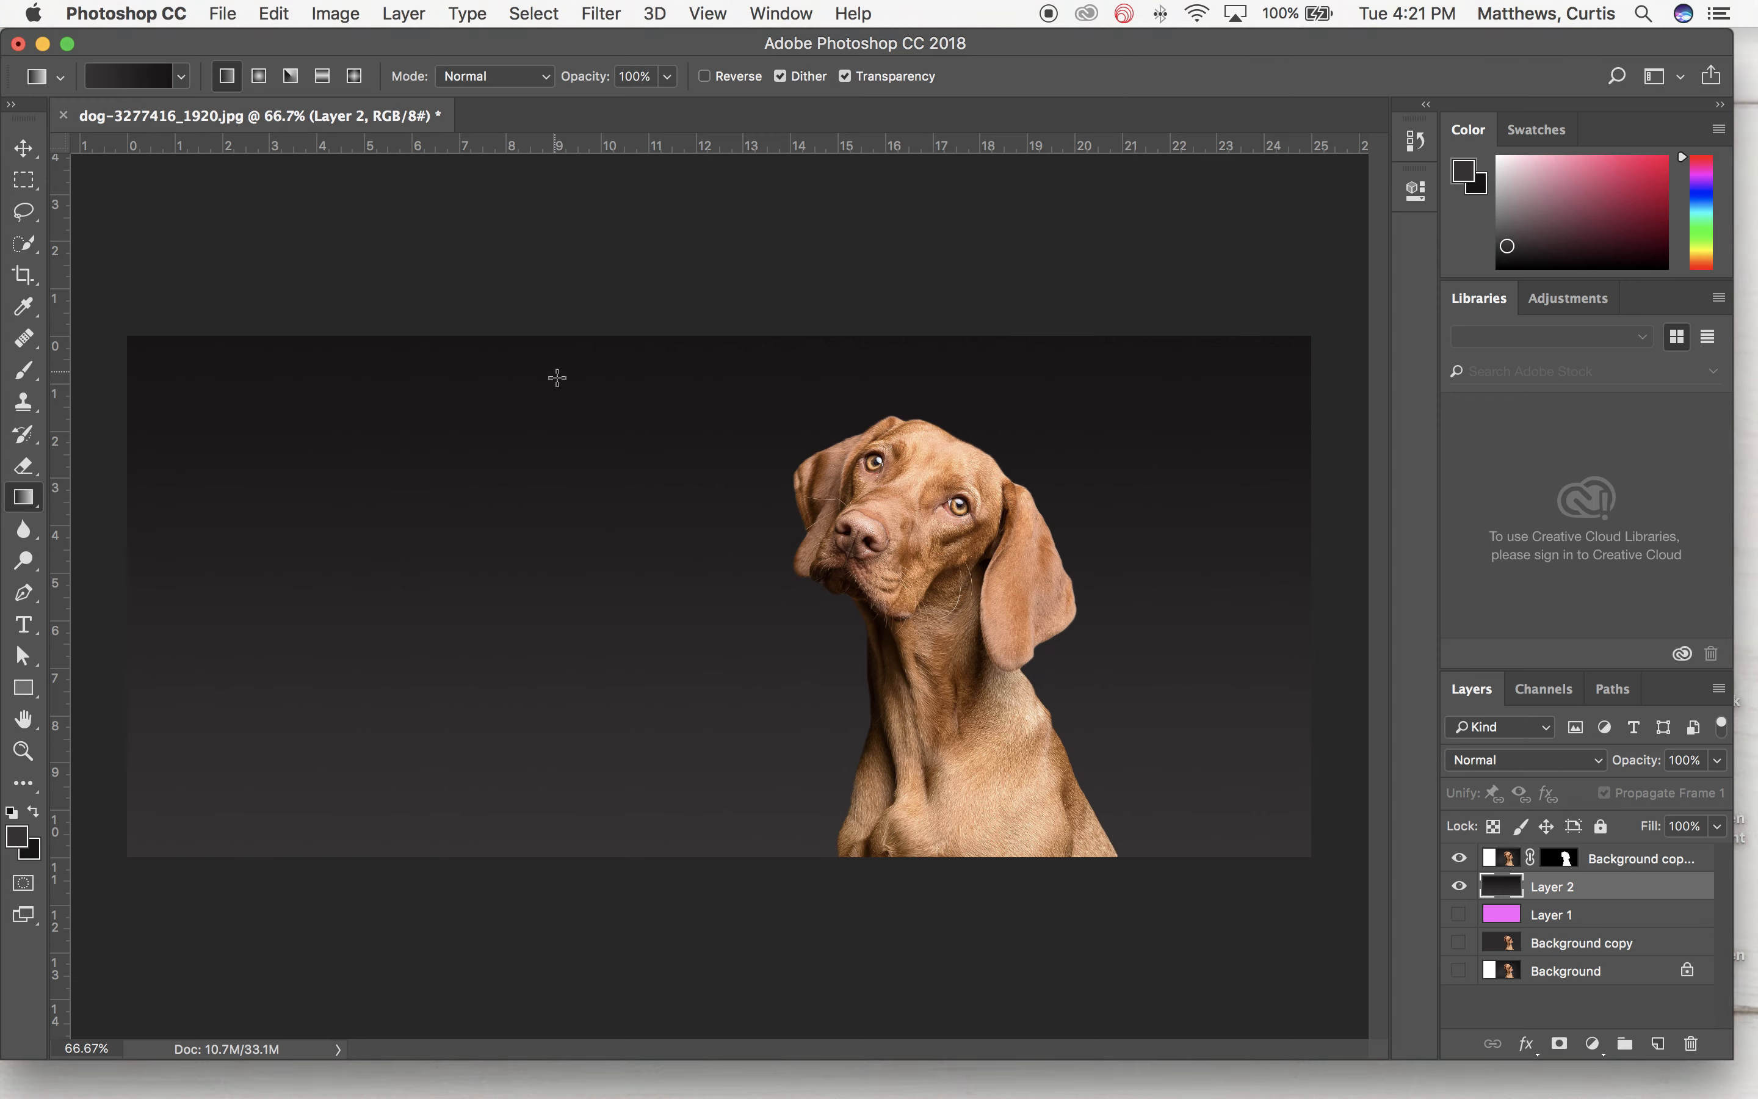
mouse_move(549, 831)
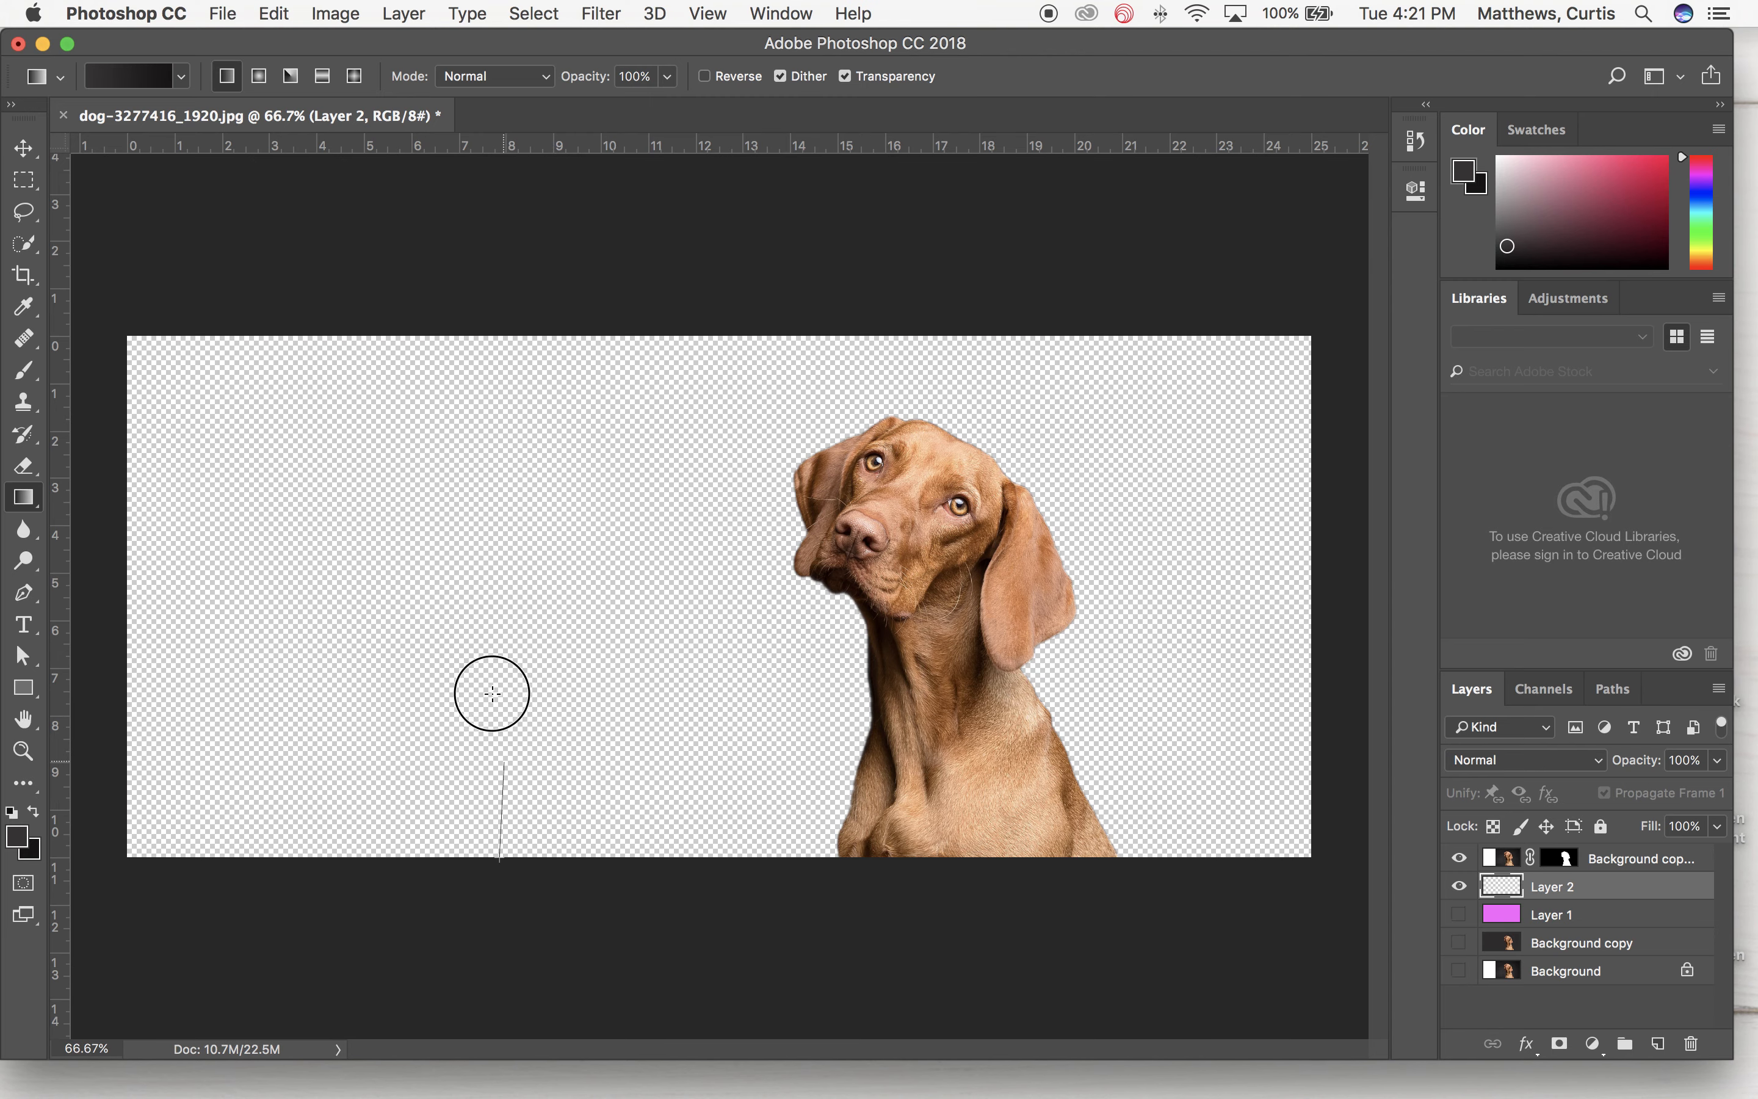
left_click(491, 694)
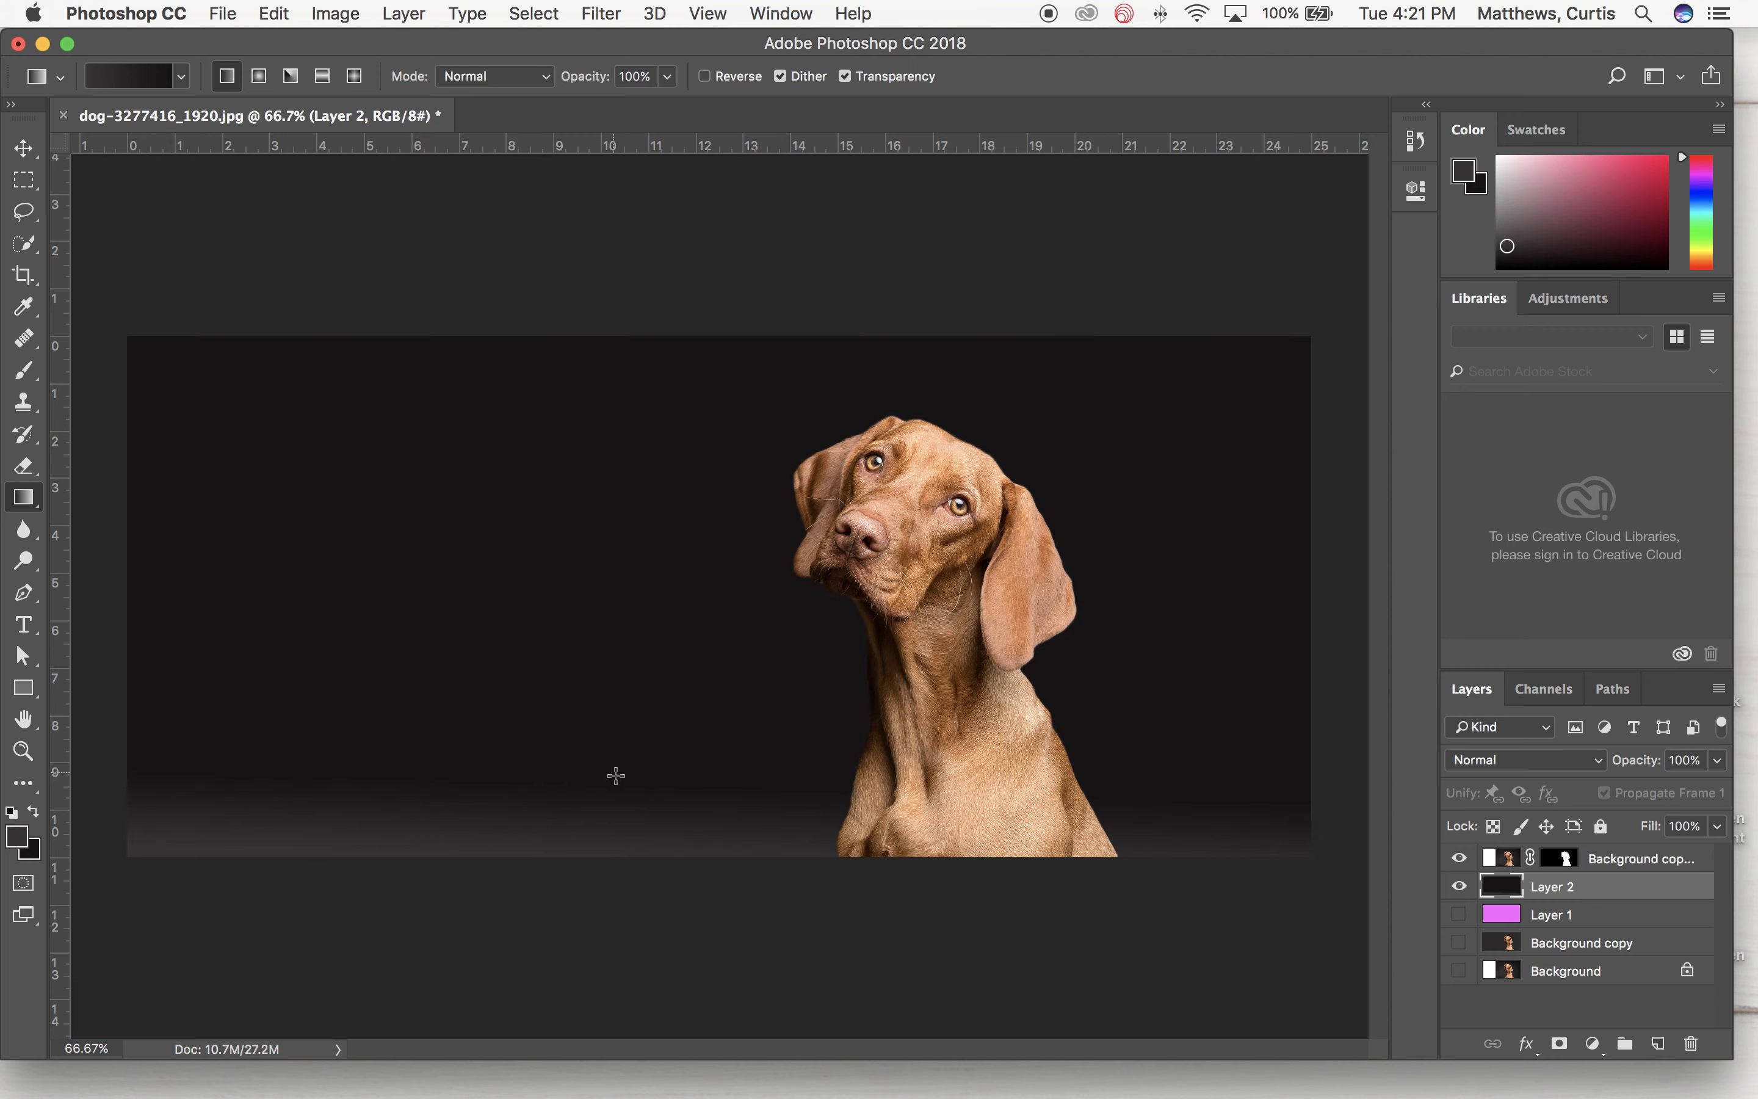
left_click(516, 777)
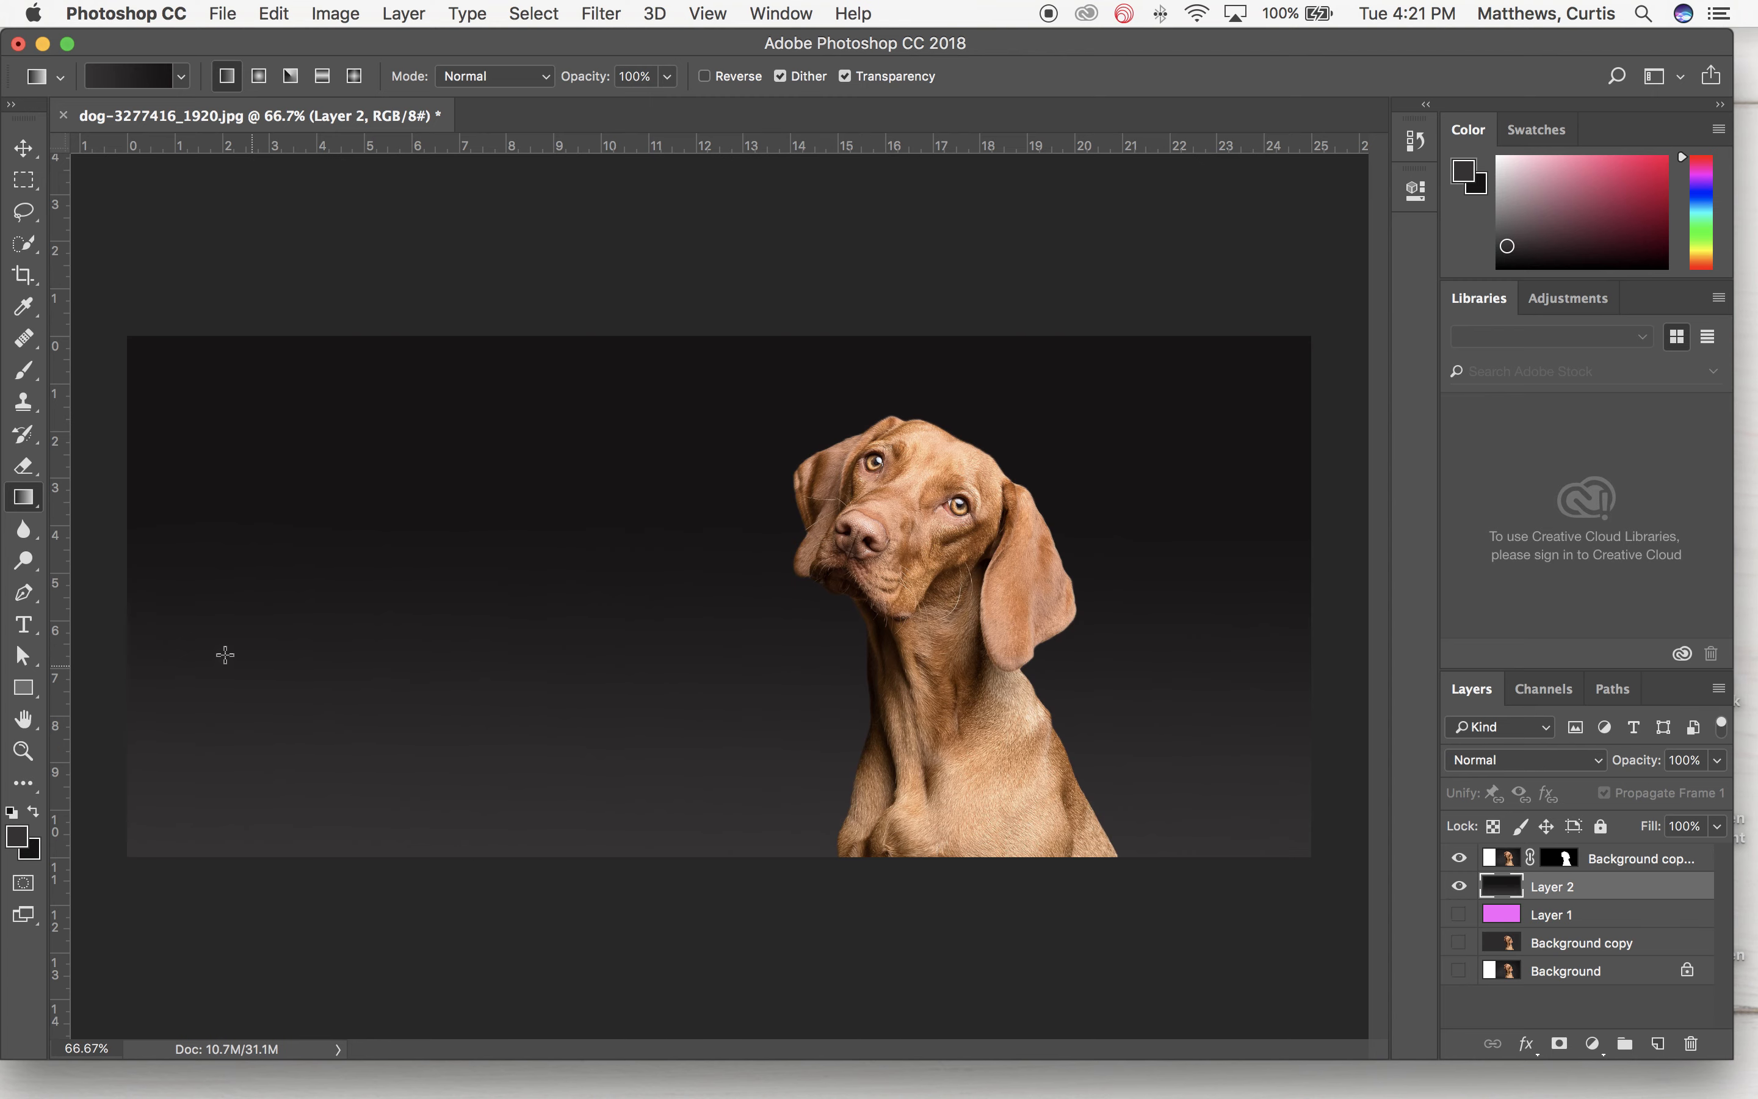
mouse_move(515, 744)
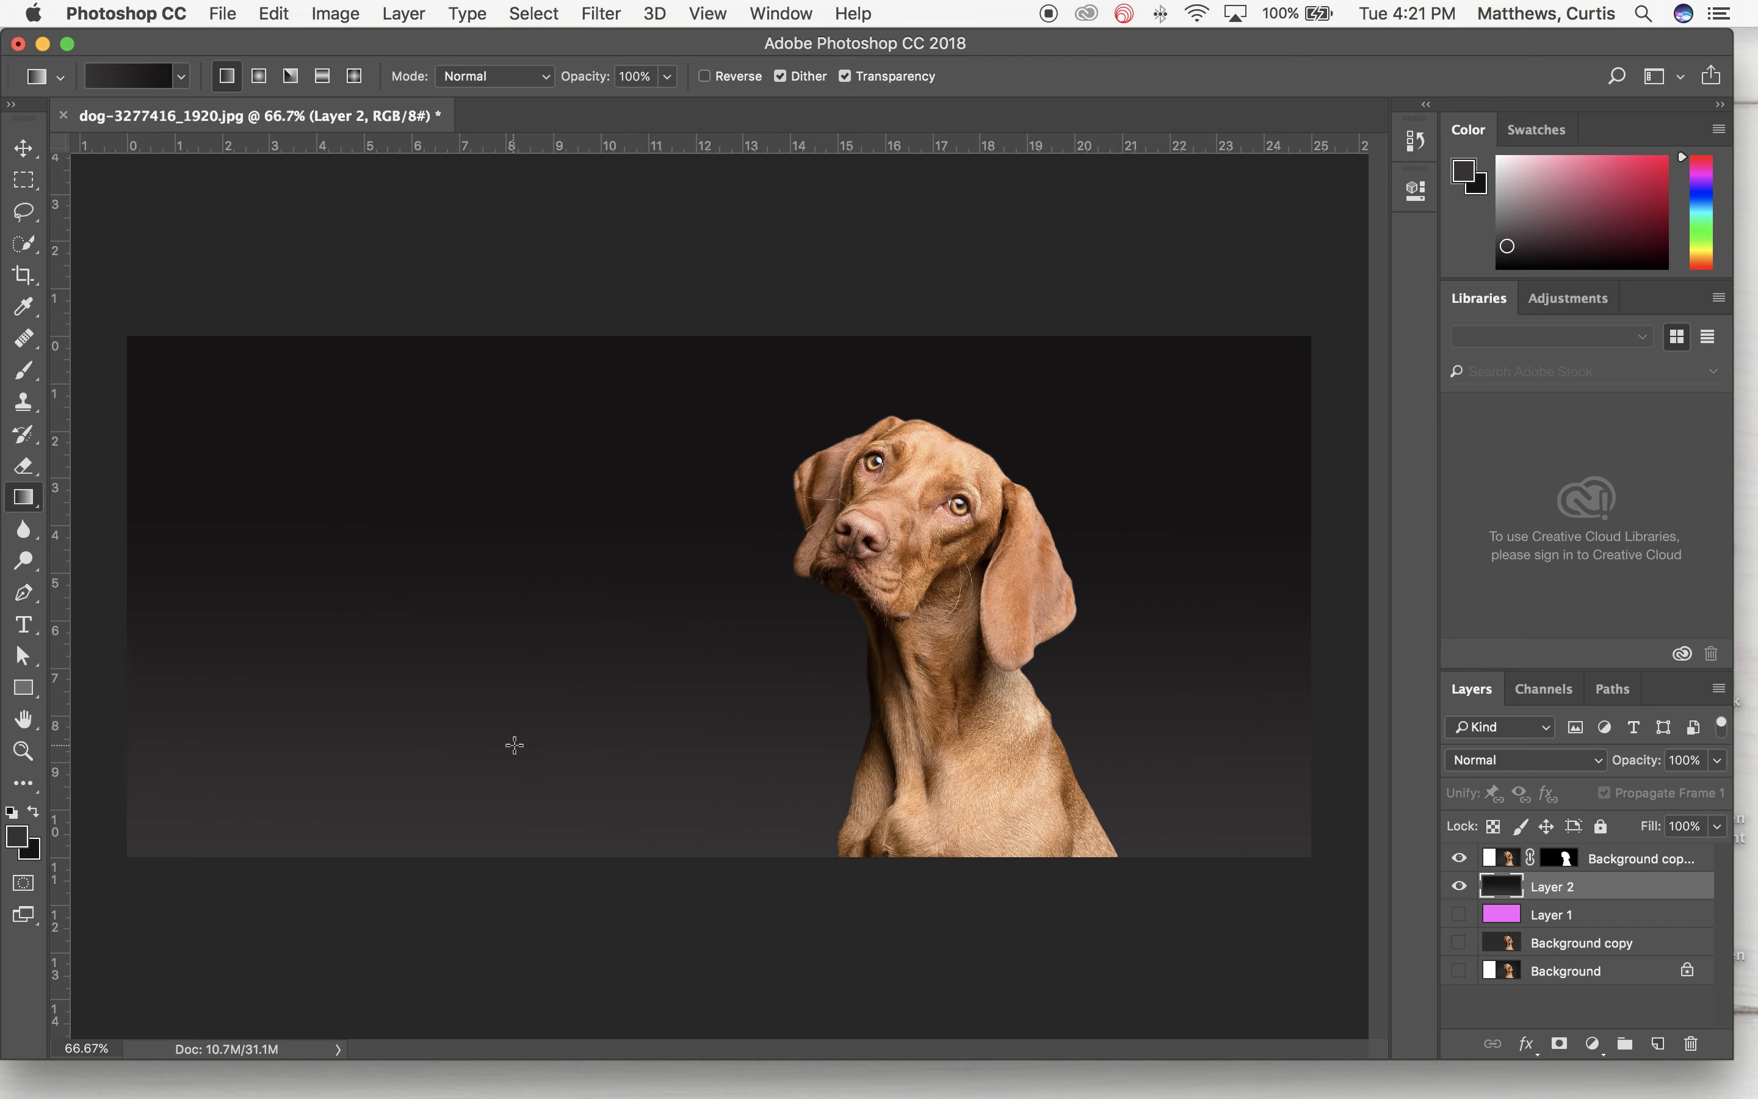
mouse_move(748, 542)
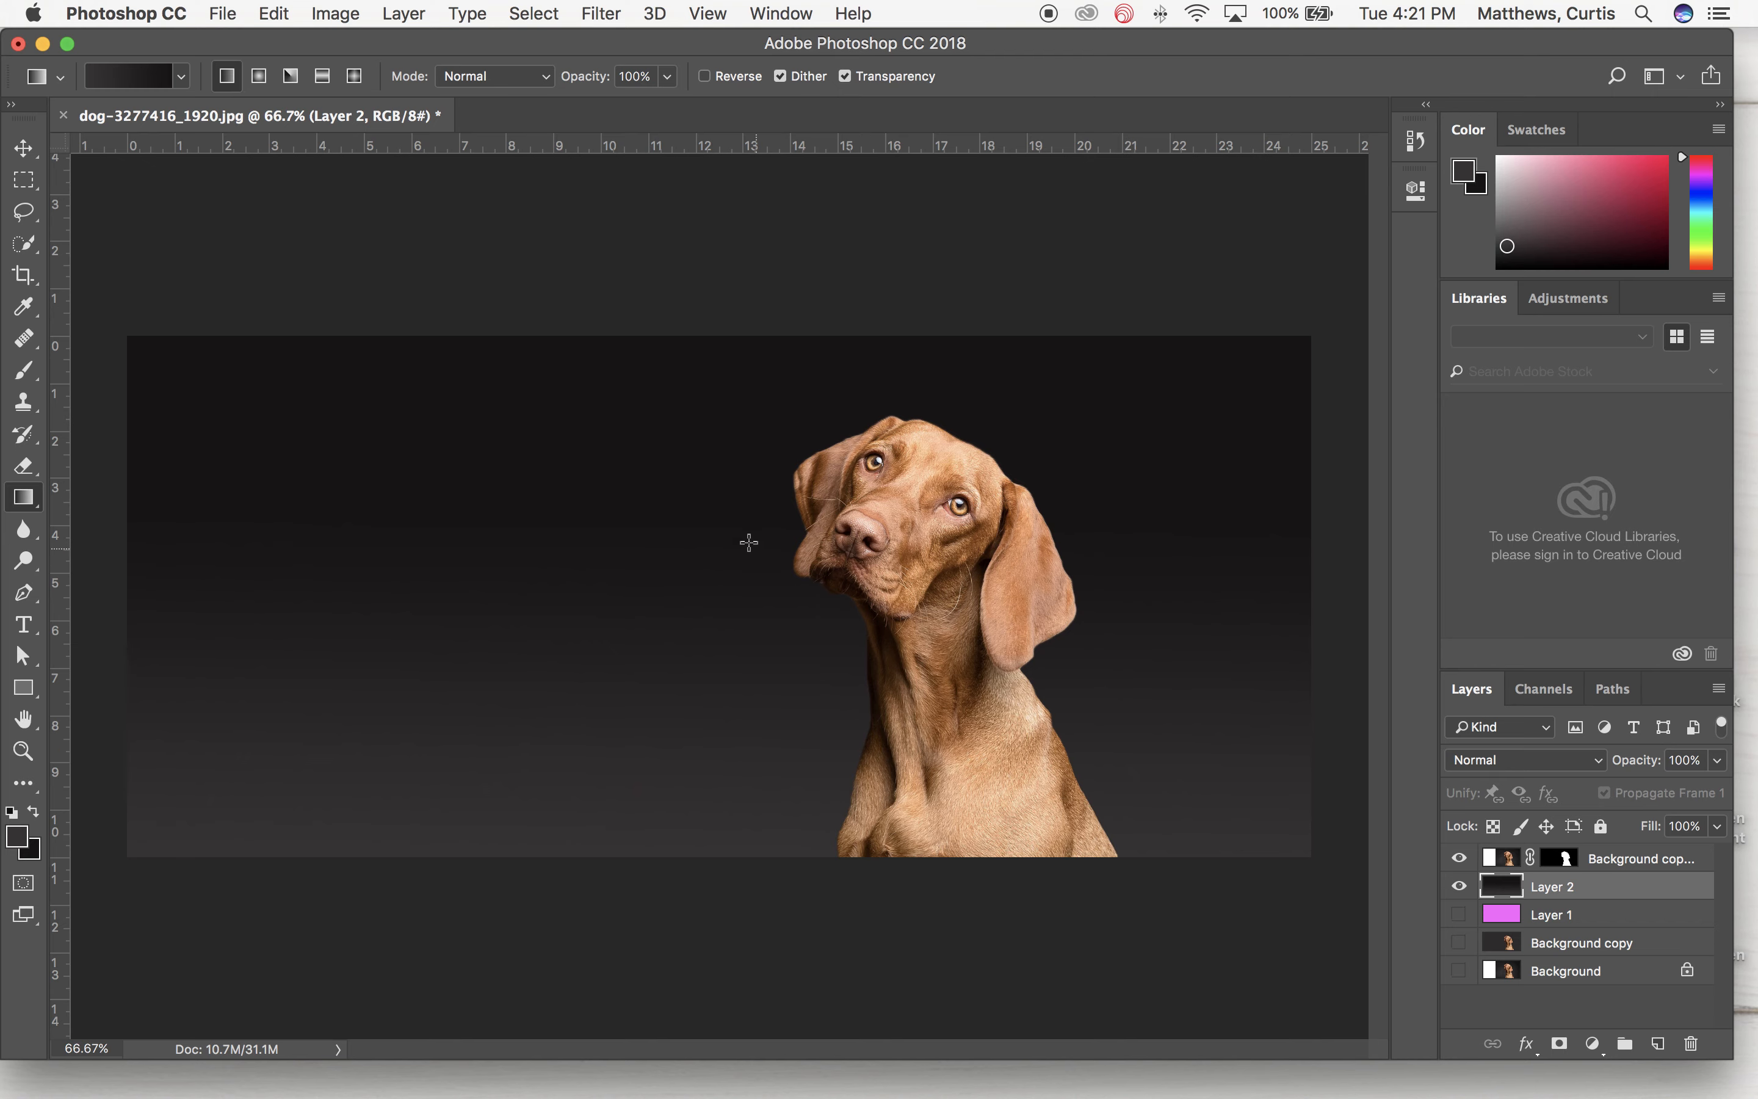
mouse_move(432, 721)
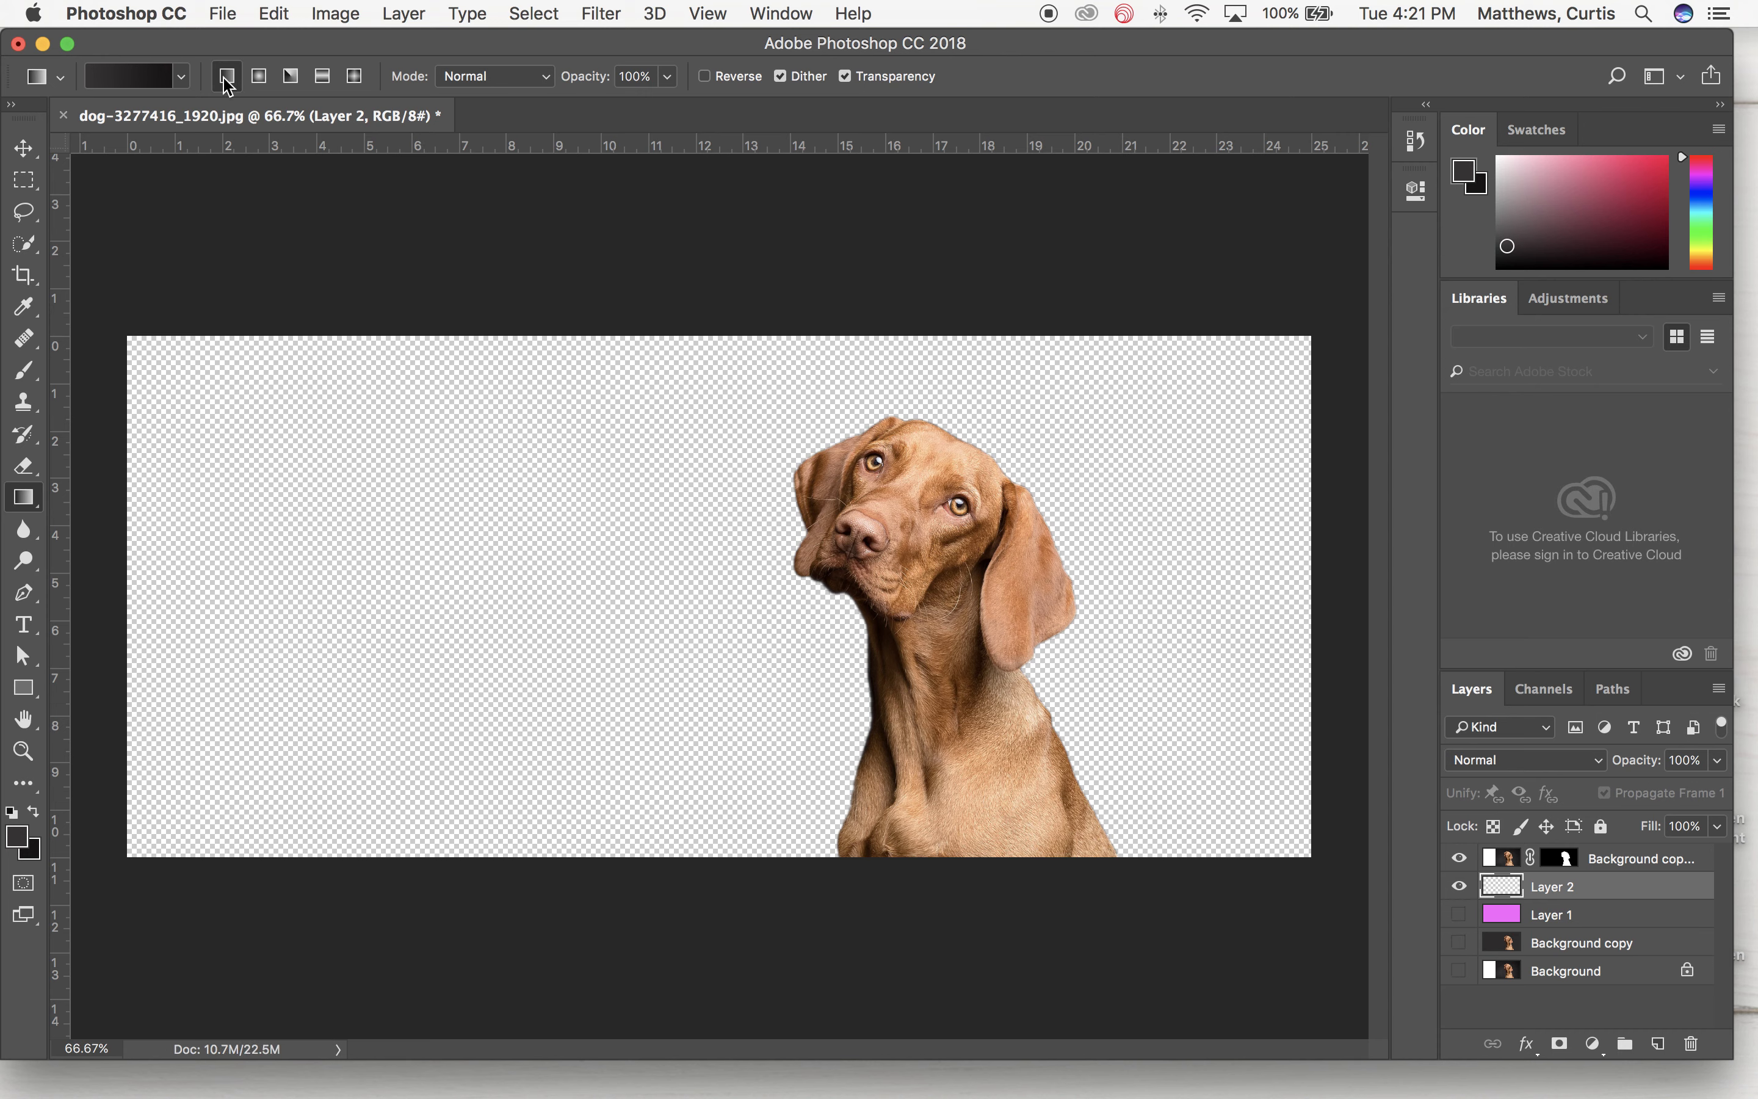
Switch to Radial gradient and redraw until a dark gray glow sits just left of the dog
left_click(259, 75)
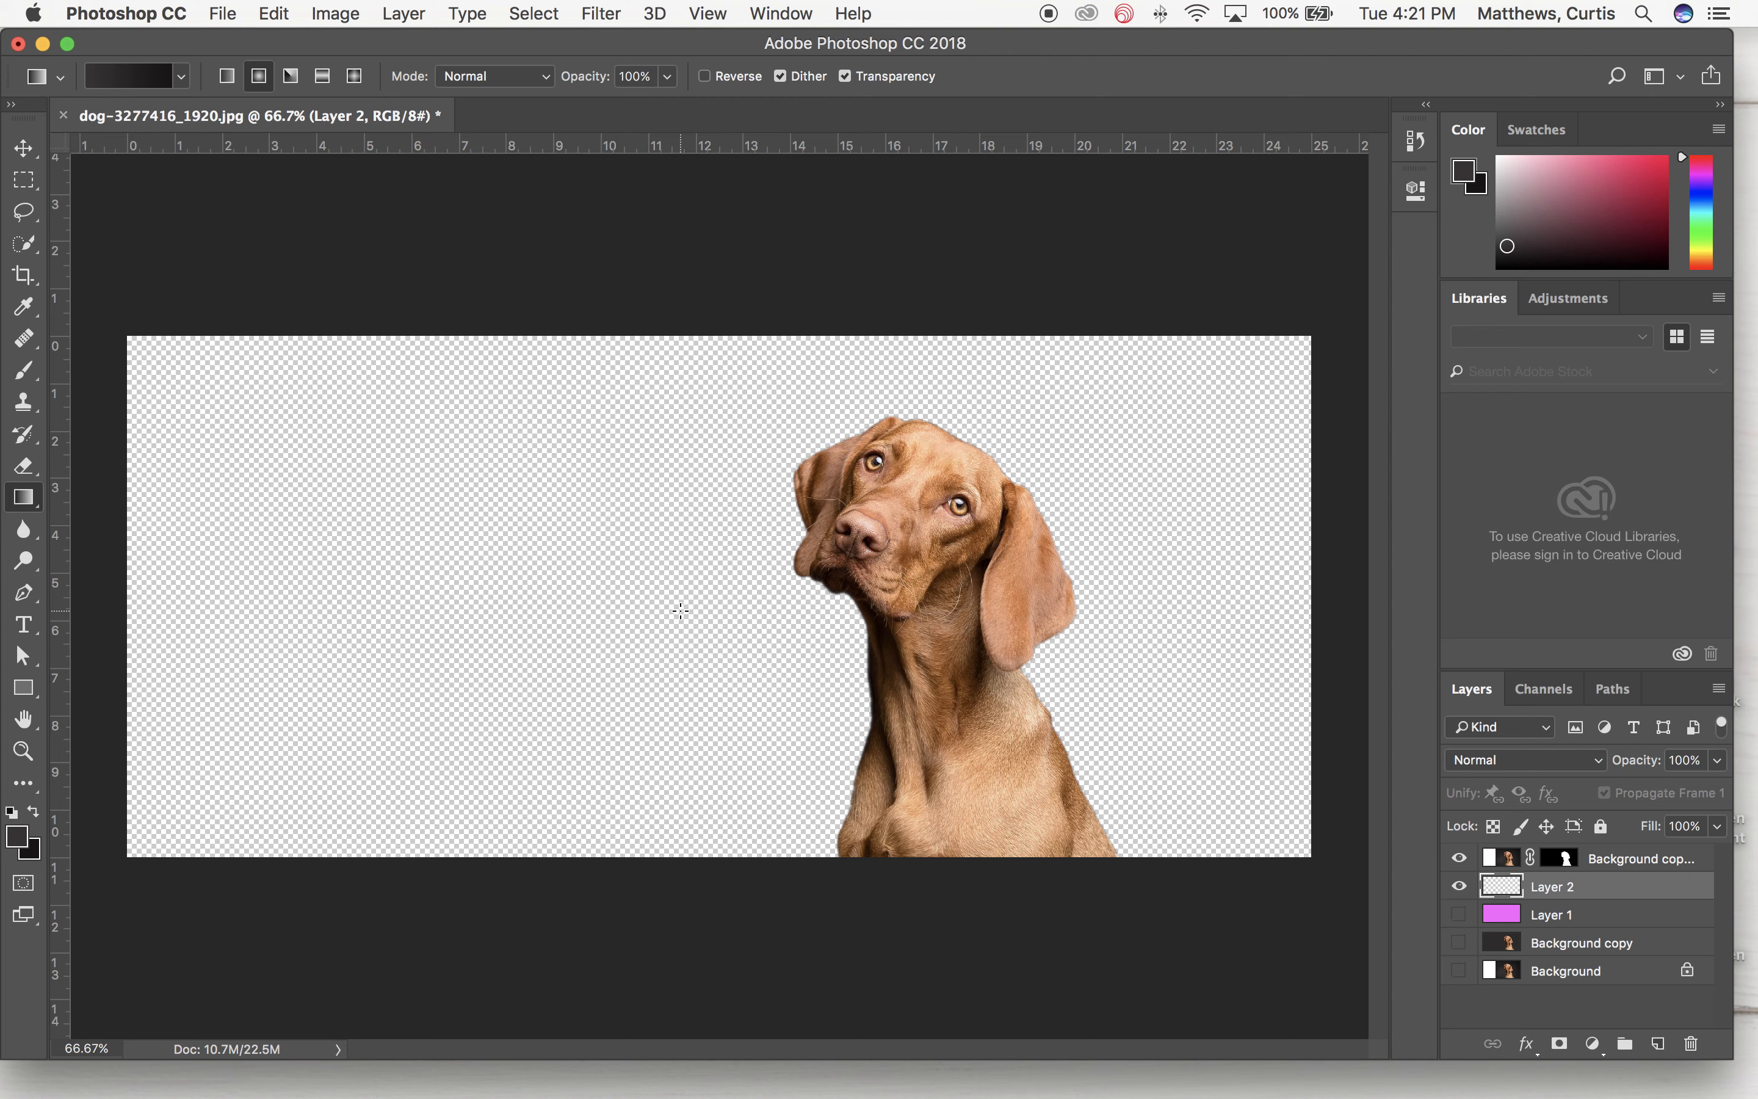
left_click_drag(680, 611, 140, 850)
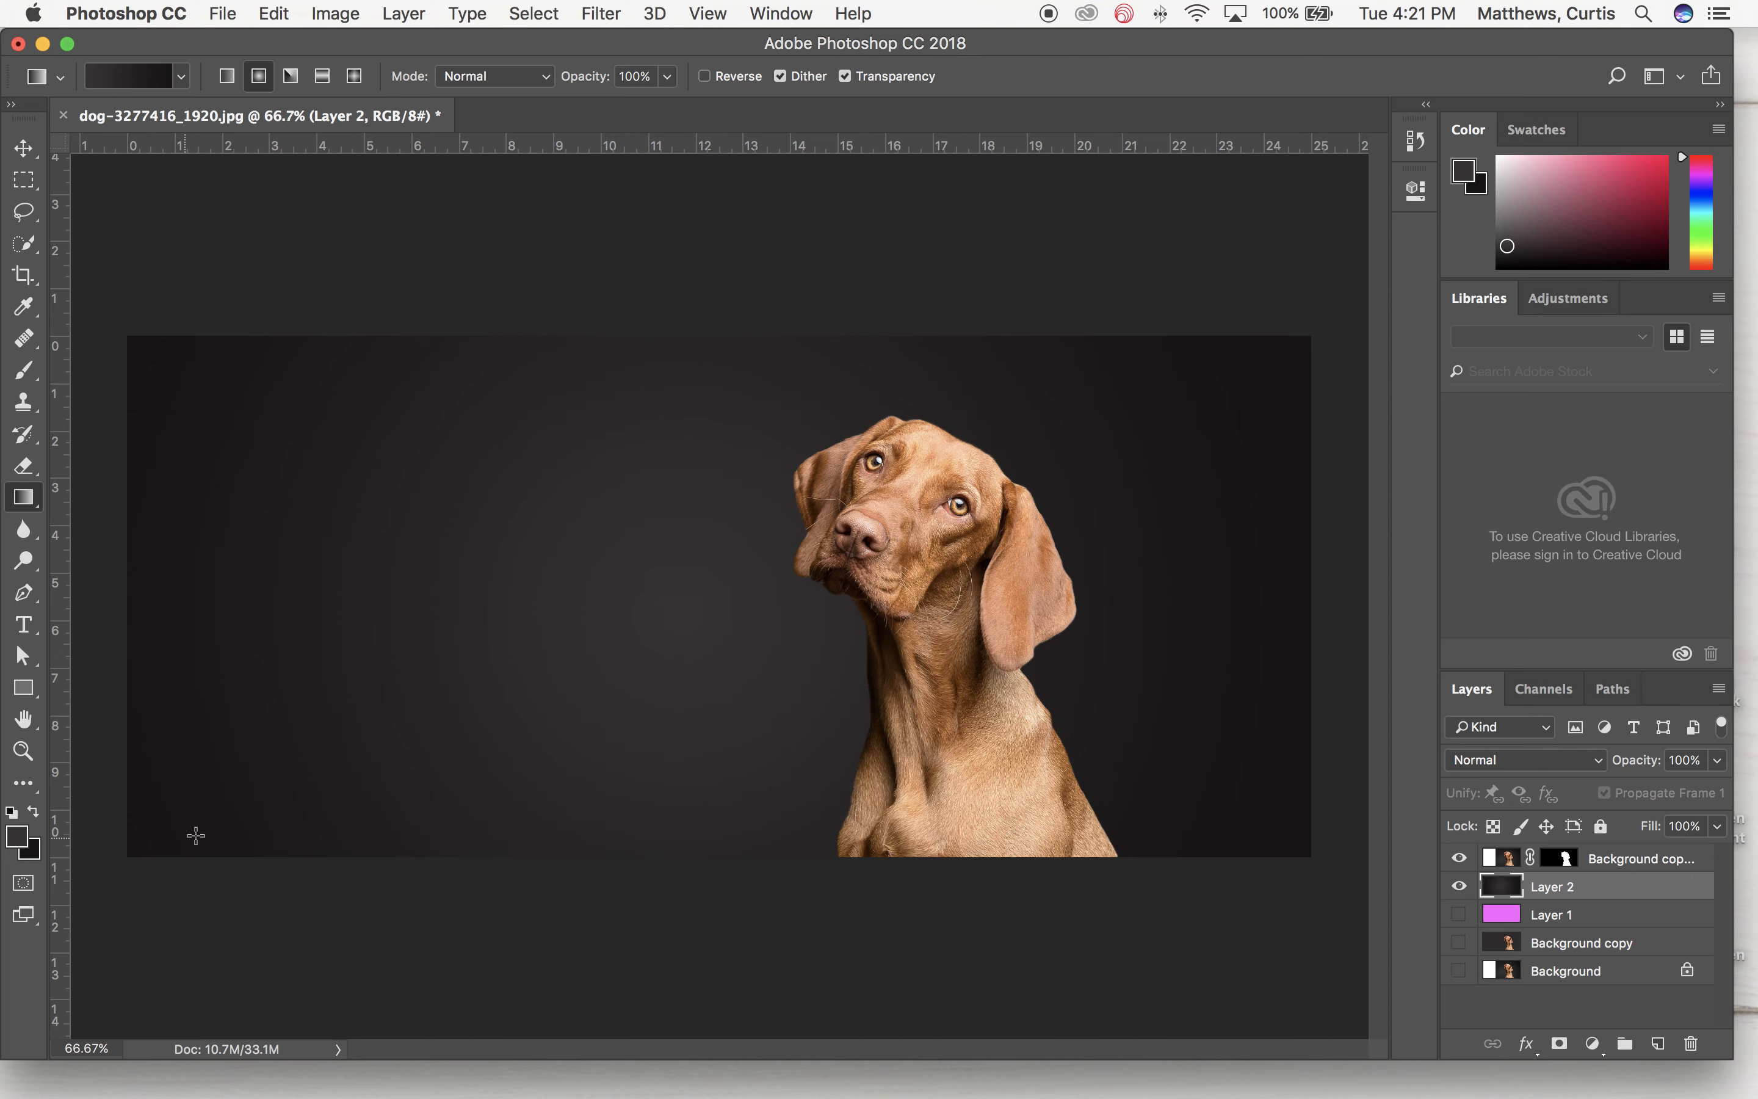
mouse_move(794, 586)
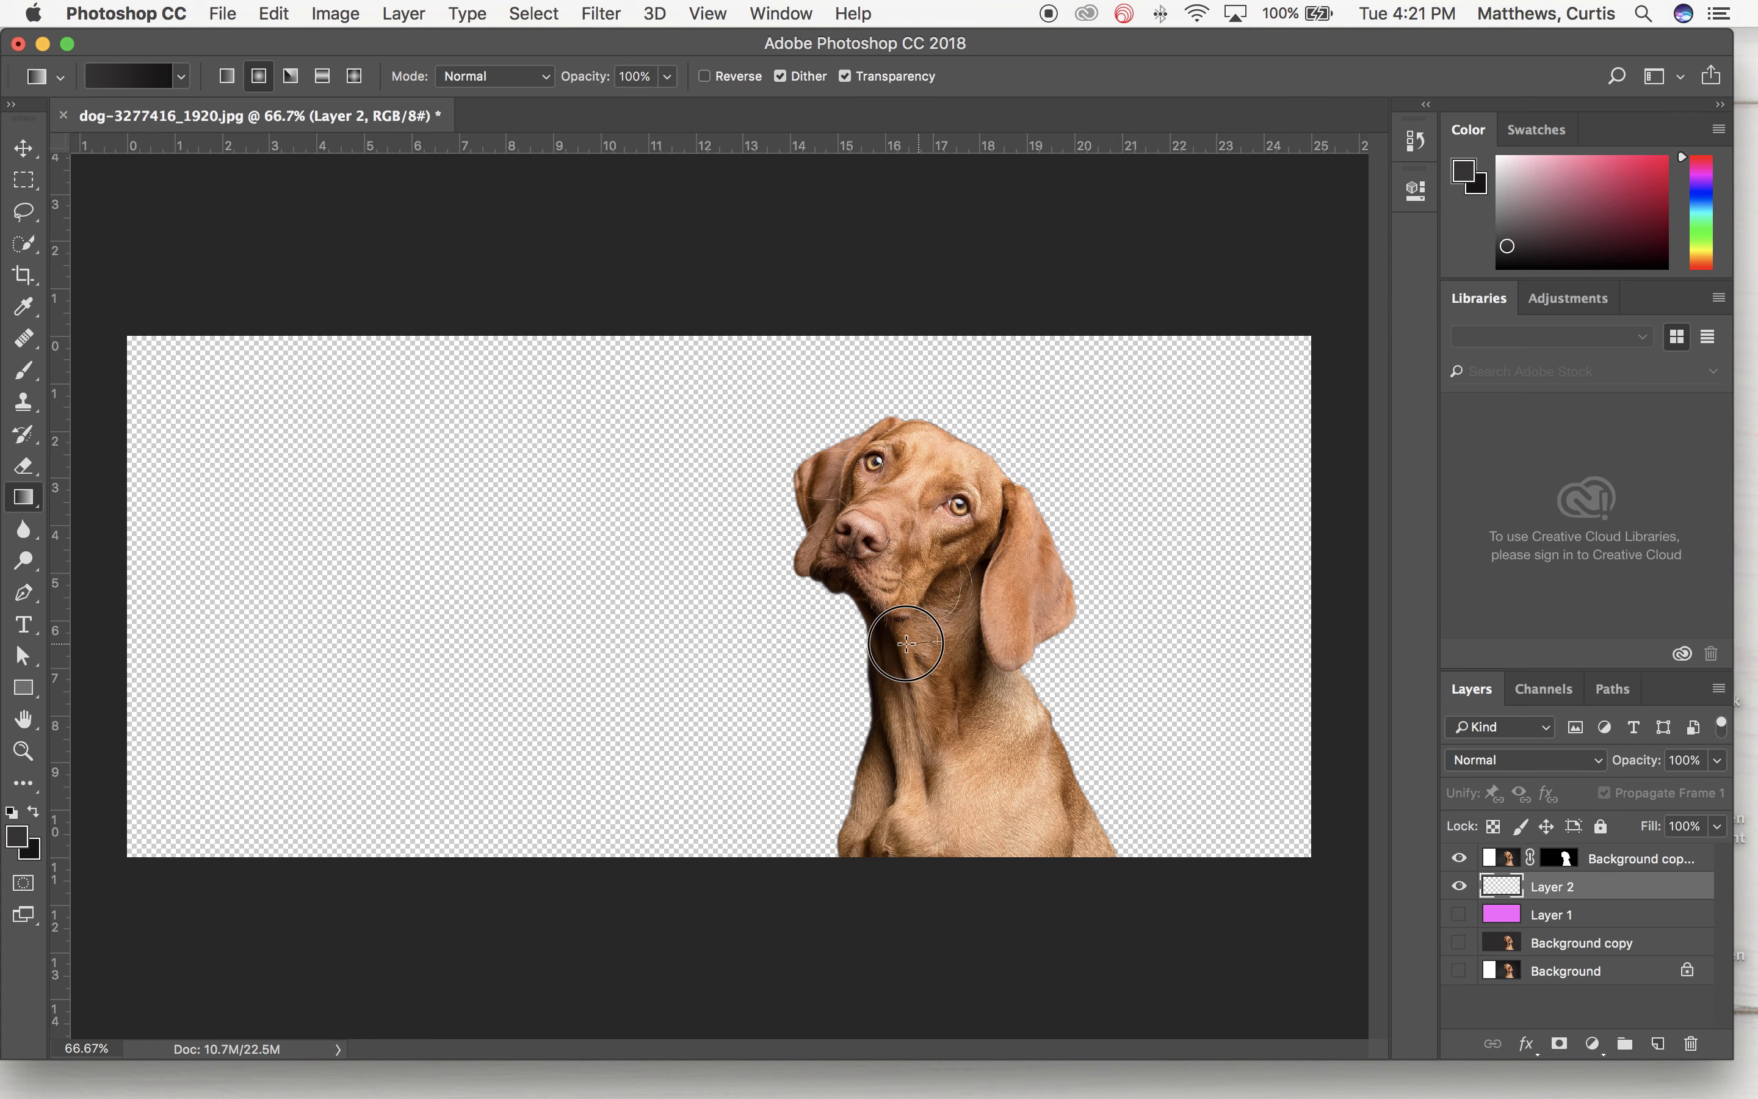
left_click_drag(906, 644, 176, 638)
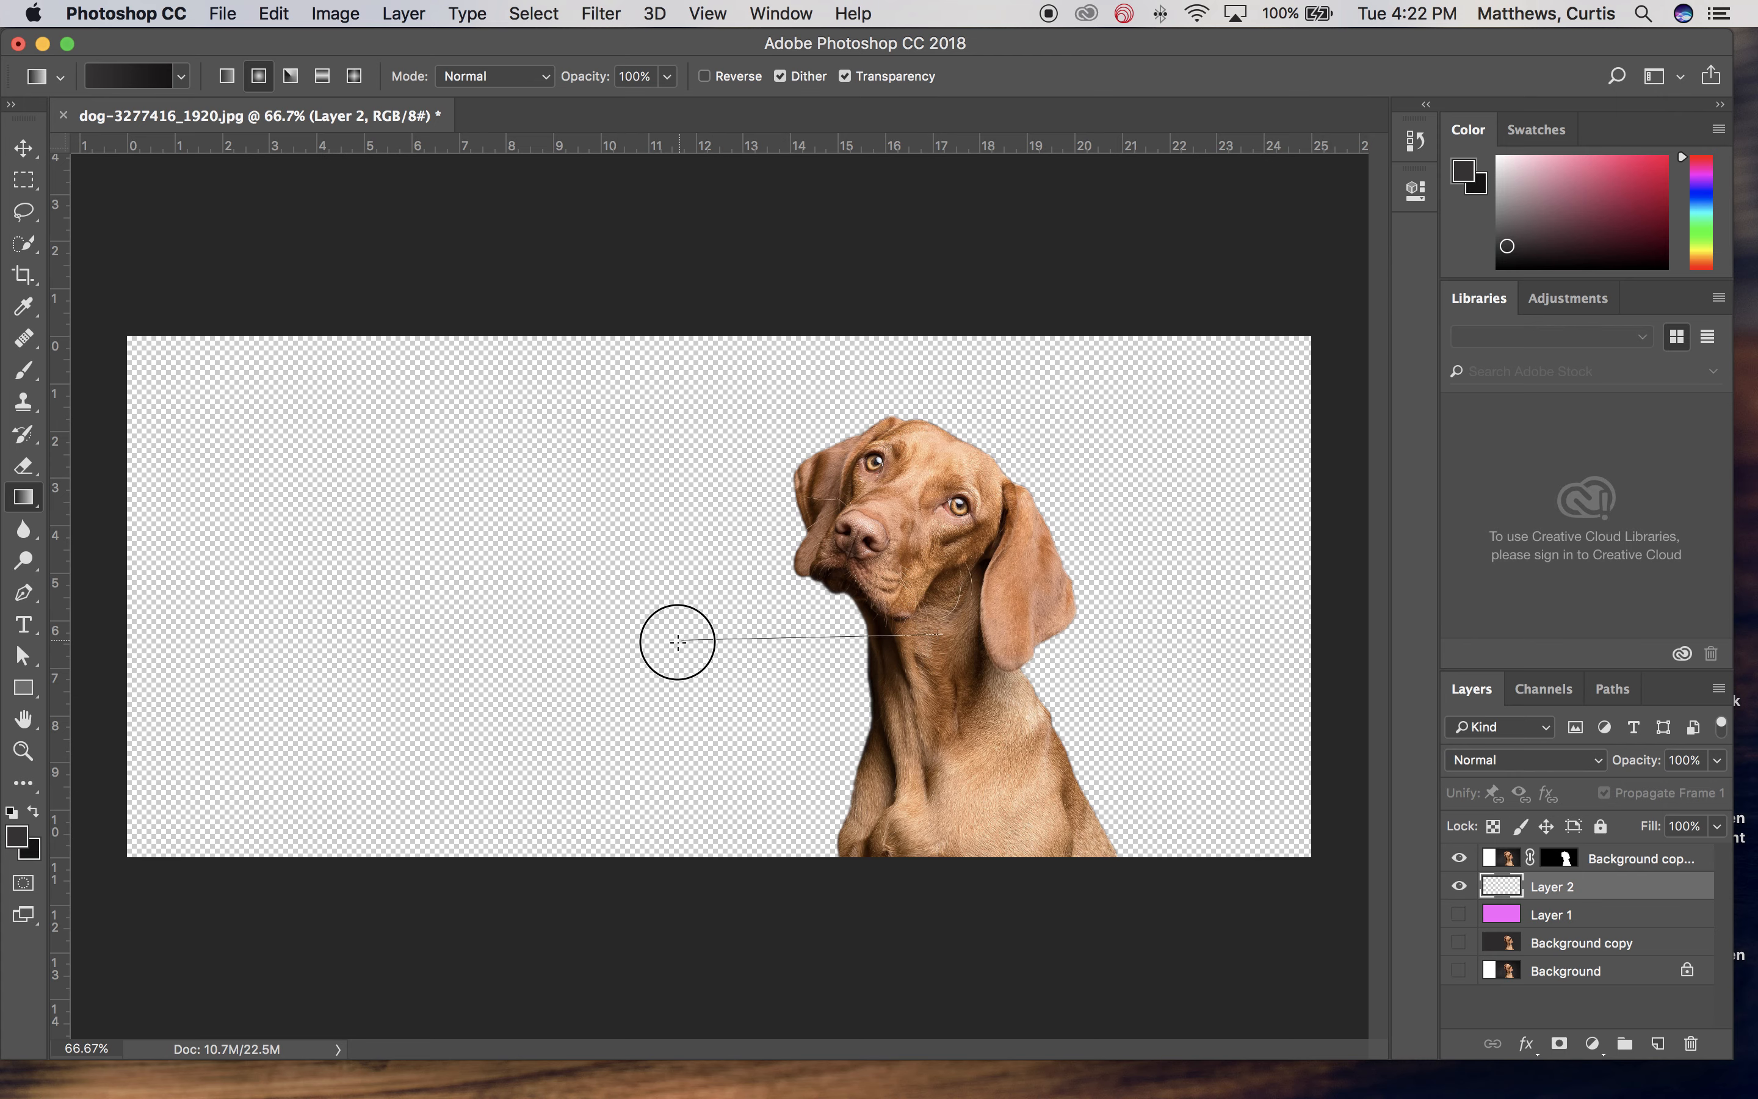
left_click_drag(679, 641, 869, 705)
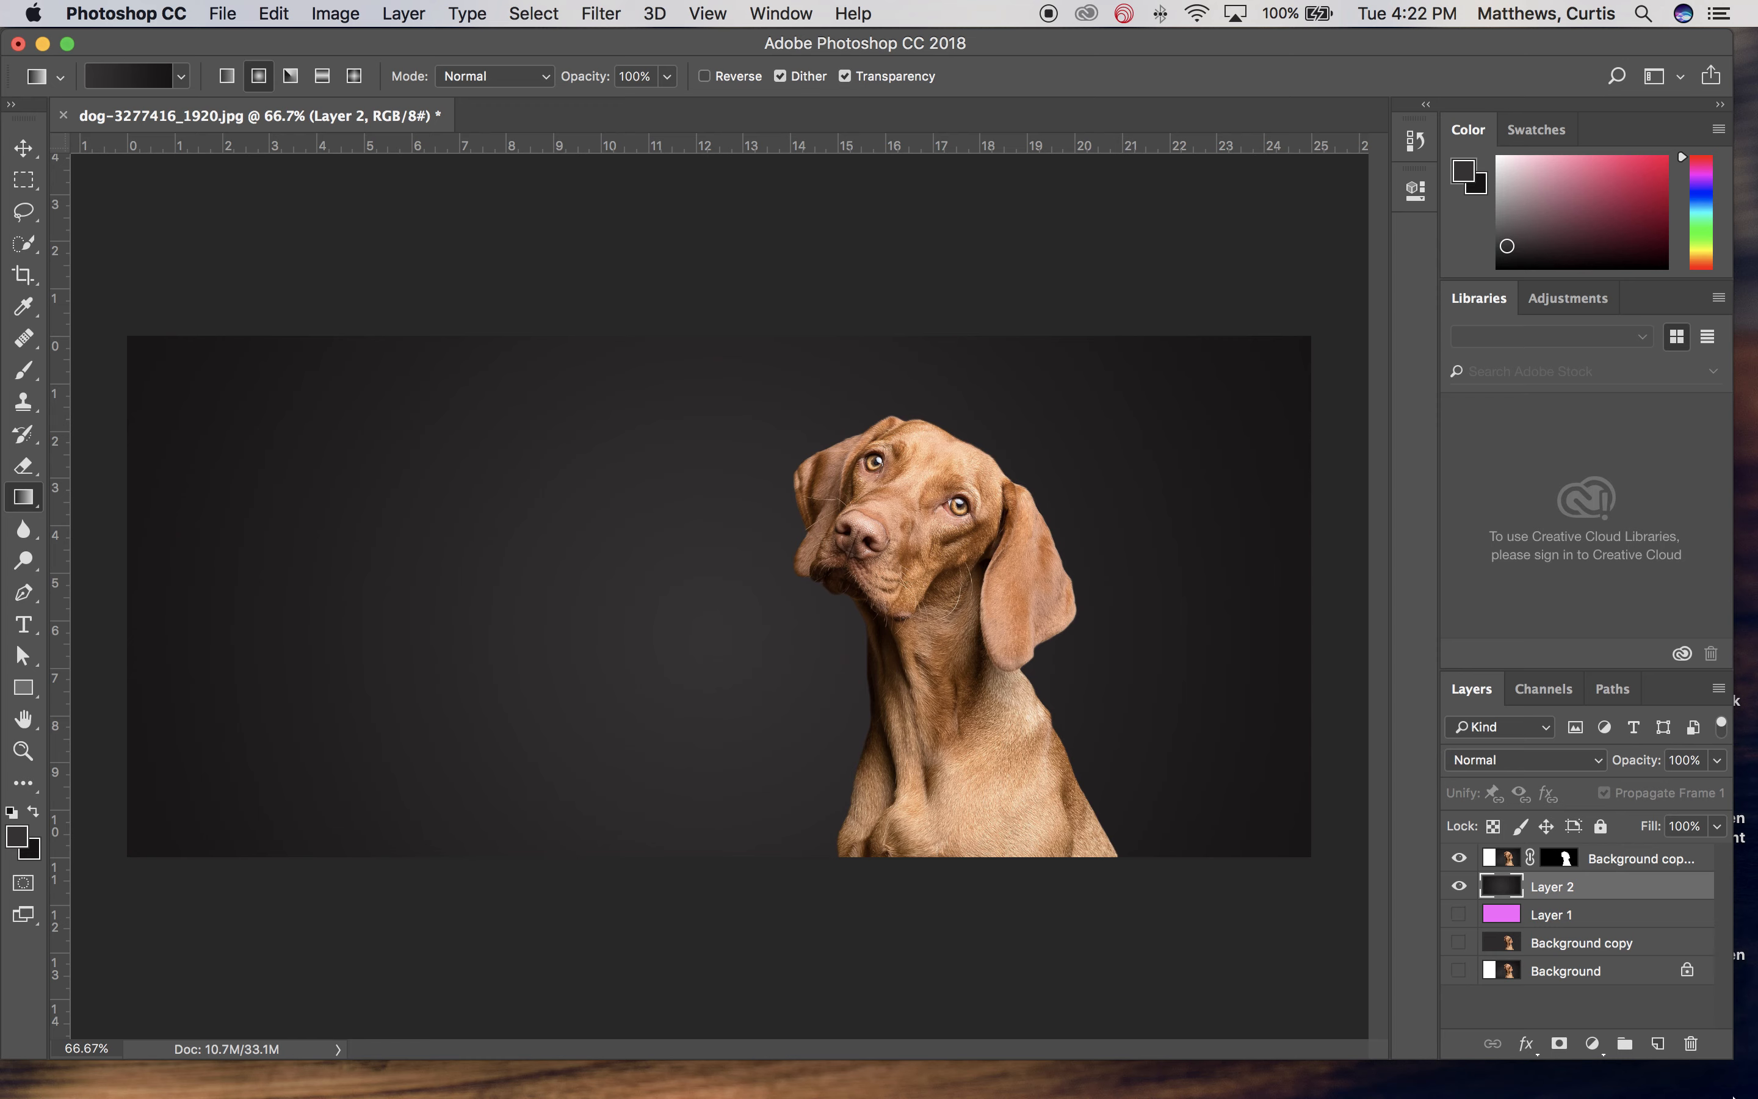
mouse_move(221, 753)
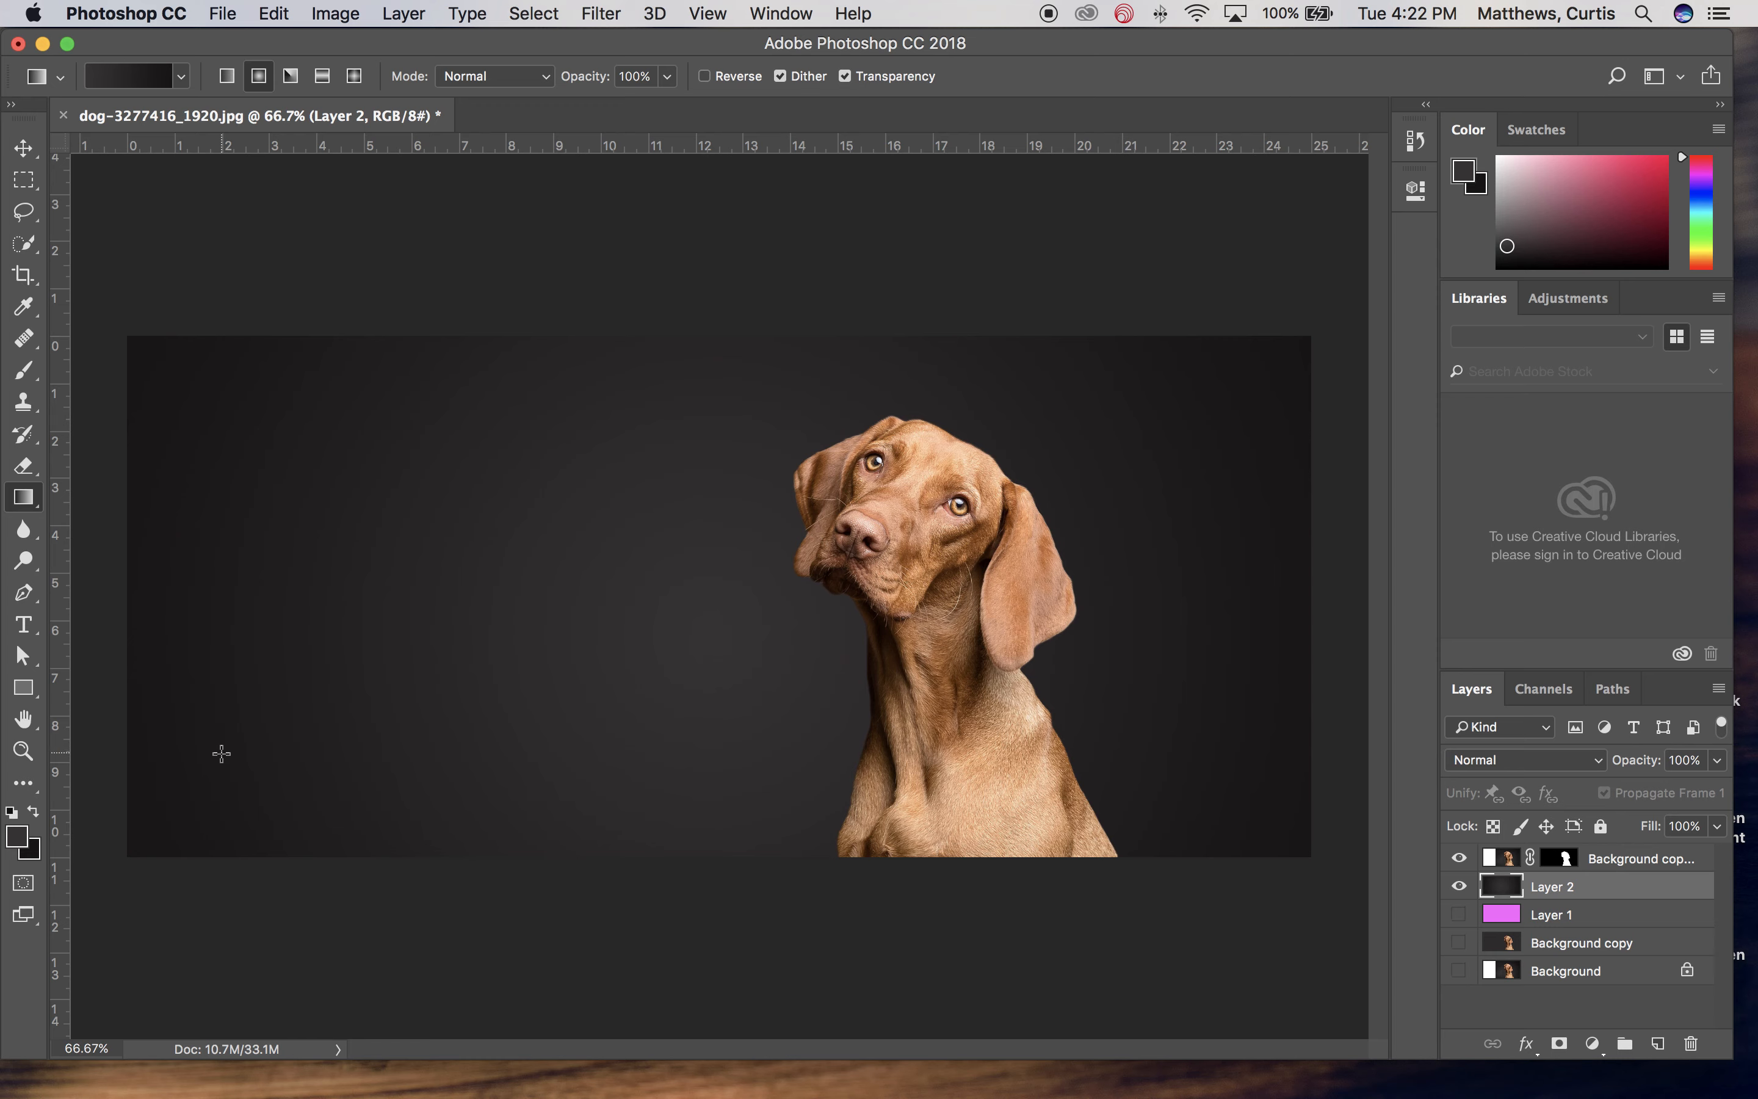
mouse_move(213, 627)
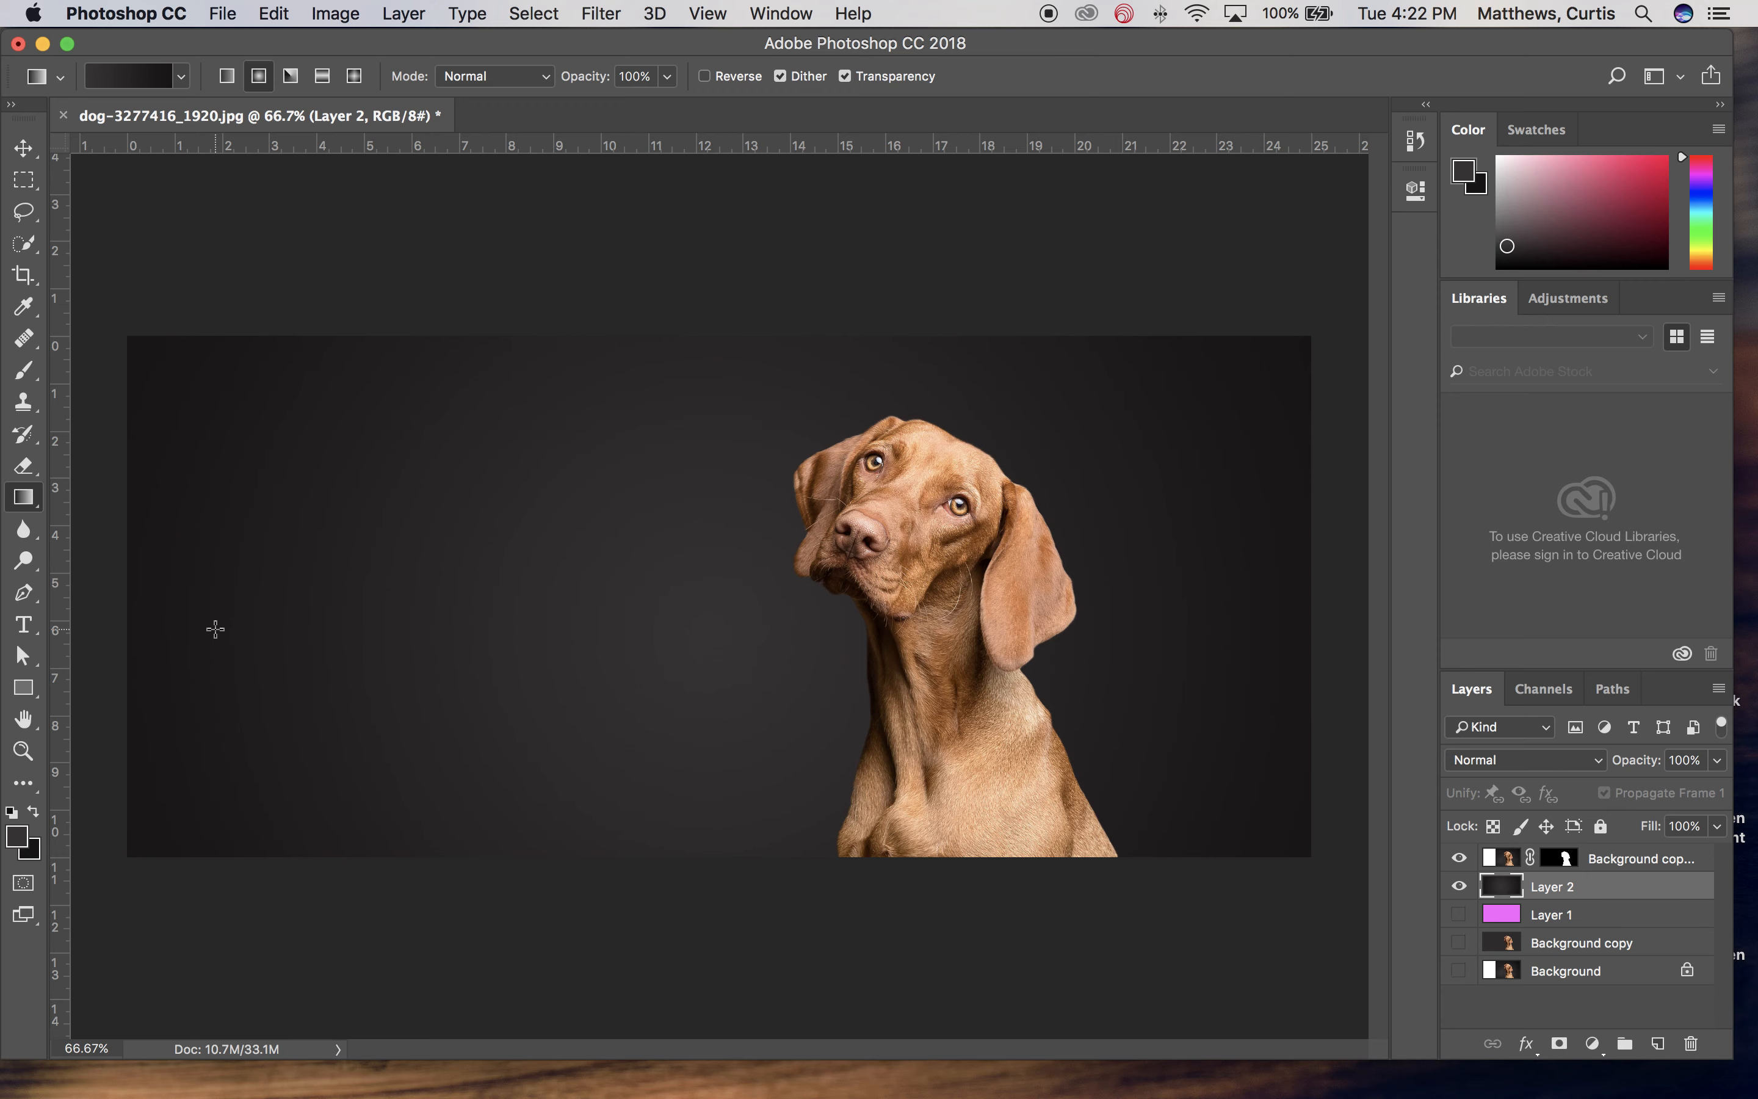
mouse_move(627, 585)
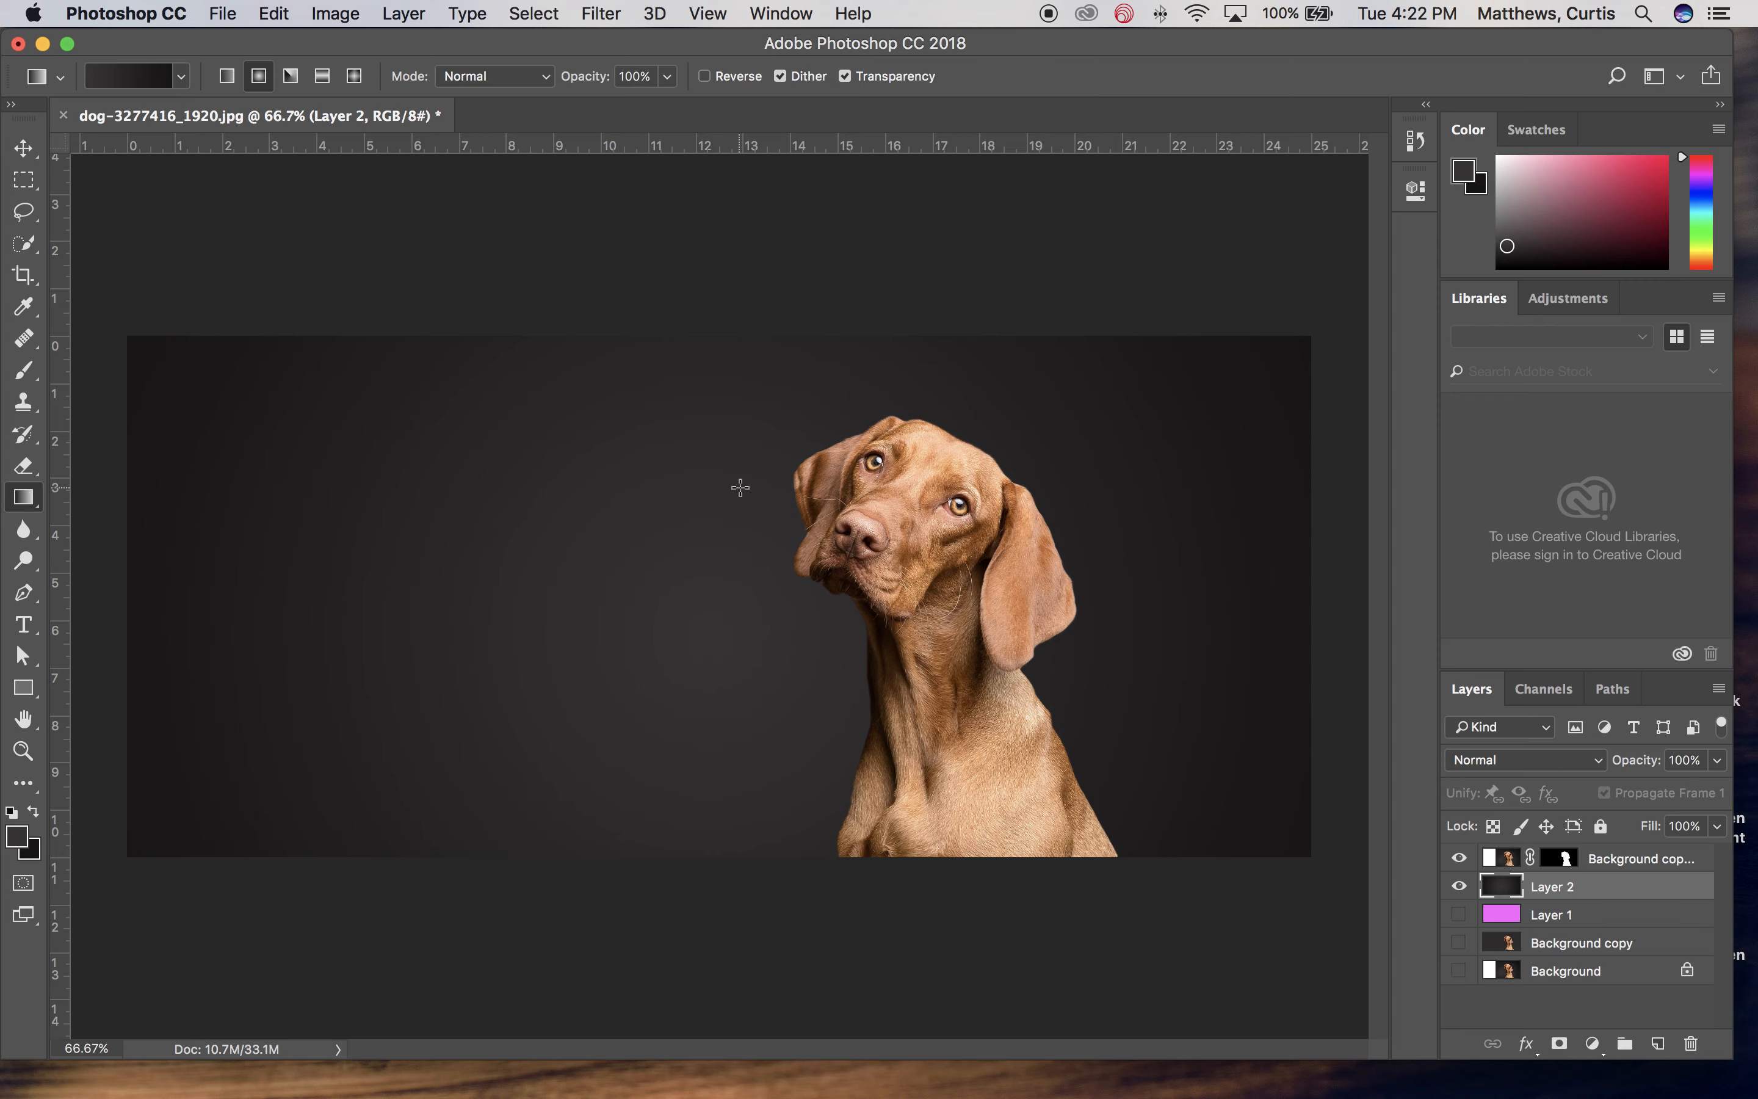
mouse_move(941, 491)
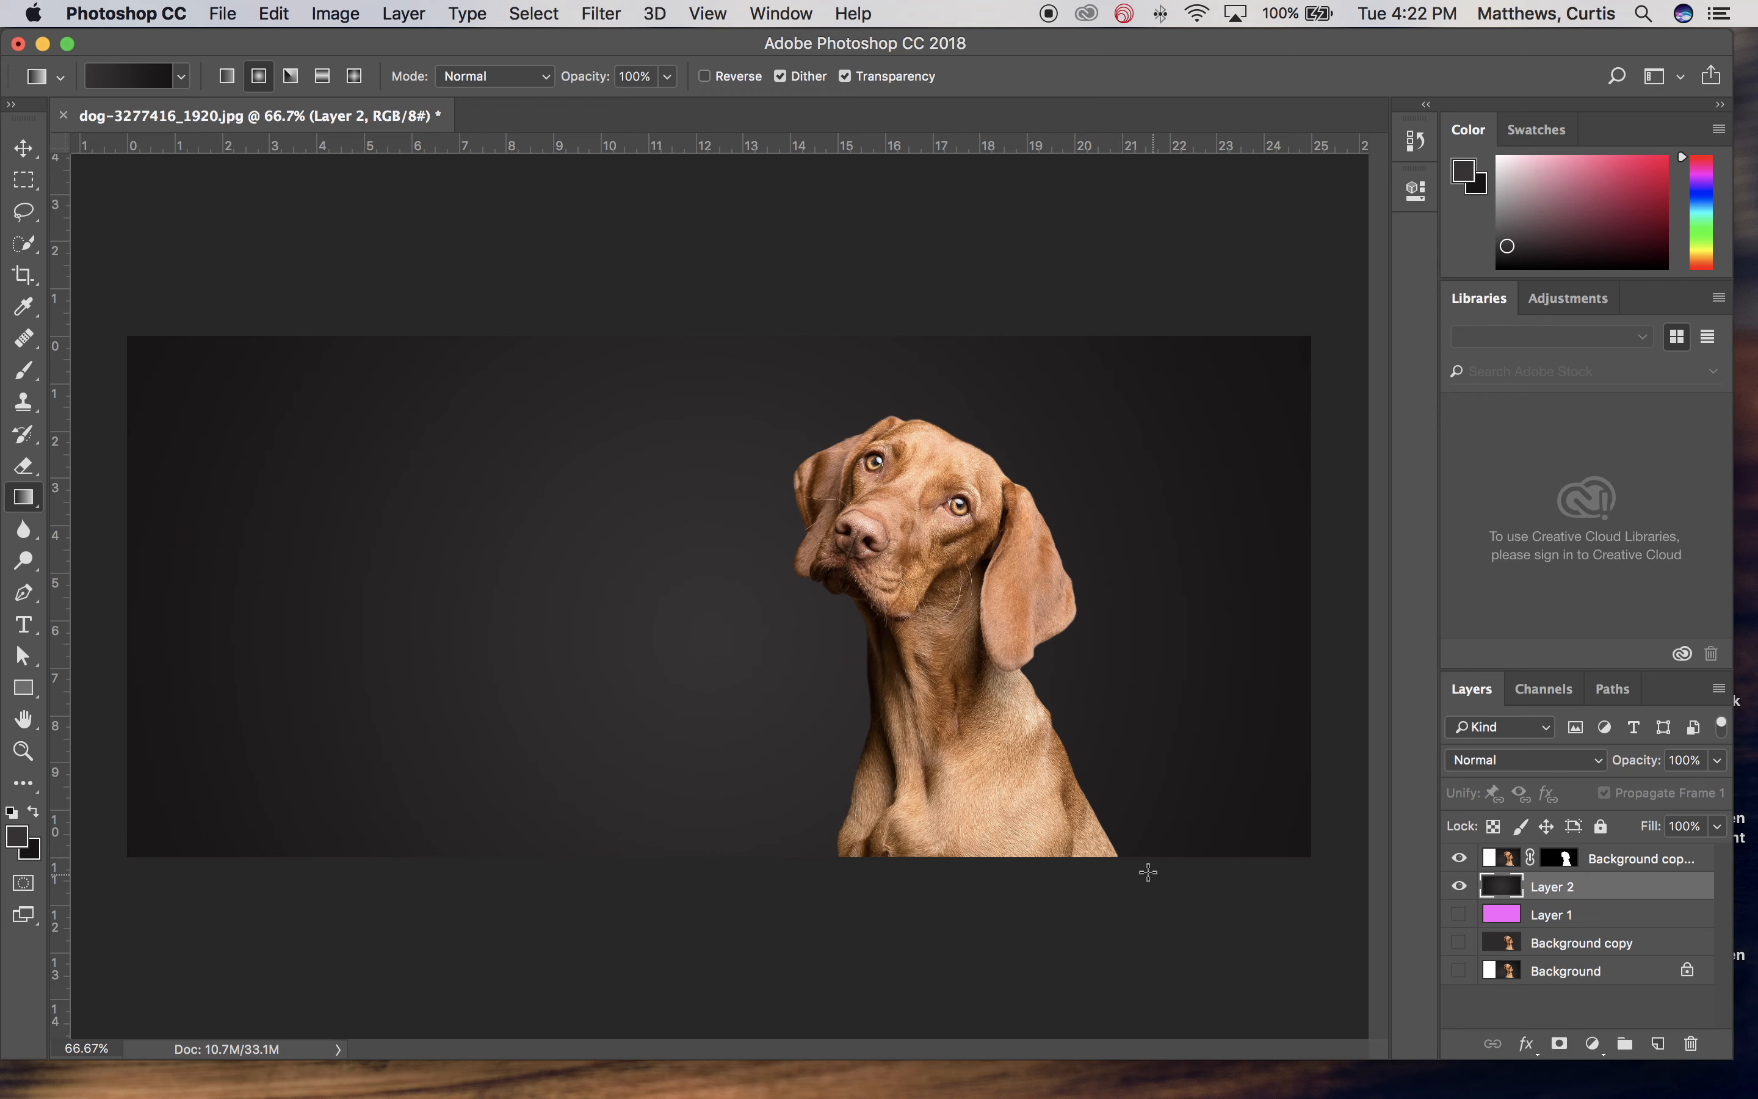
mouse_move(560, 277)
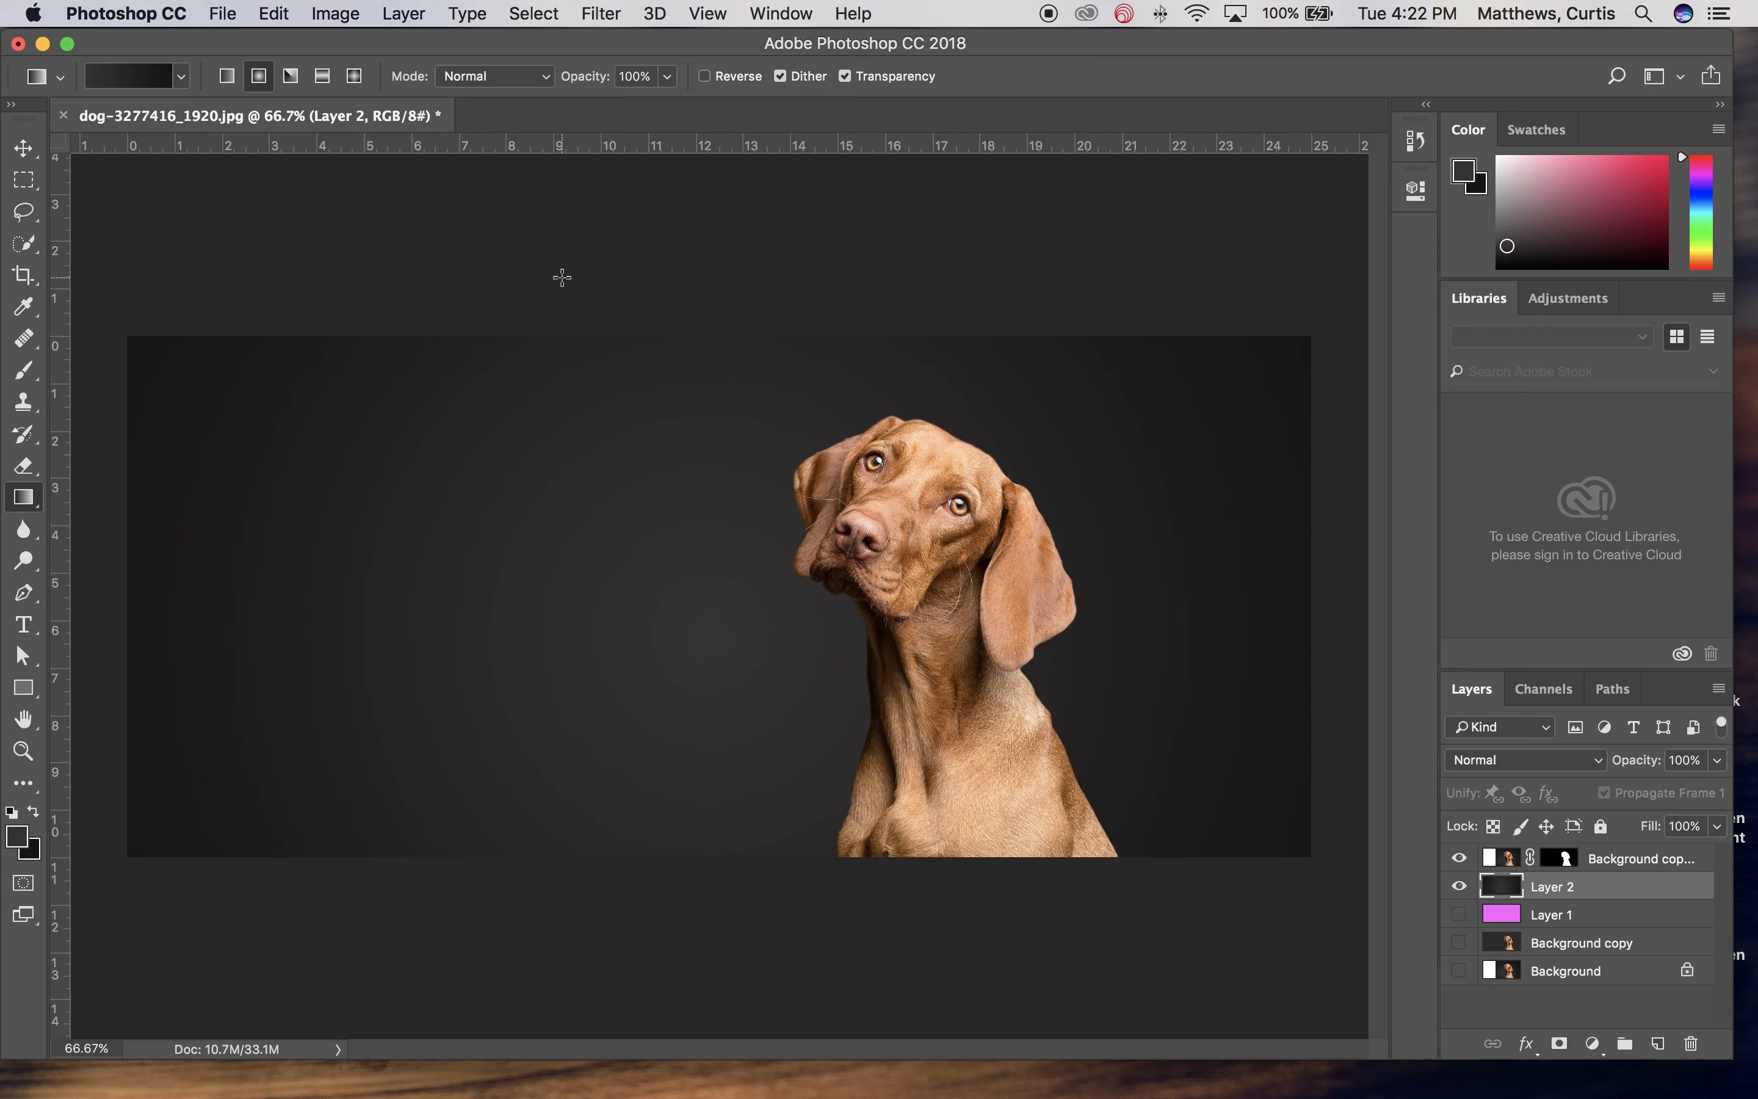
mouse_move(1490, 858)
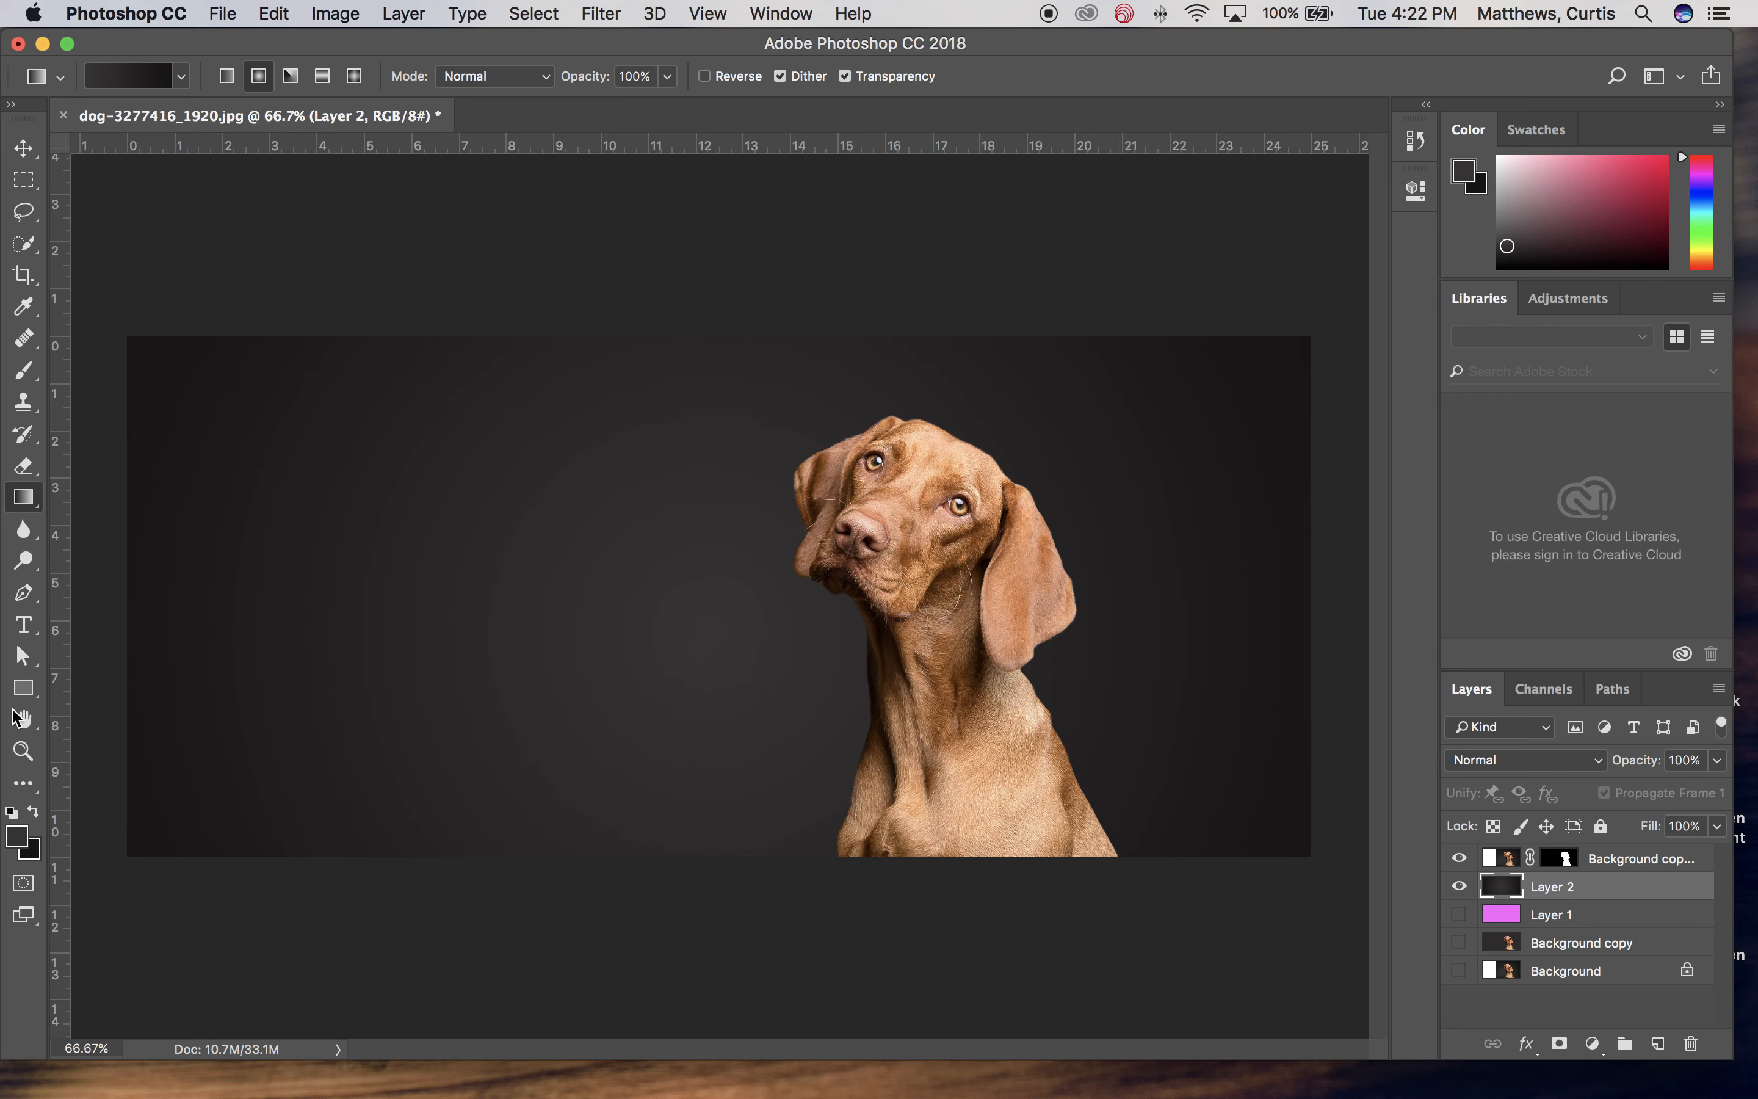
mouse_move(18, 812)
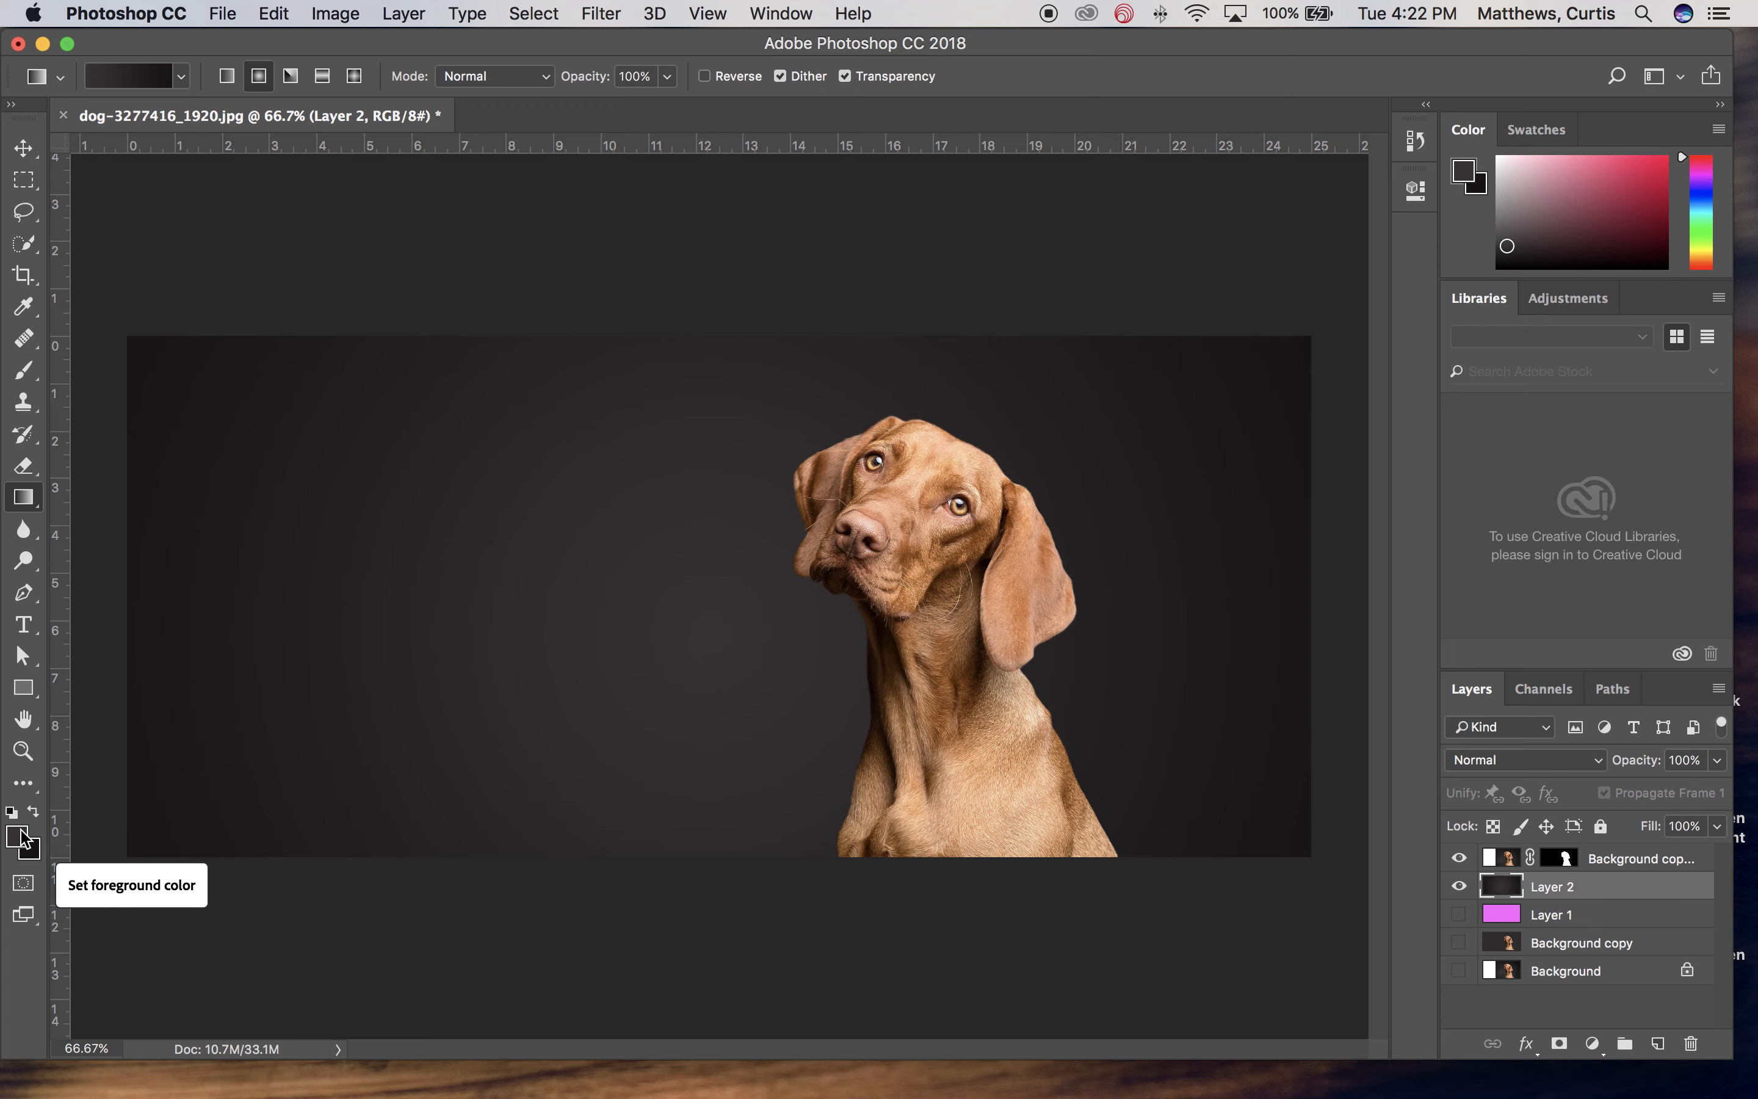
mouse_move(38, 865)
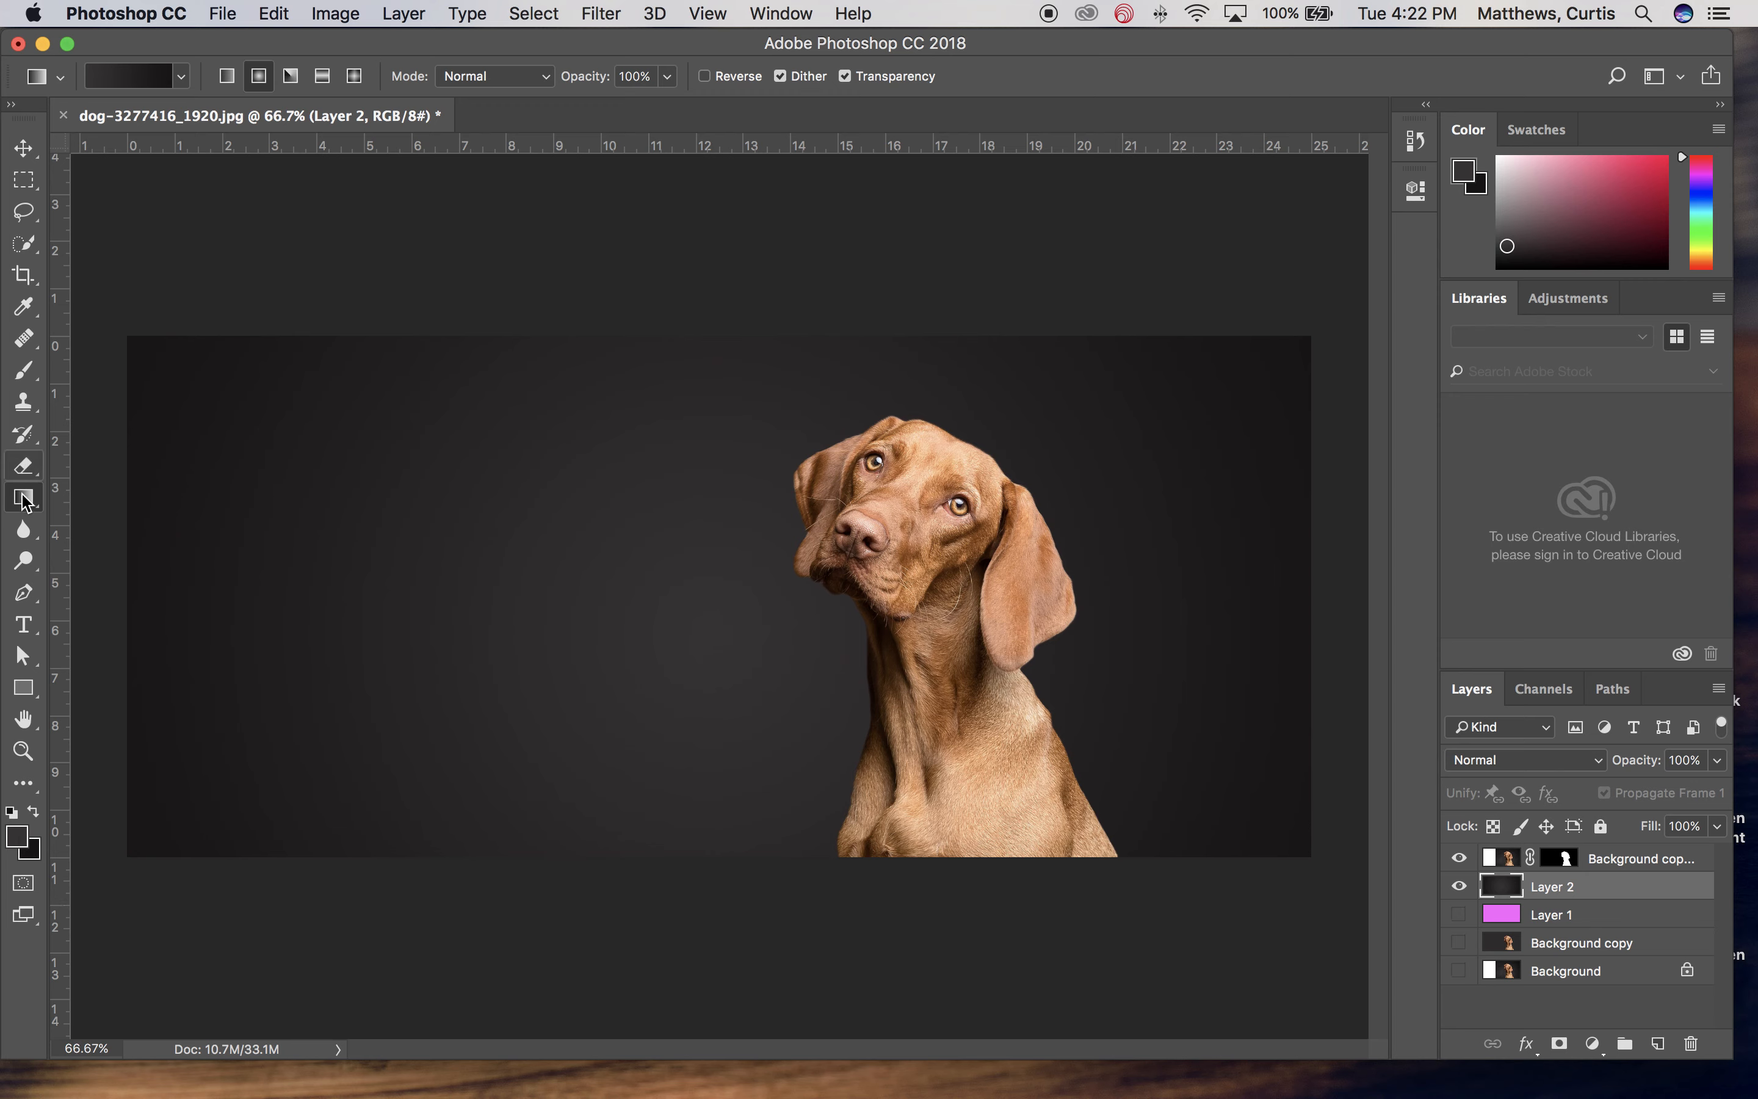
left_click(226, 76)
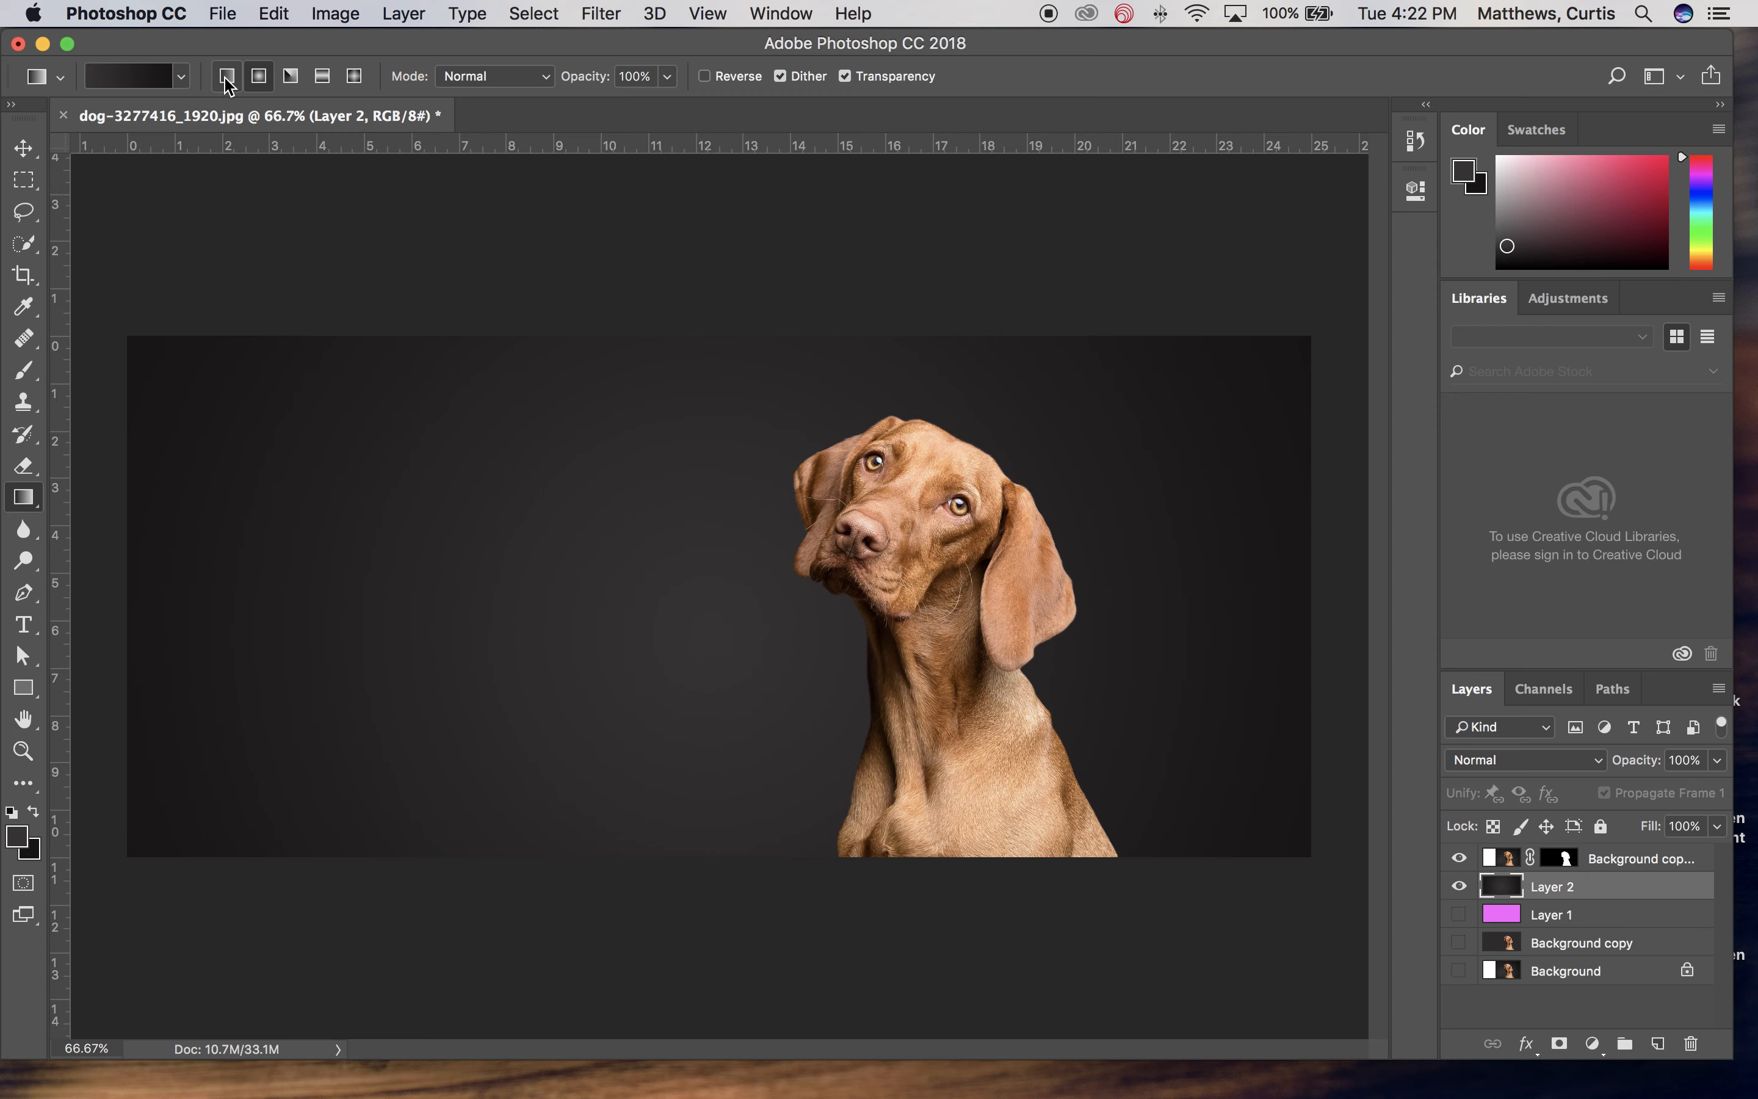
left_click(257, 75)
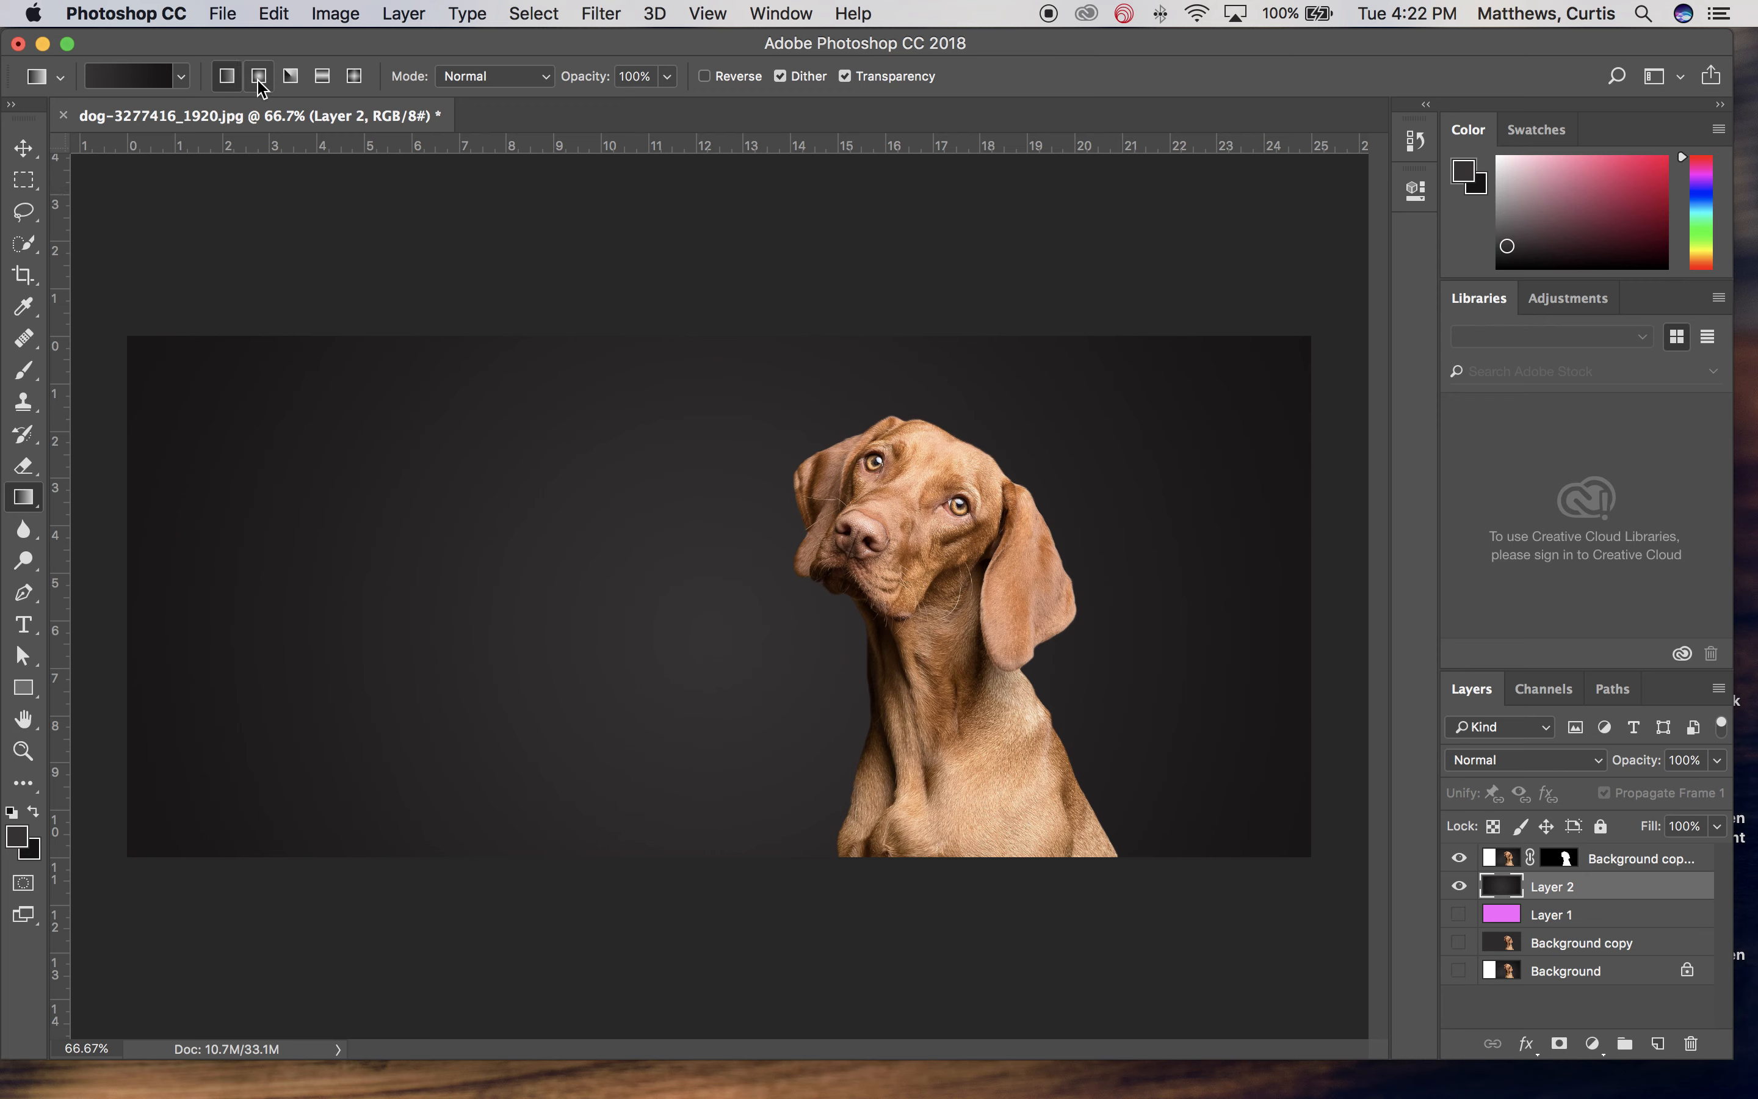
left_click(355, 76)
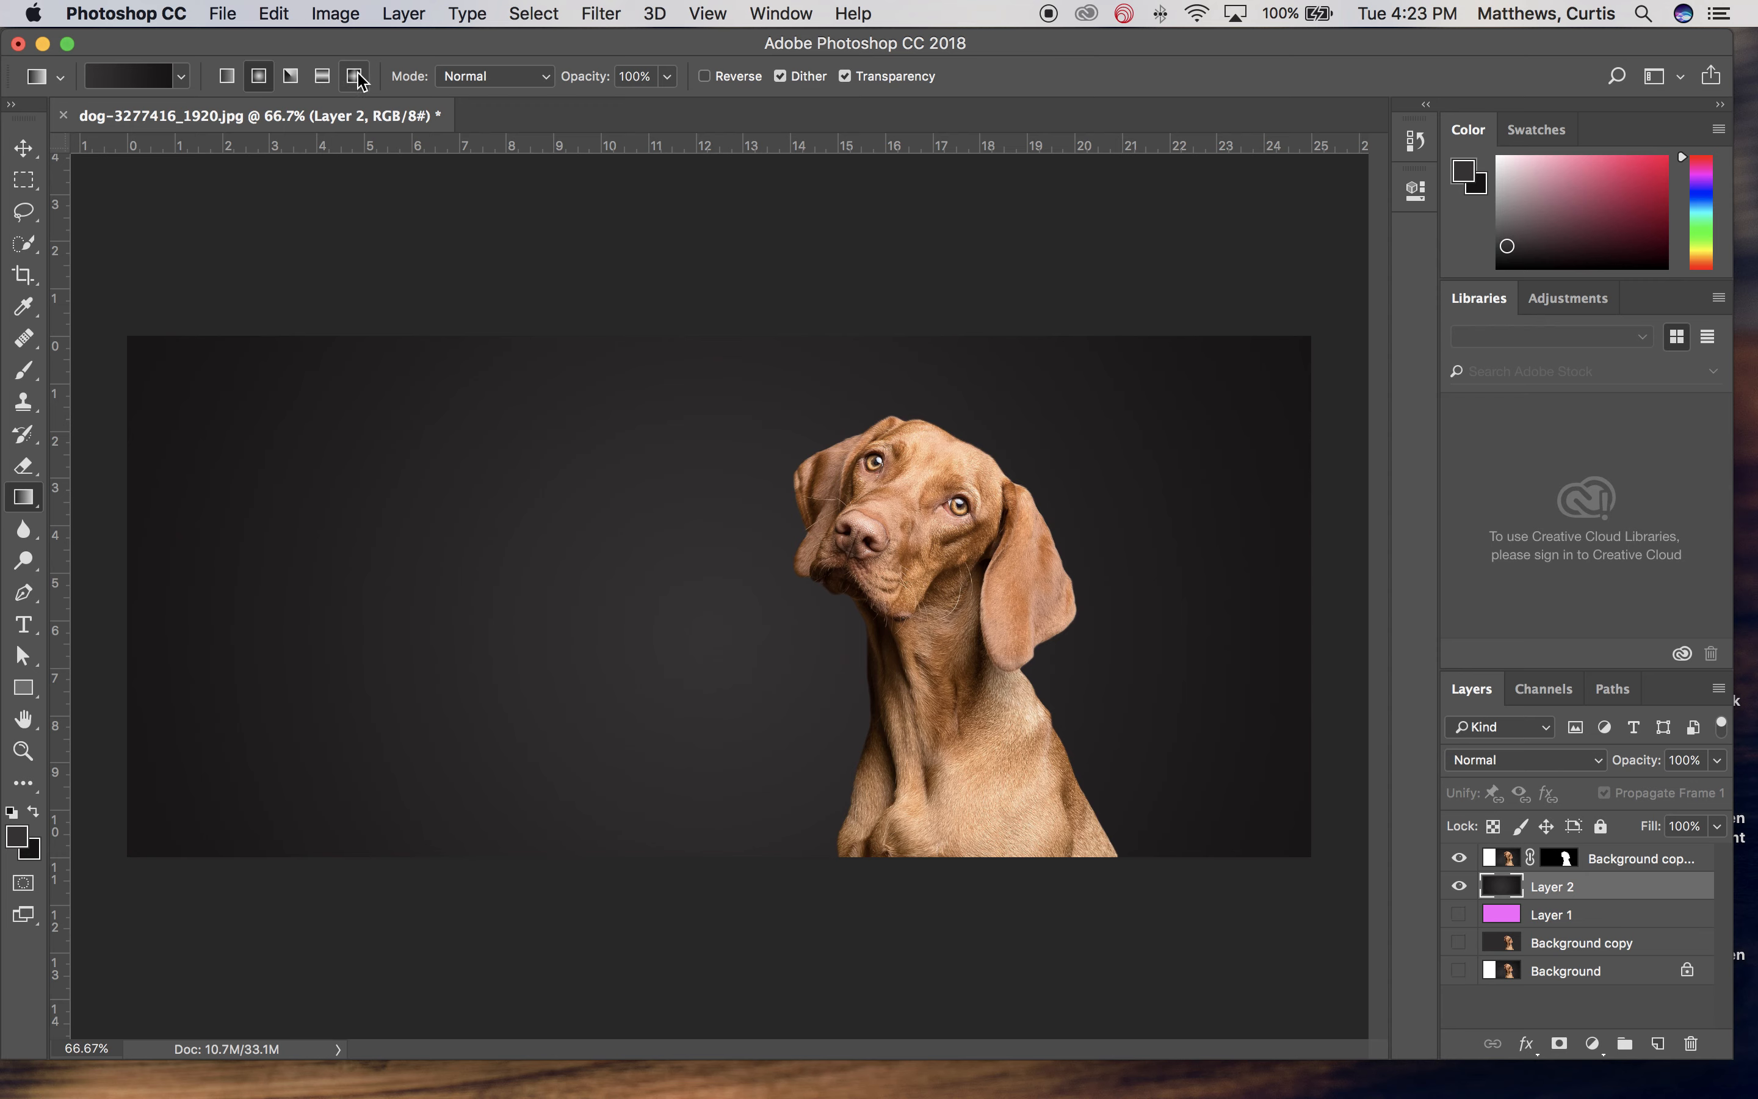
mouse_move(356, 75)
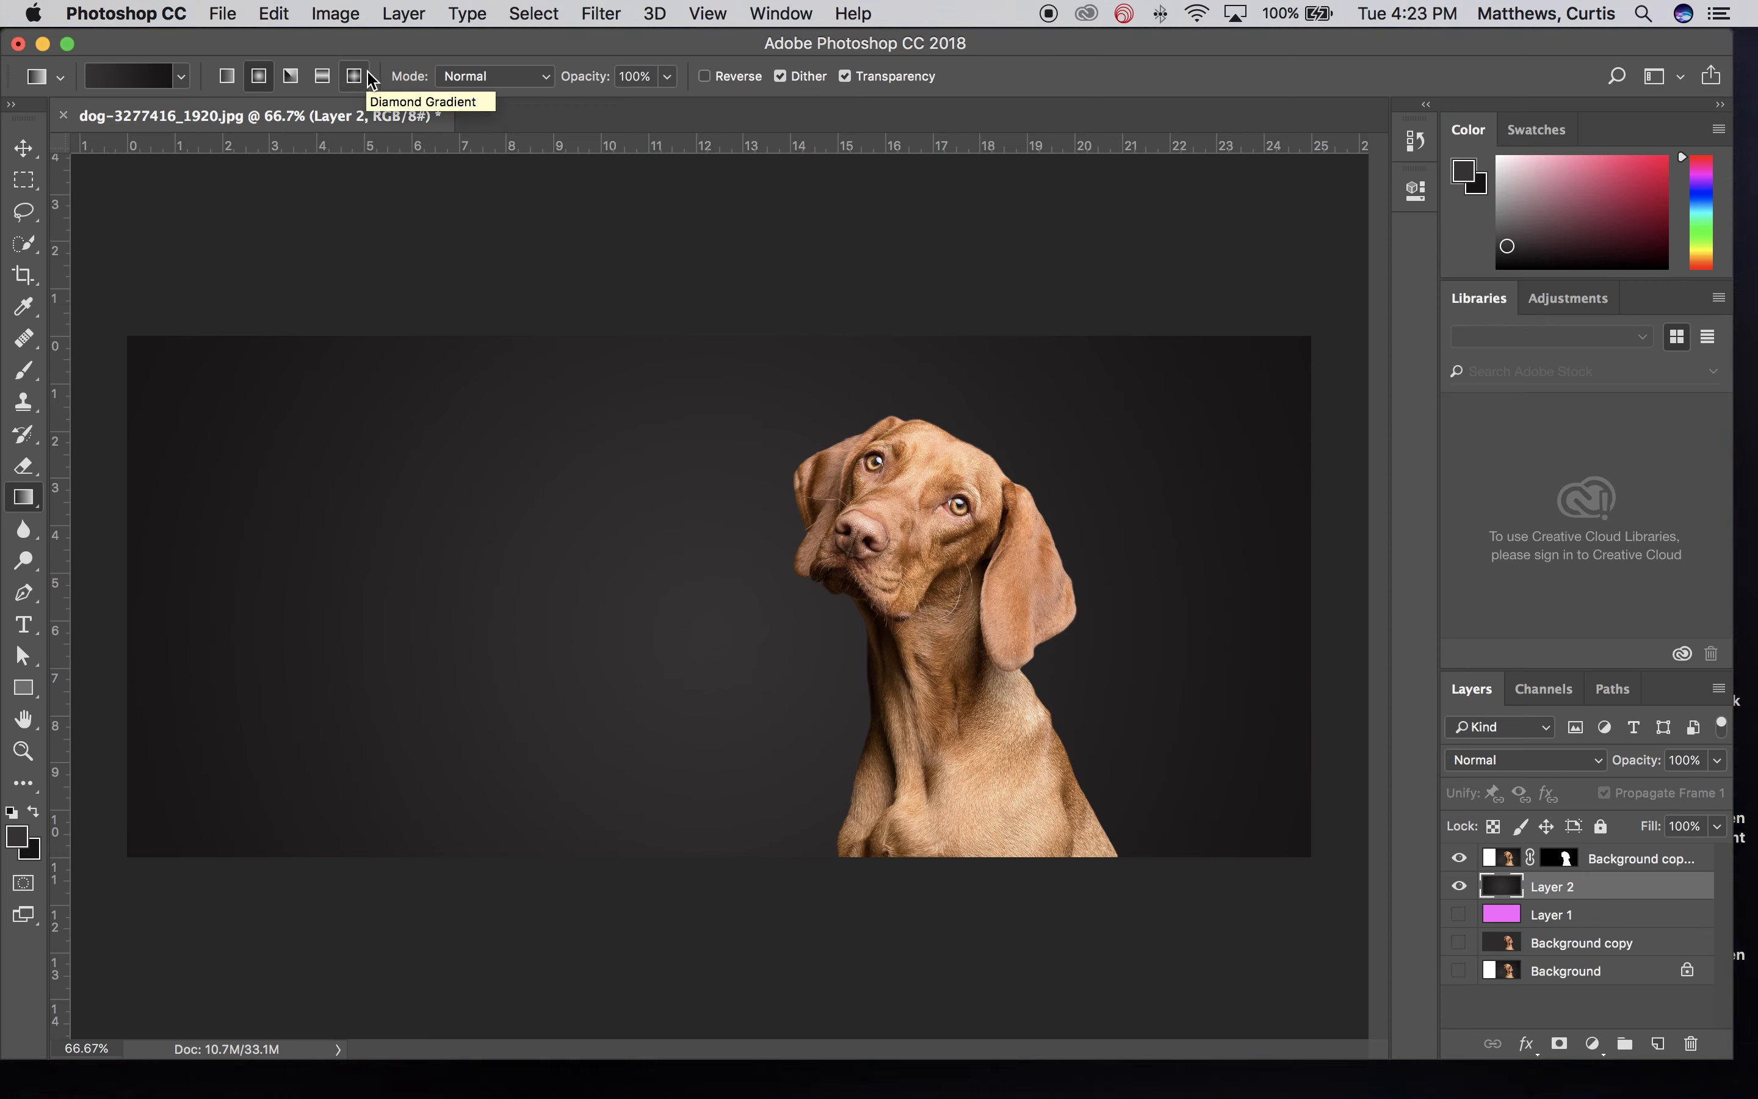